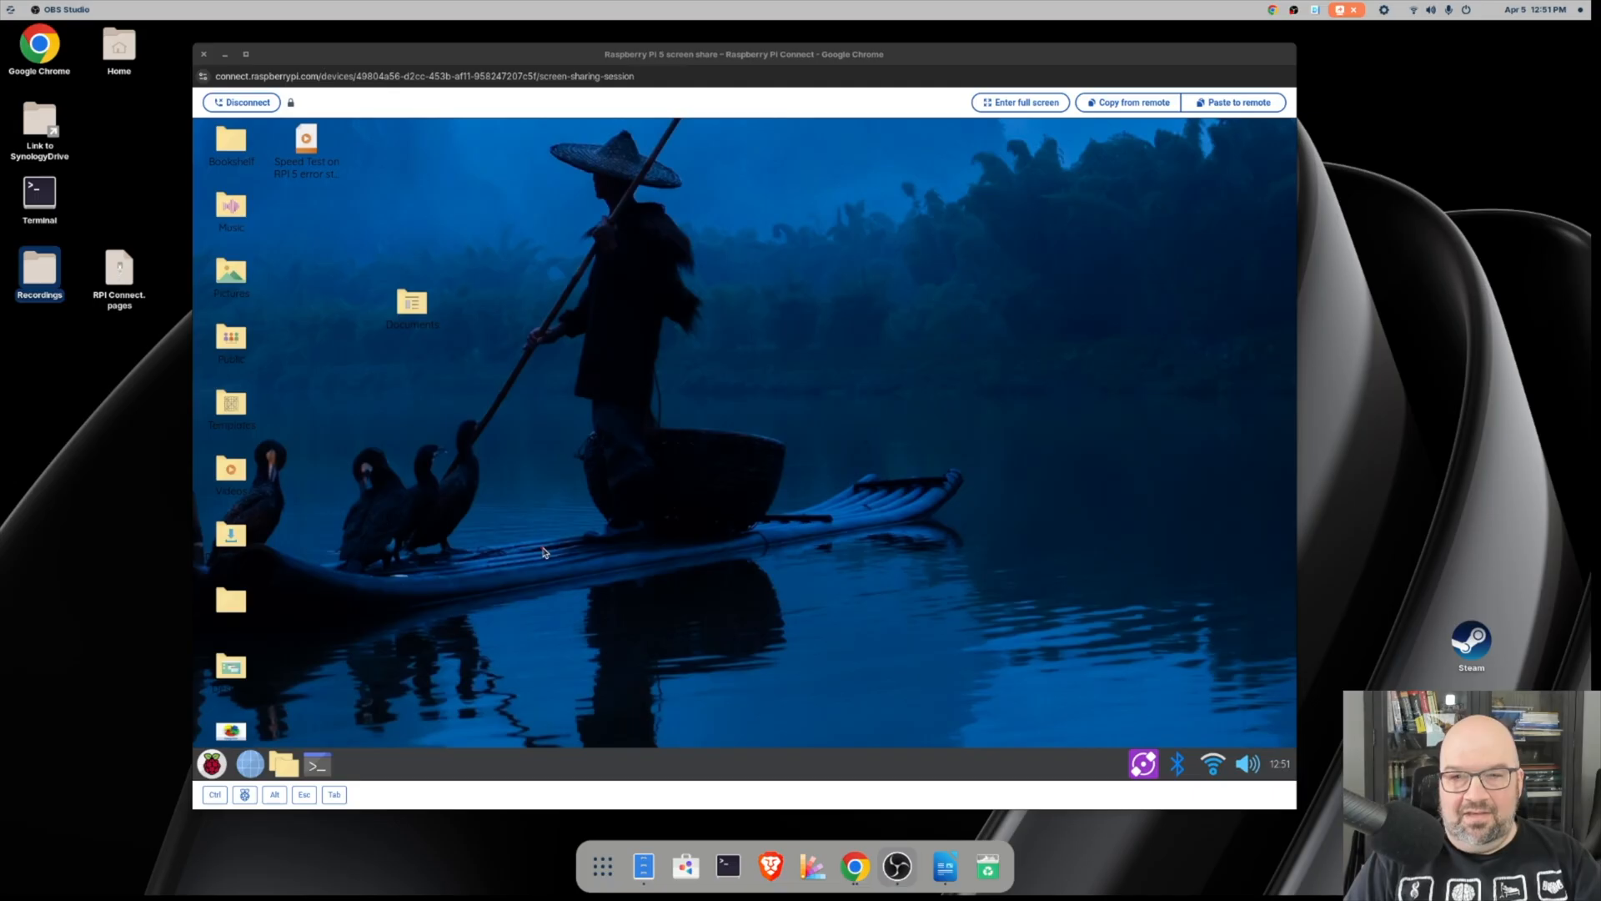
mouse_move(631, 399)
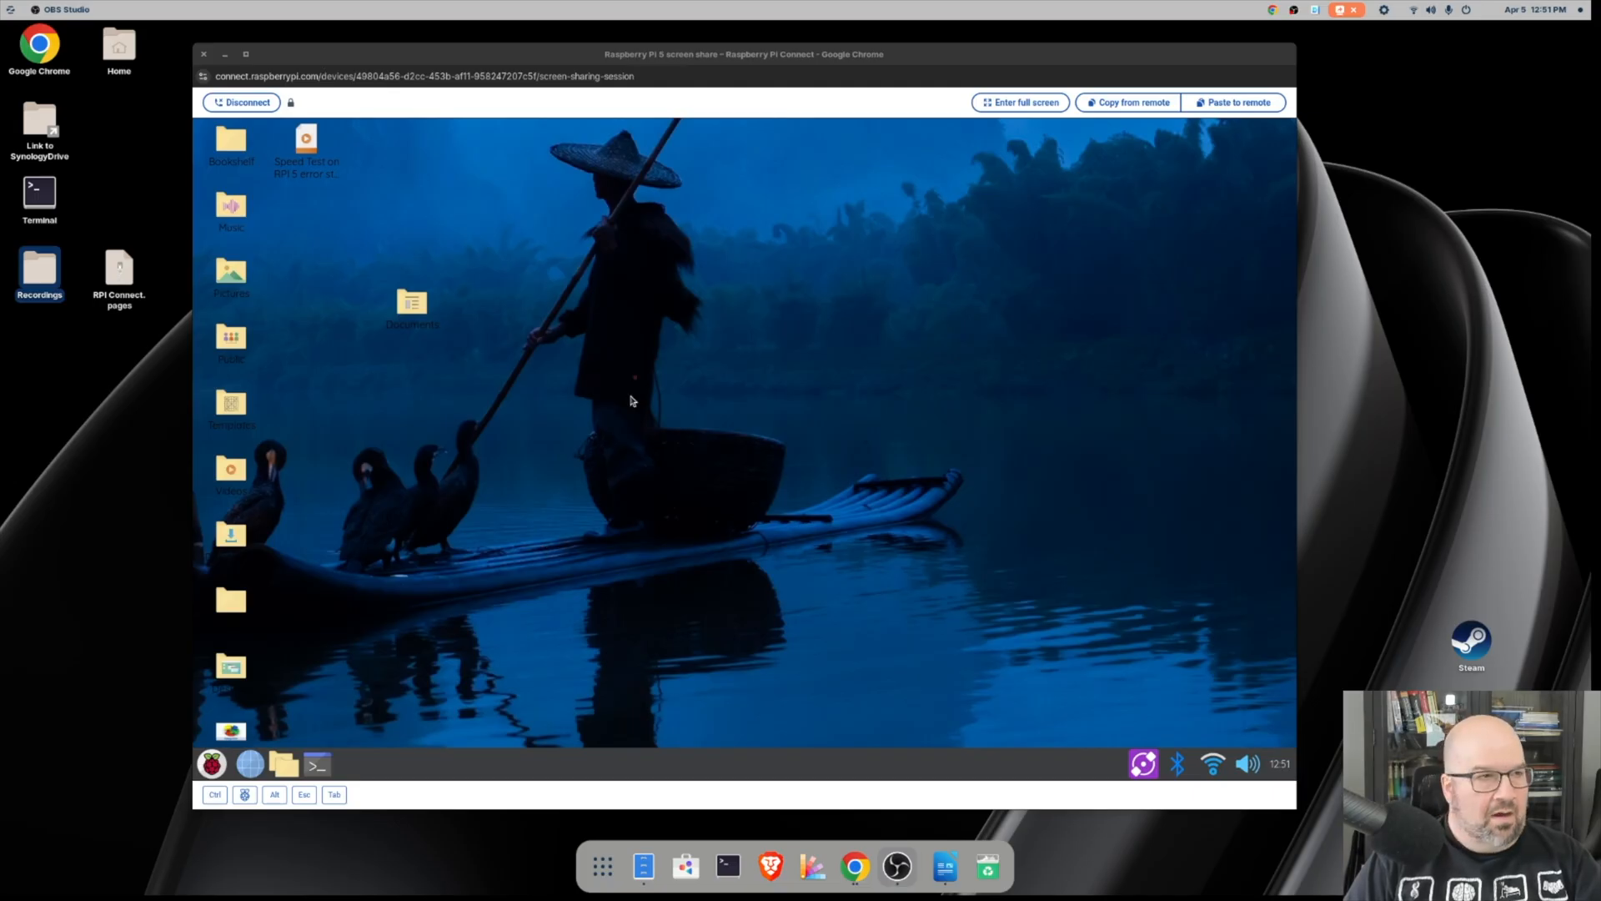
mouse_move(607, 129)
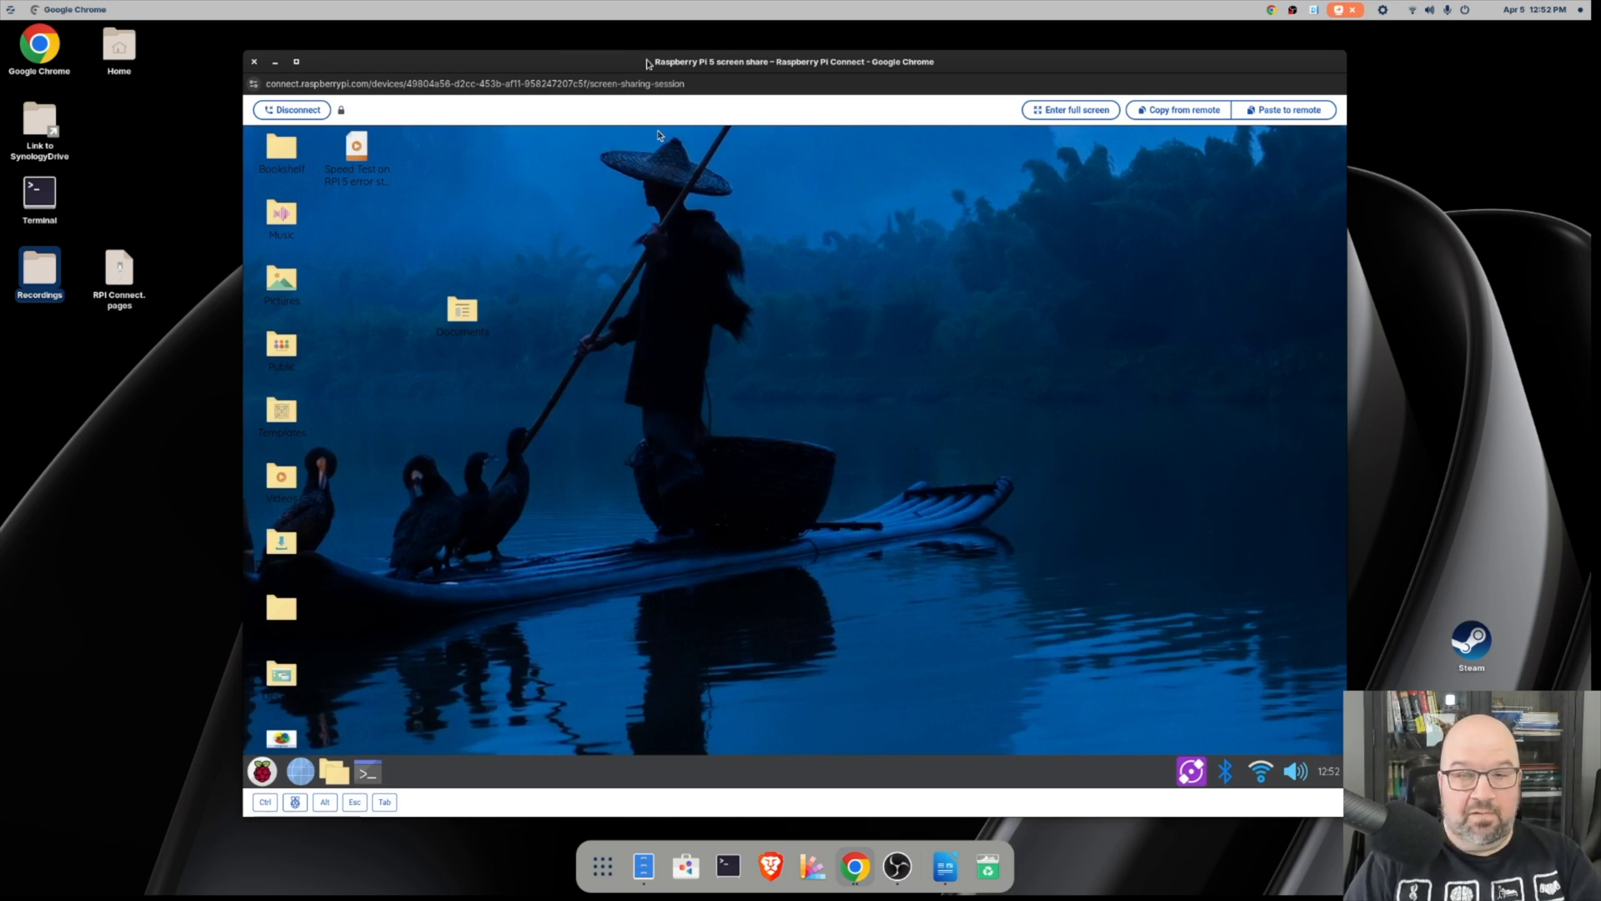
mouse_move(554, 266)
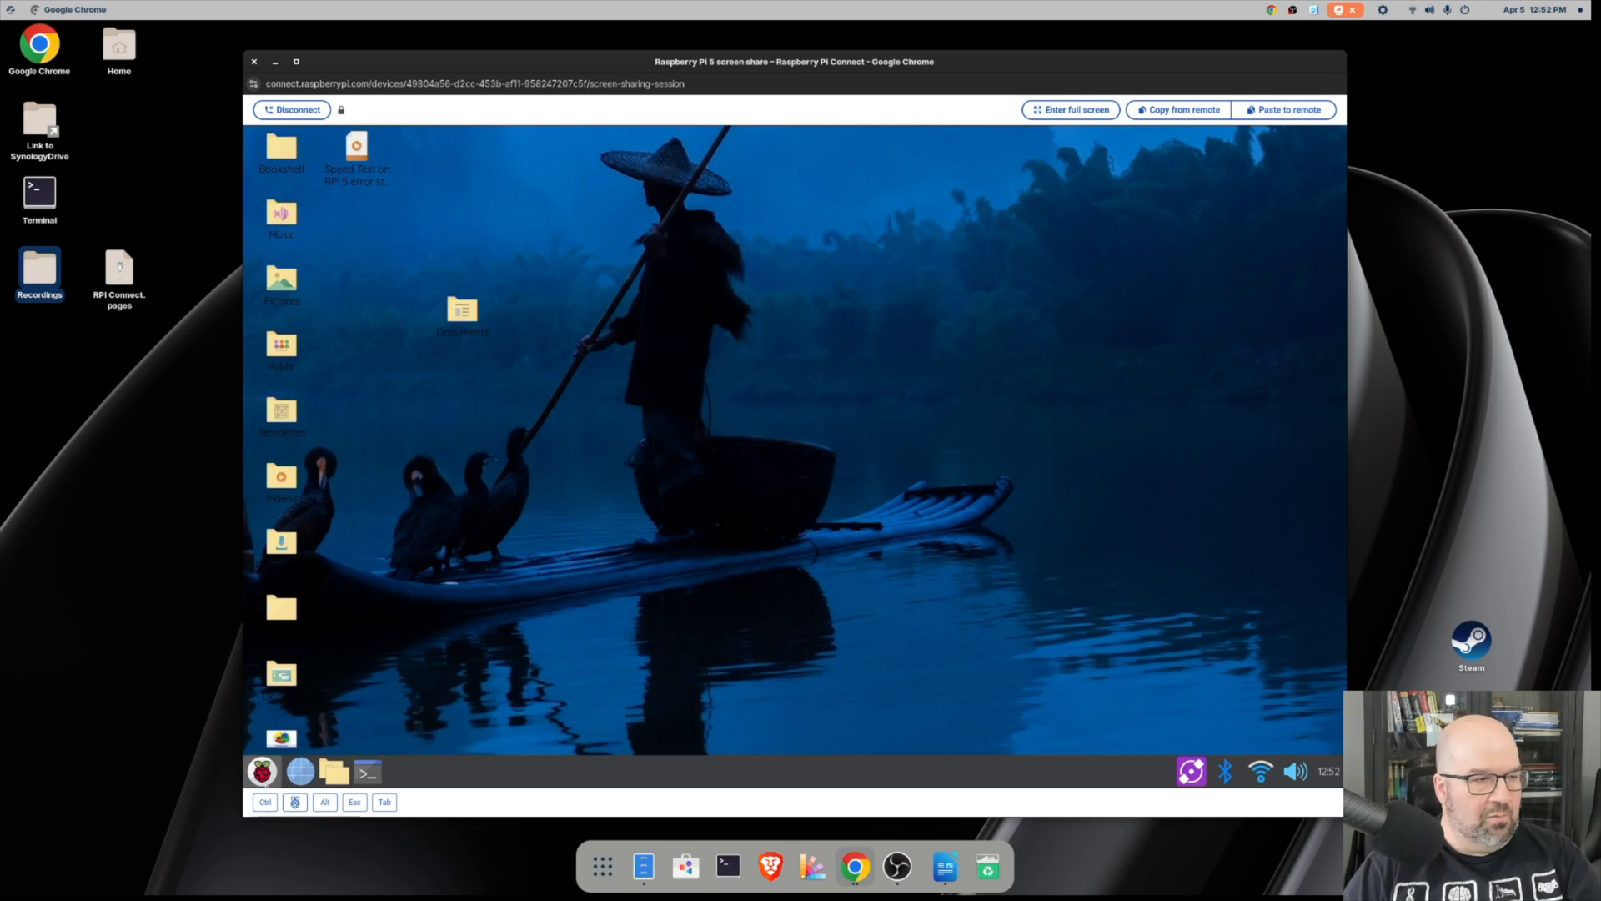
Start a LibreOffice Writer document on the Pi and finish typing 'Writing is about right!'.
click(261, 770)
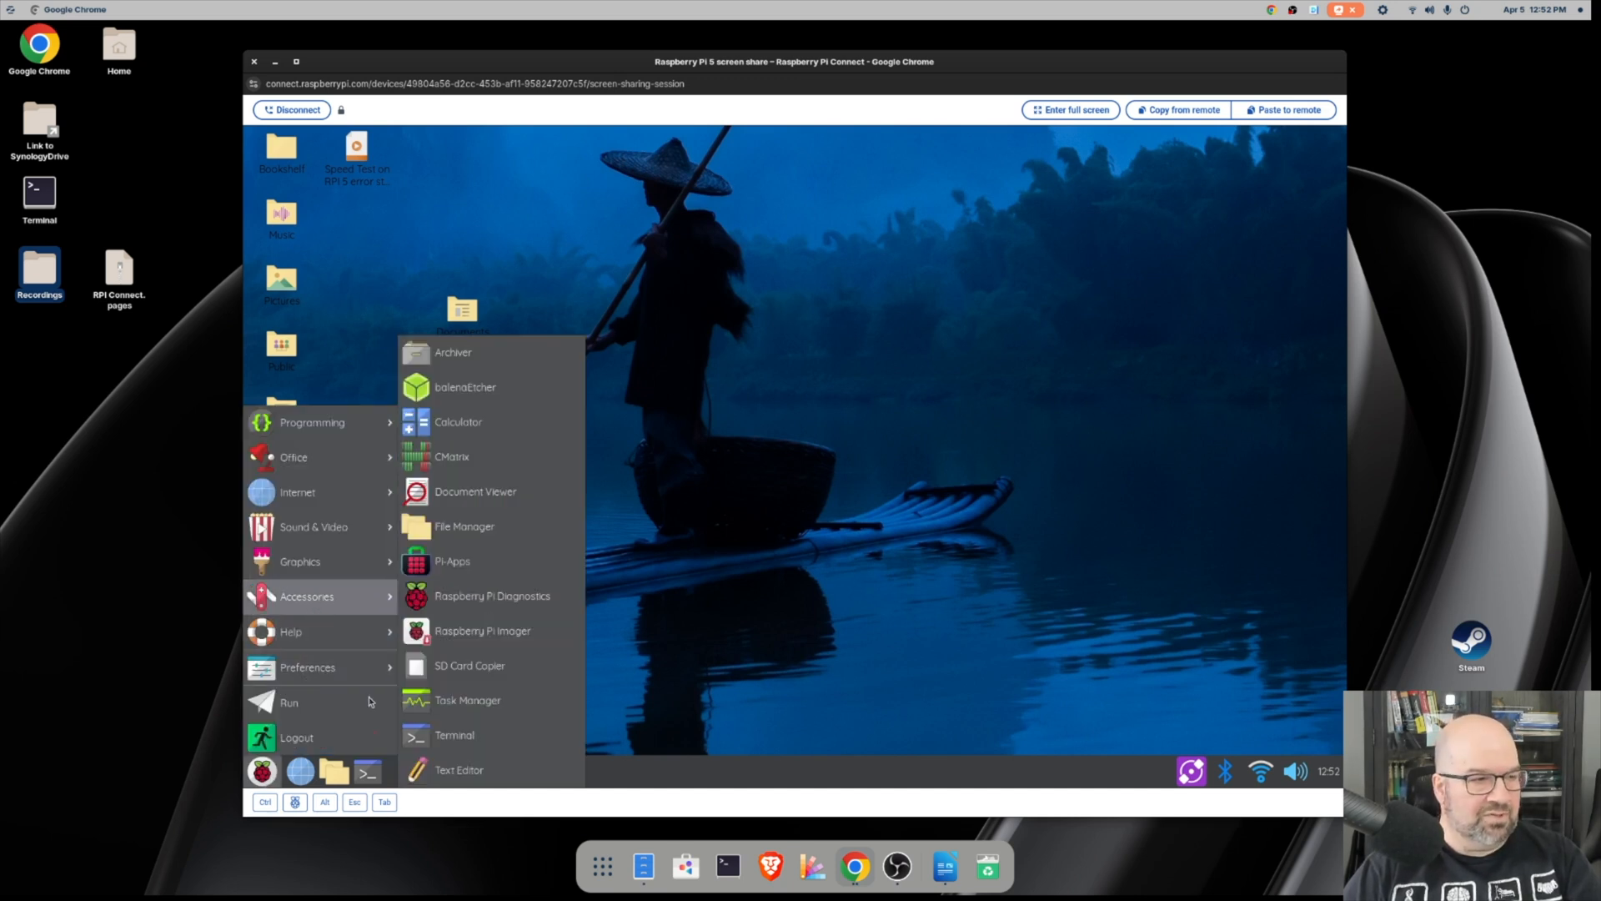
click(453, 734)
text(Writing is)
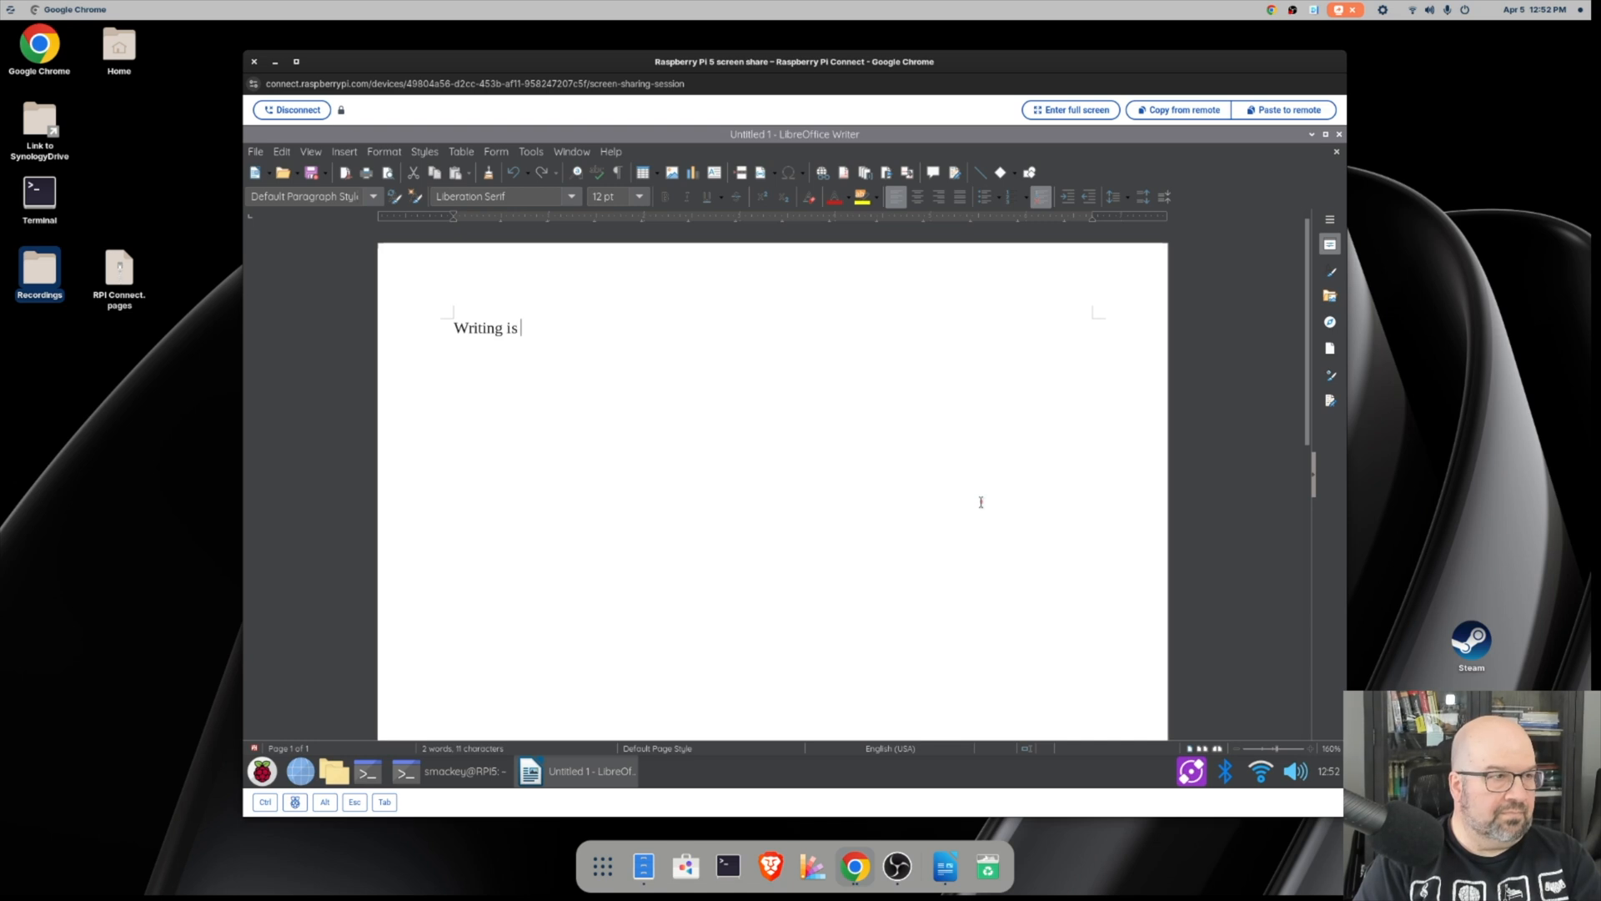
text(about right!)
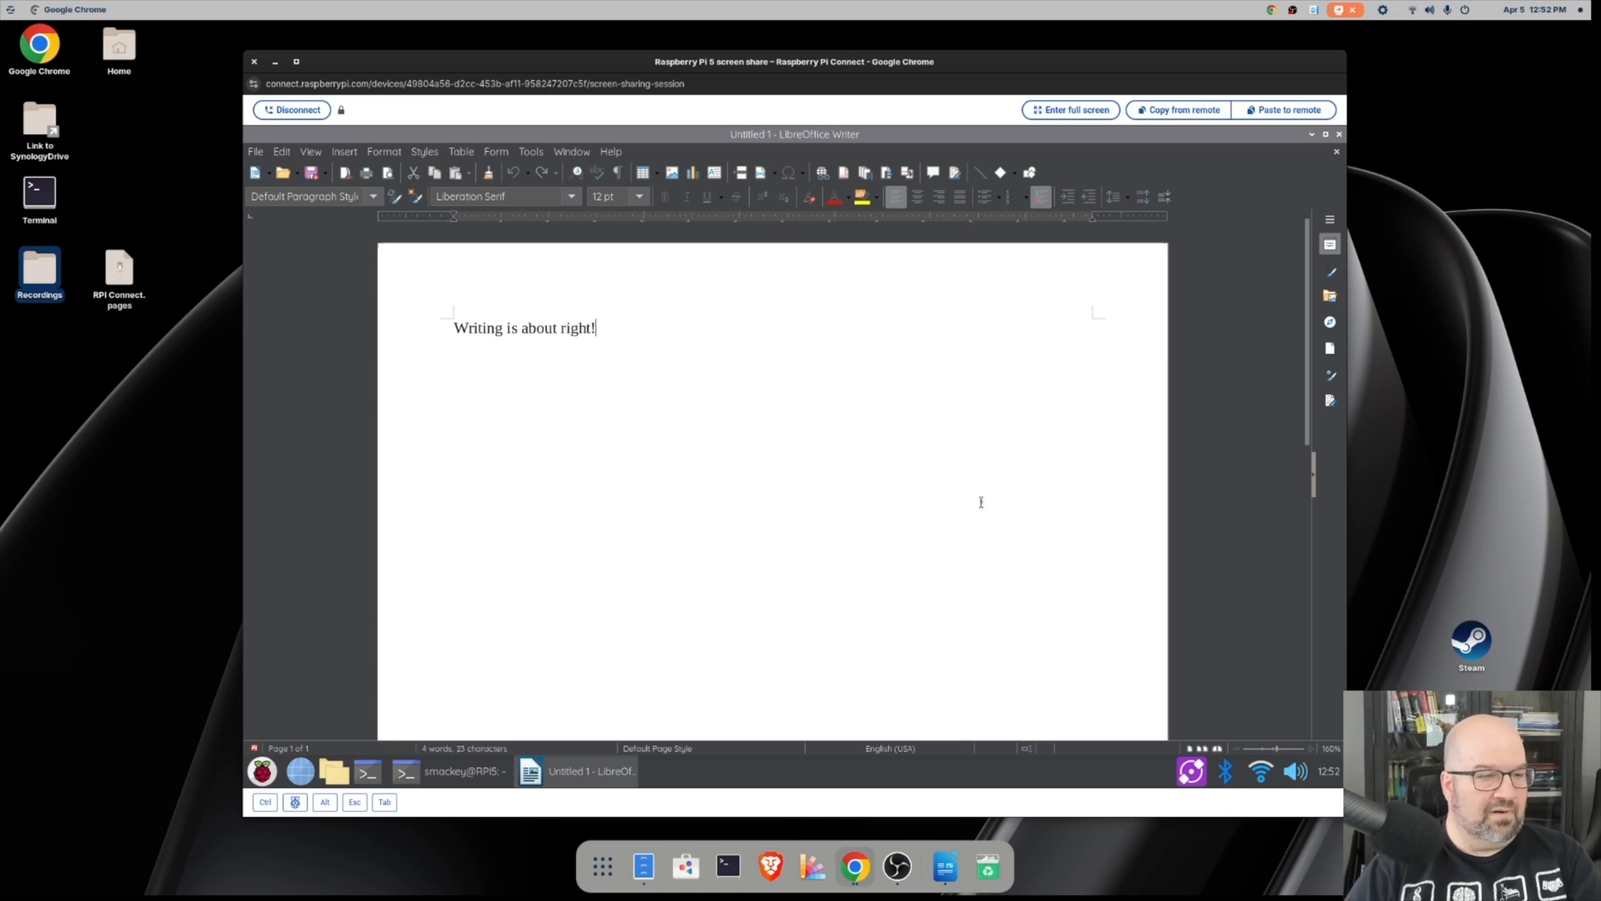
mouse_move(879, 685)
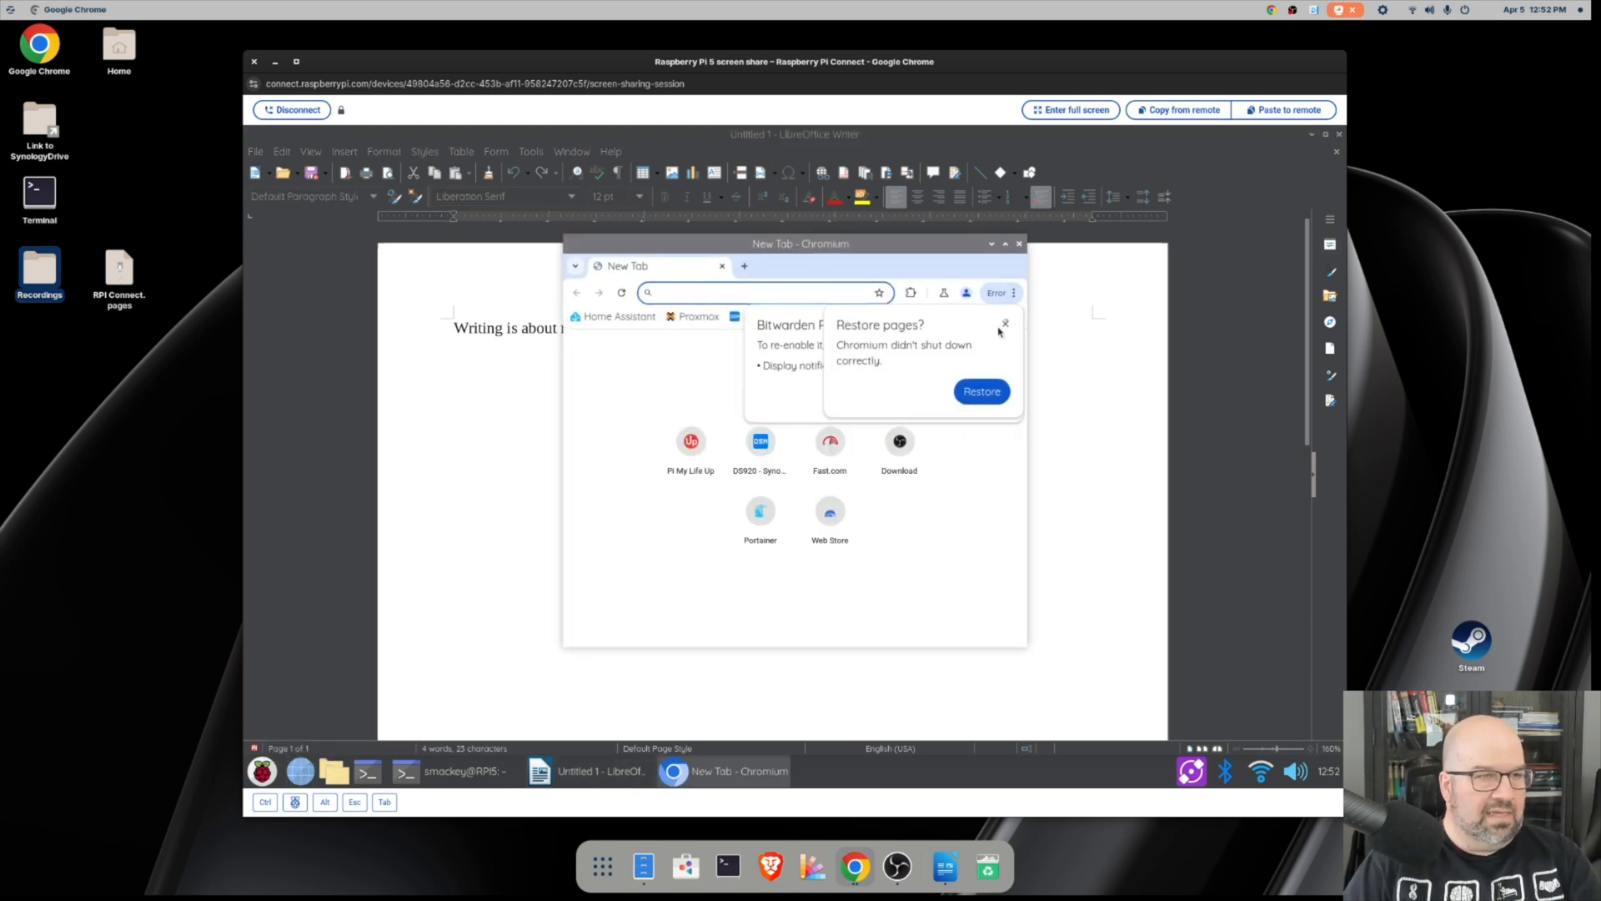
Dismiss Chromium's Restore pages prompt so the Fast.com test can run on the Pi.
click(1004, 322)
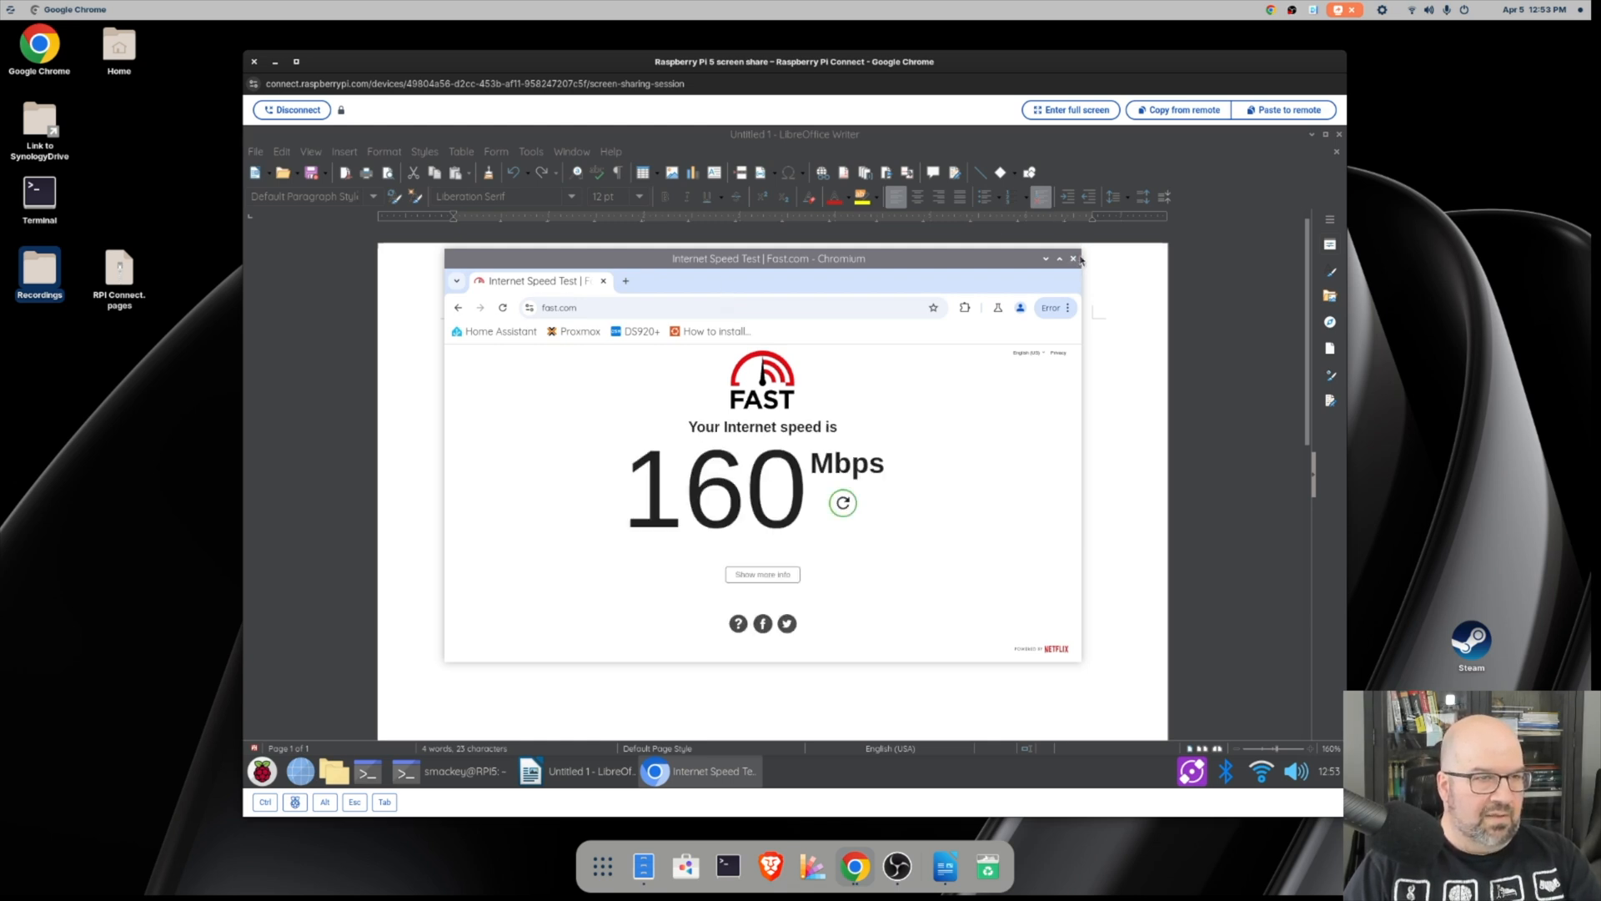
mouse_move(755, 329)
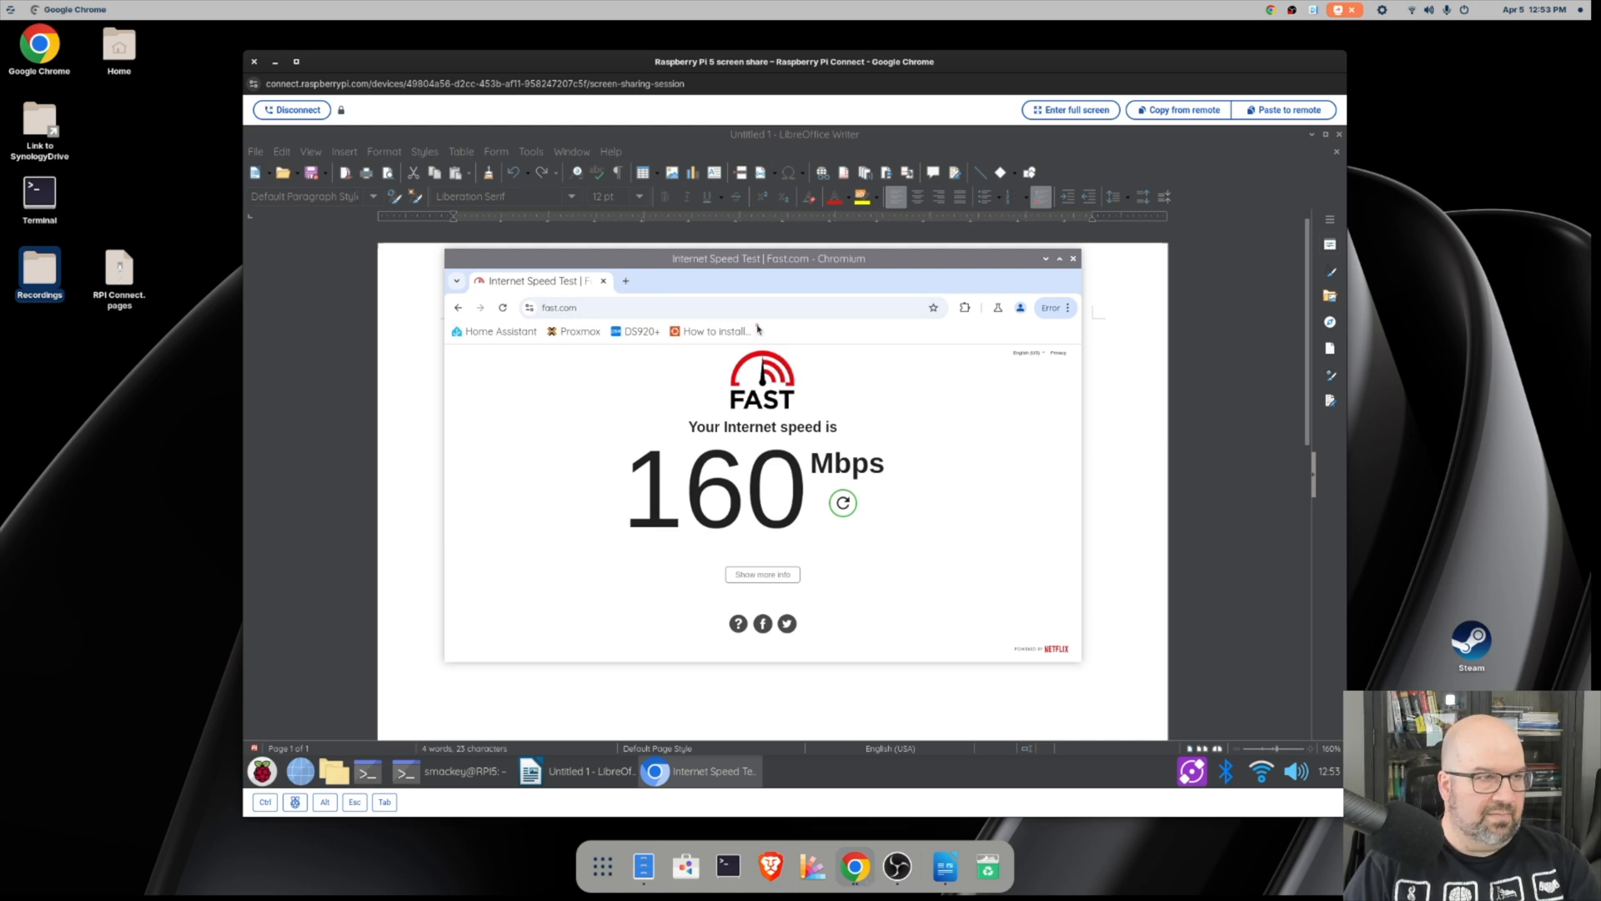
mouse_move(856, 865)
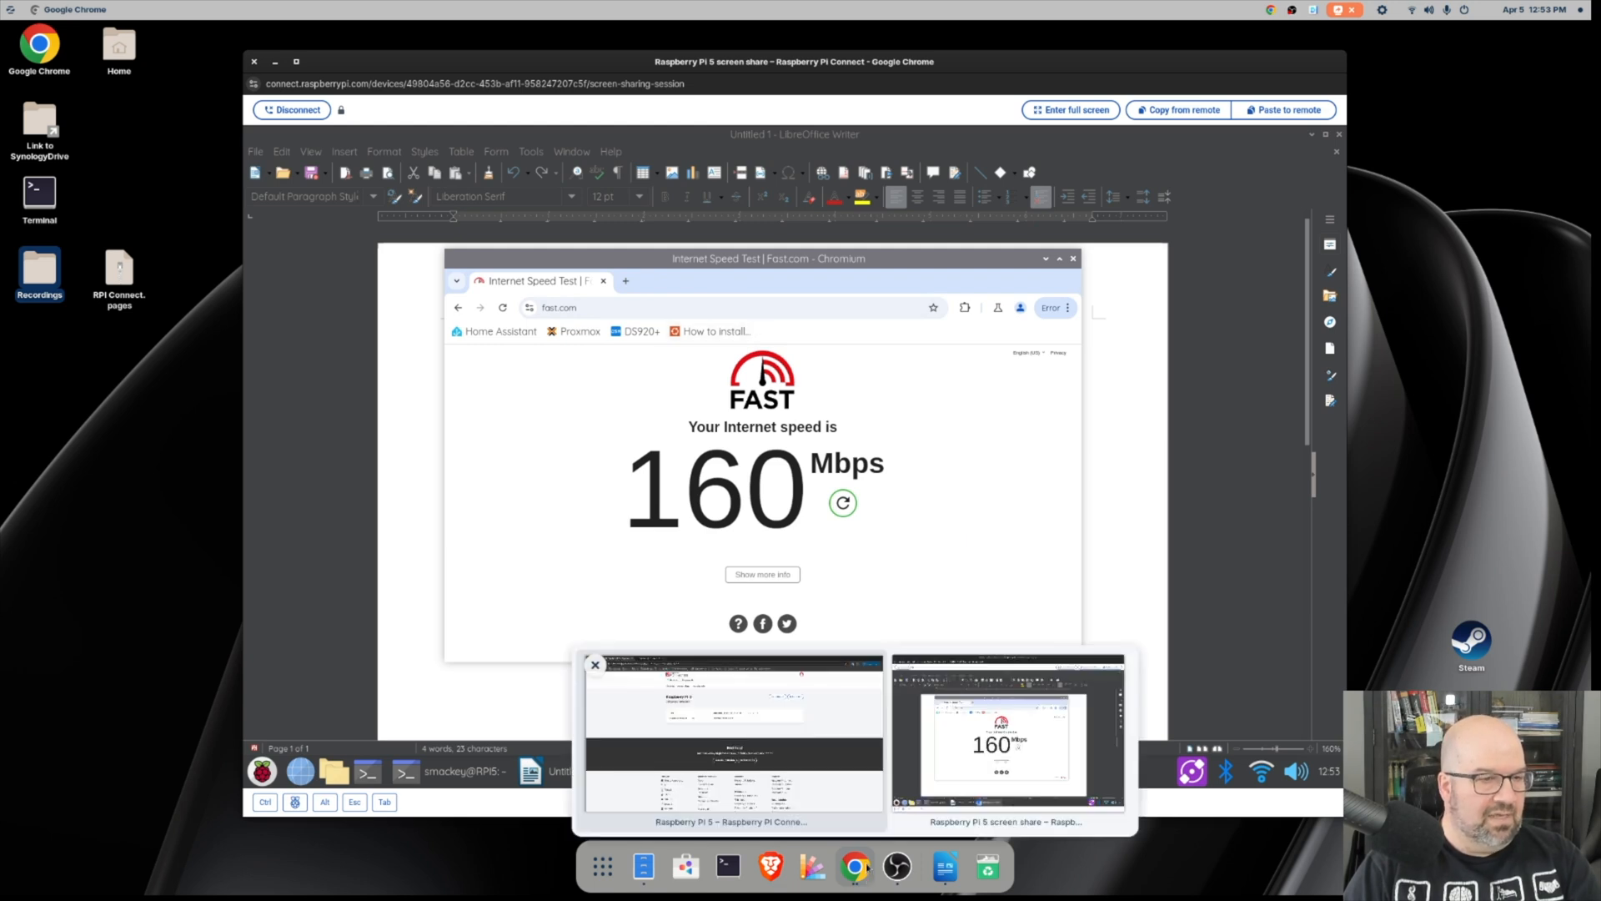
Bring up local Chrome and load fast.com in a new tab for a local speed test.
click(730, 735)
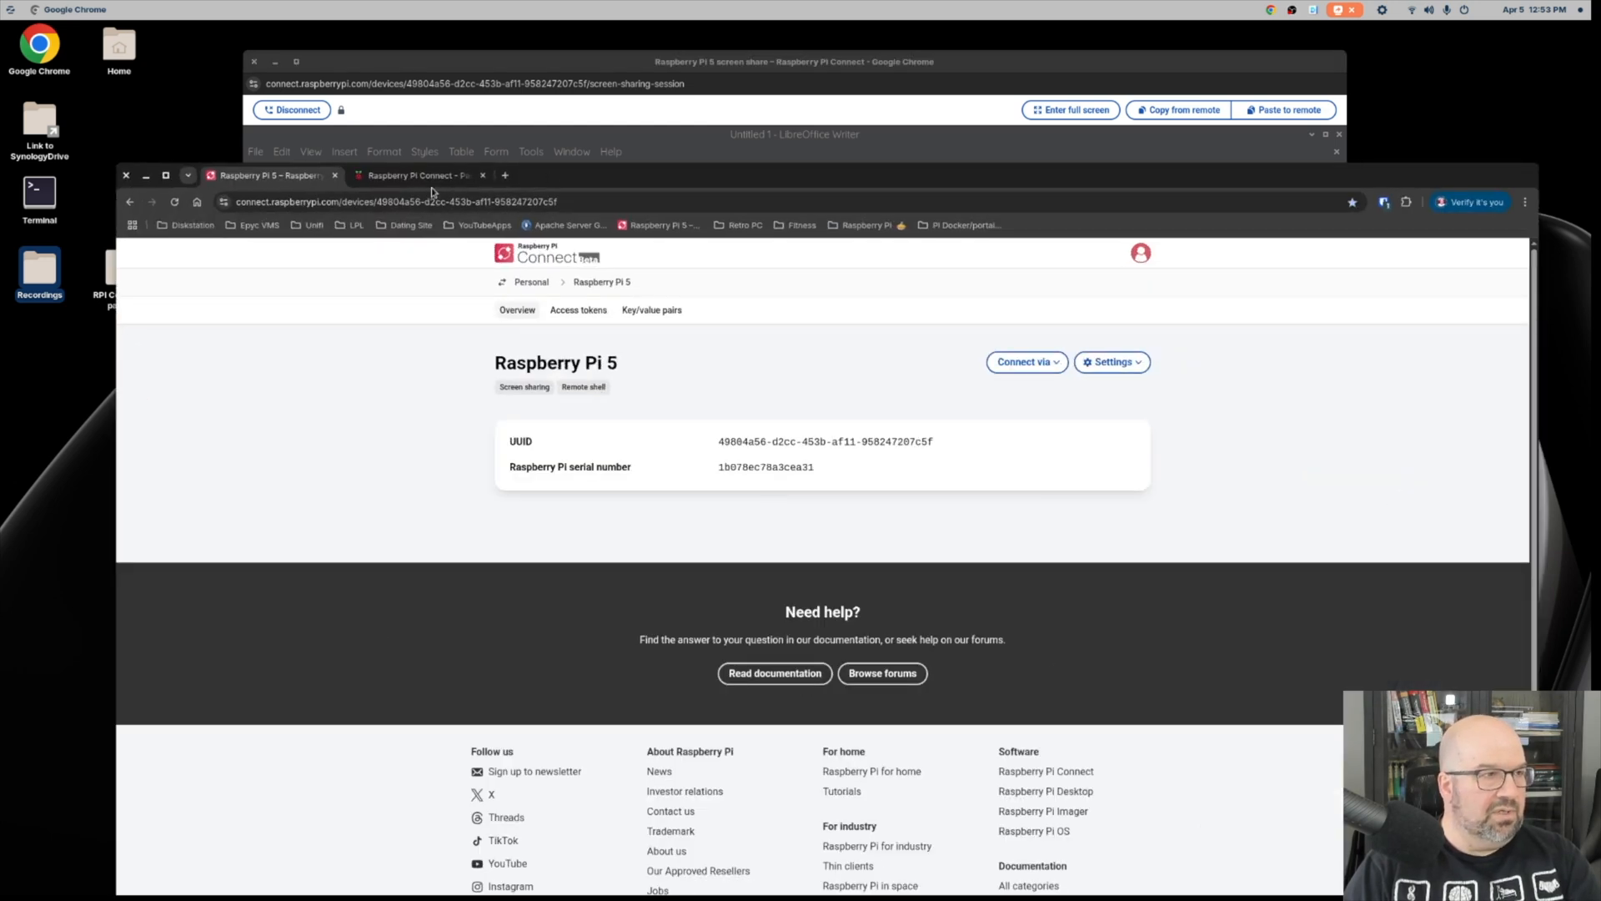
click(504, 175)
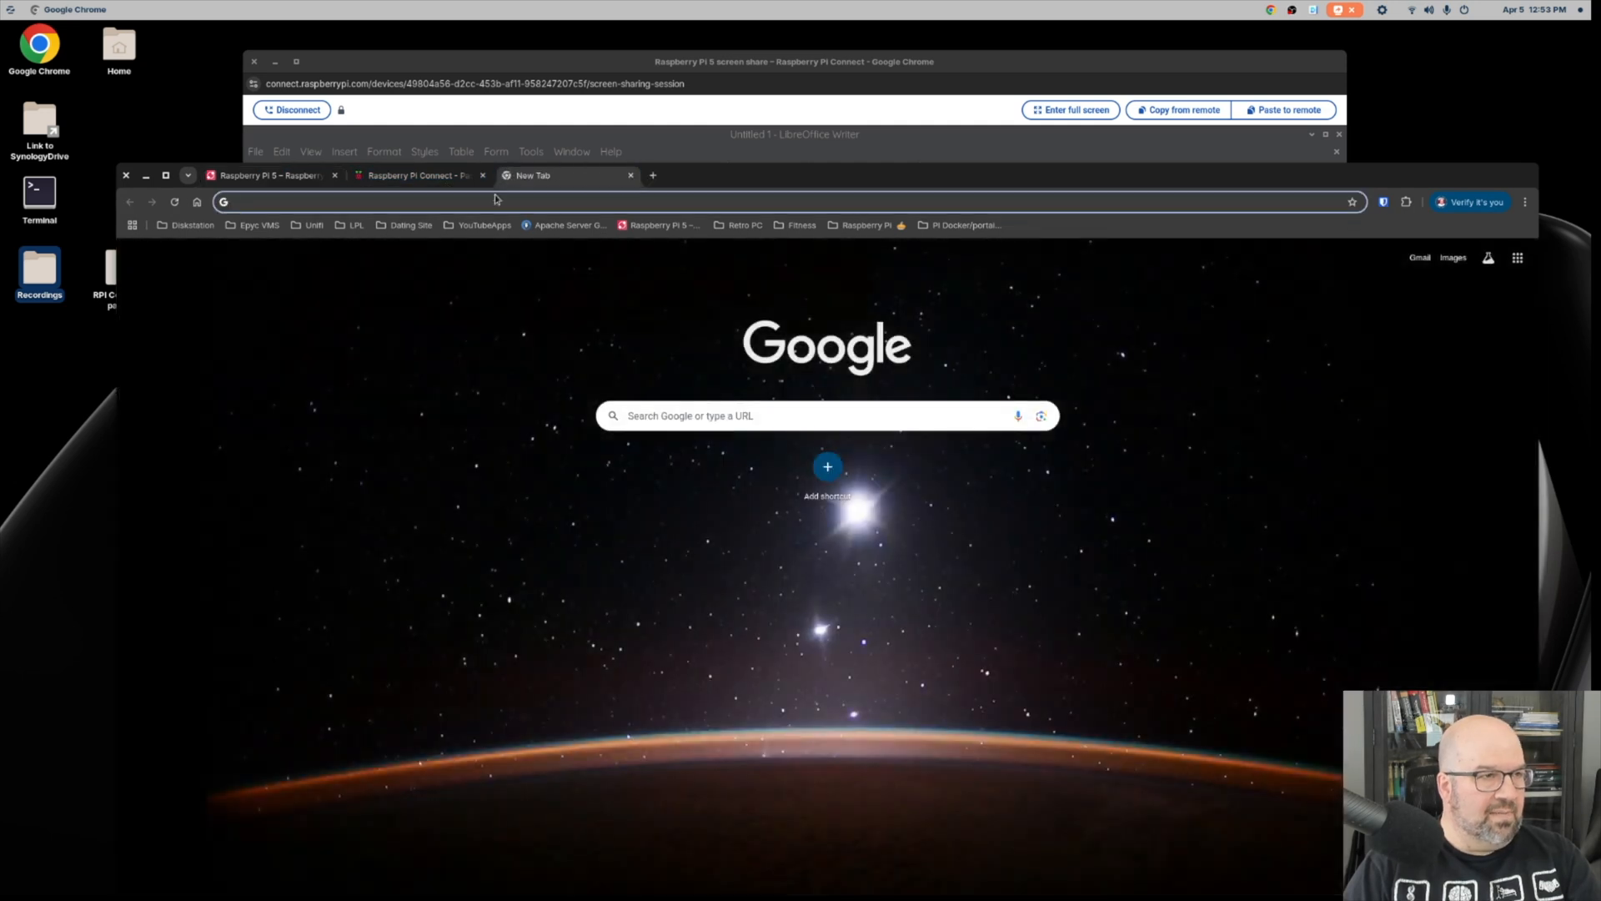
text(fast.com)
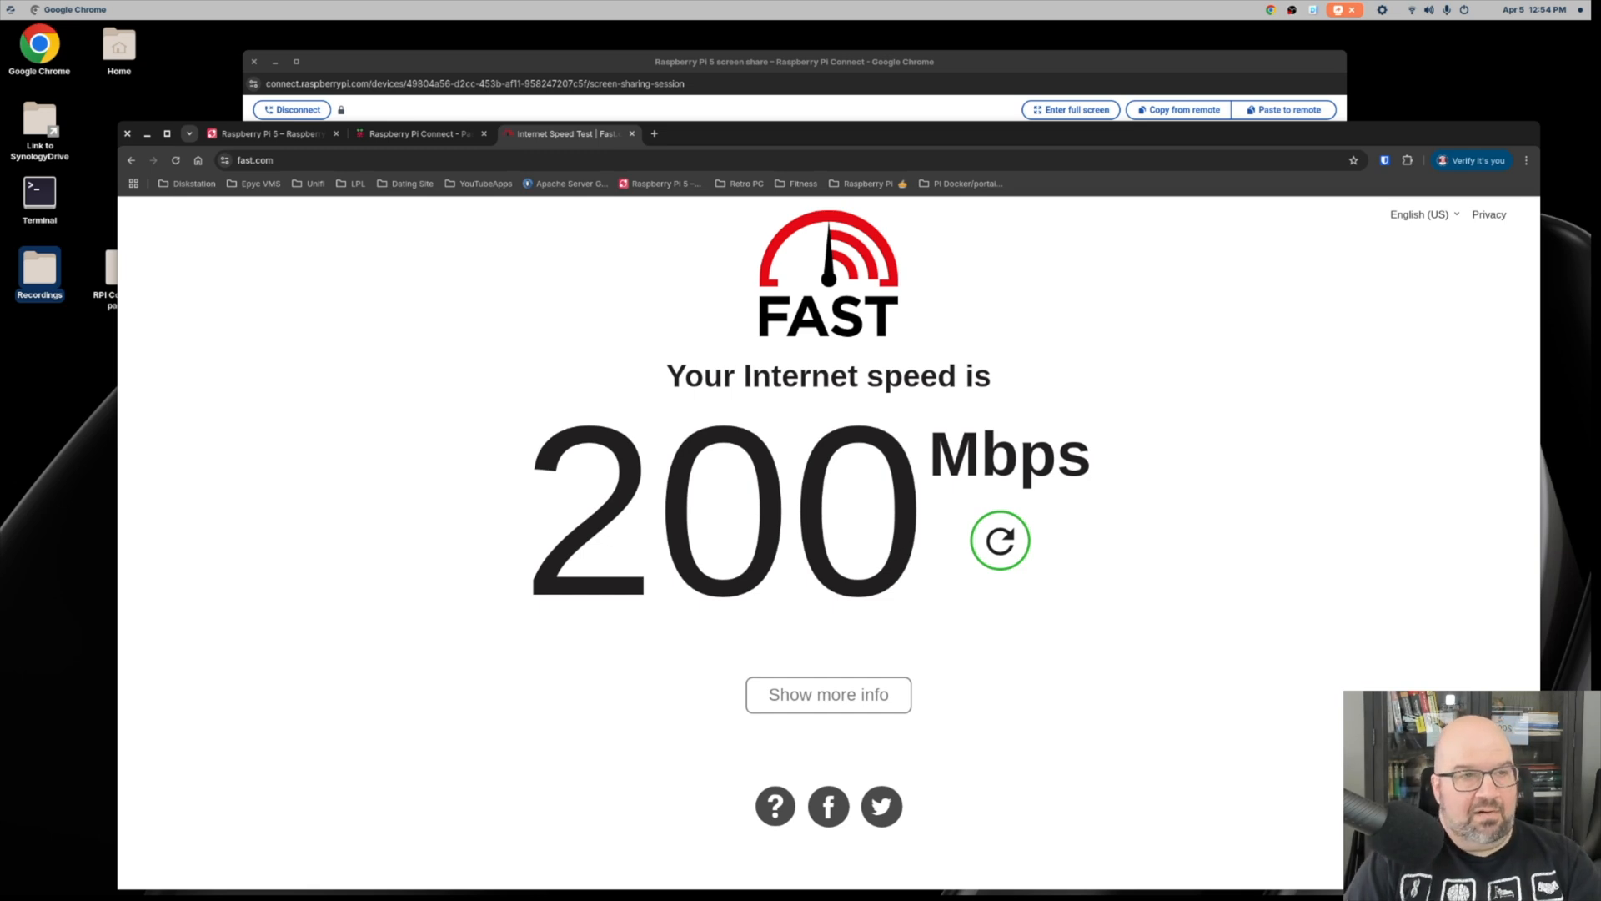
mouse_move(761, 140)
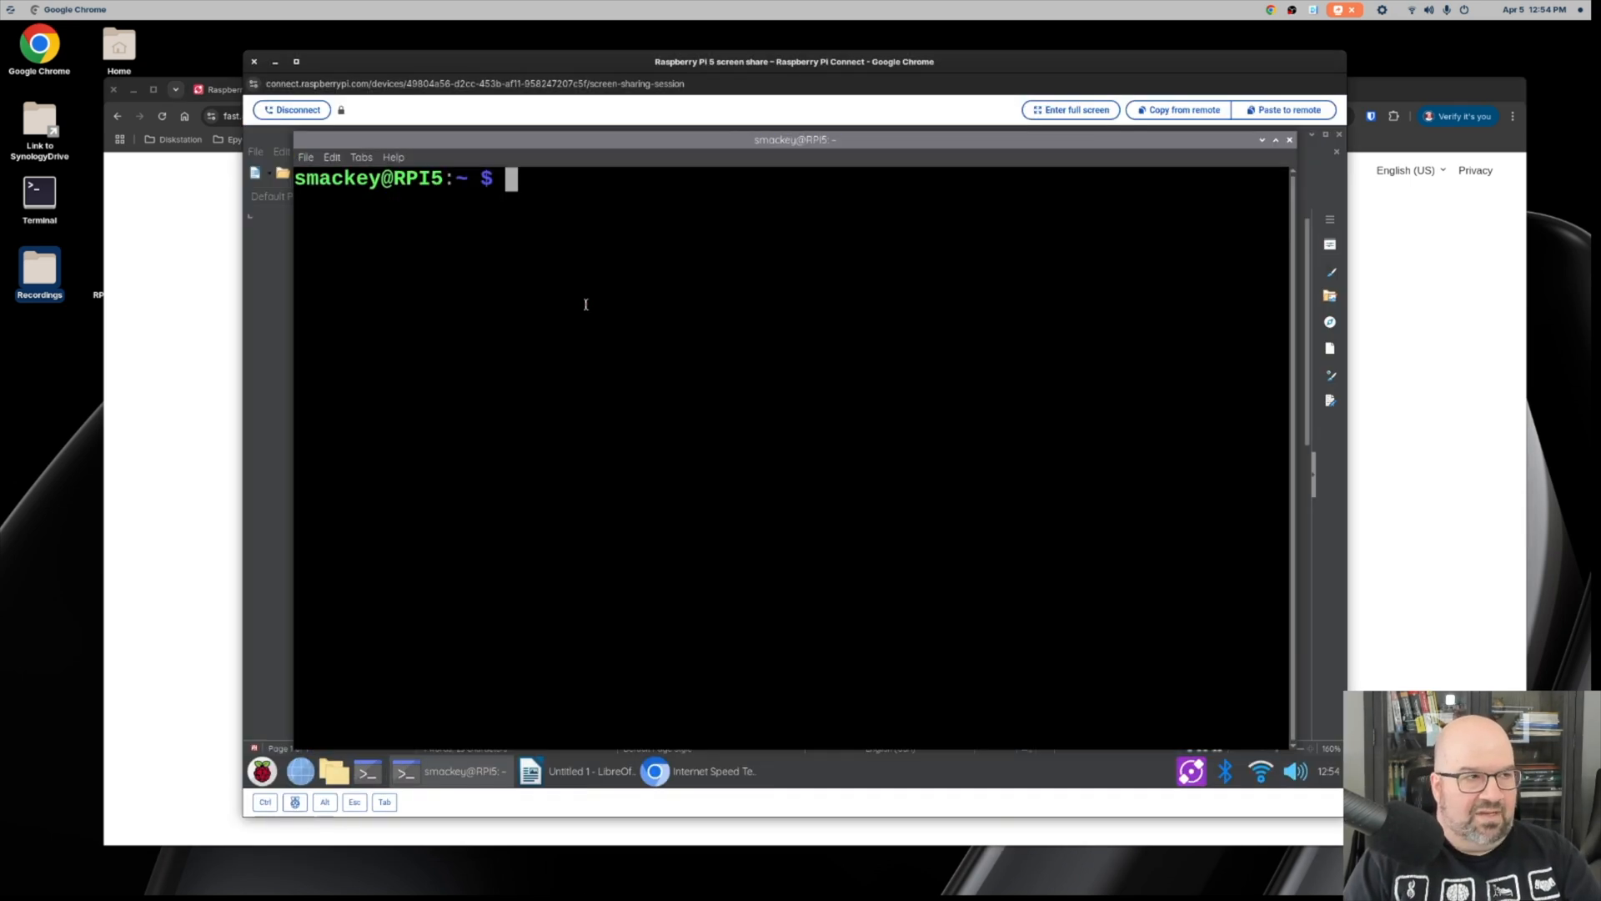
mouse_move(842, 698)
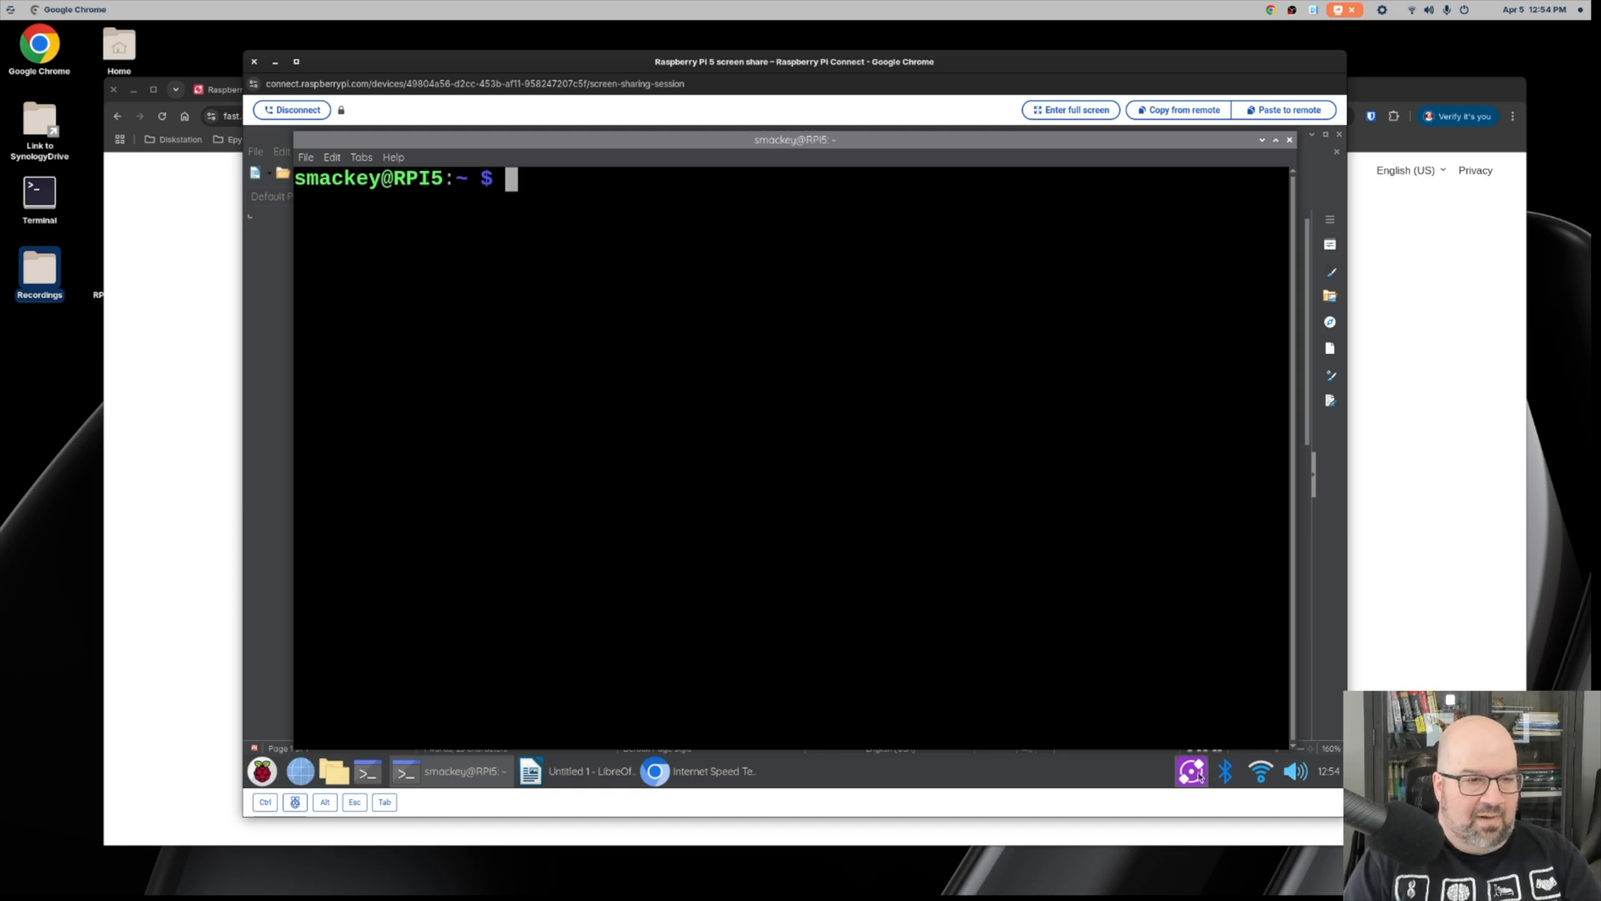
Show the Raspberry Pi Connect sharing options from the Pi's tray icon.
click(1189, 770)
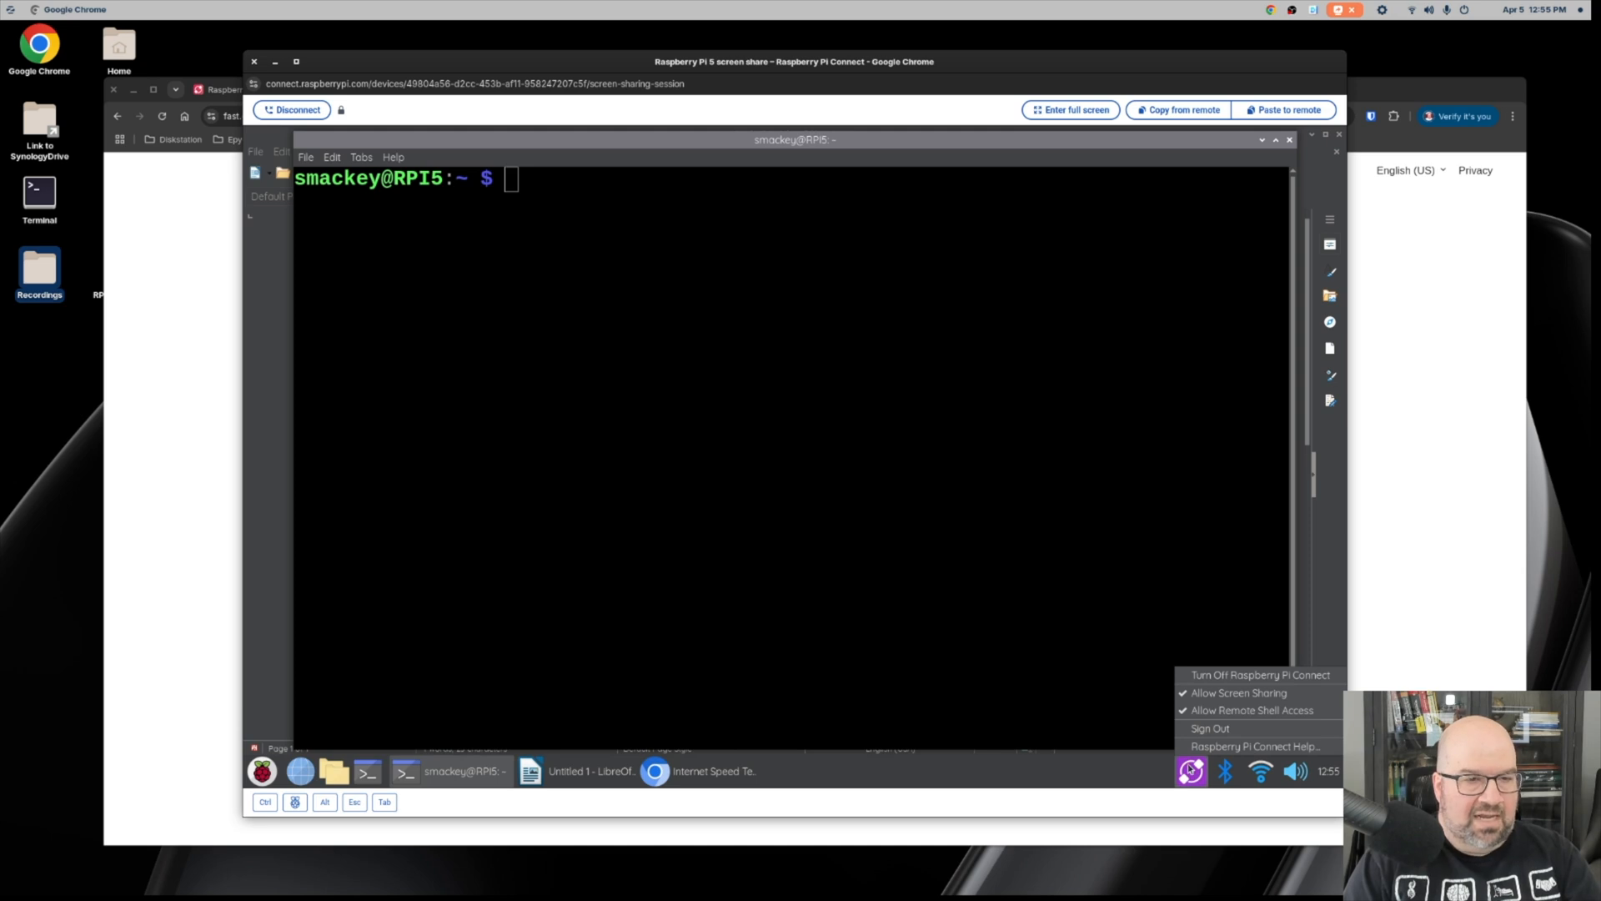
mouse_move(1259, 676)
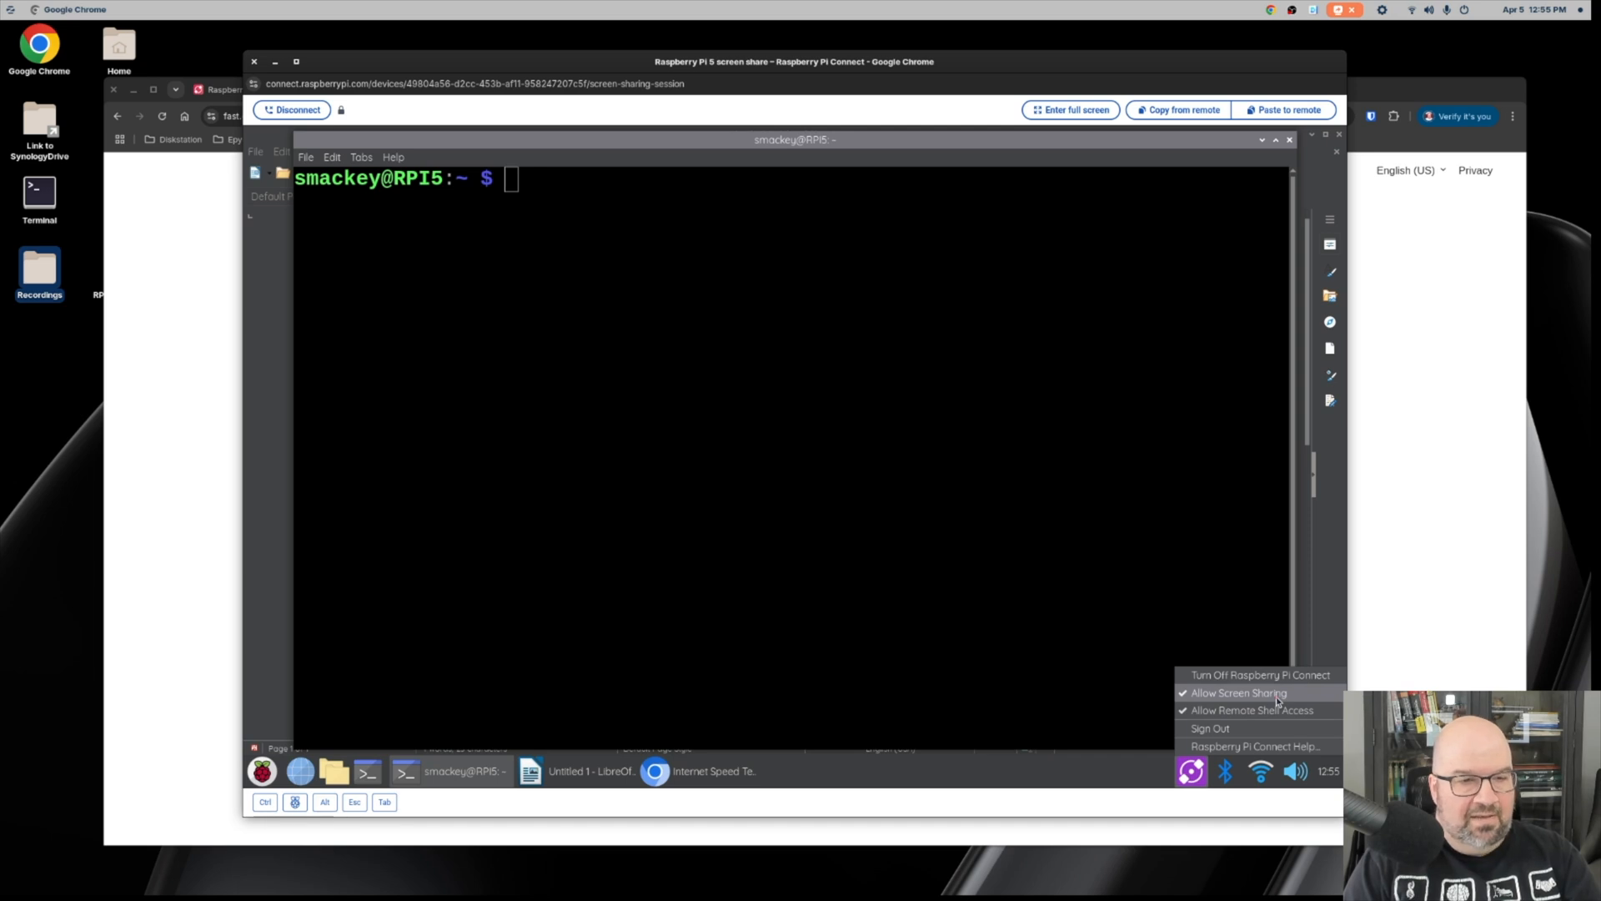
mouse_move(1251, 710)
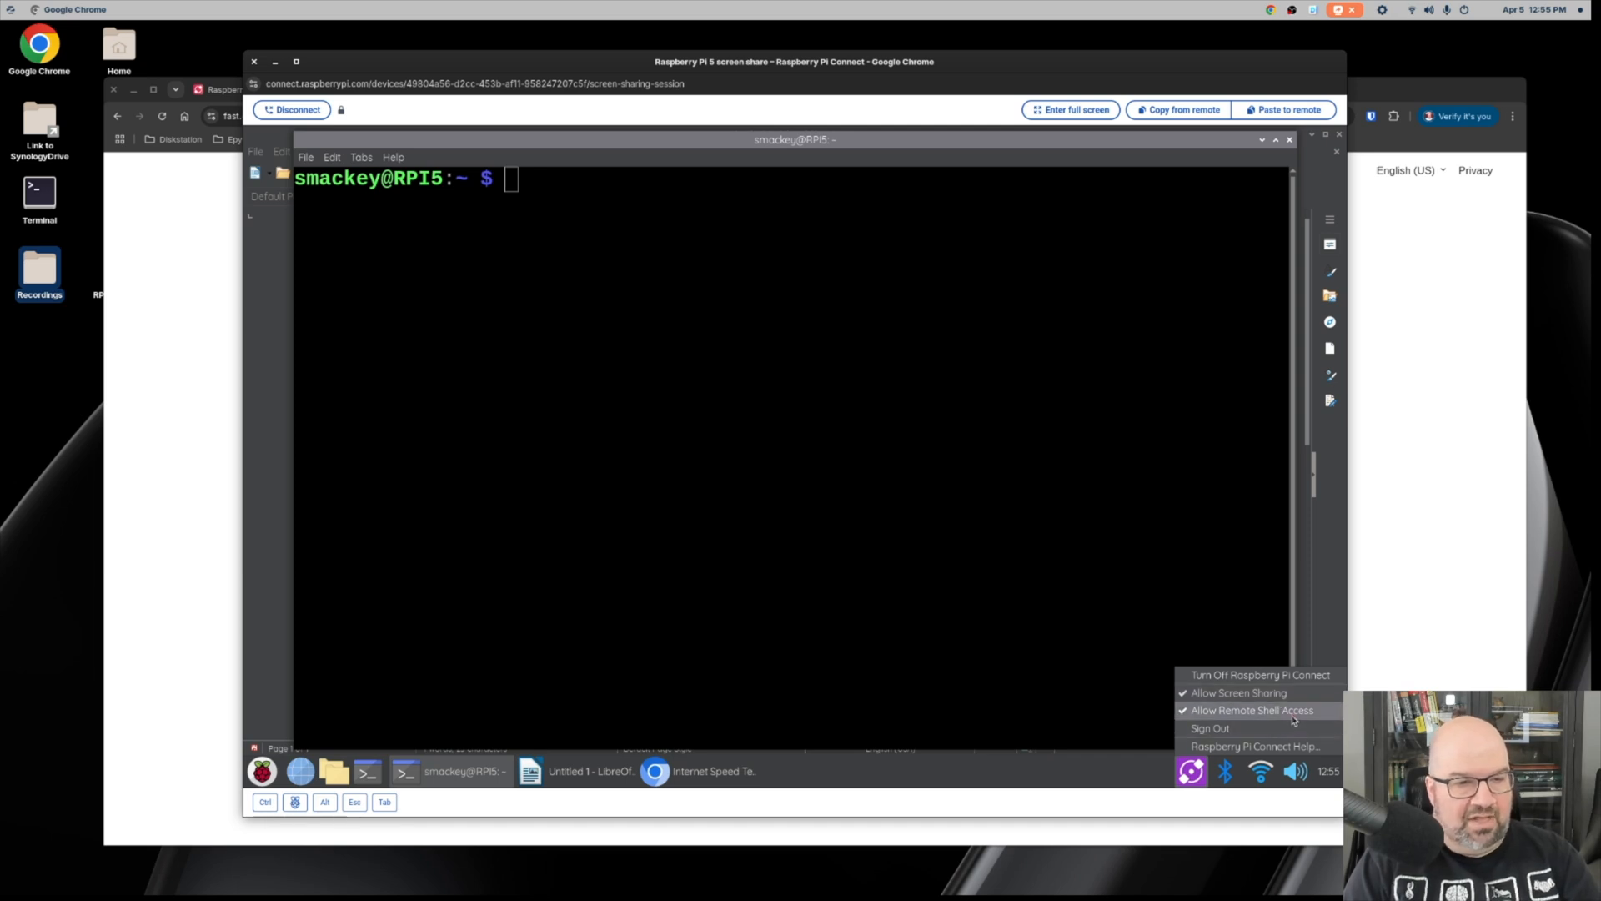
mouse_move(1239, 692)
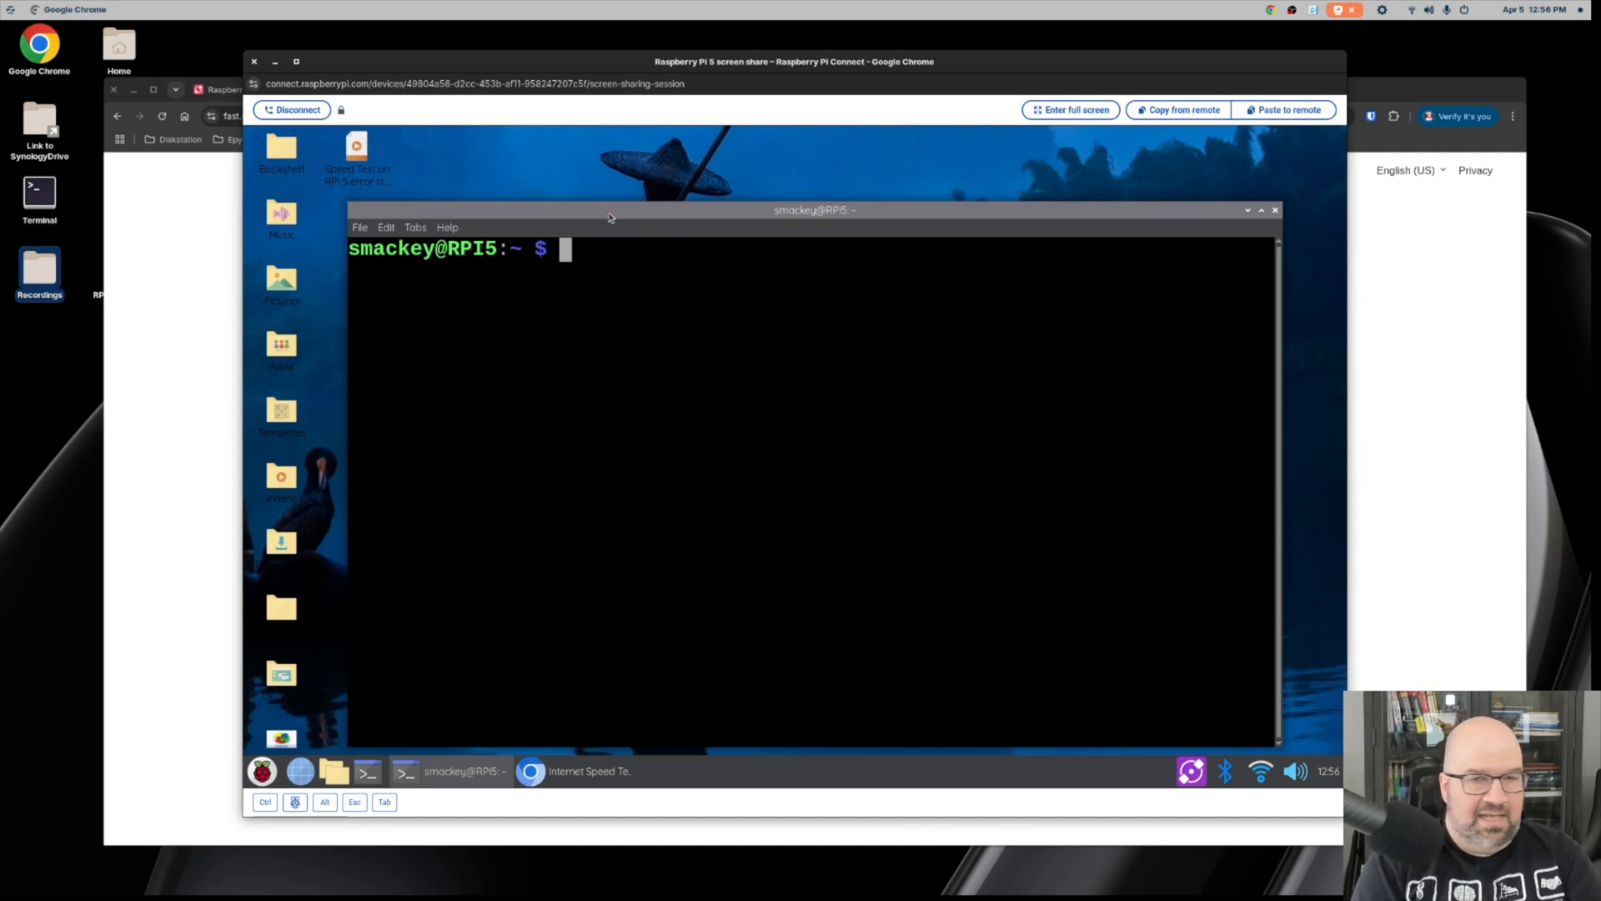
Enter 'sudo apt install rpi-connect' in the Pi terminal, then clear it without running.
text(sudo apt)
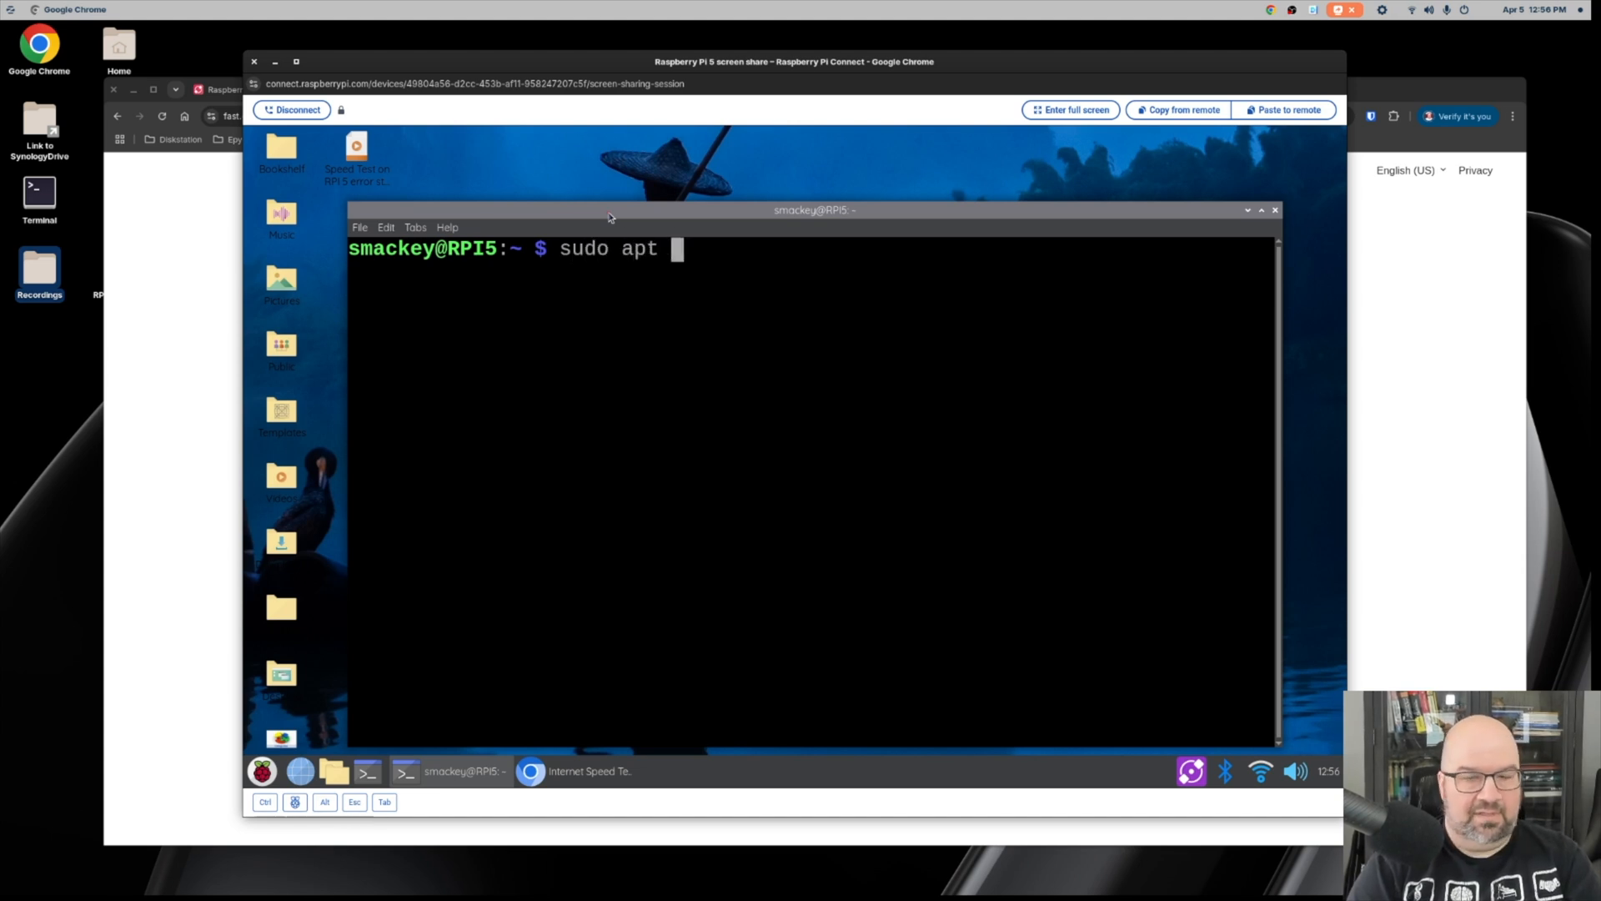
text(install)
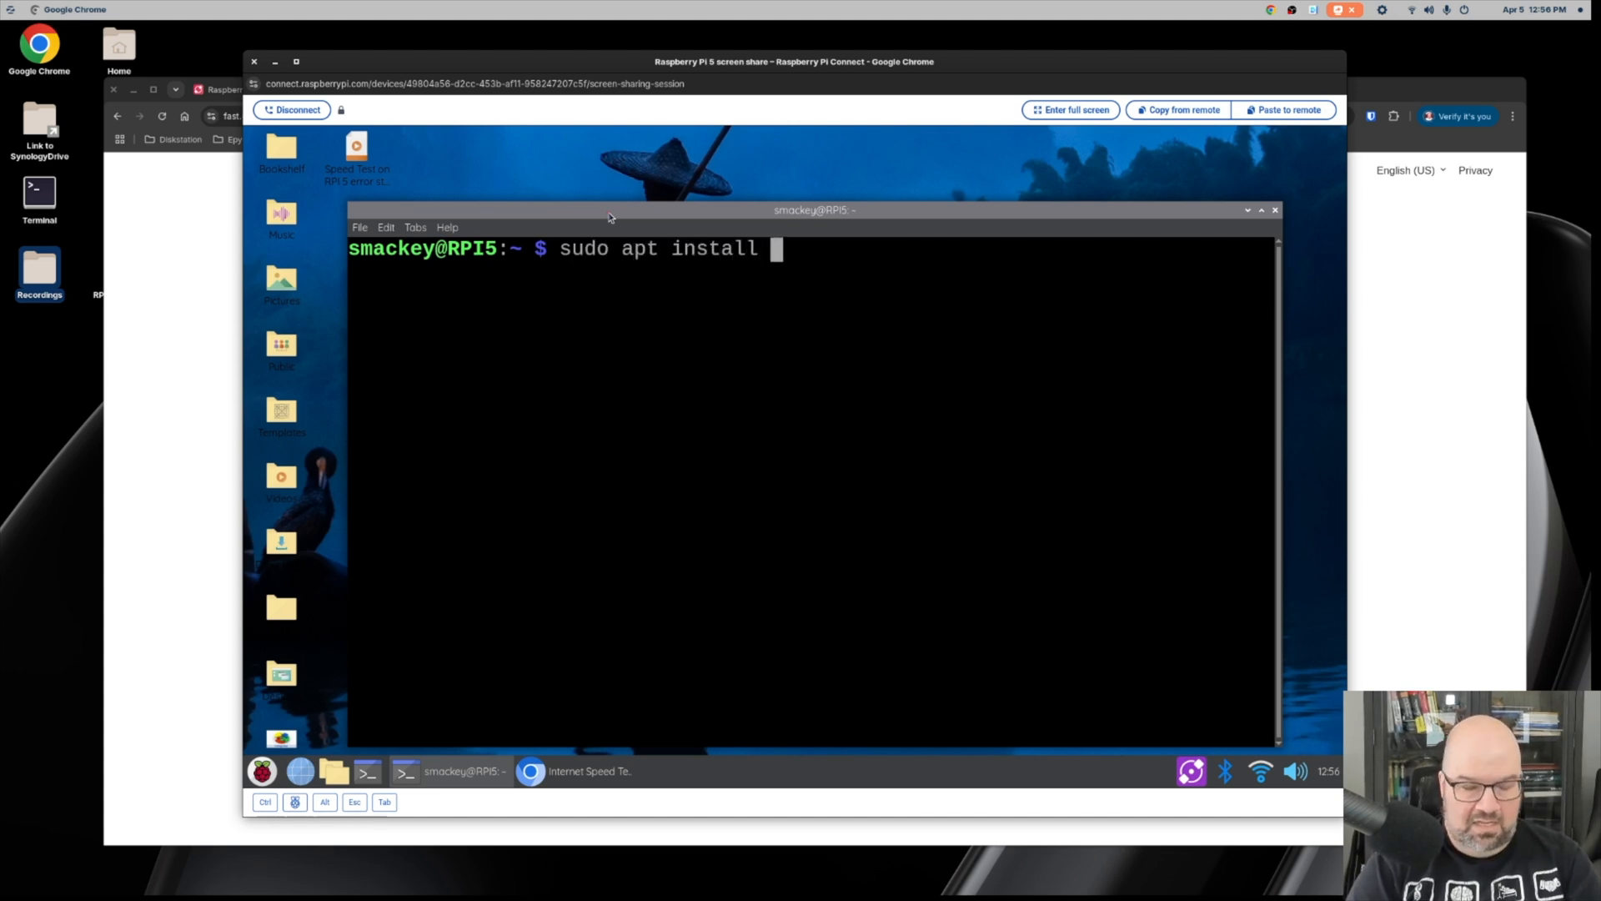
text(rpi)
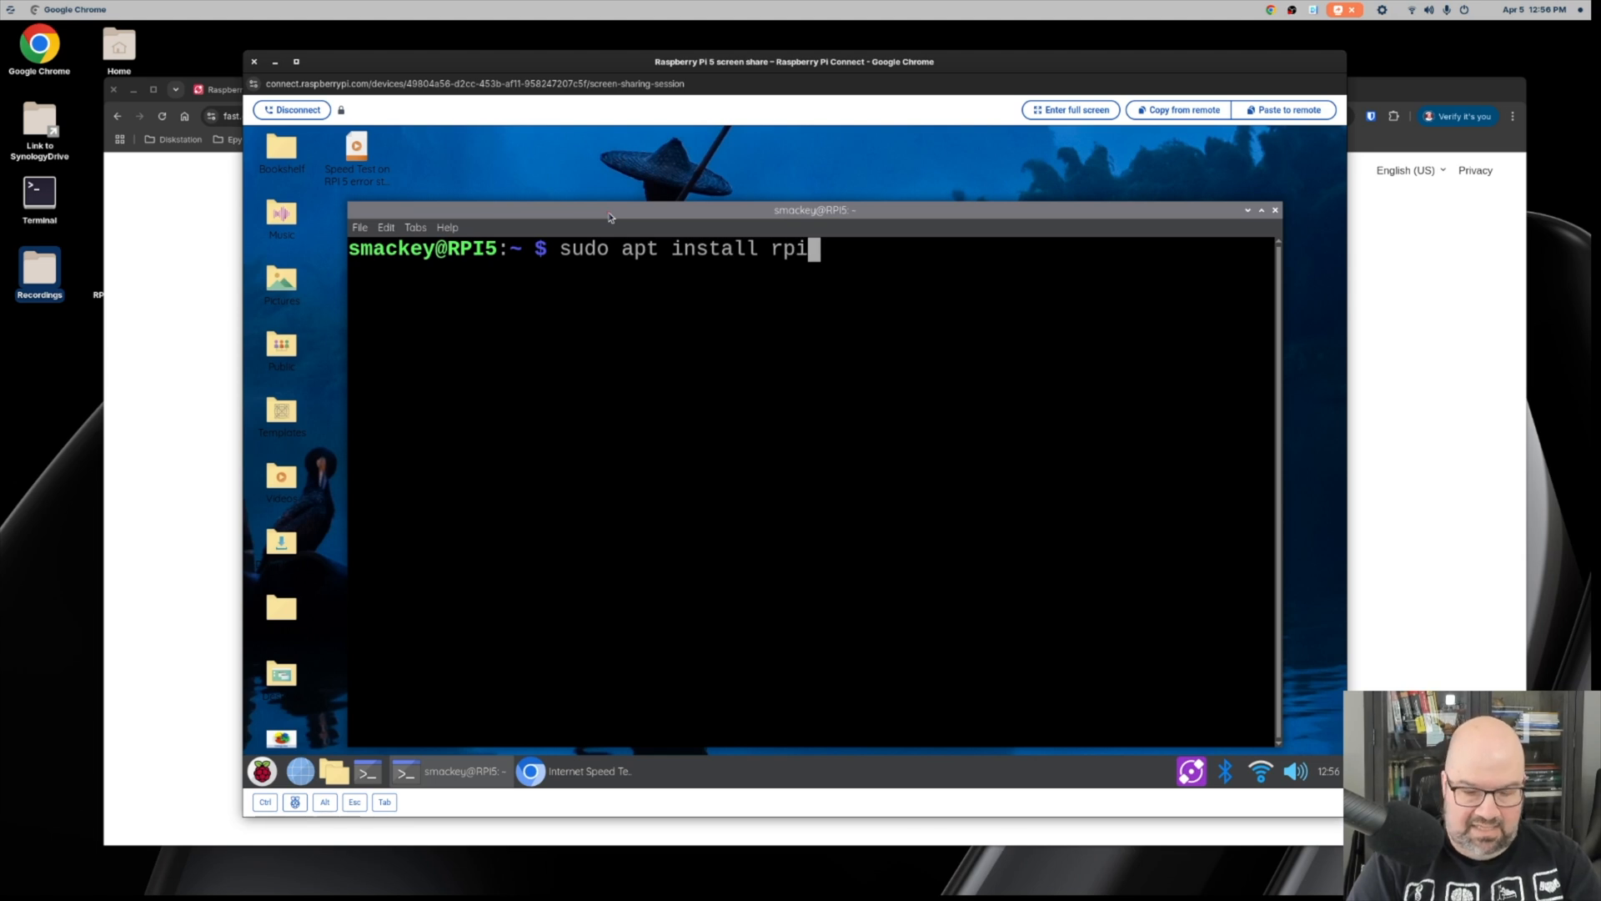
text(-connect)
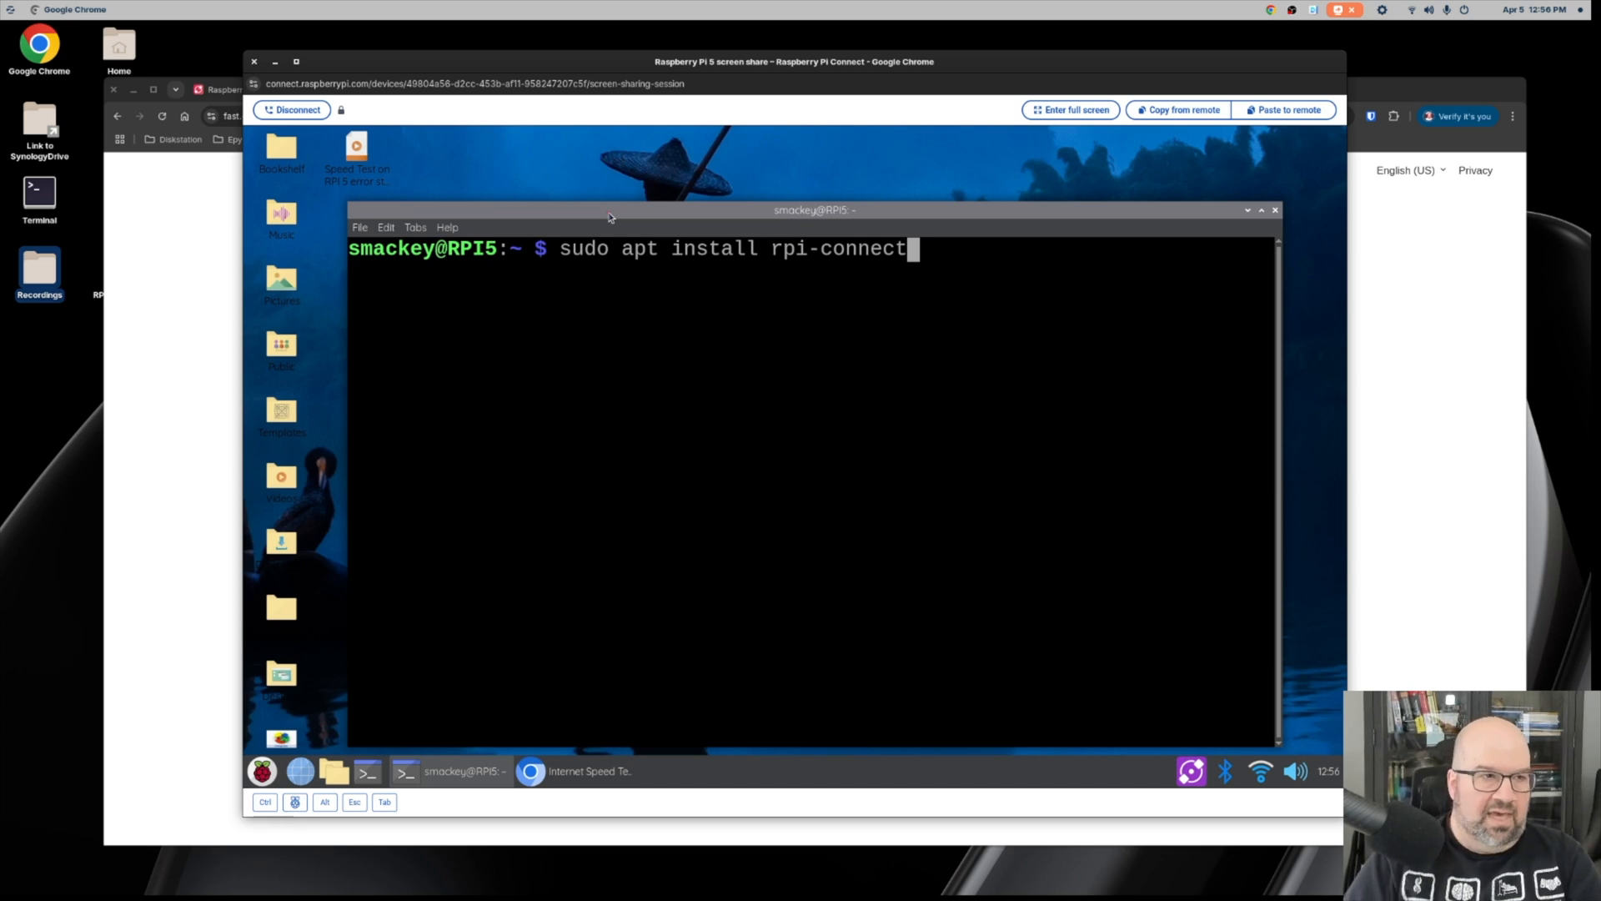
mouse_move(723, 480)
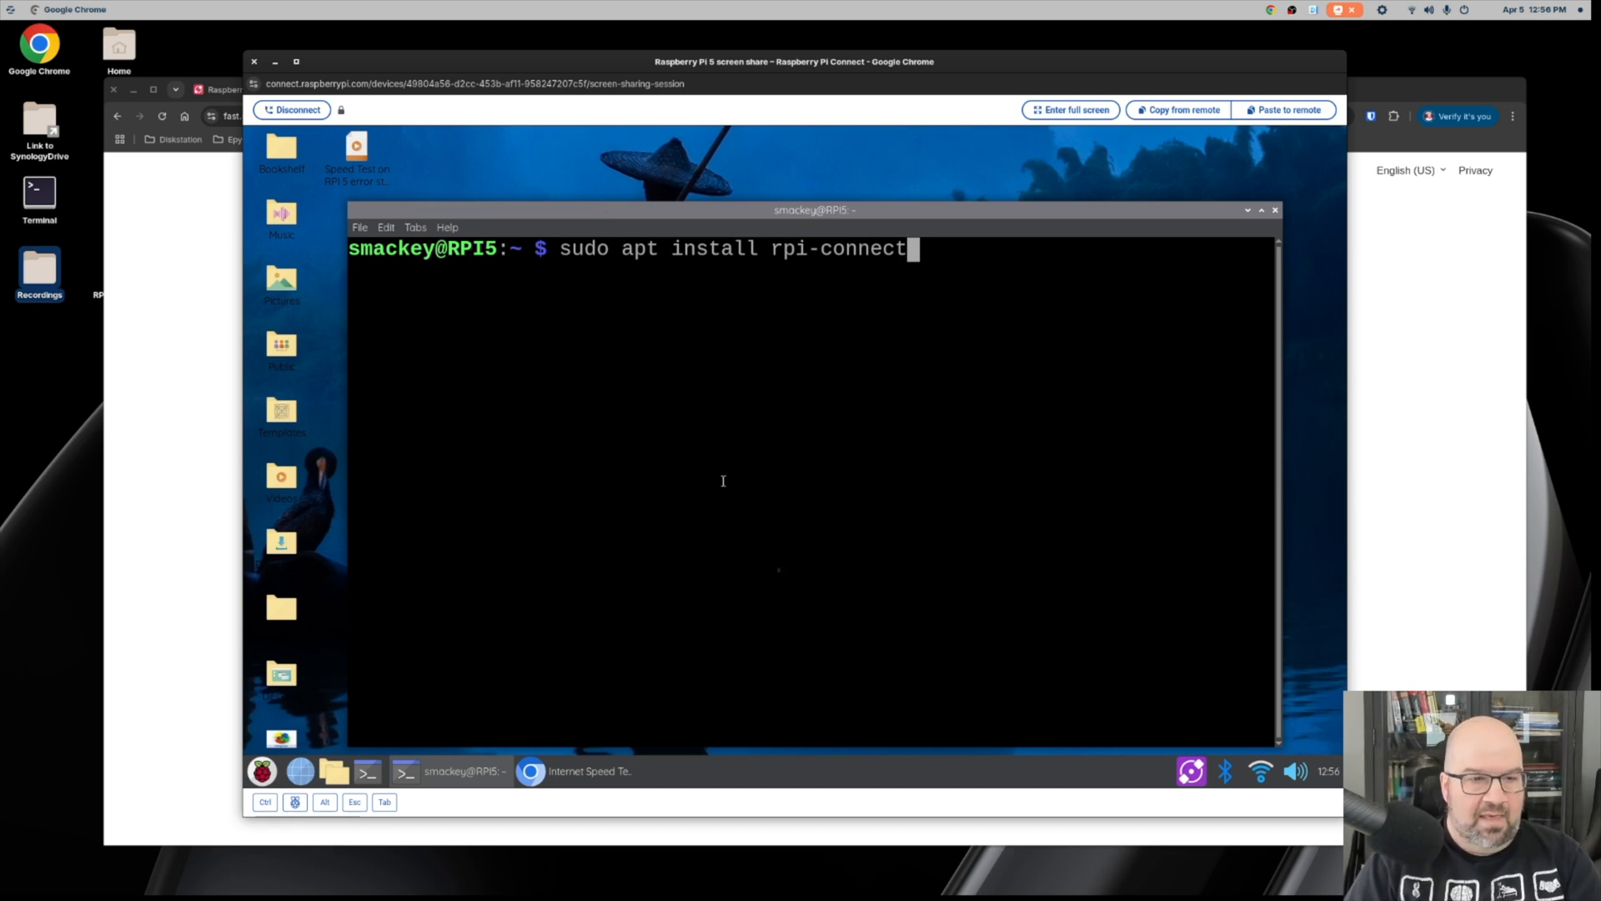
key(BackSpace)
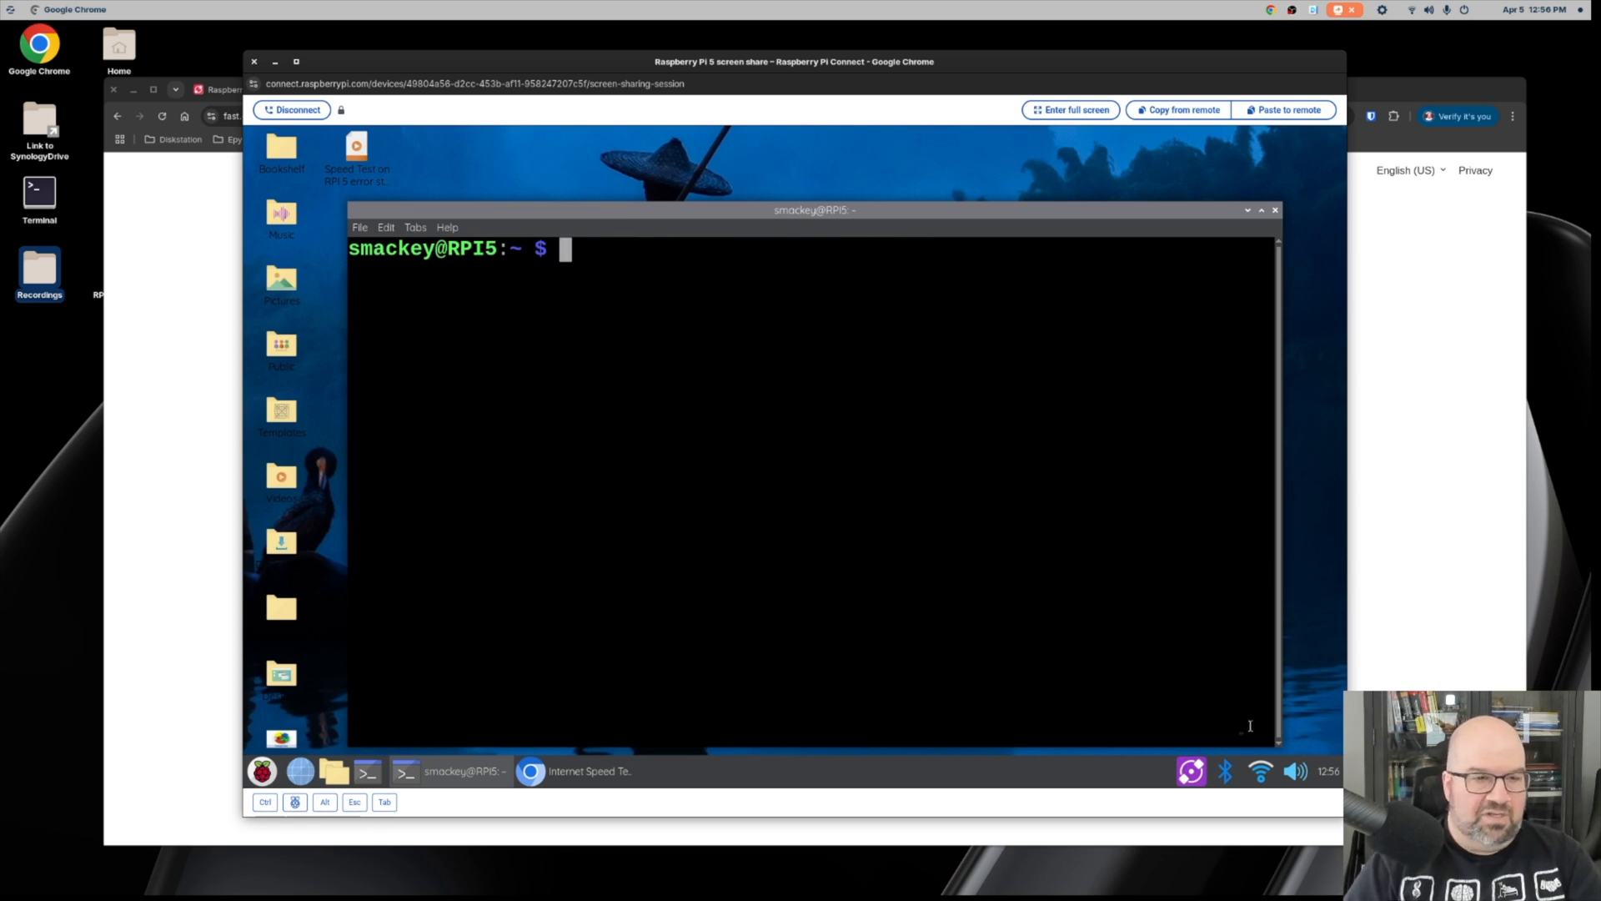
mouse_move(1191, 771)
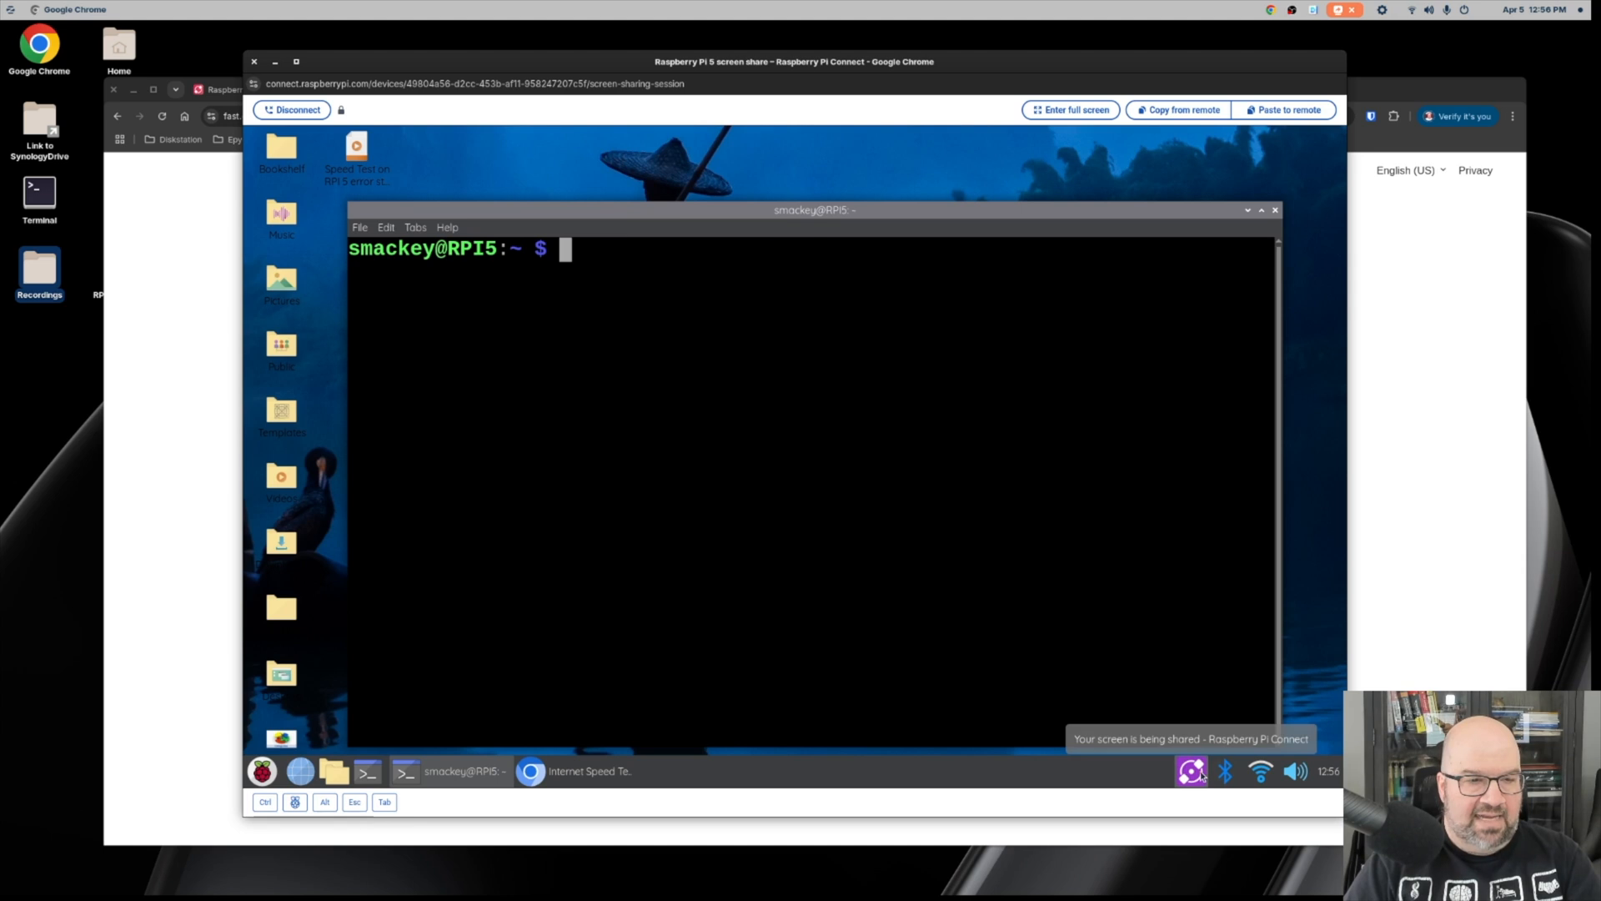
mouse_move(963, 797)
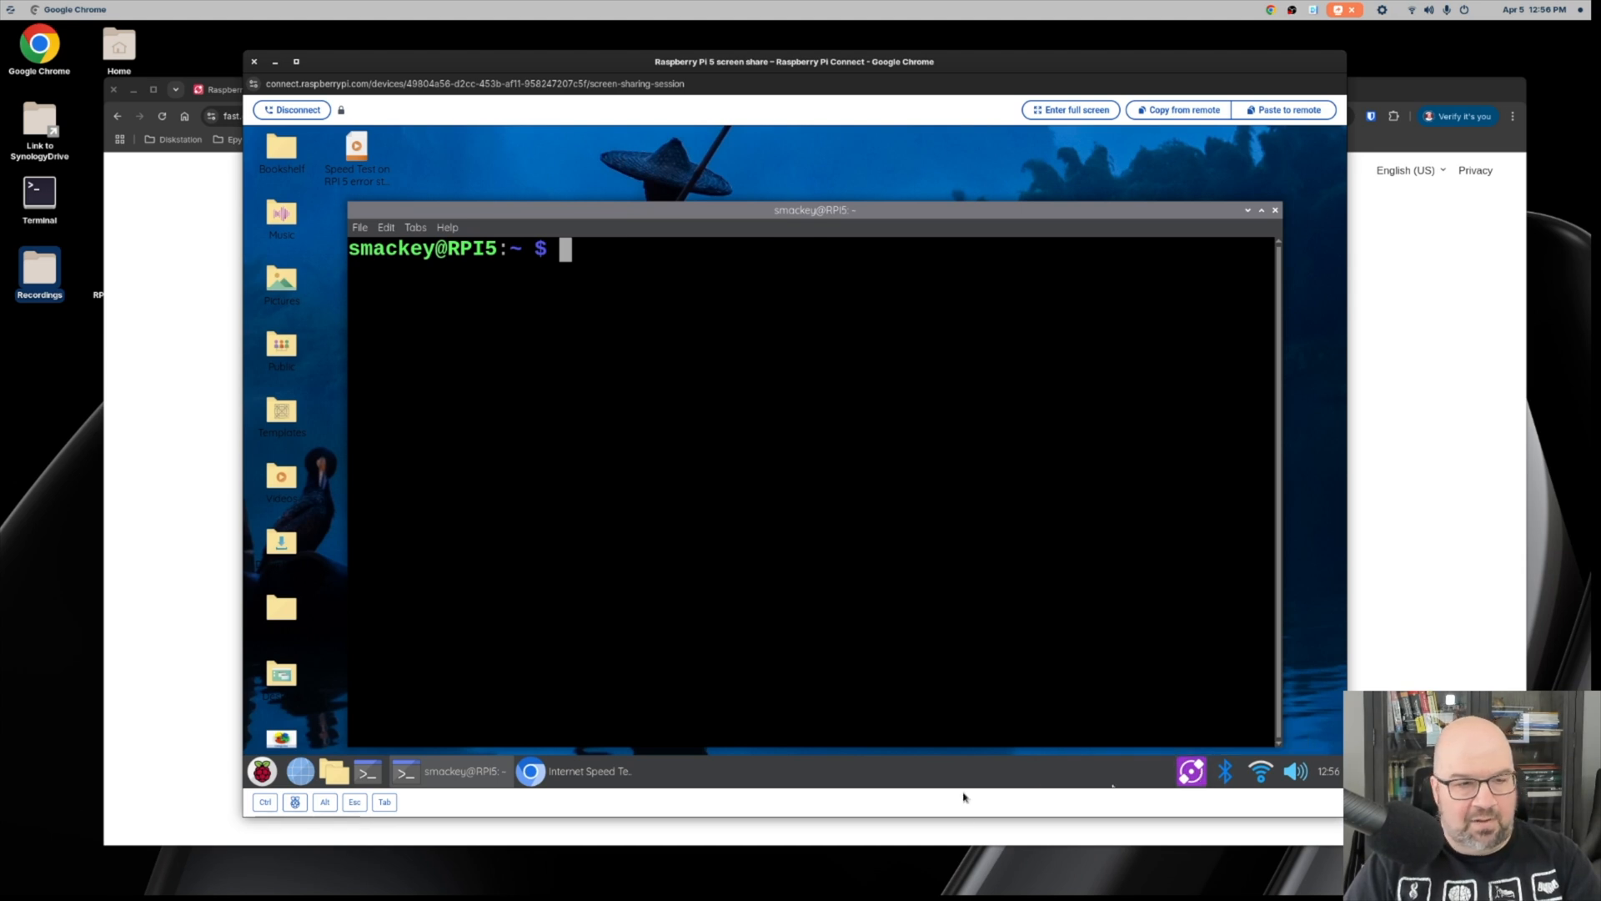
mouse_move(961, 767)
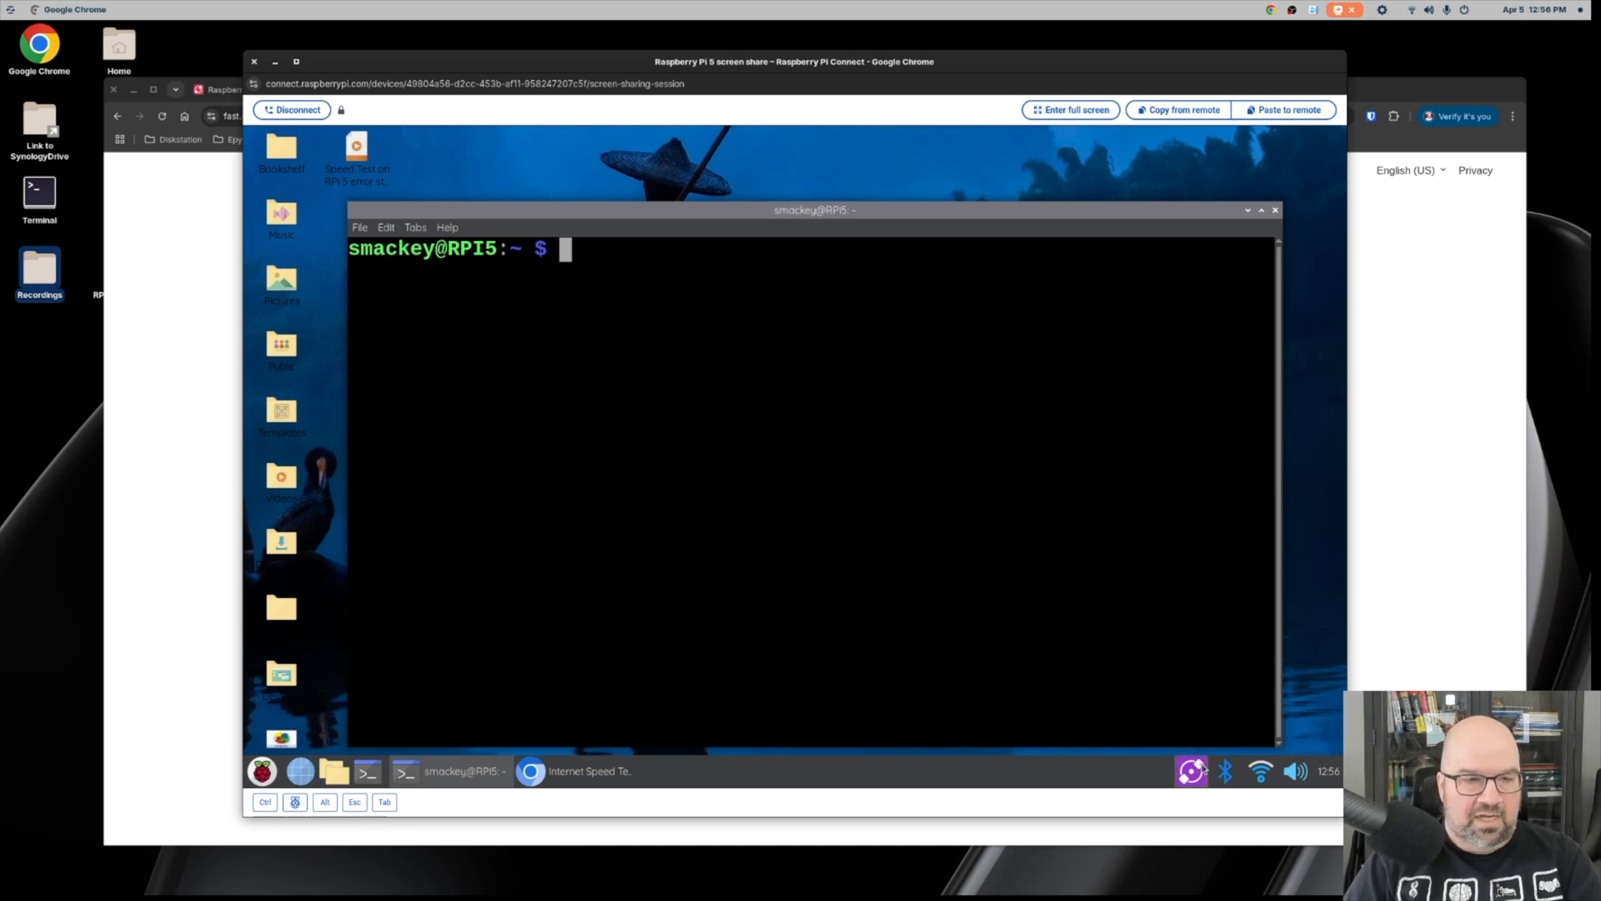
Try out 'rpi-connect on/off' text, then run rpi-connect to list its subcommands.
click(1191, 770)
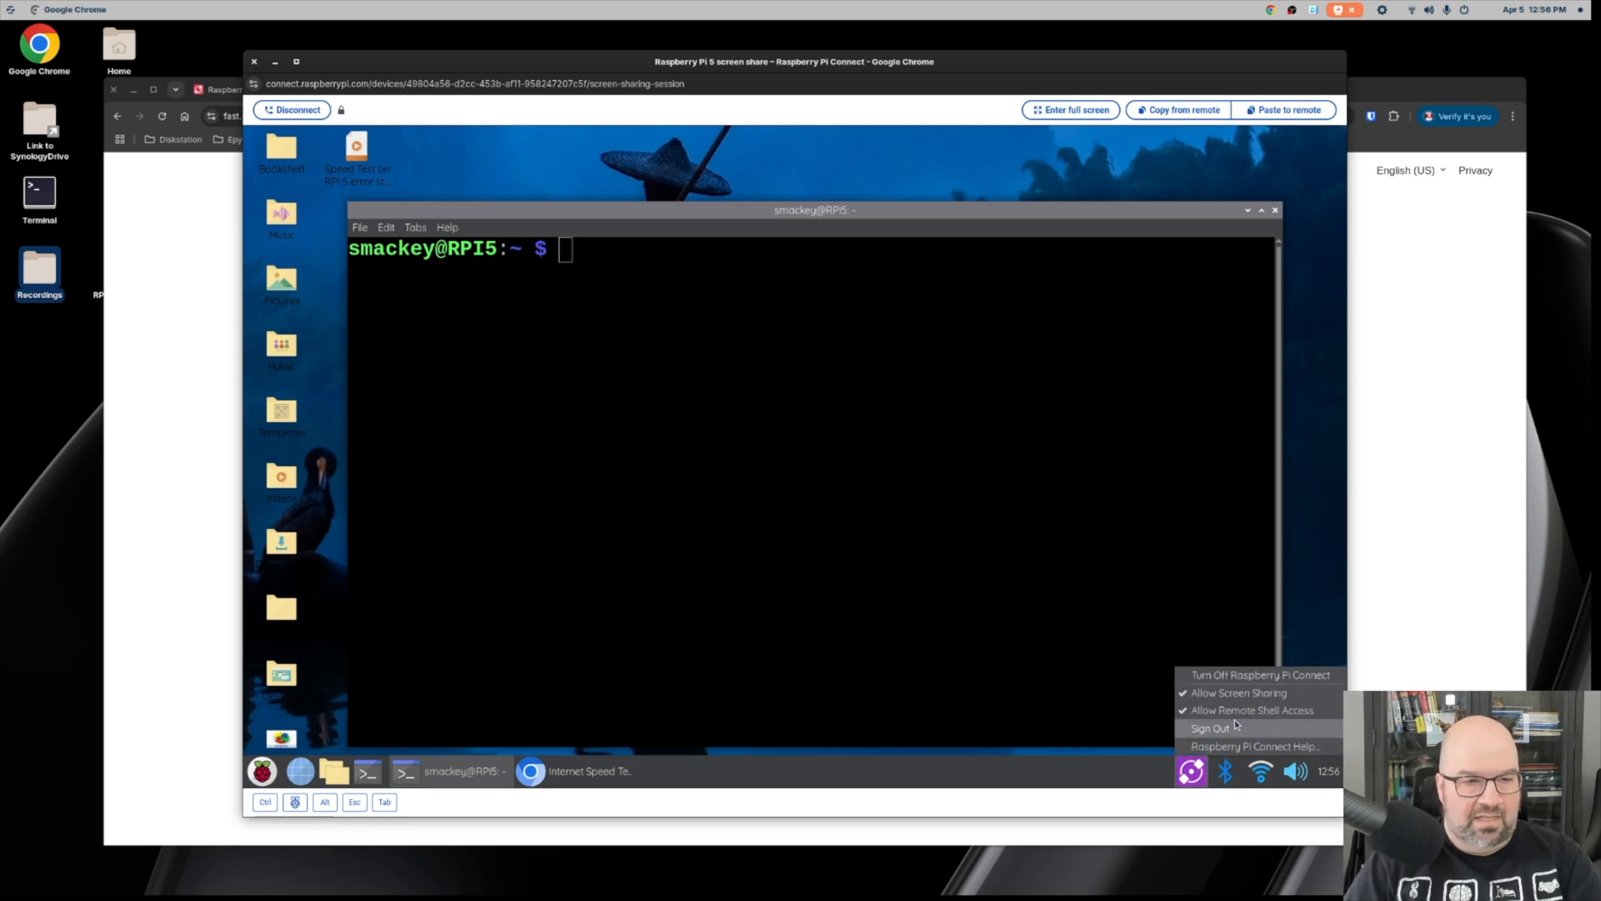
mouse_move(1246, 682)
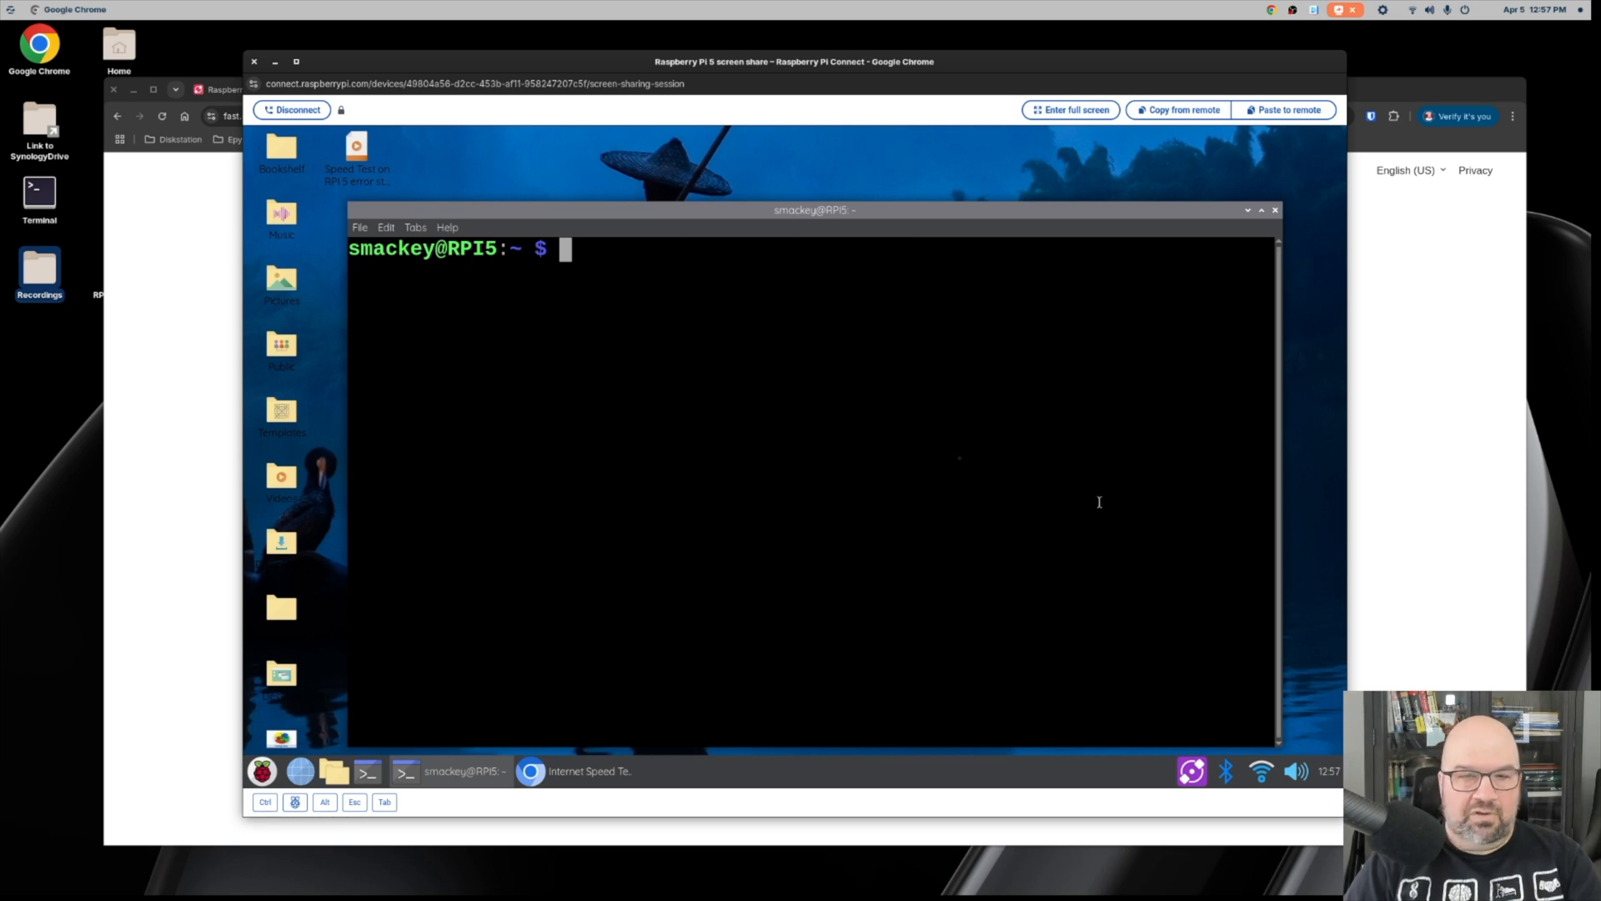
mouse_move(720, 360)
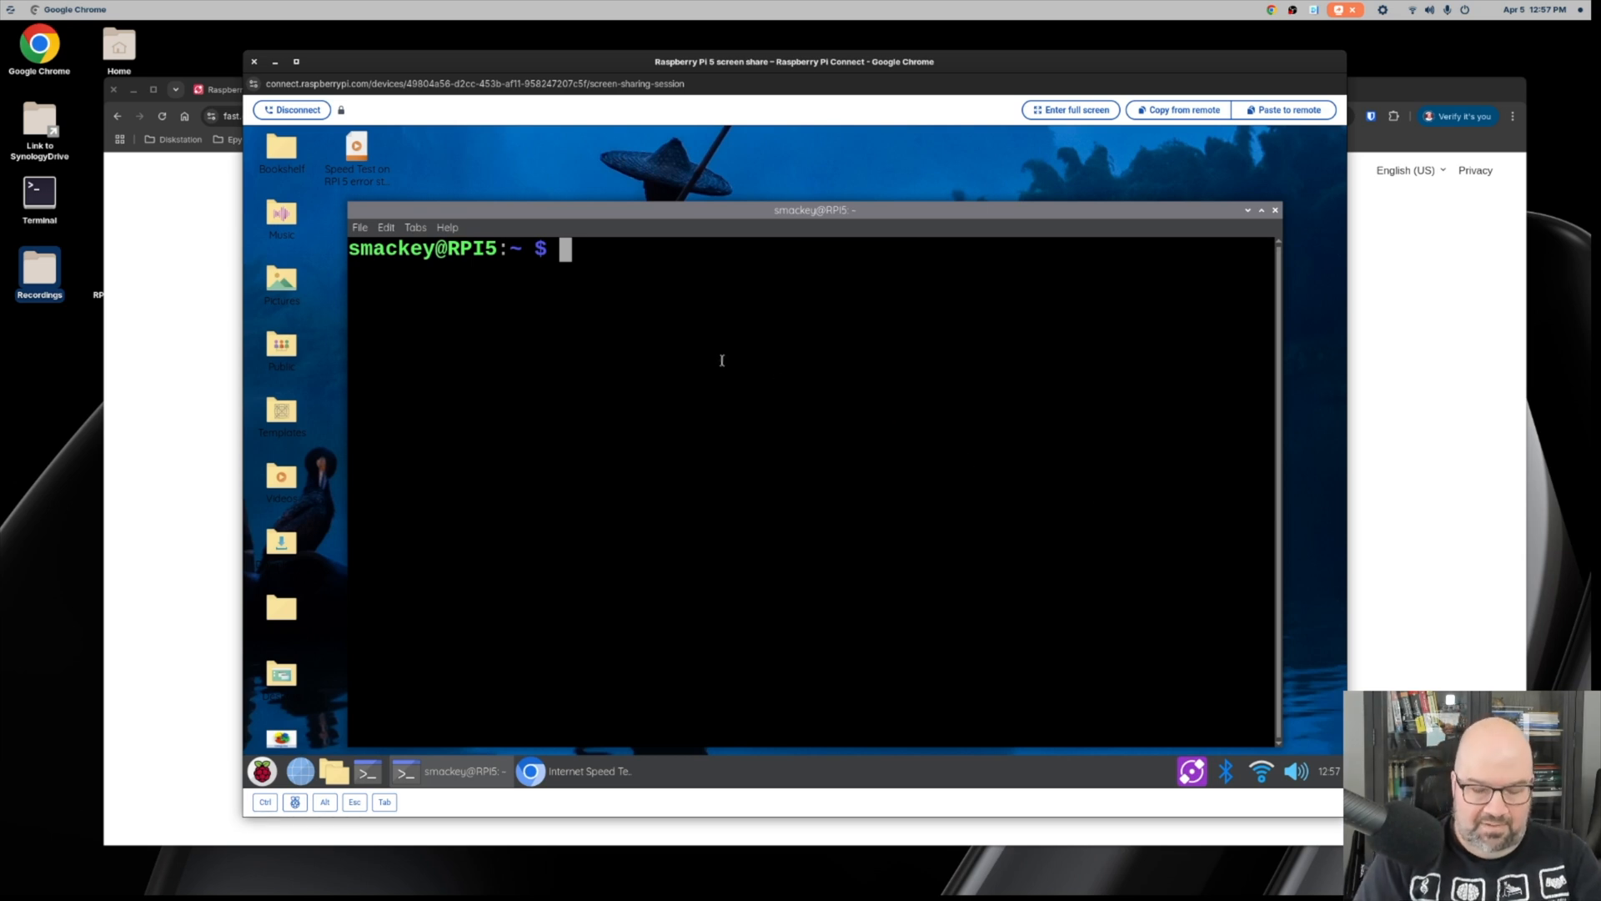
text(rpi-conn)
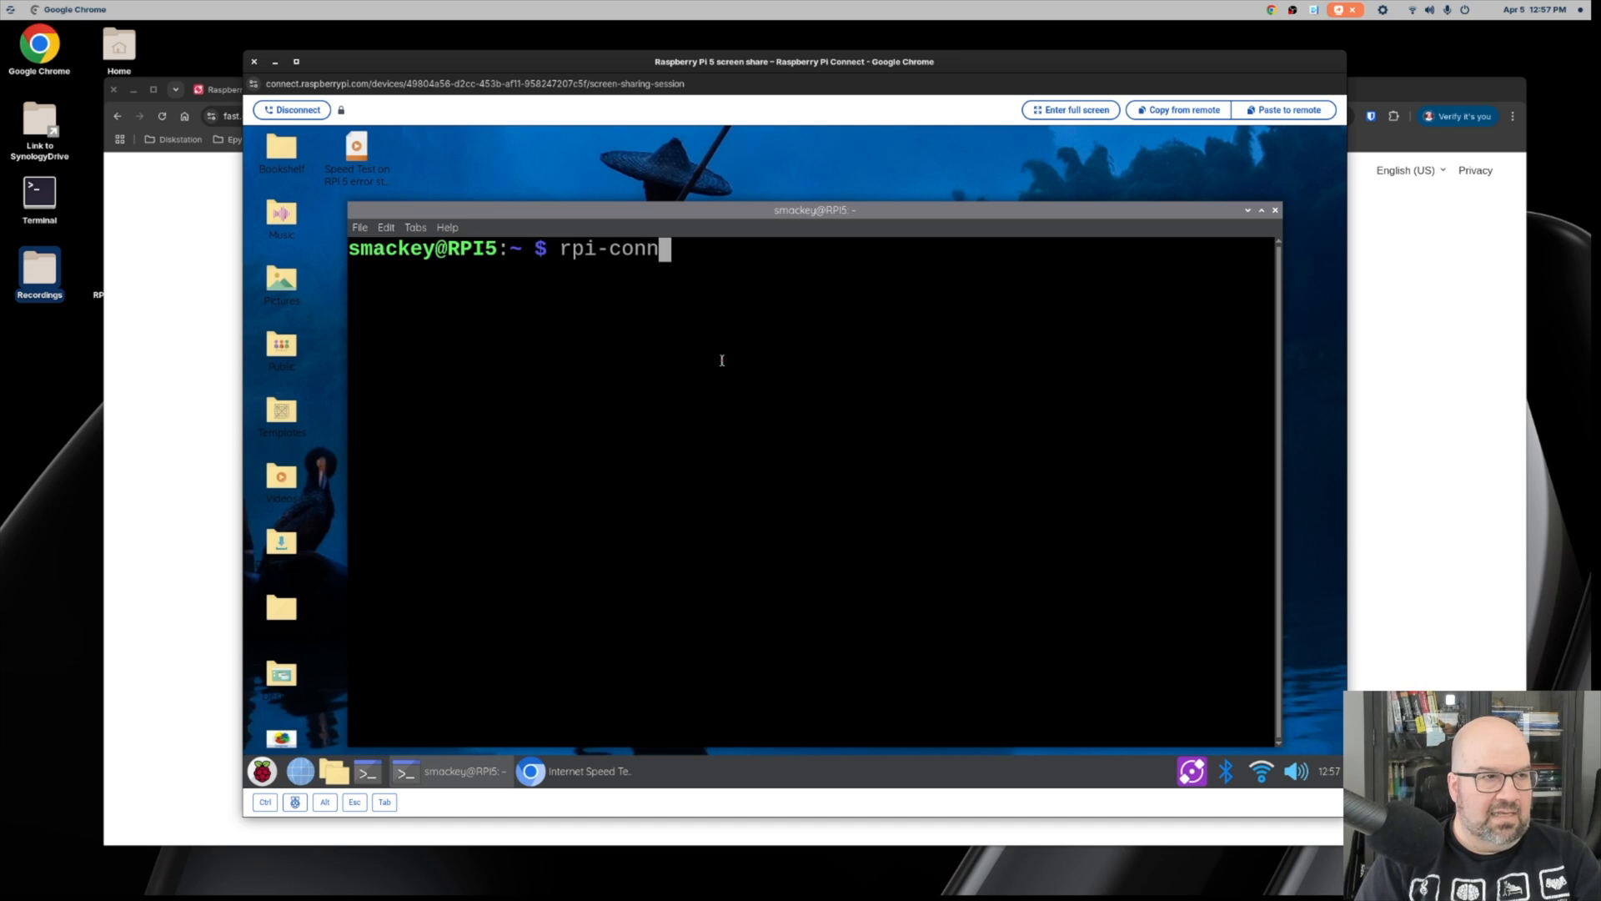
text(ect on)
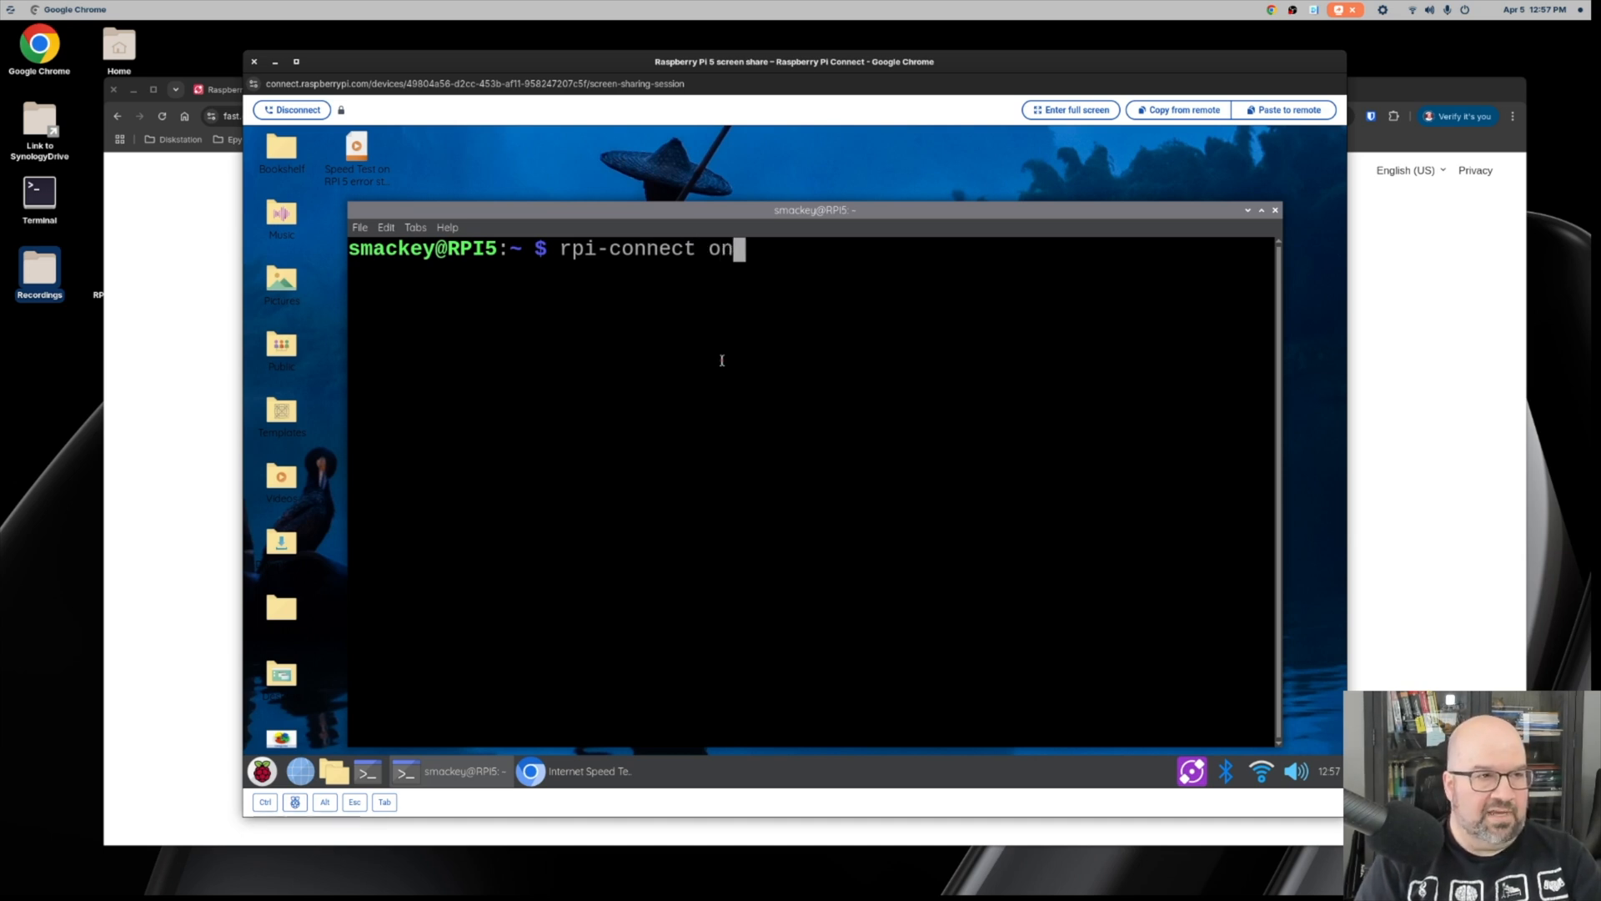
key(BackSpace)
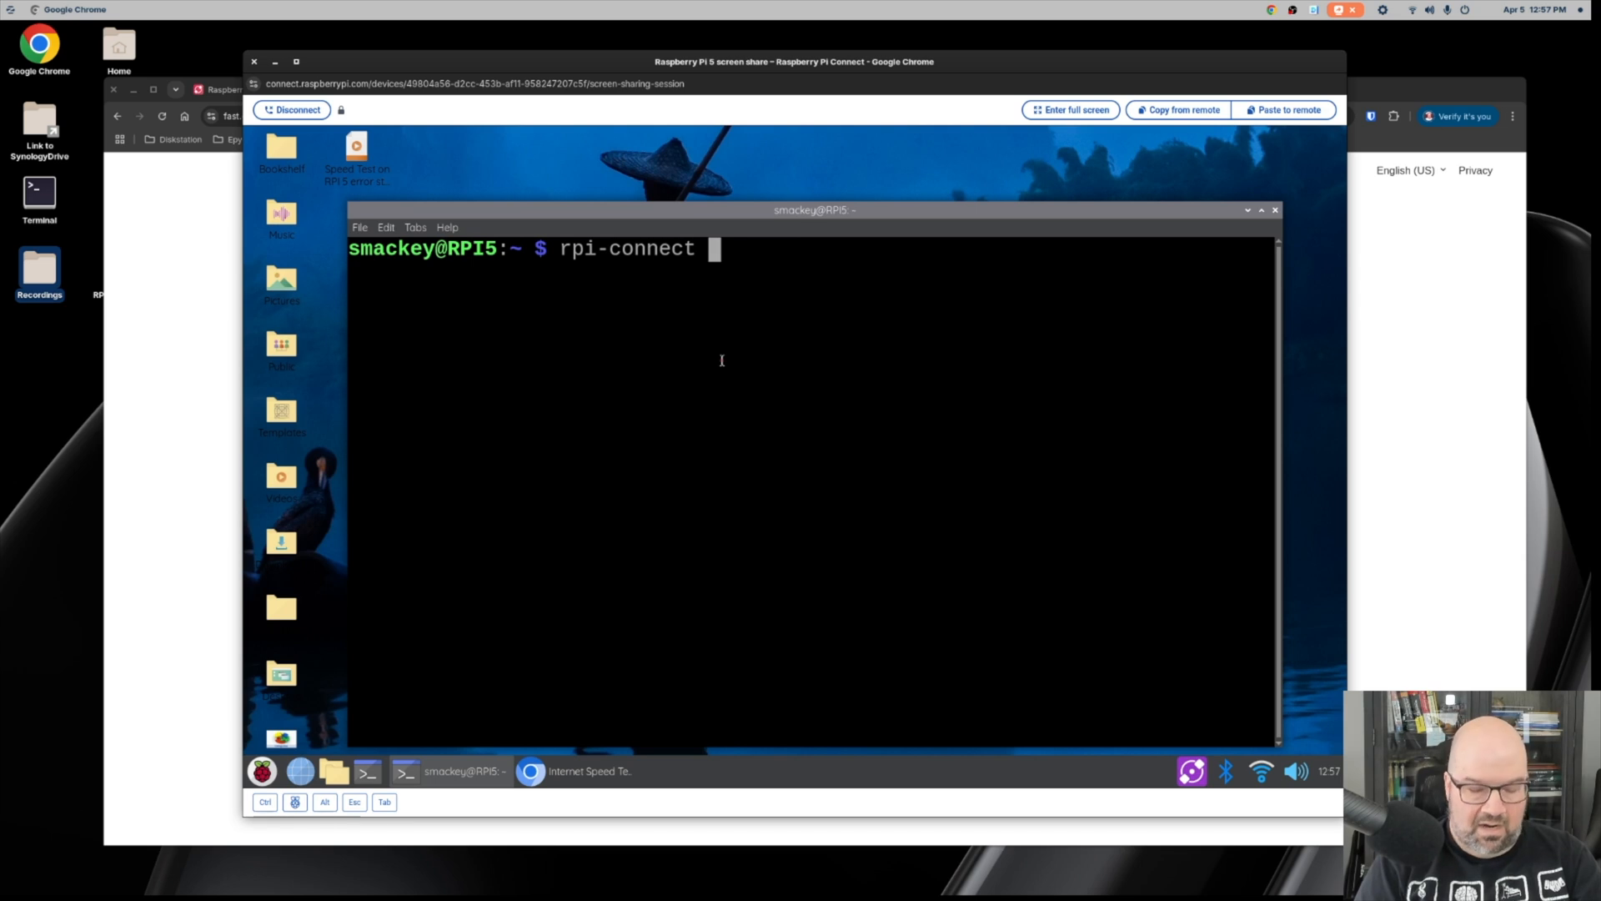
text(off)
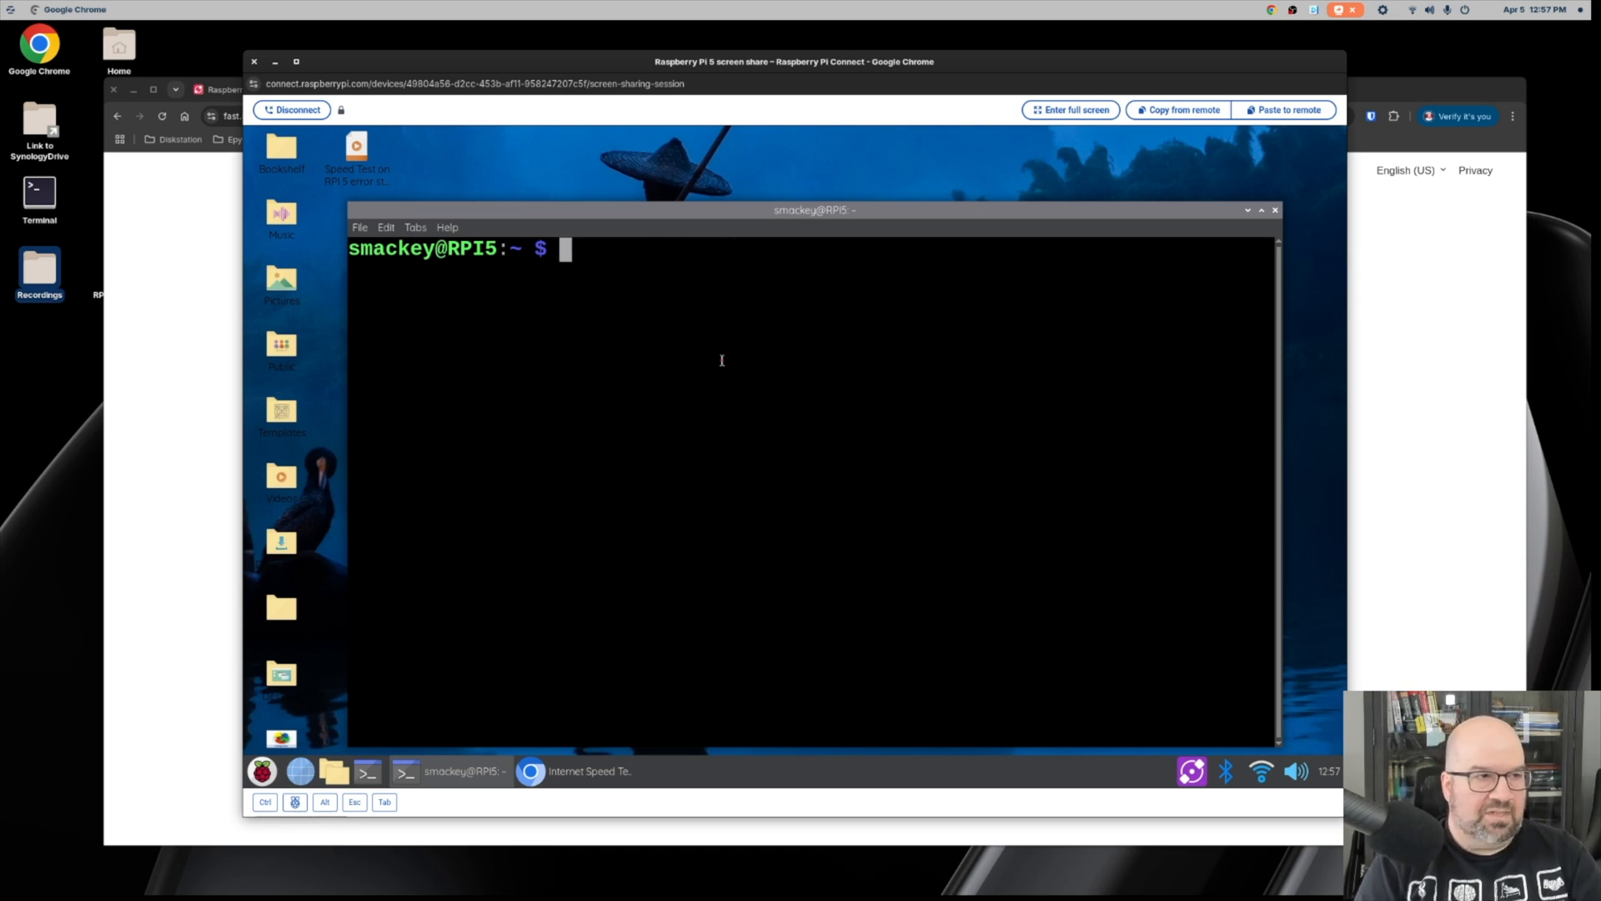
text(rpi)
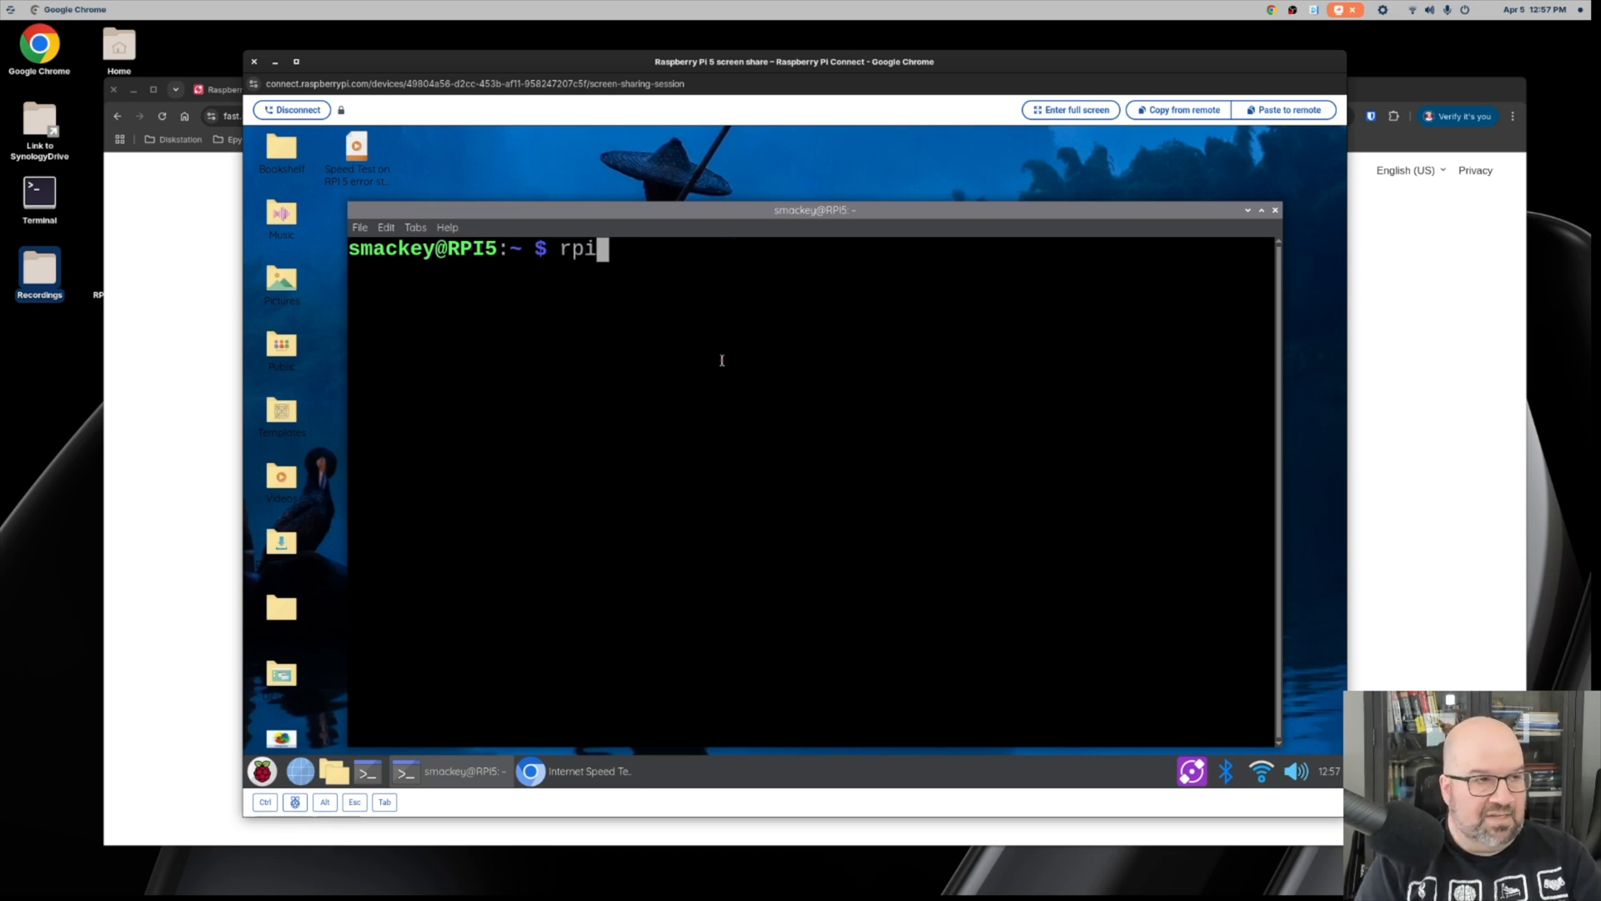
text(-connect)
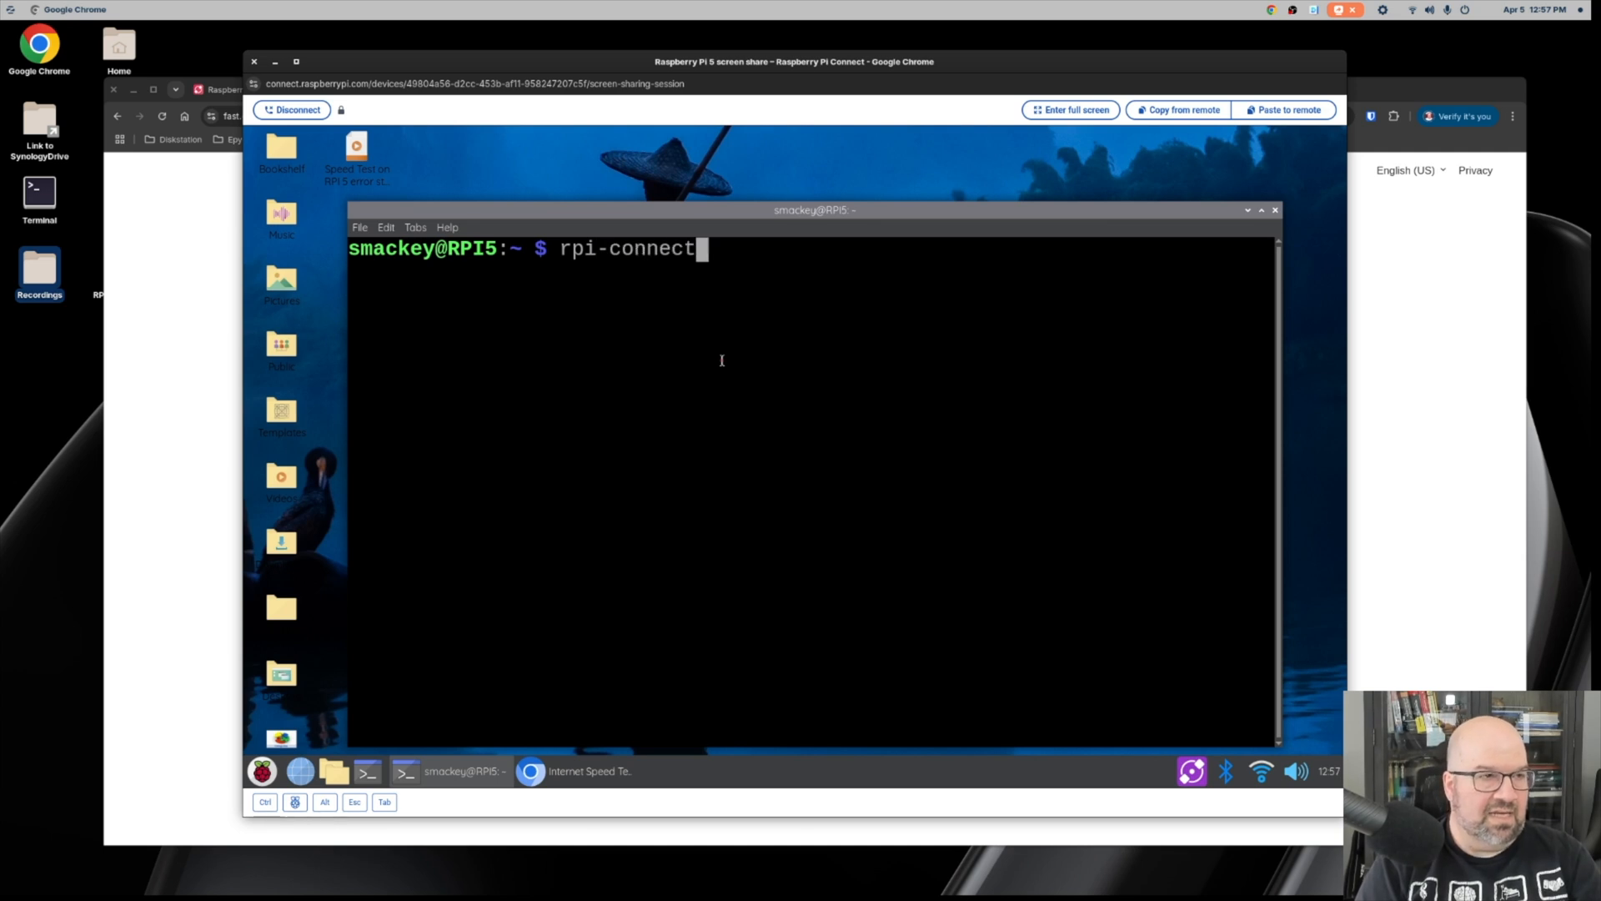
key(Return)
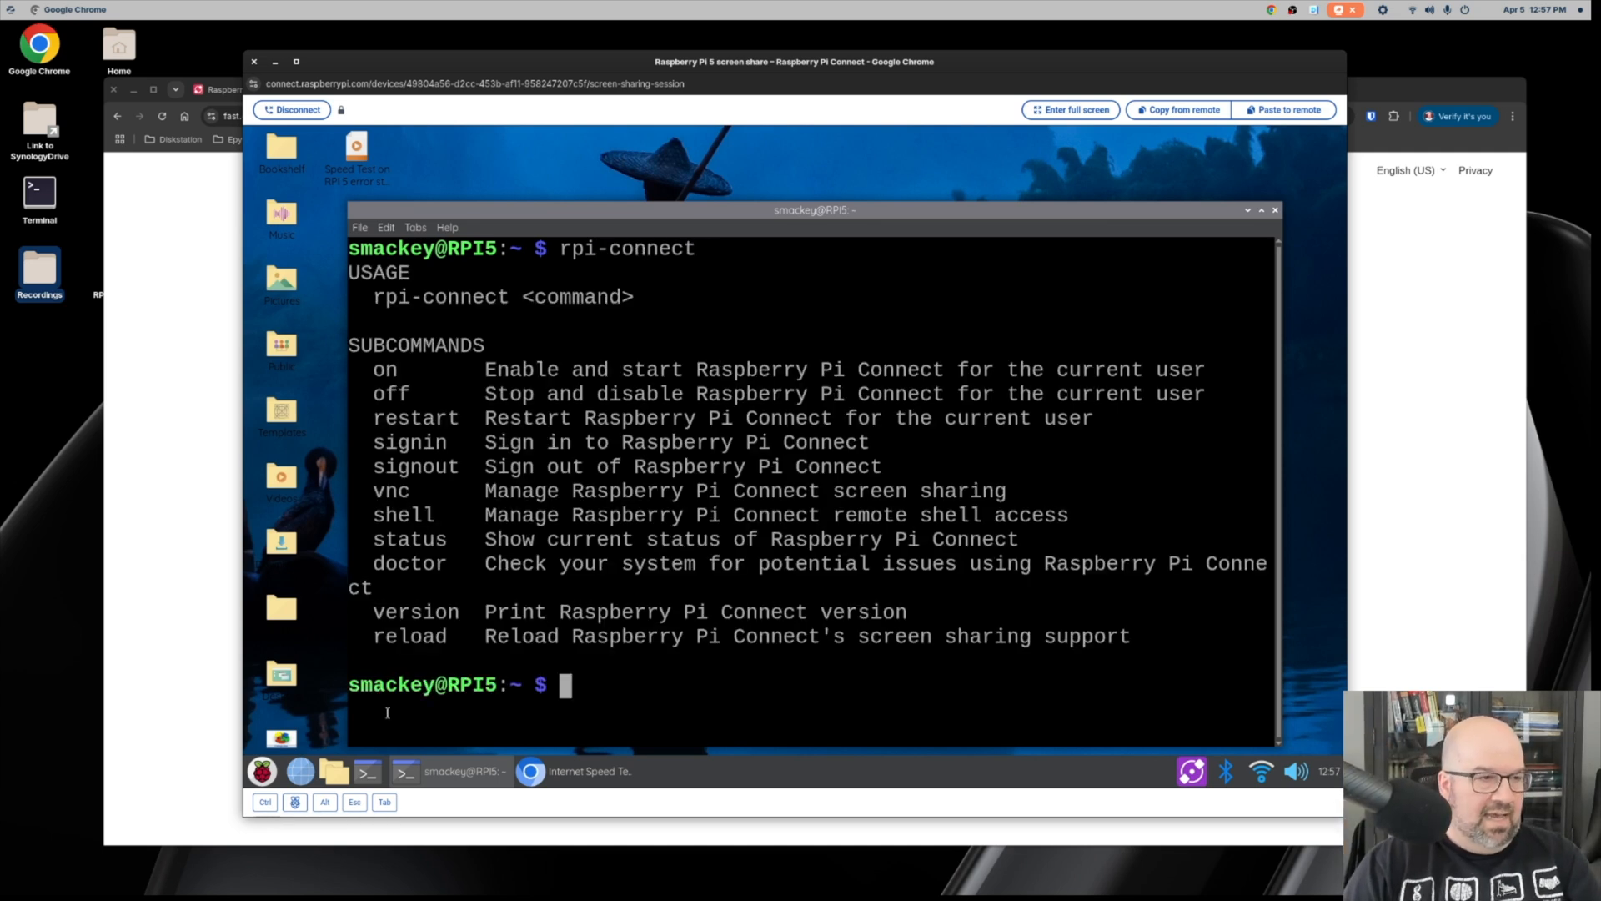
Run rpi-connect status and rpi-connect version, showing one screen sharing session and 2.4.0.
double_click(417, 612)
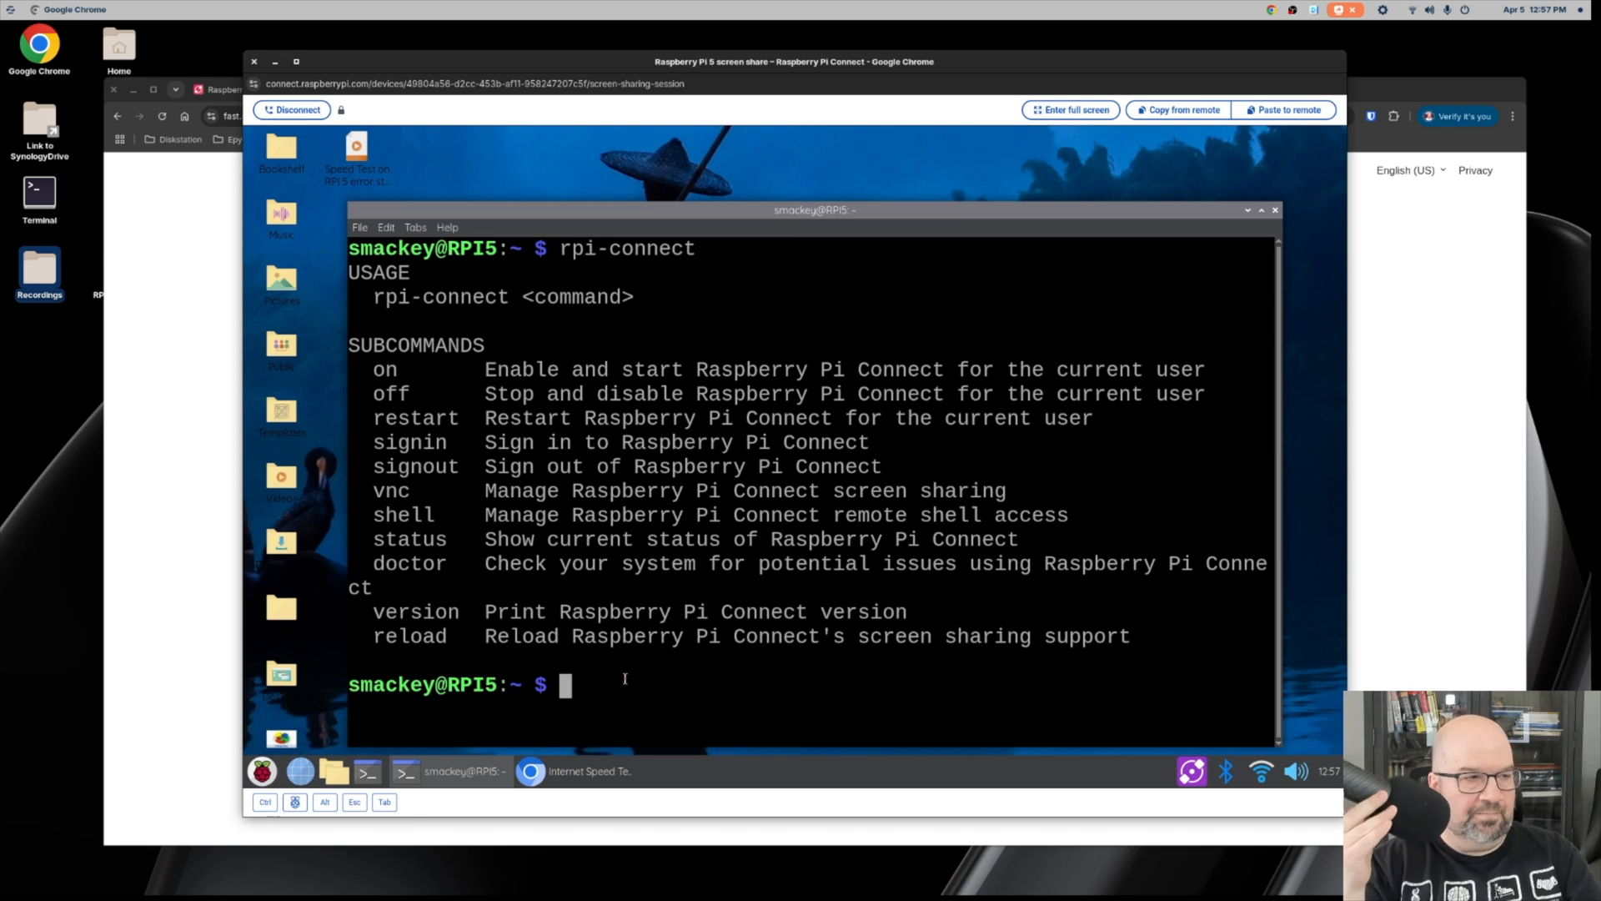
text(rpi-connect)
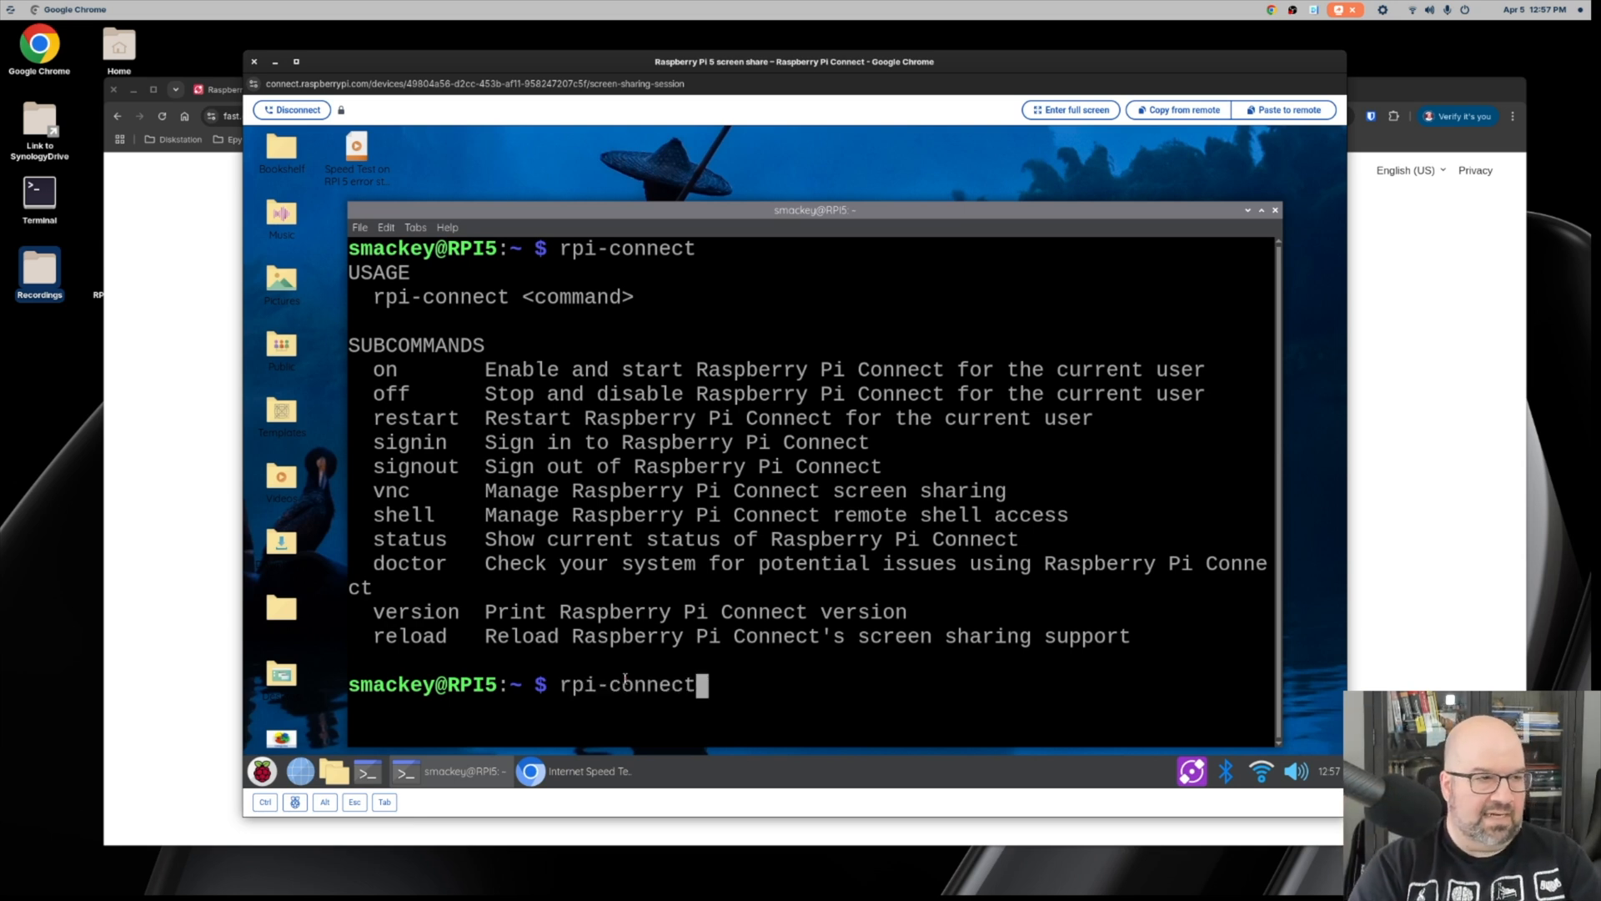
key(Return)
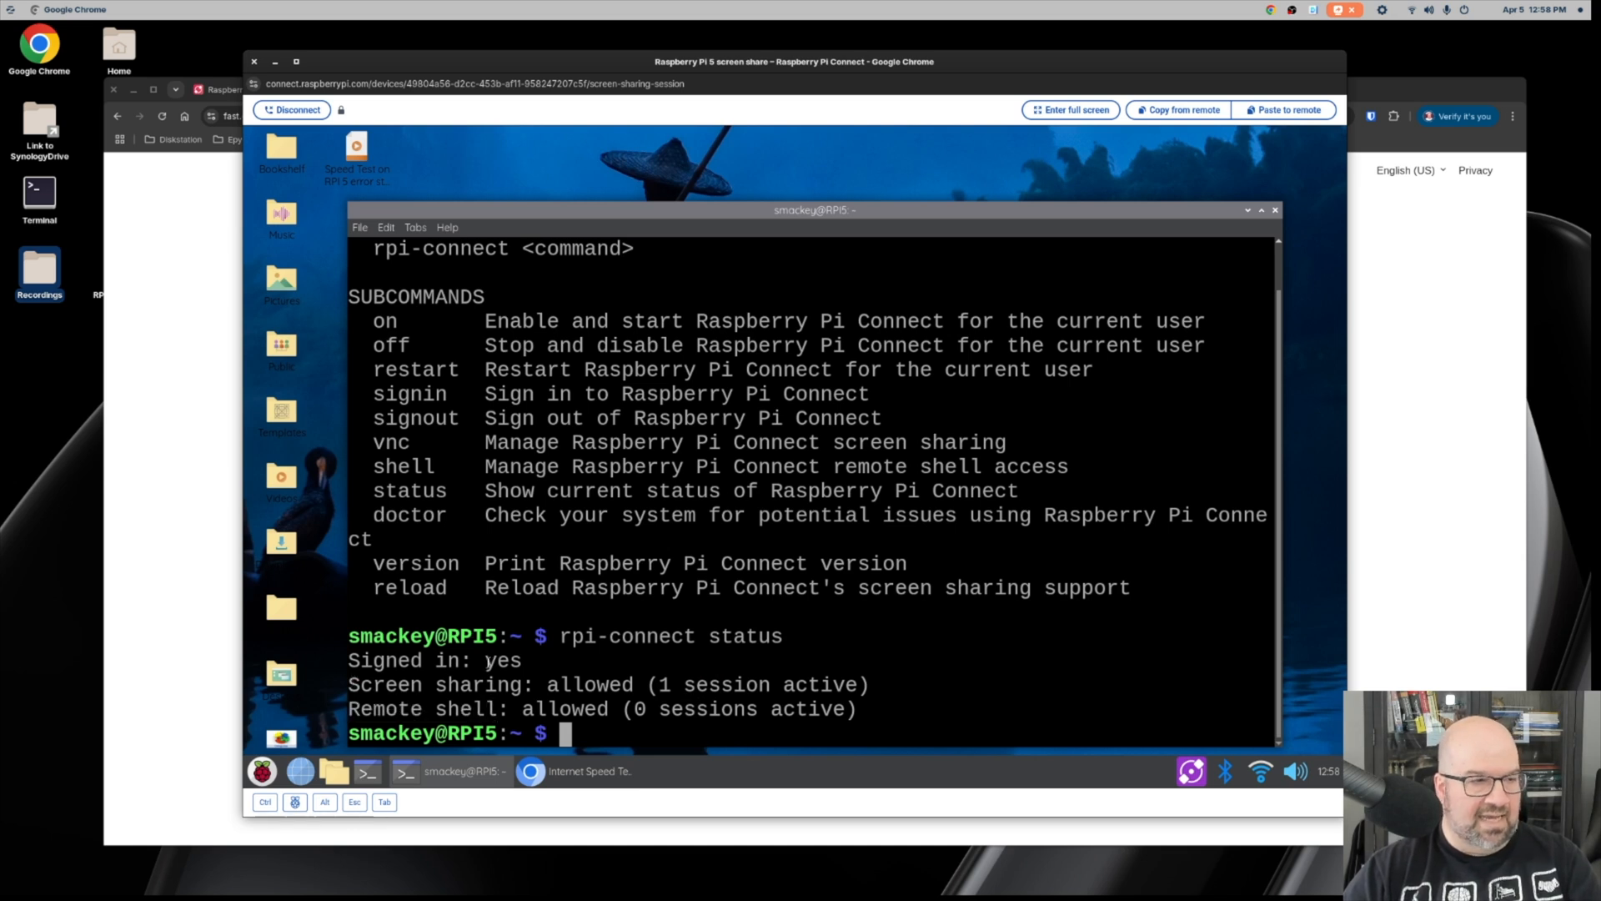
double_click(501, 660)
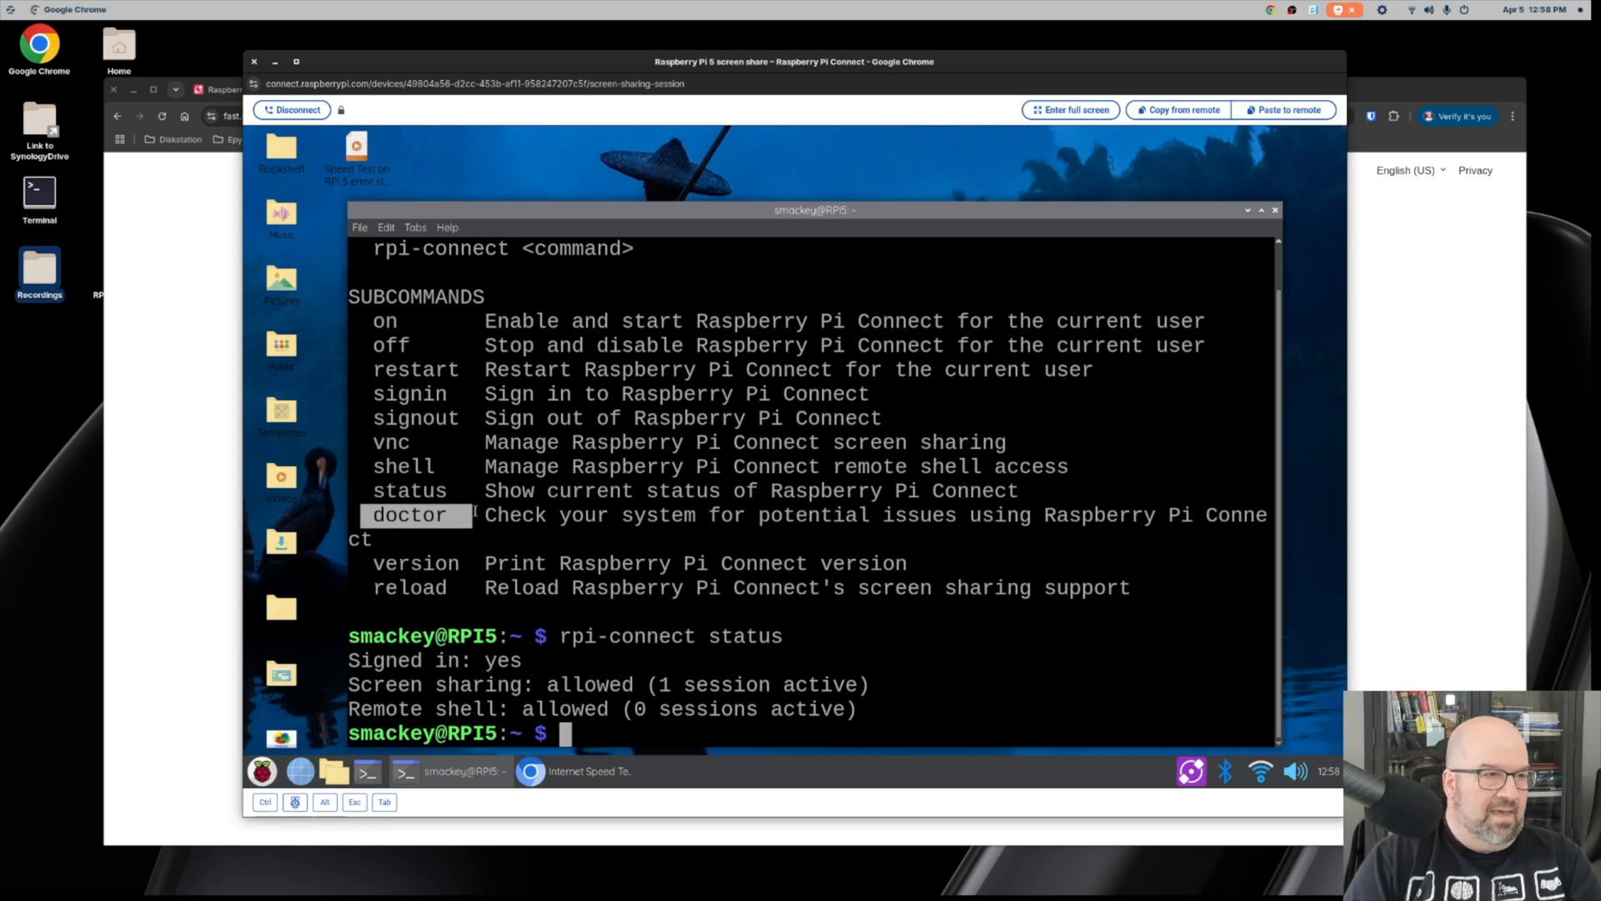
text(rpi-connect st)
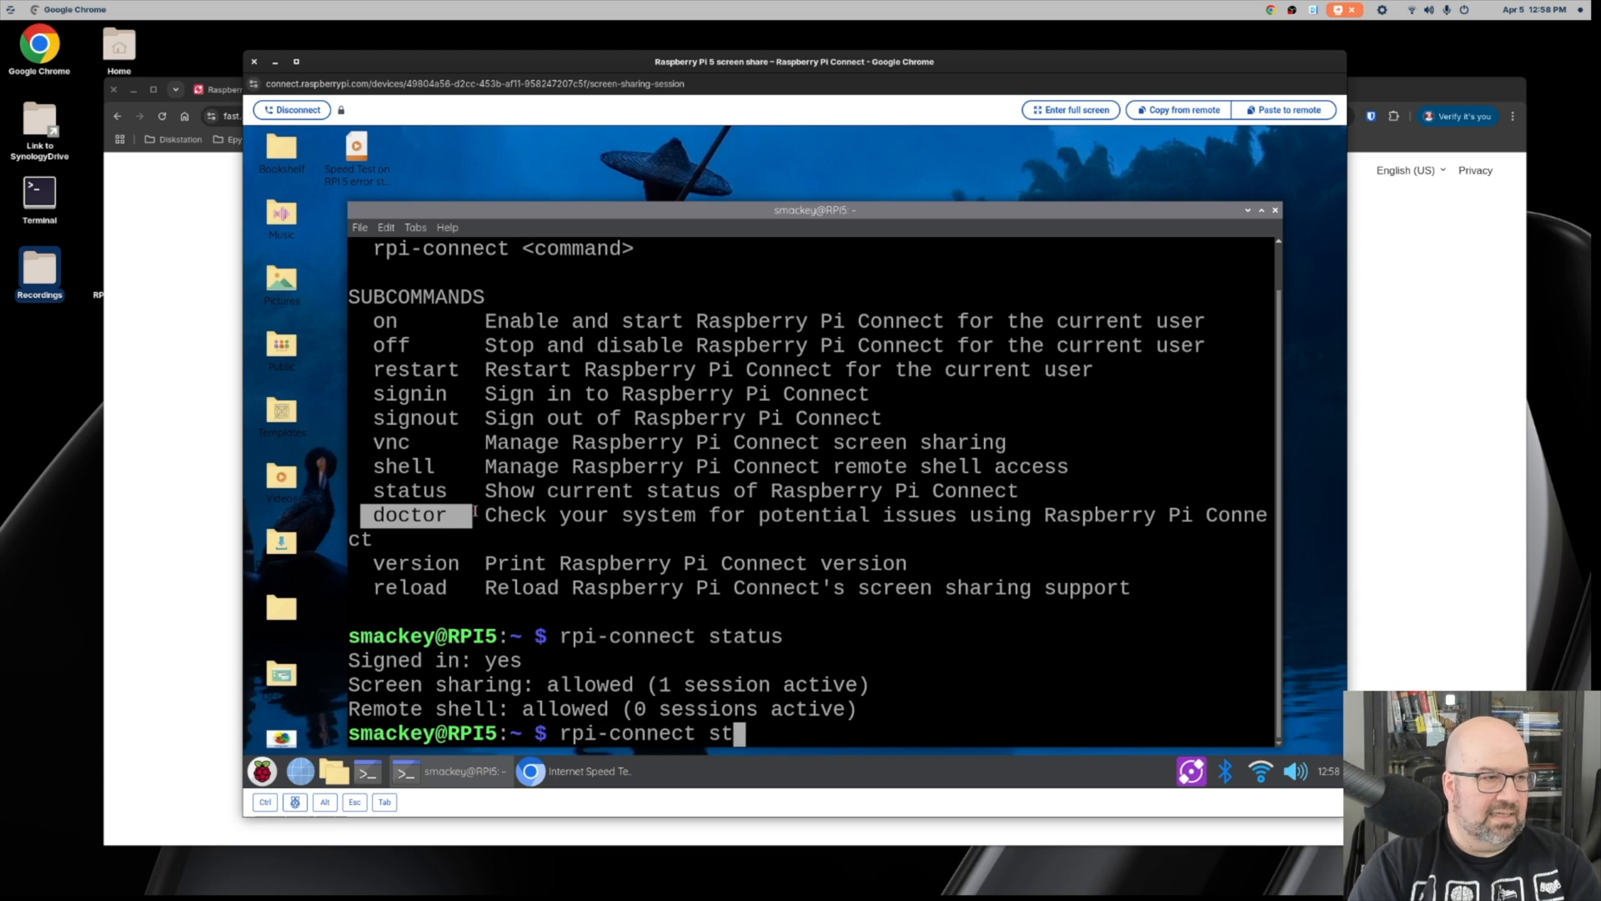
text(version)
key(Return)
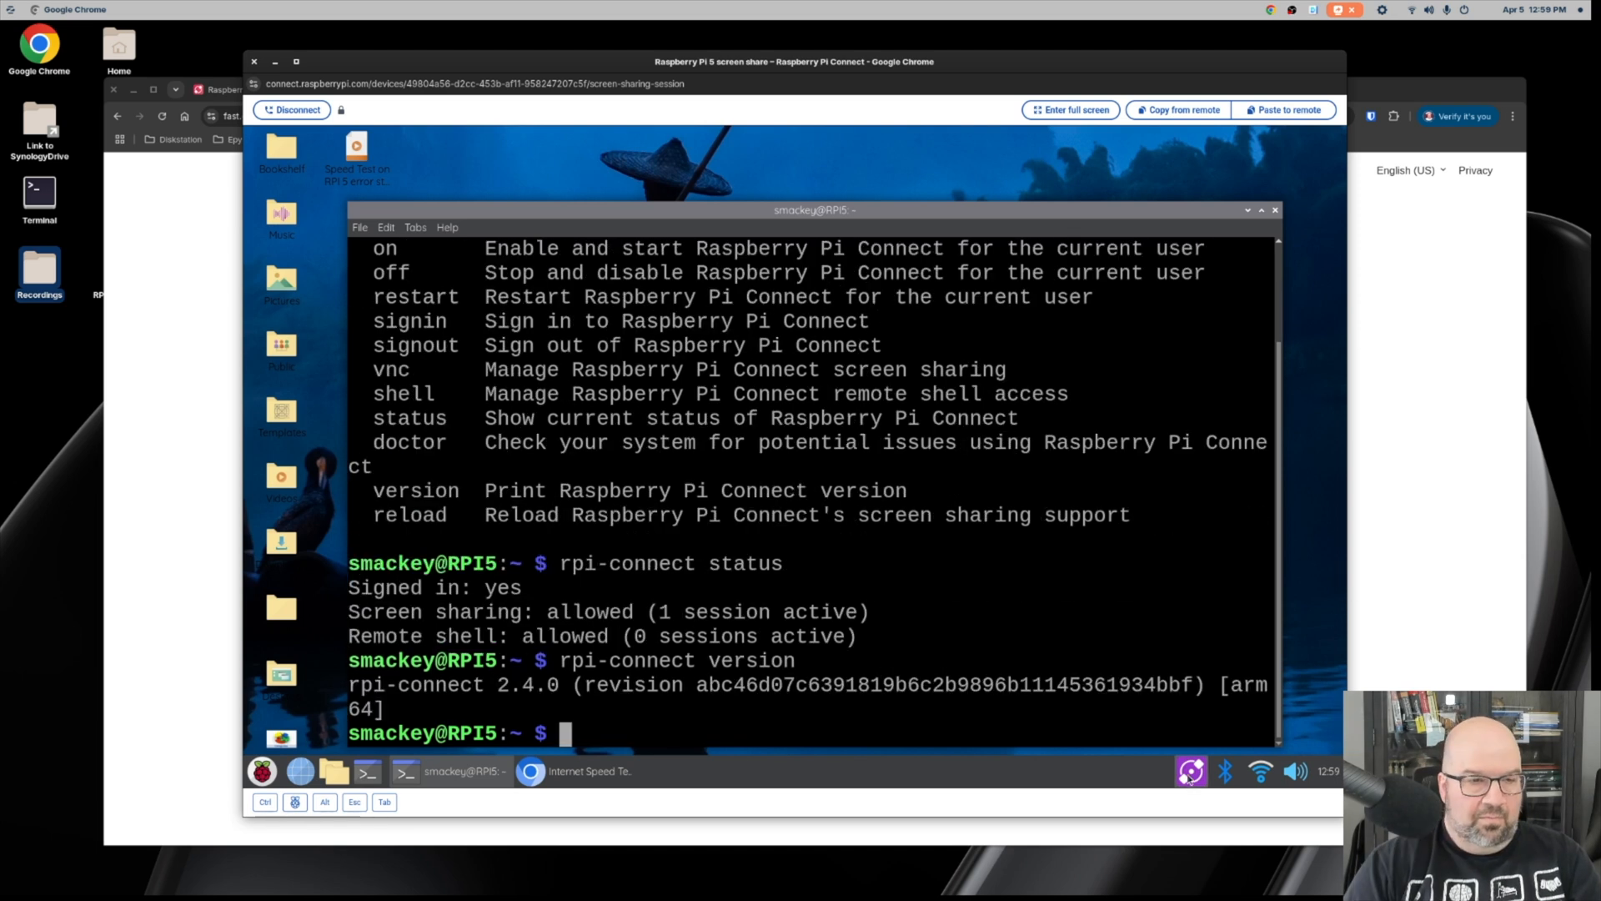
Close the Pi's terminal window and show the Connect tray menu on the desktop.
click(1187, 771)
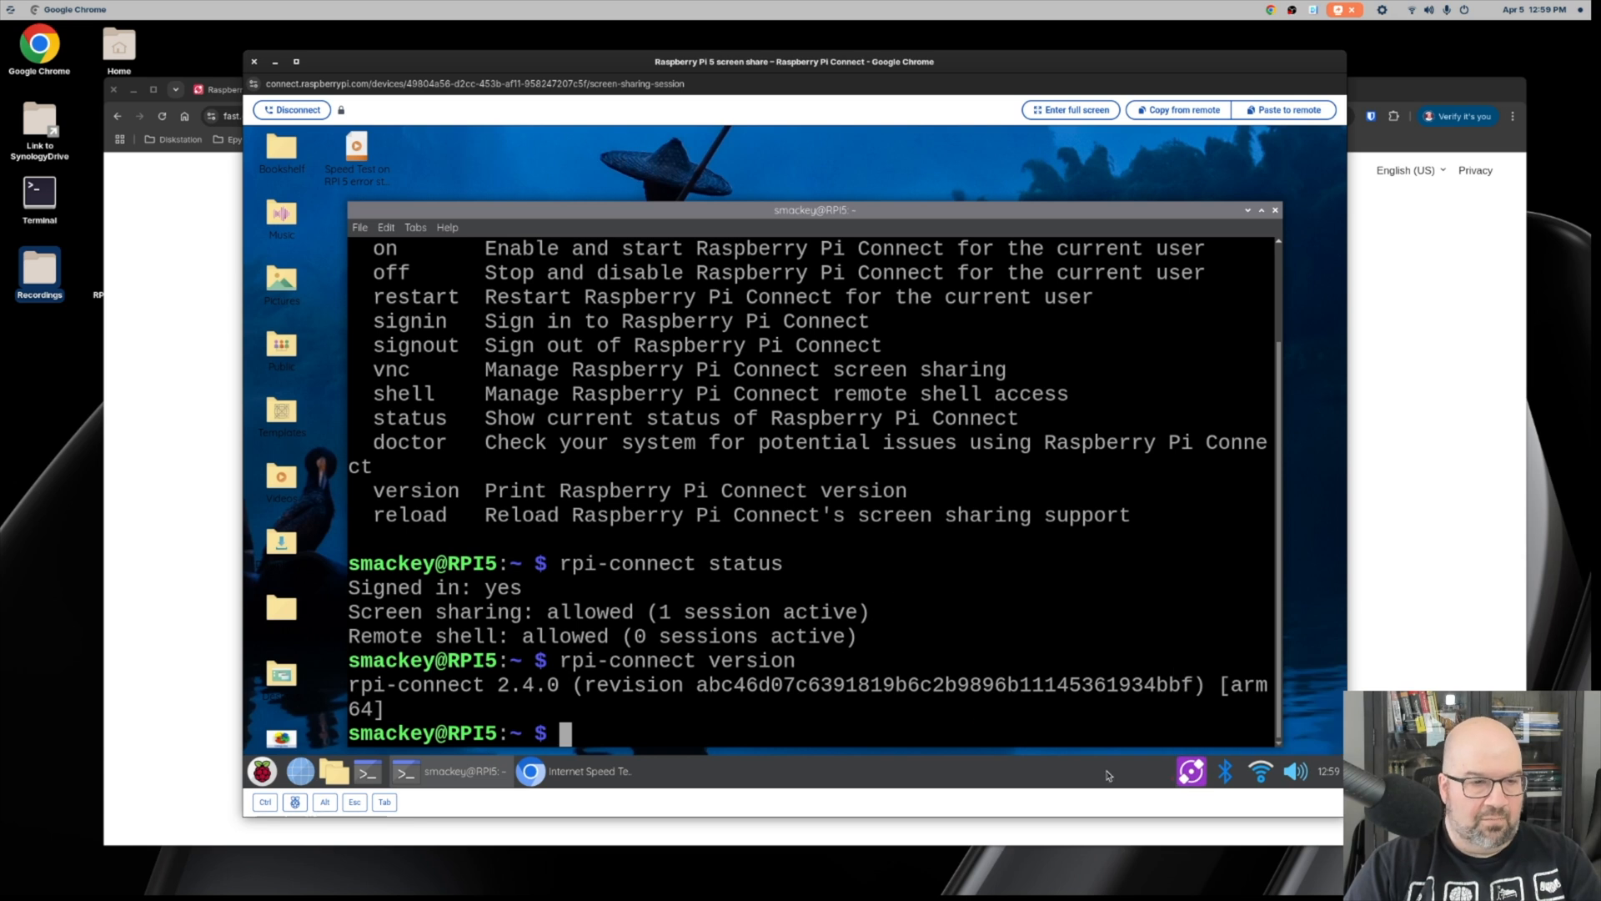
click(1274, 210)
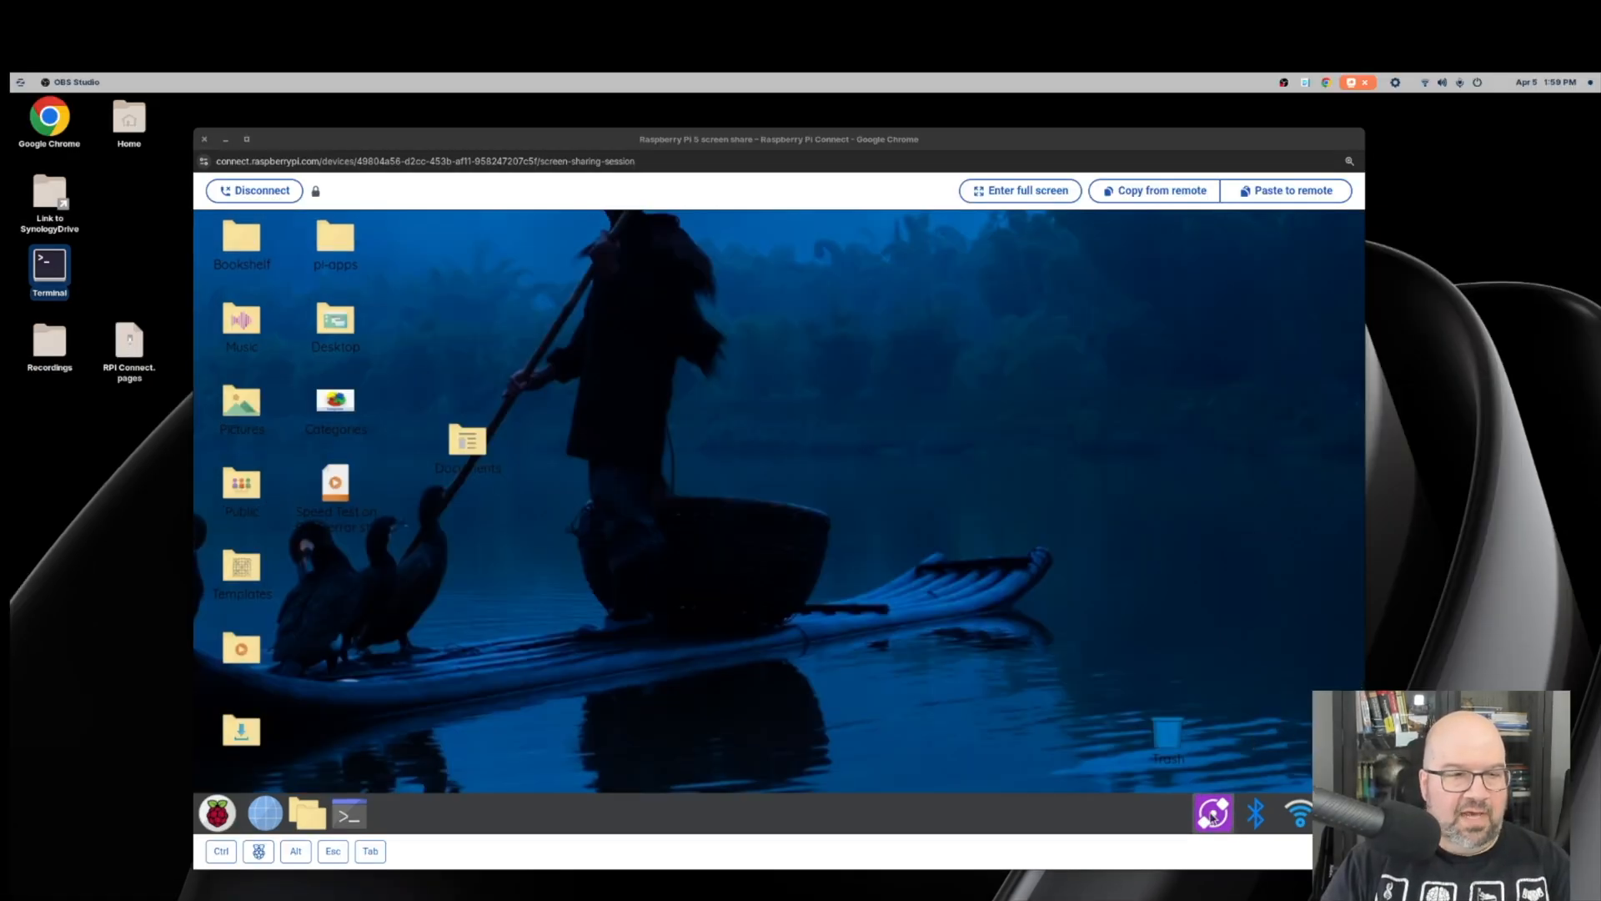
click(1212, 814)
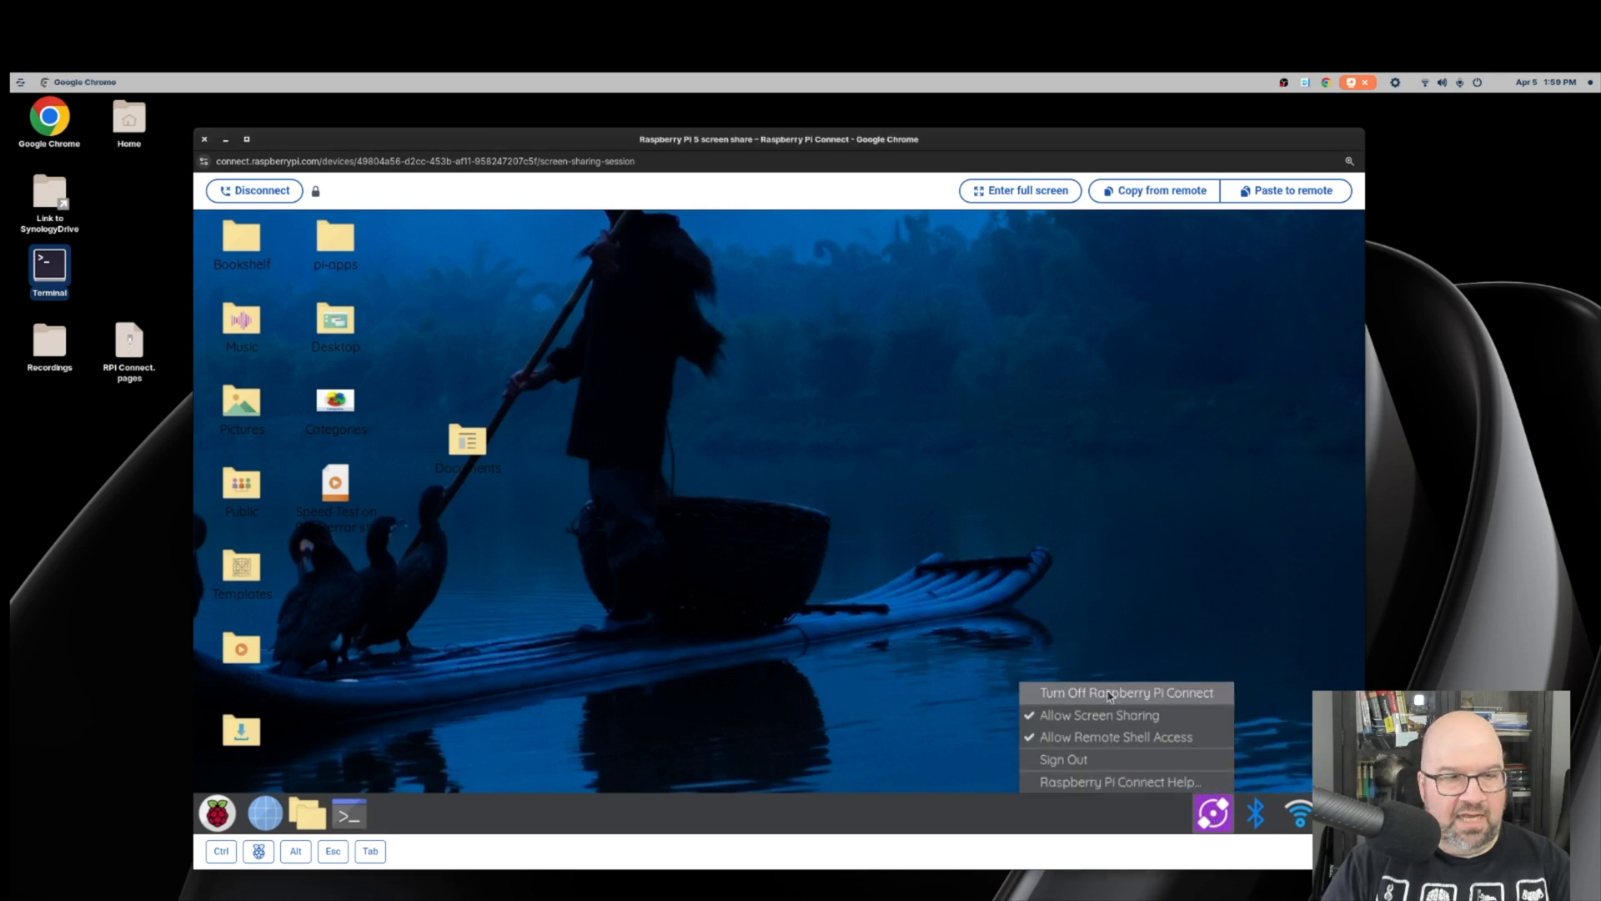
mouse_move(912, 726)
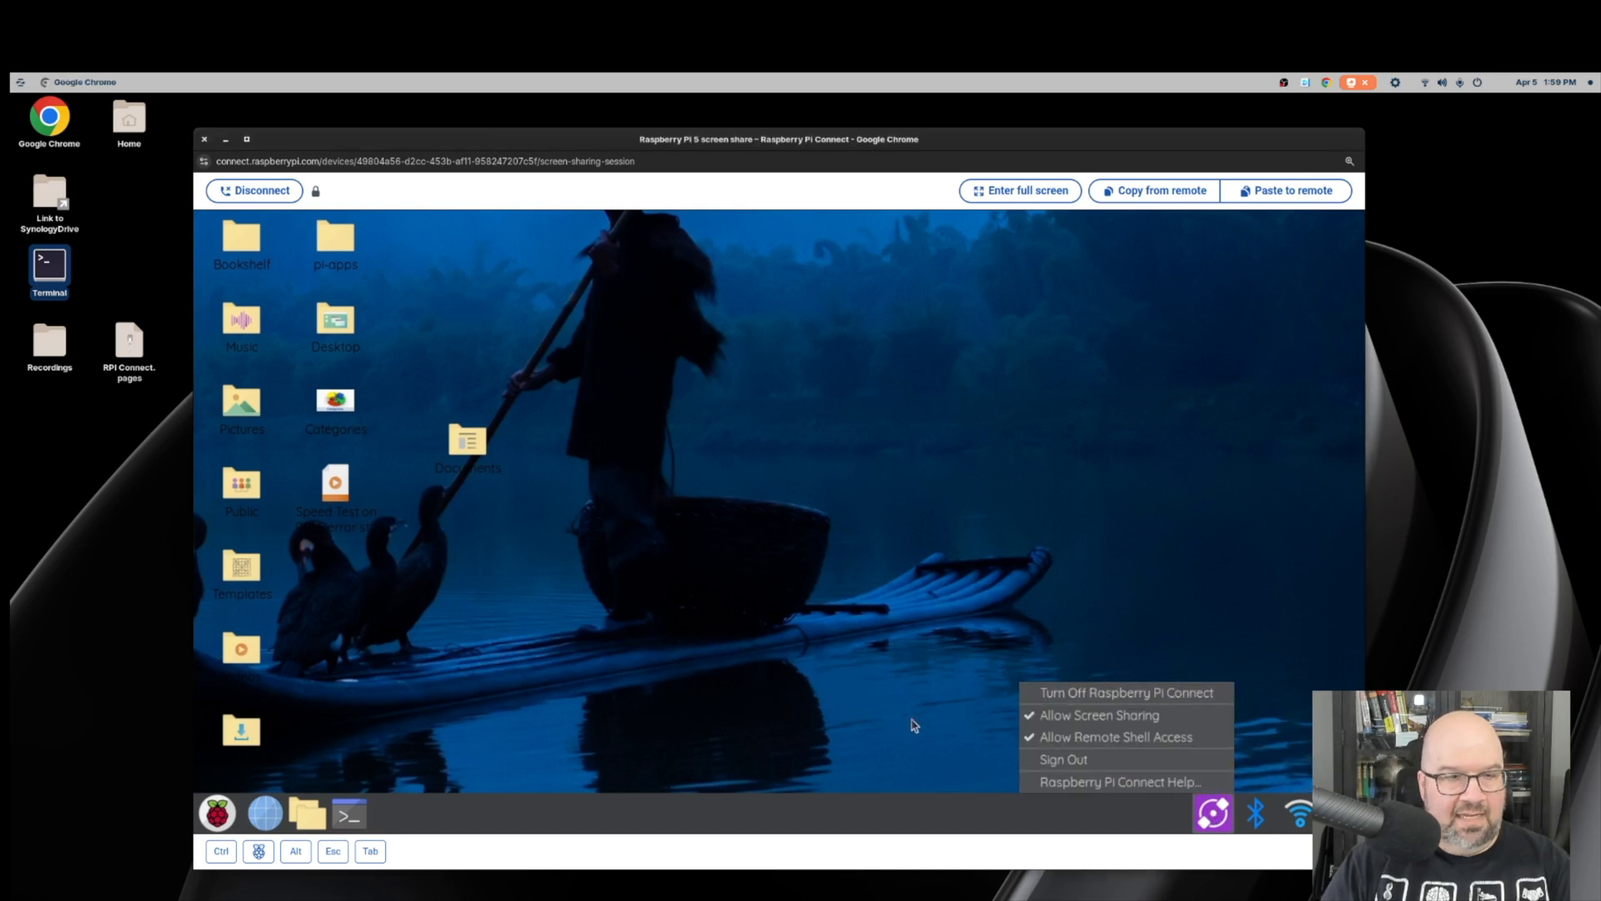
mouse_move(942, 727)
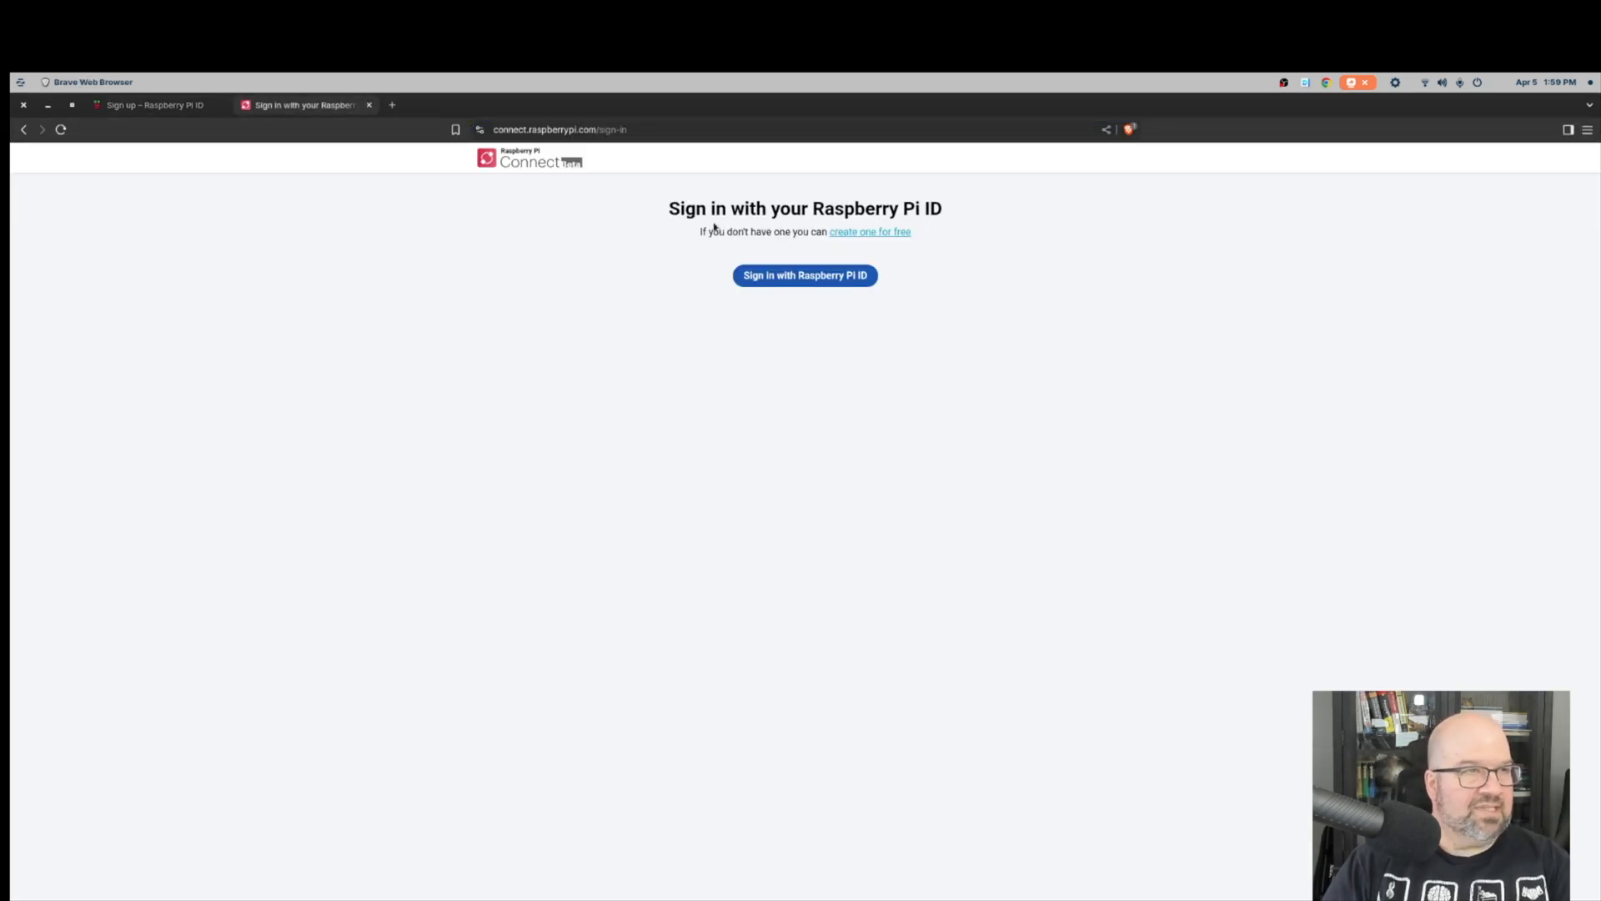
mouse_move(606, 234)
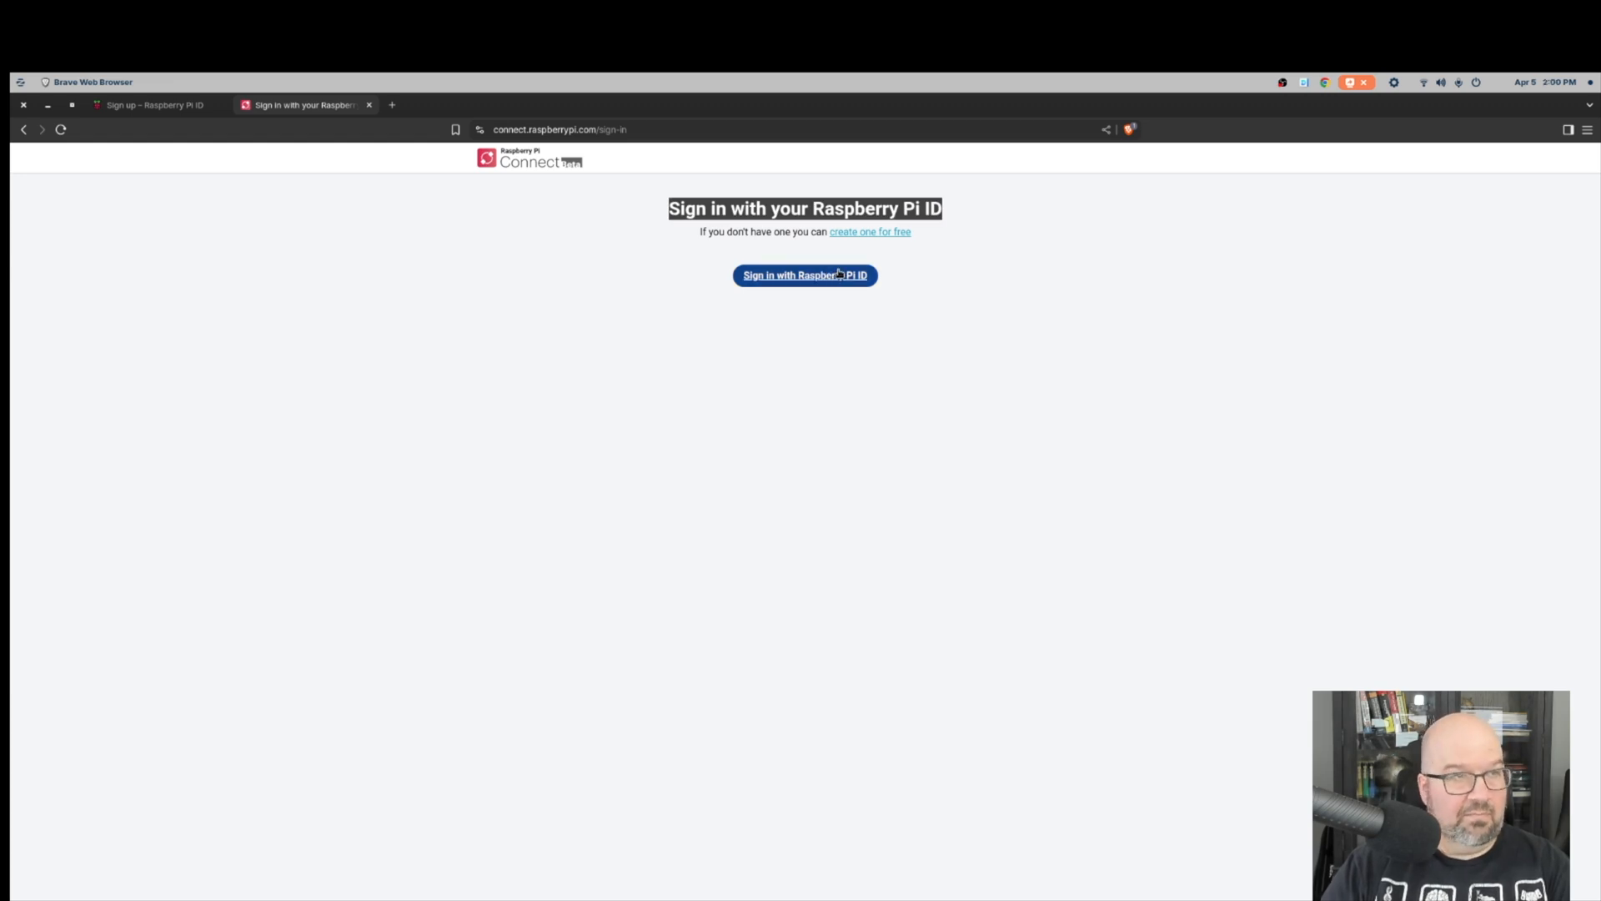
mouse_move(890, 262)
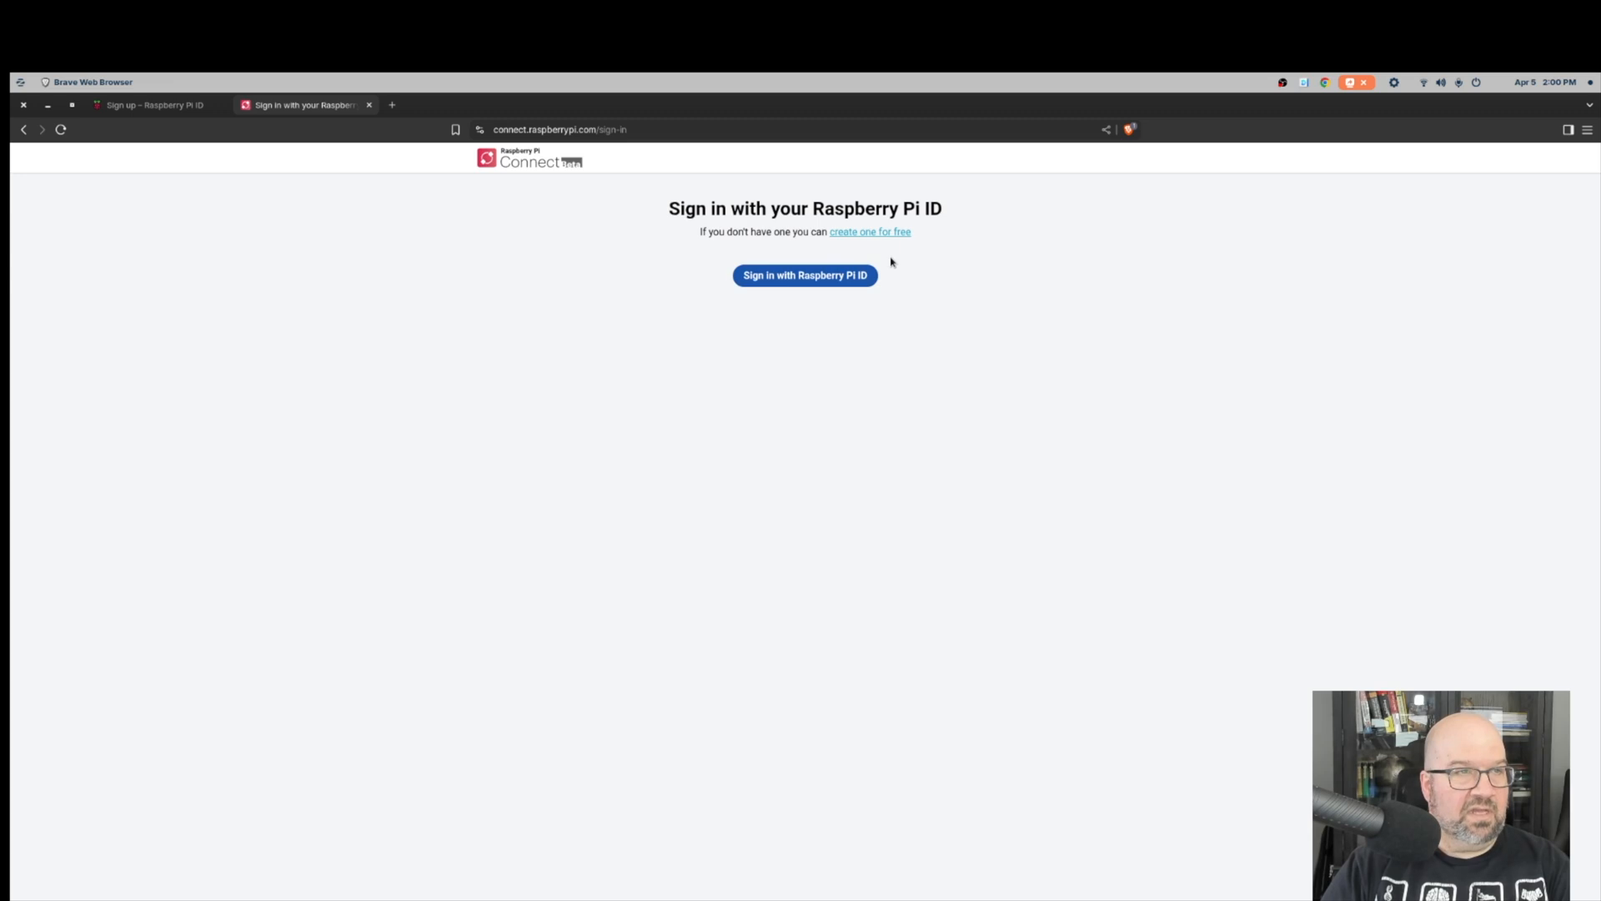
mouse_move(869, 238)
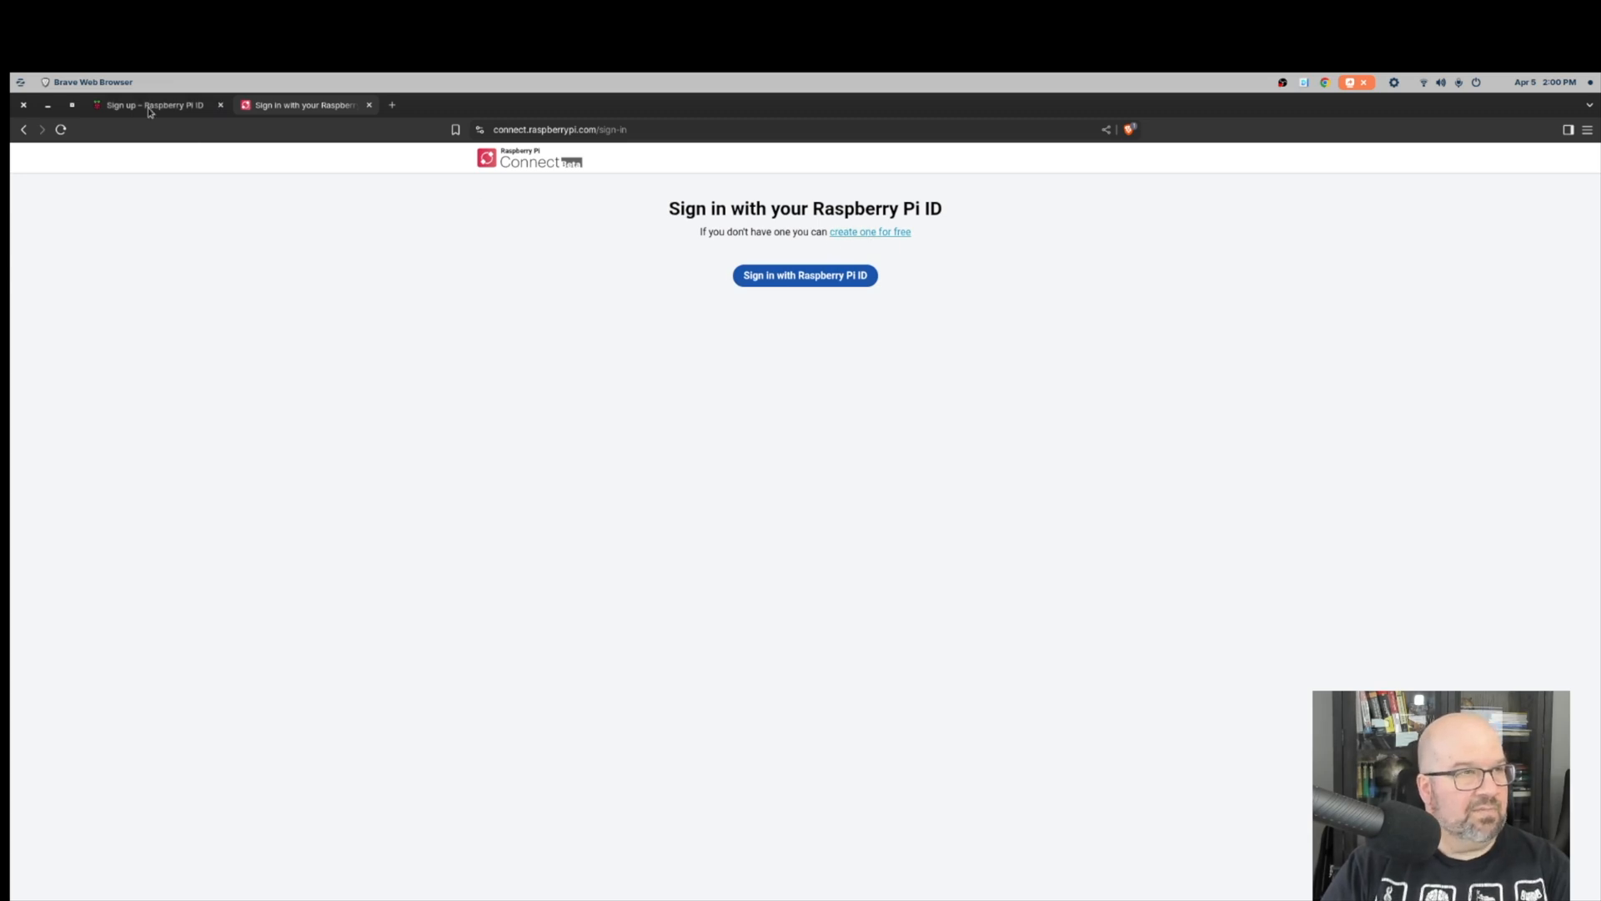
Switch to the Raspberry Pi ID sign-up form and focus its re-enter password field.
click(153, 103)
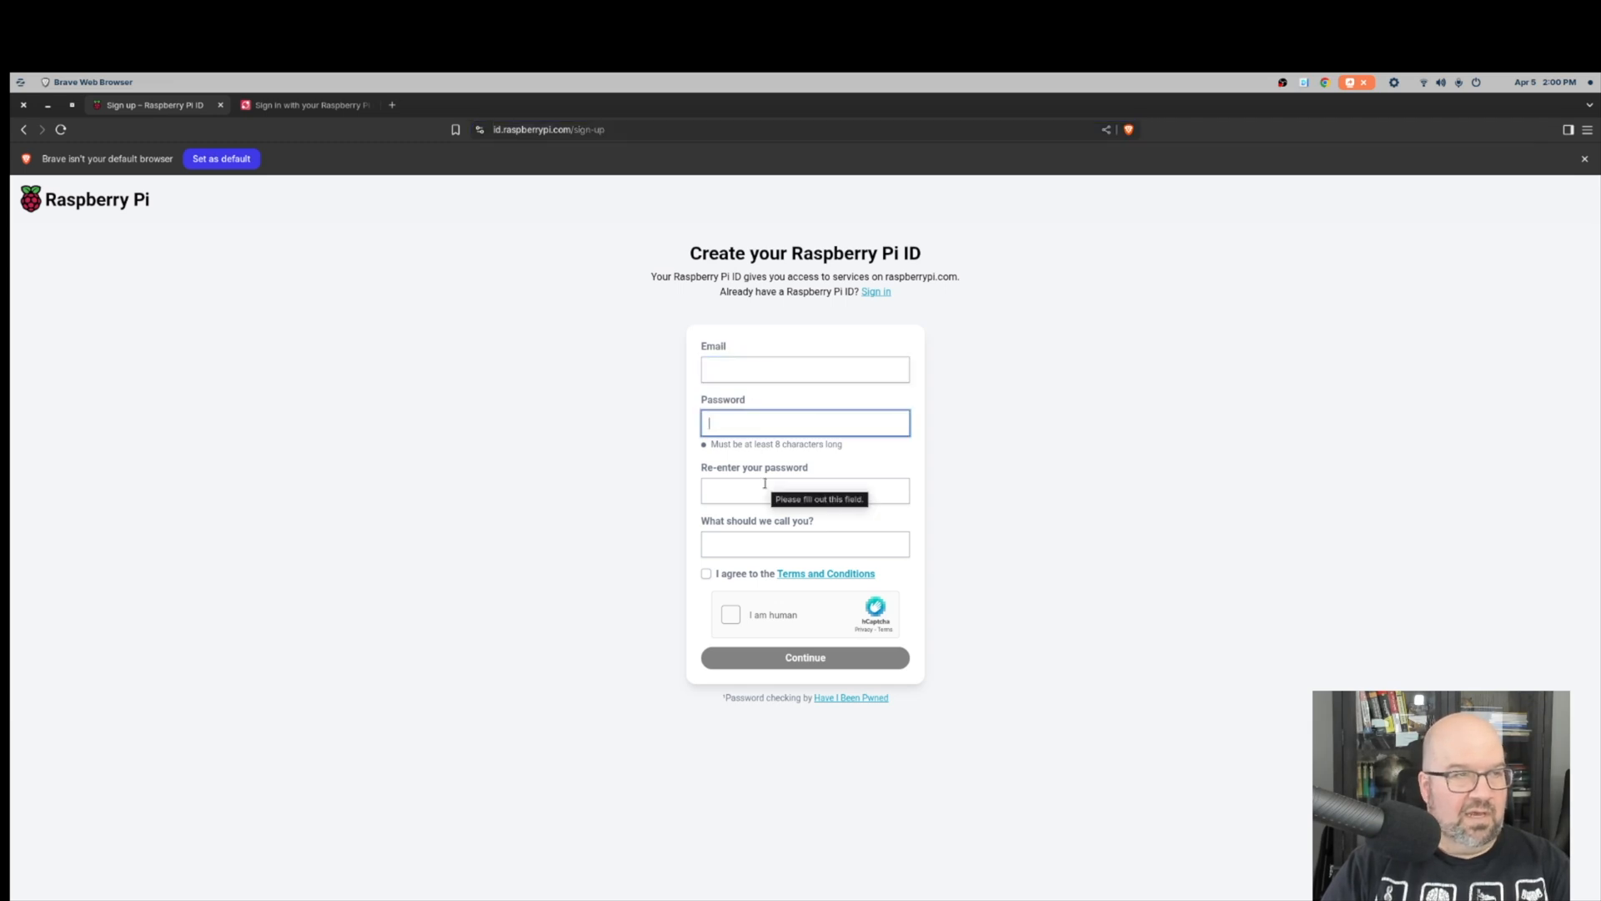
click(804, 491)
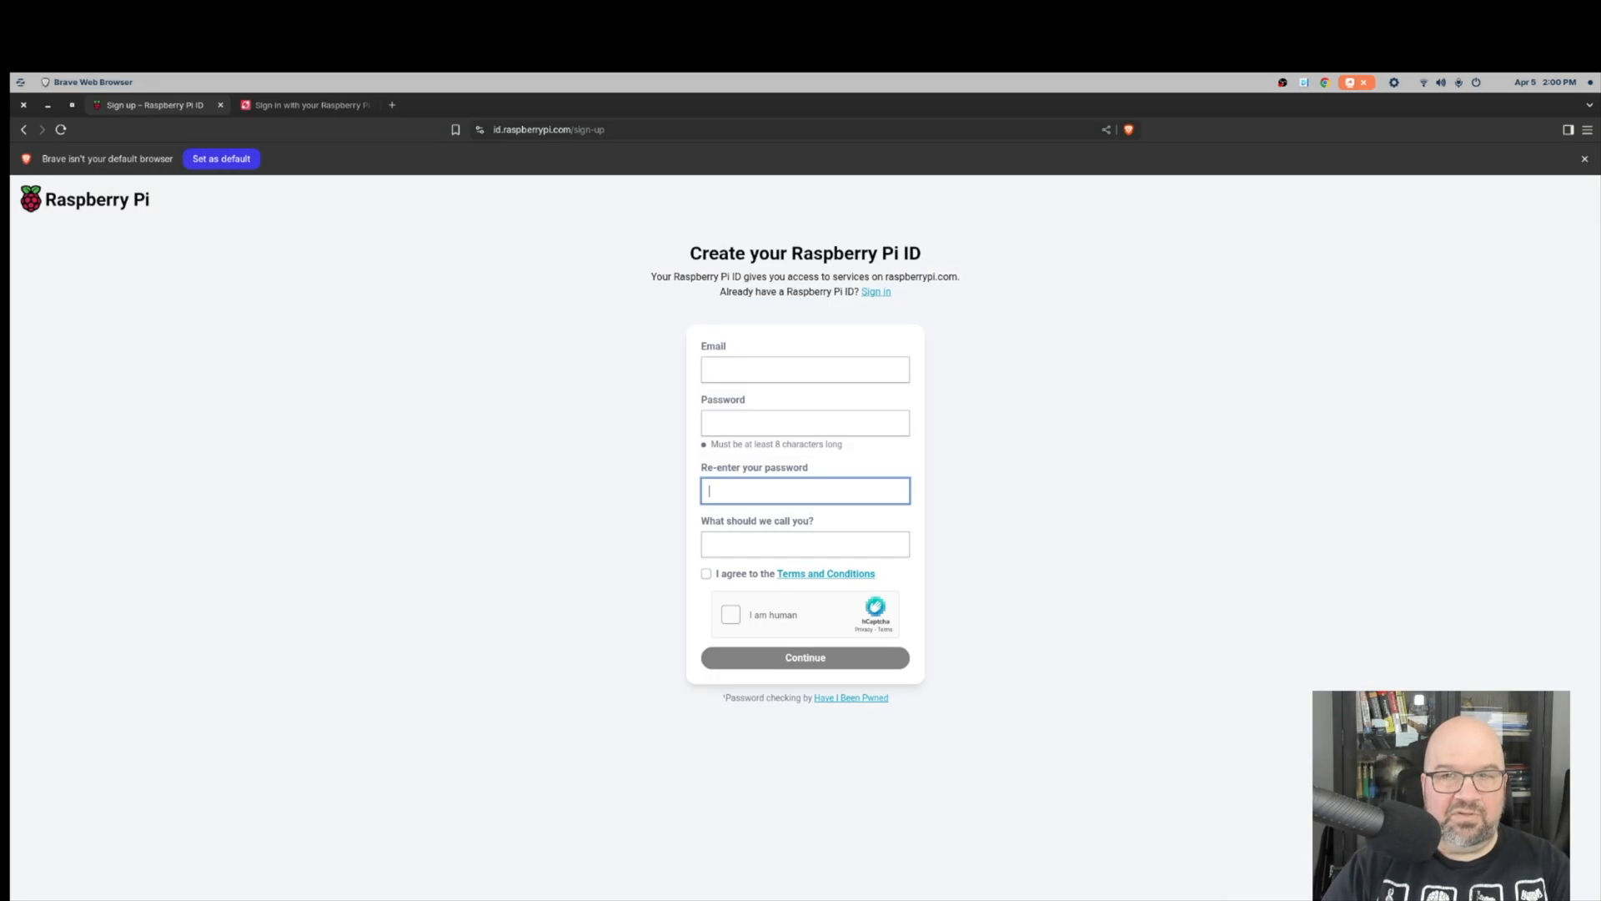
mouse_move(1549, 378)
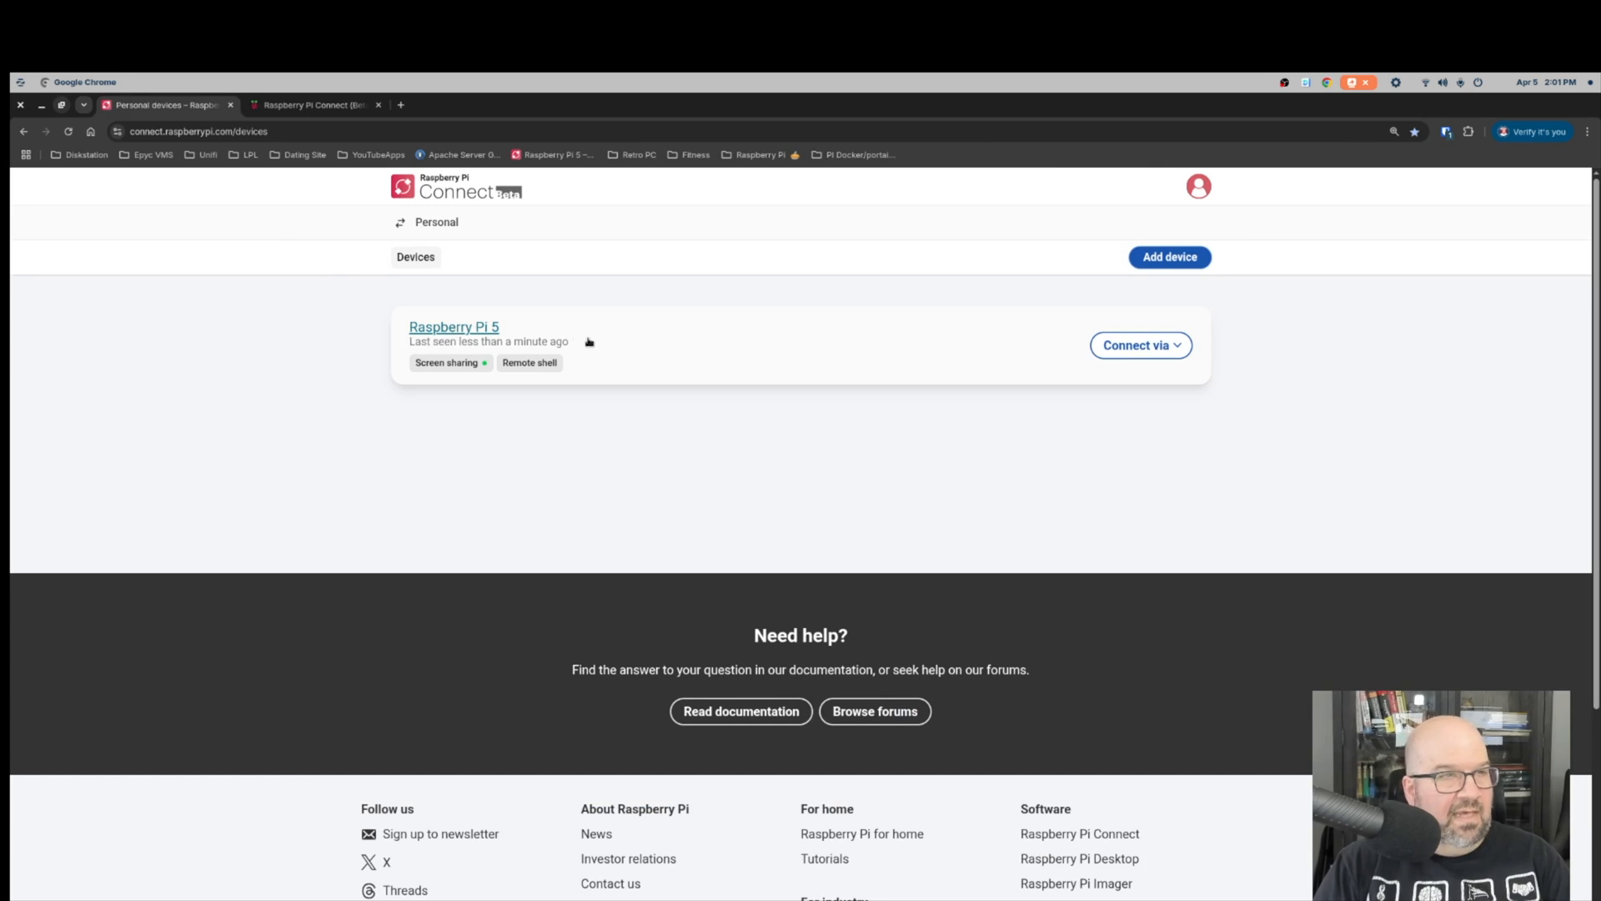
mouse_move(1034, 305)
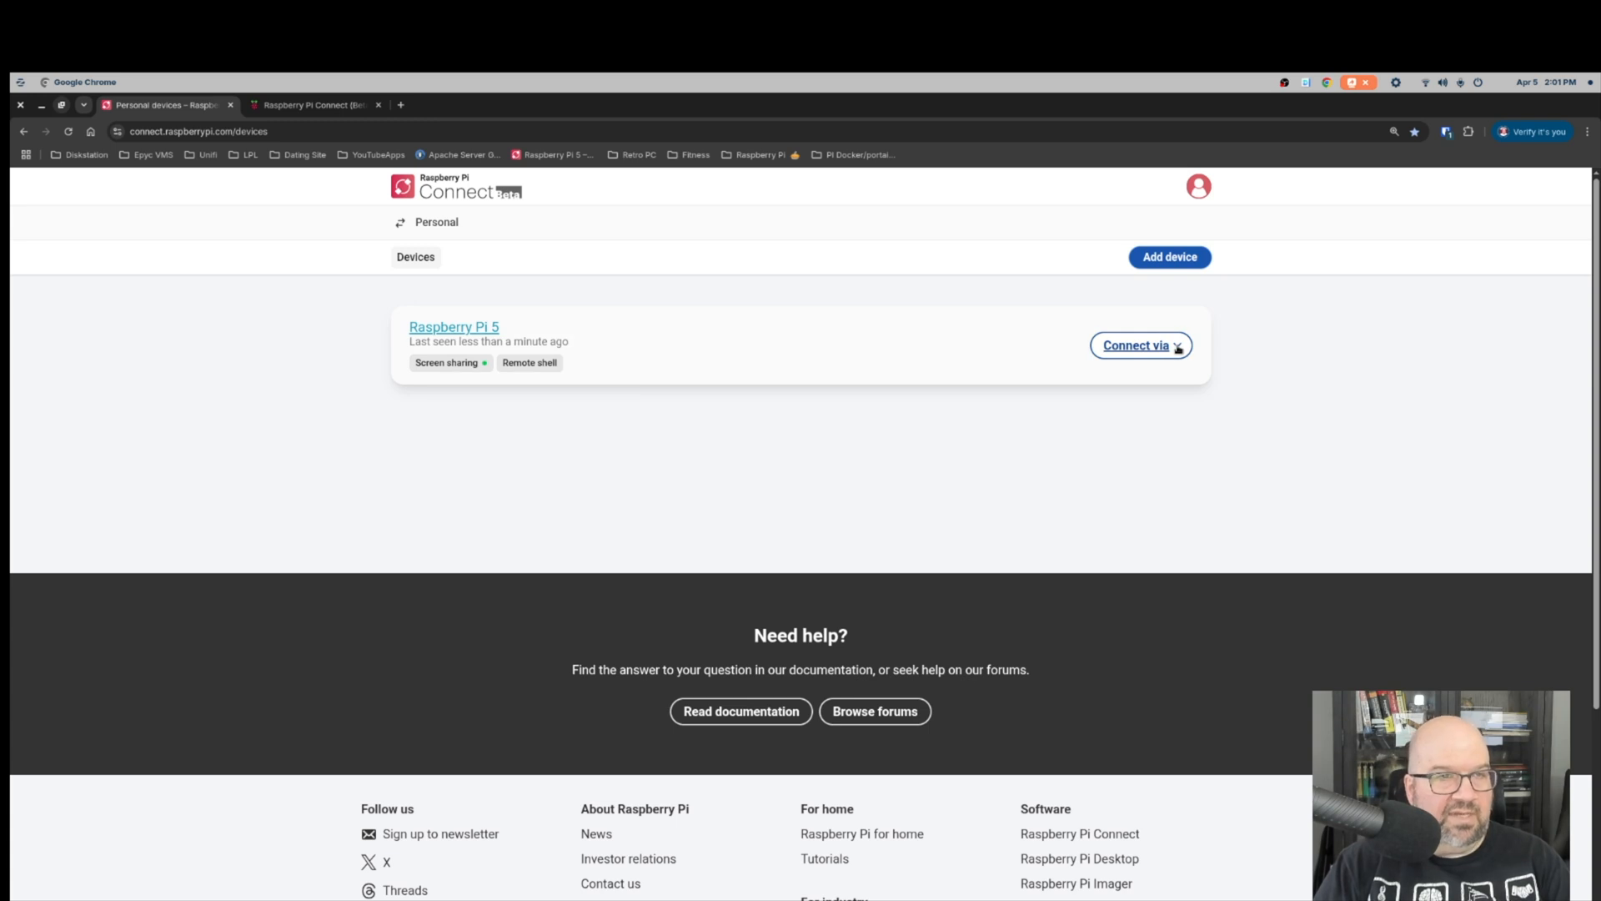
Start screen sharing with the Raspberry Pi 5 via Connect, then disconnect to its overview page.
click(1139, 346)
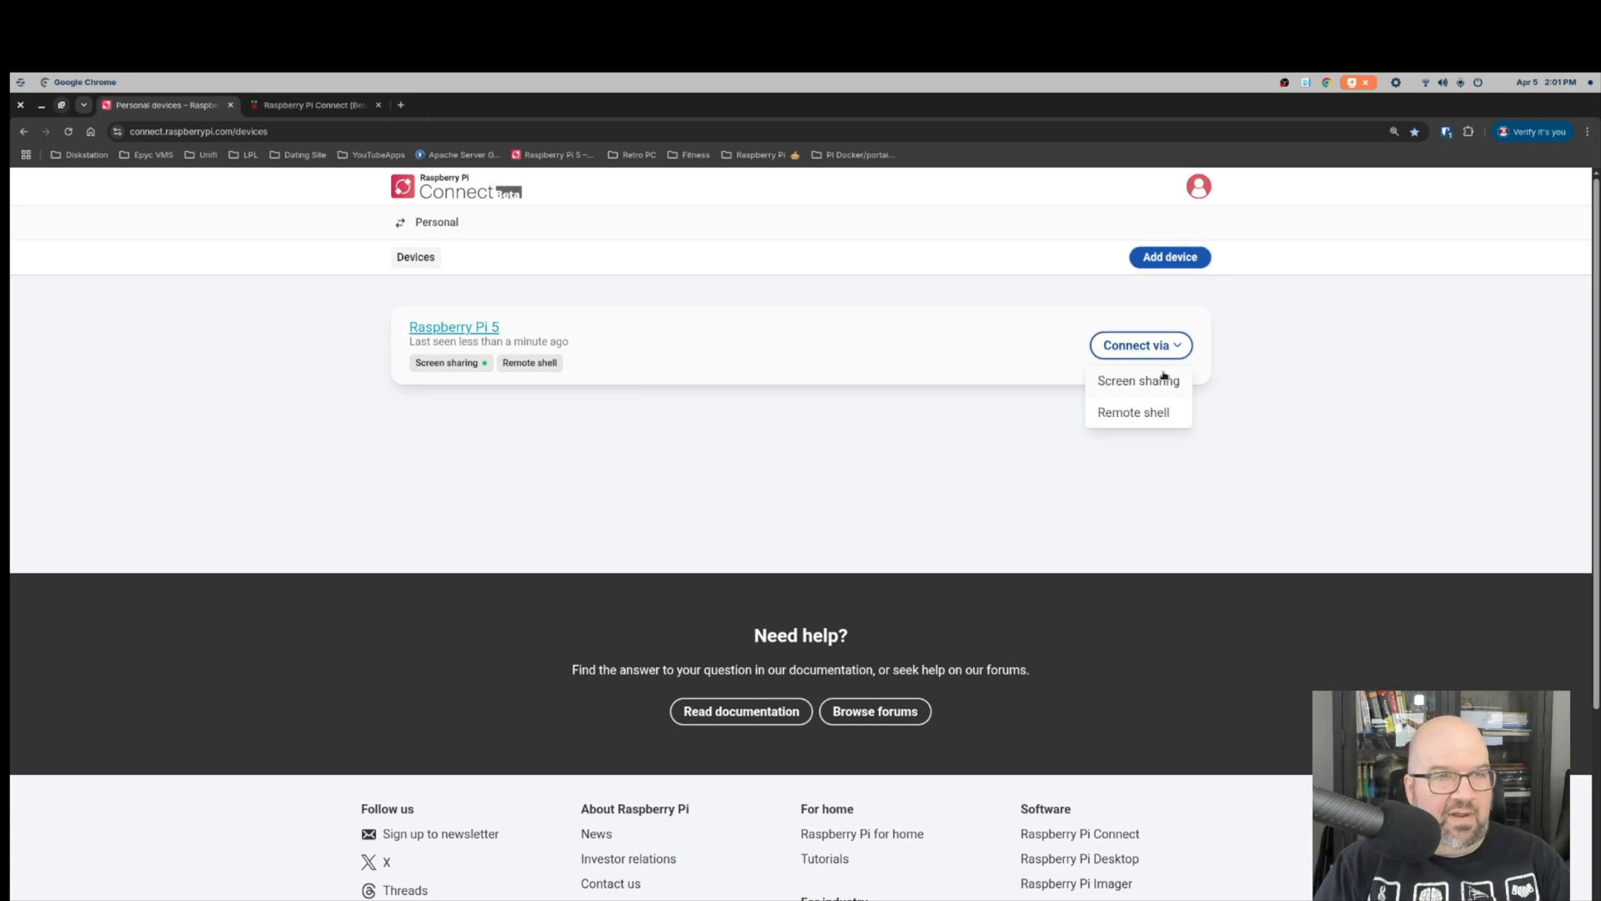
mouse_move(845, 360)
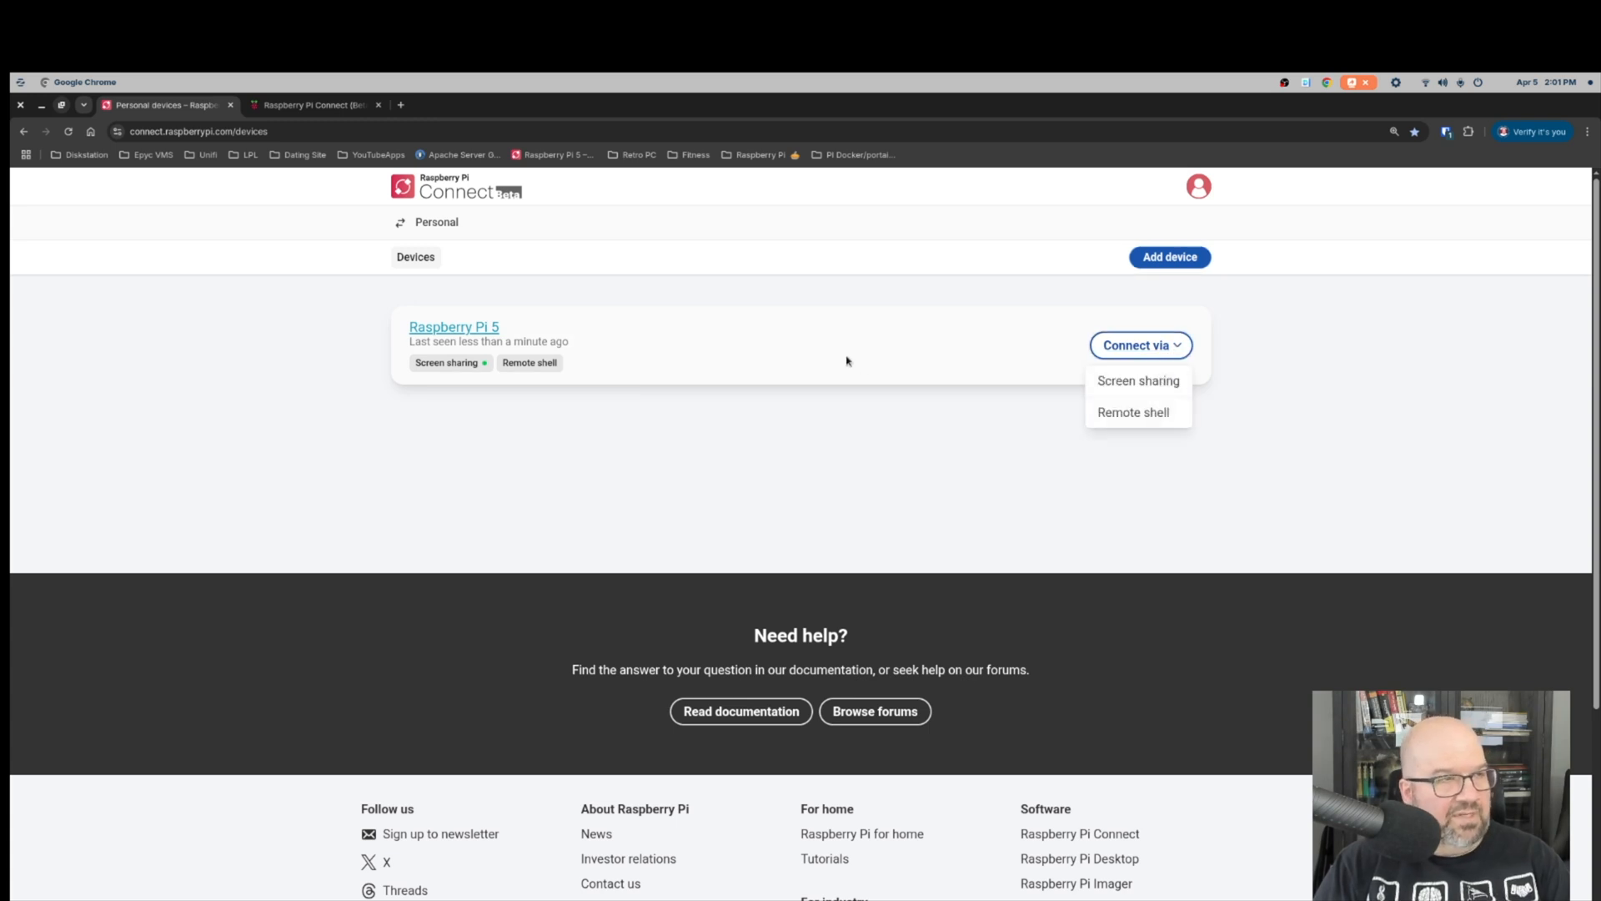
click(457, 380)
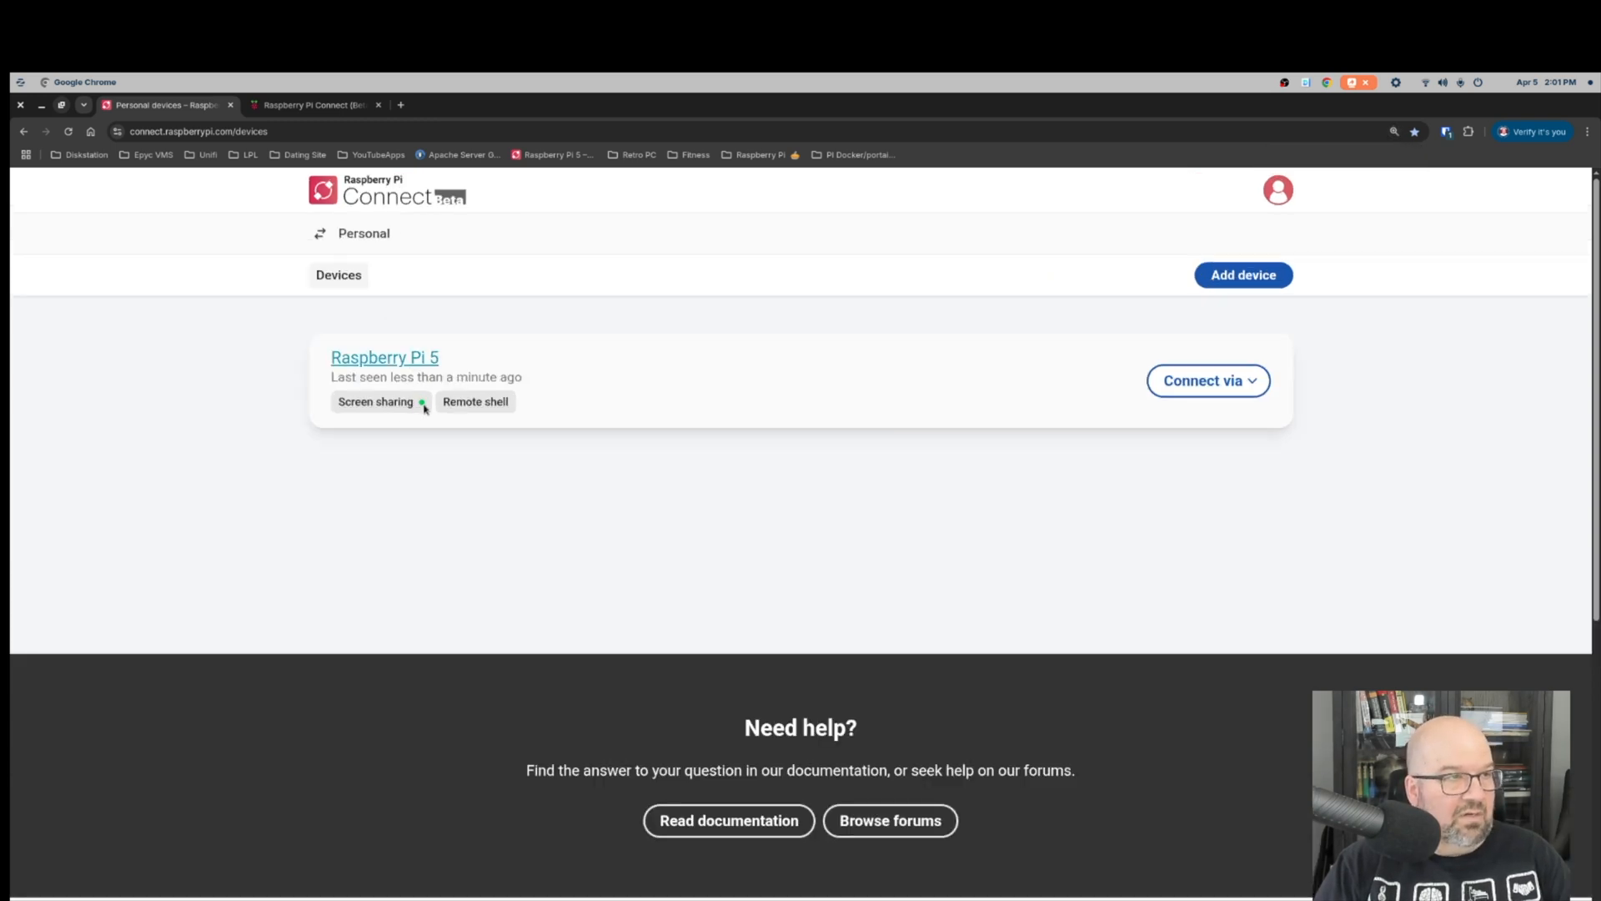
mouse_move(420, 402)
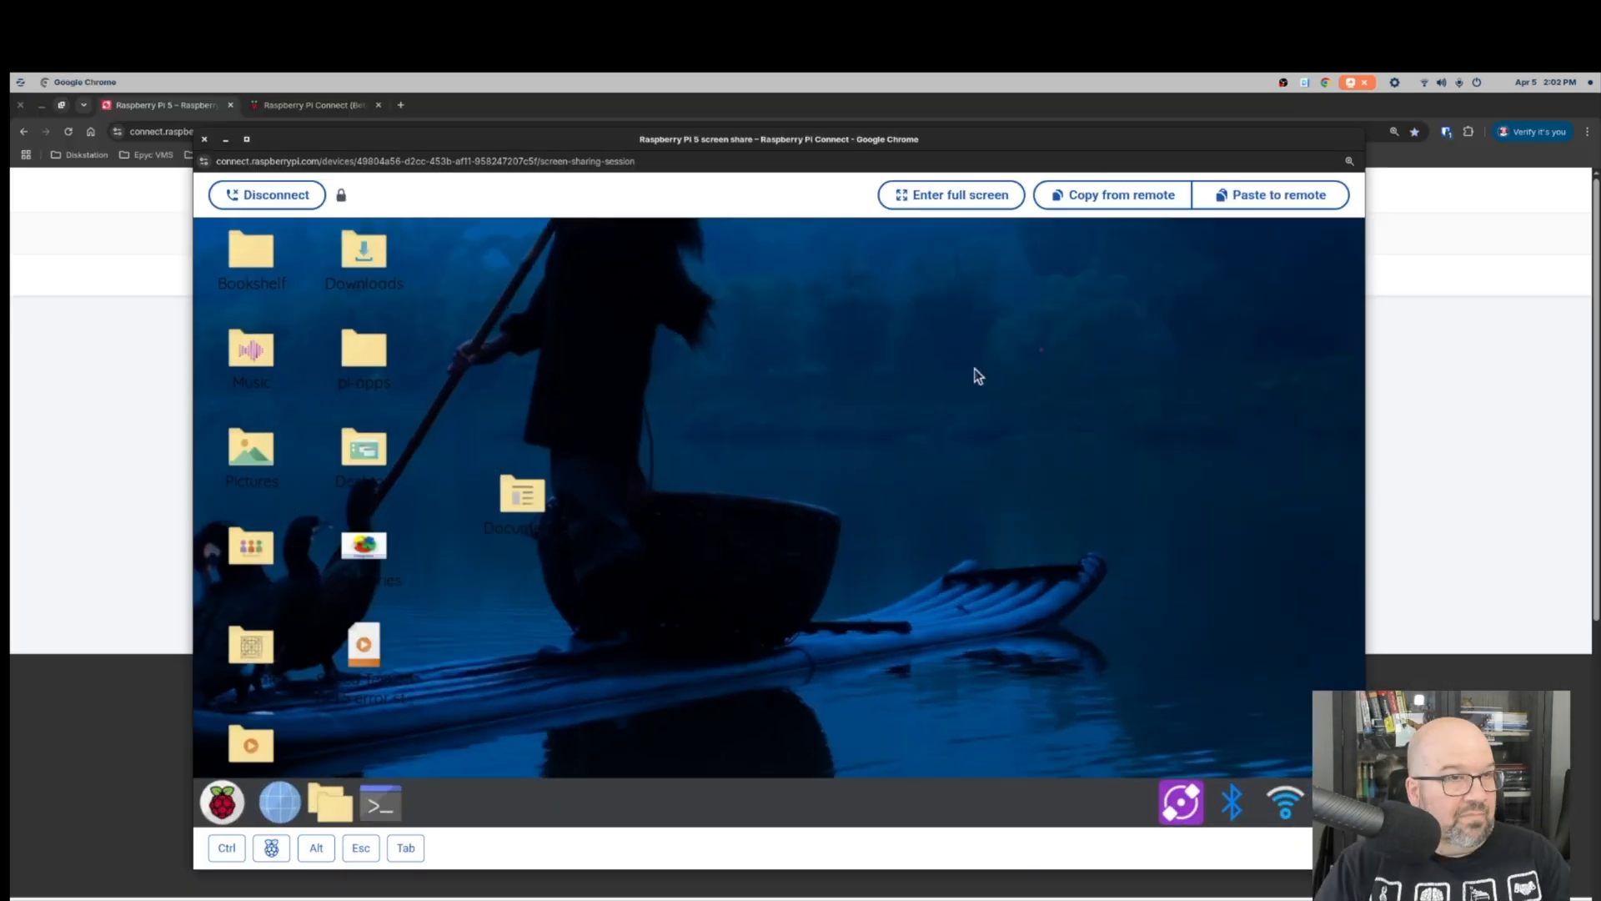
click(267, 195)
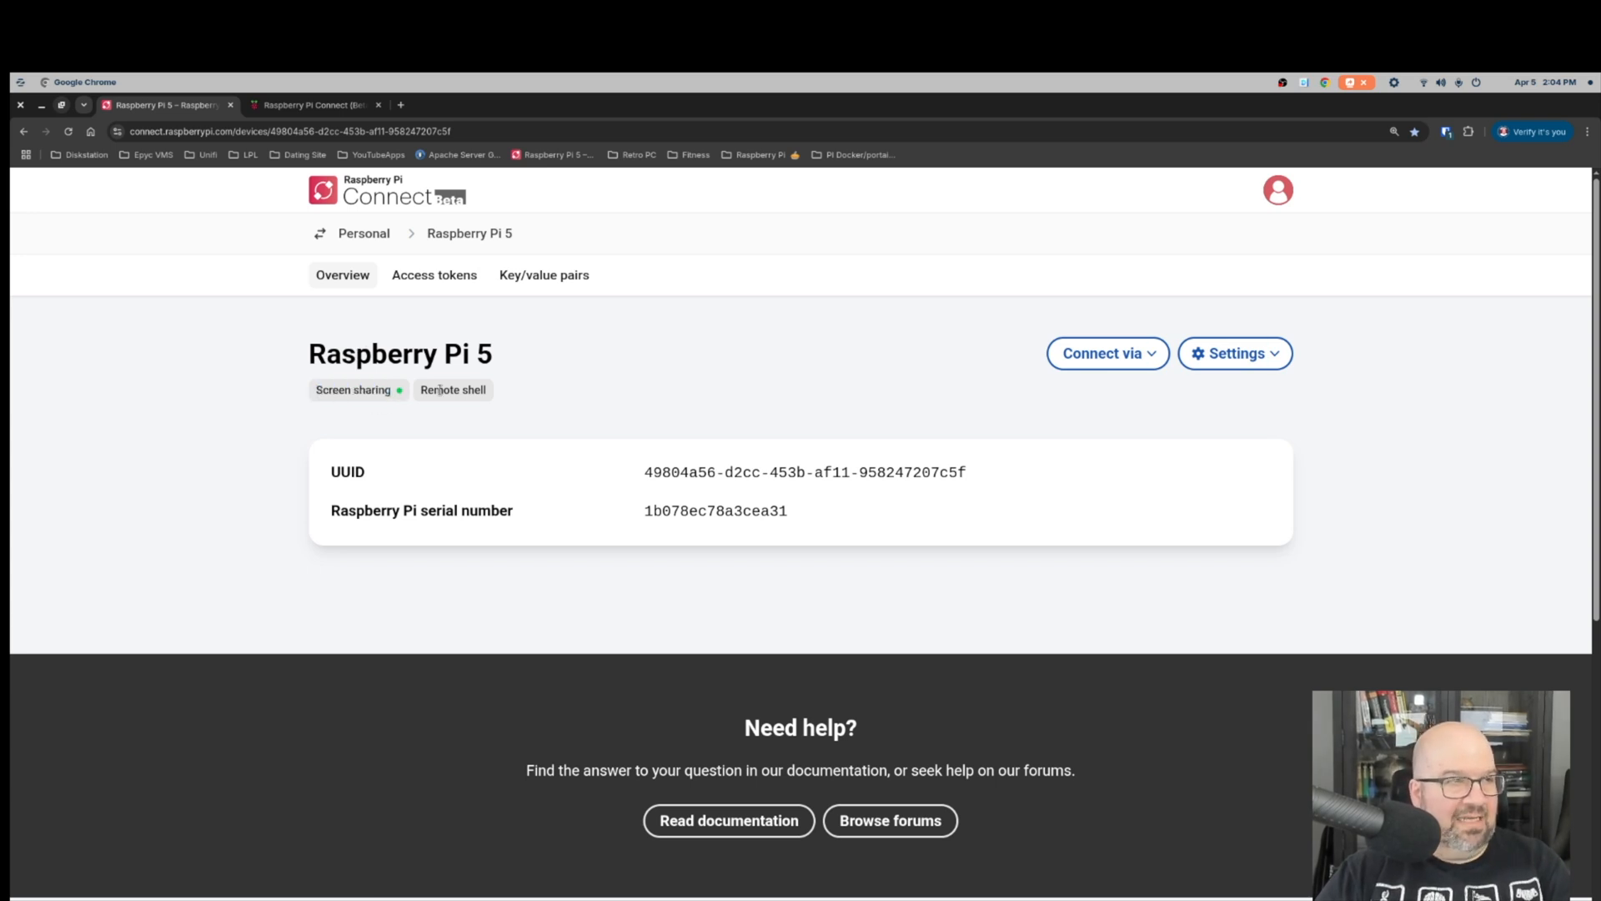
mouse_move(615, 370)
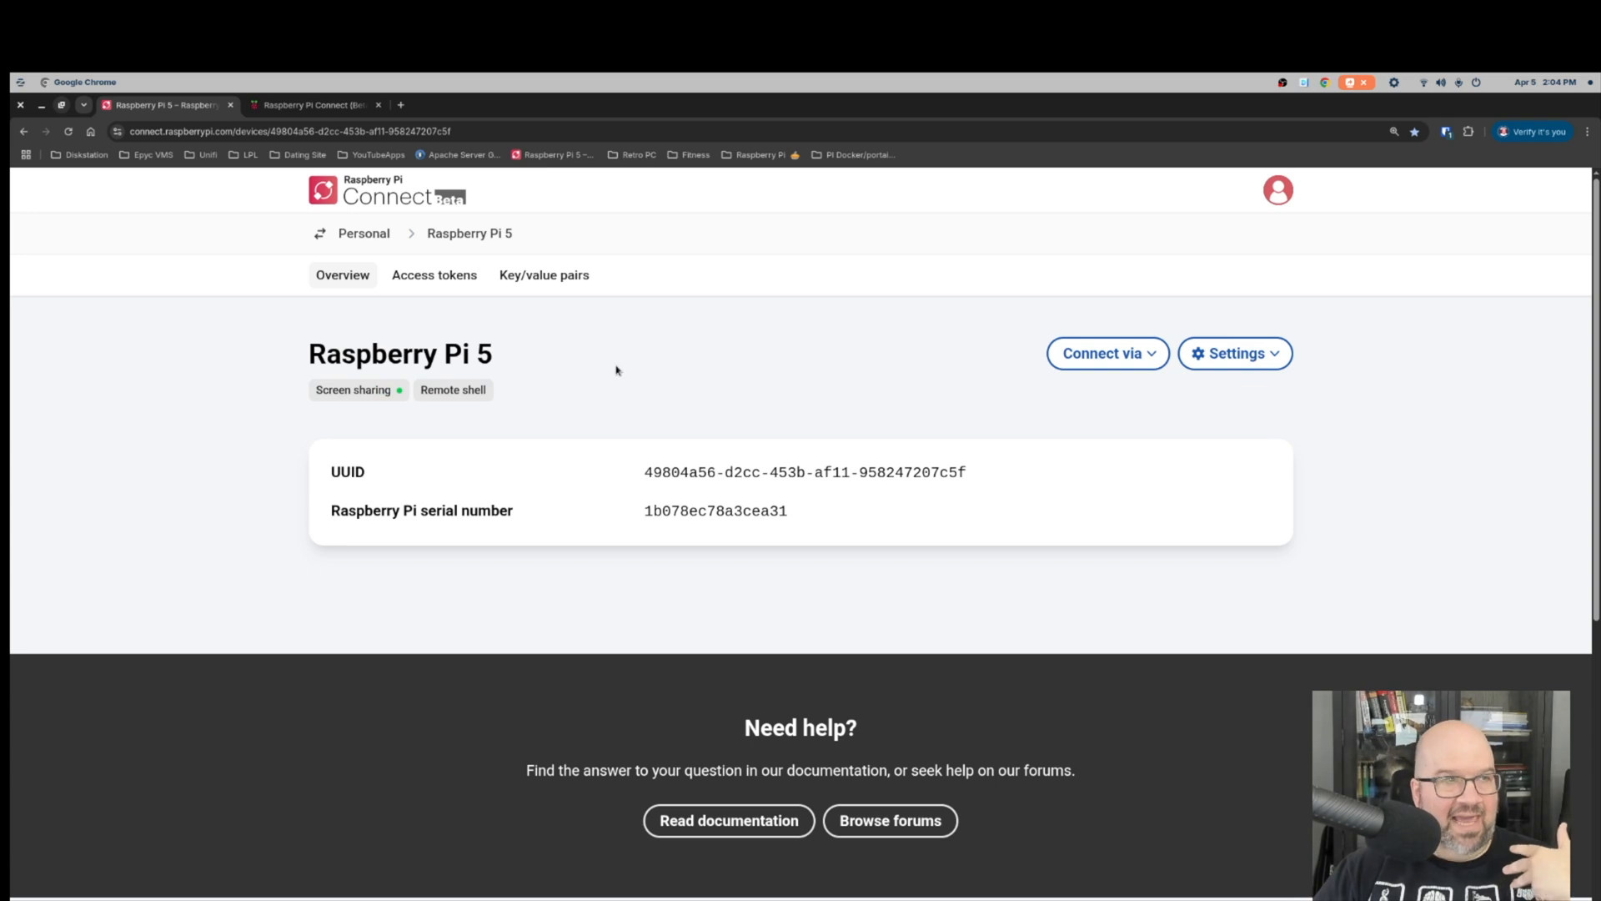
Run rpi-connect status in a Pi terminal, confirming sign-in with sharing allowed.
click(452, 389)
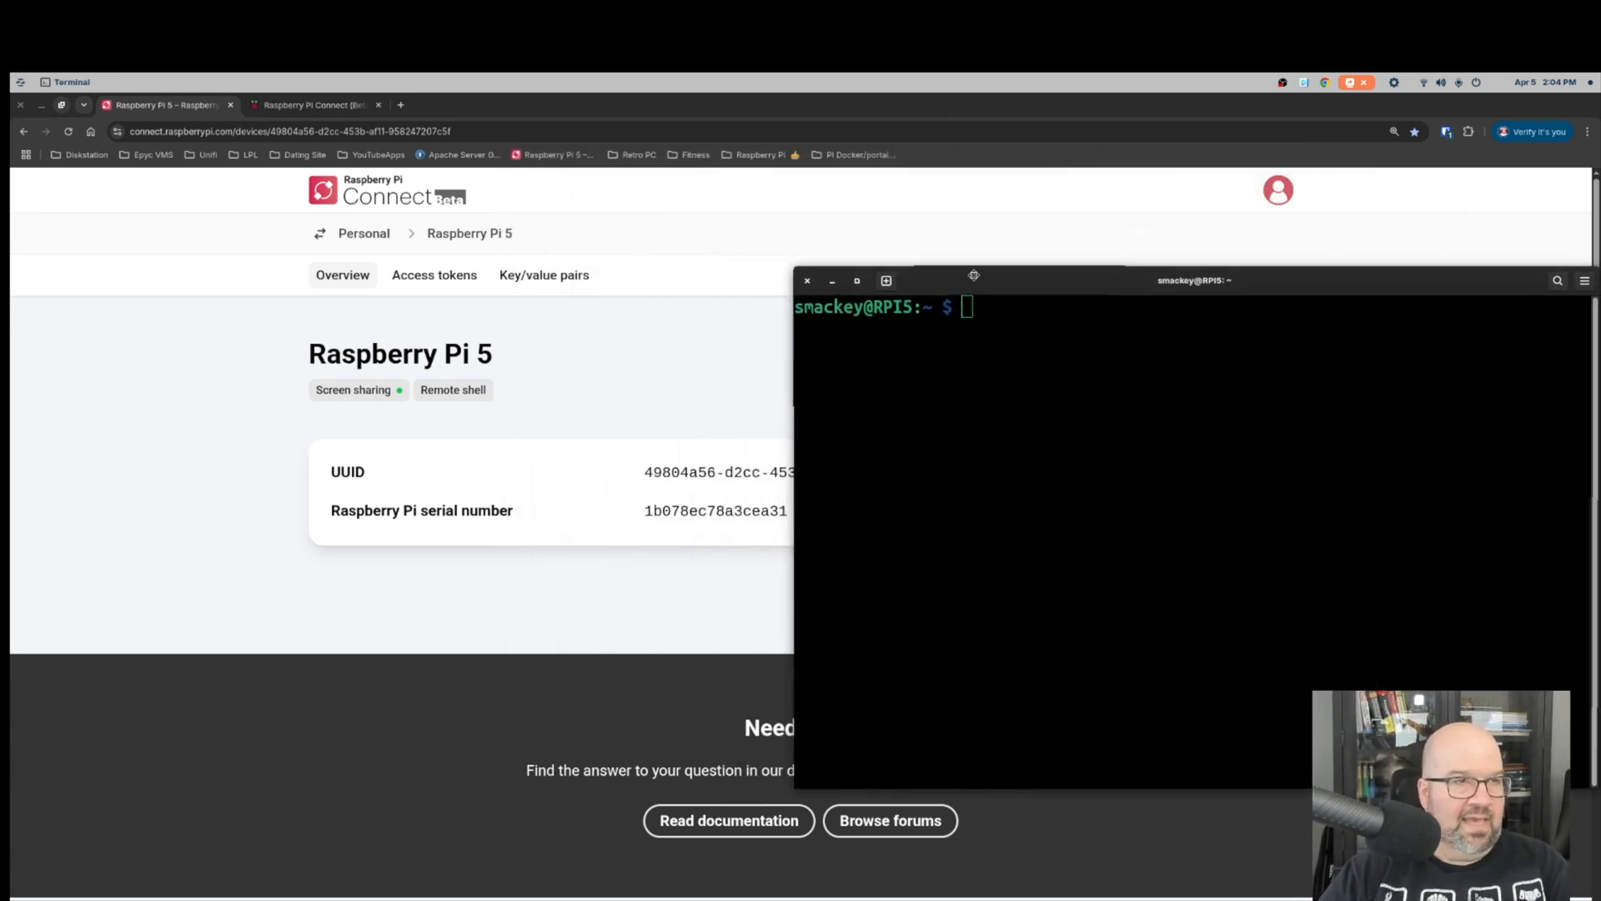
text(rep-c)
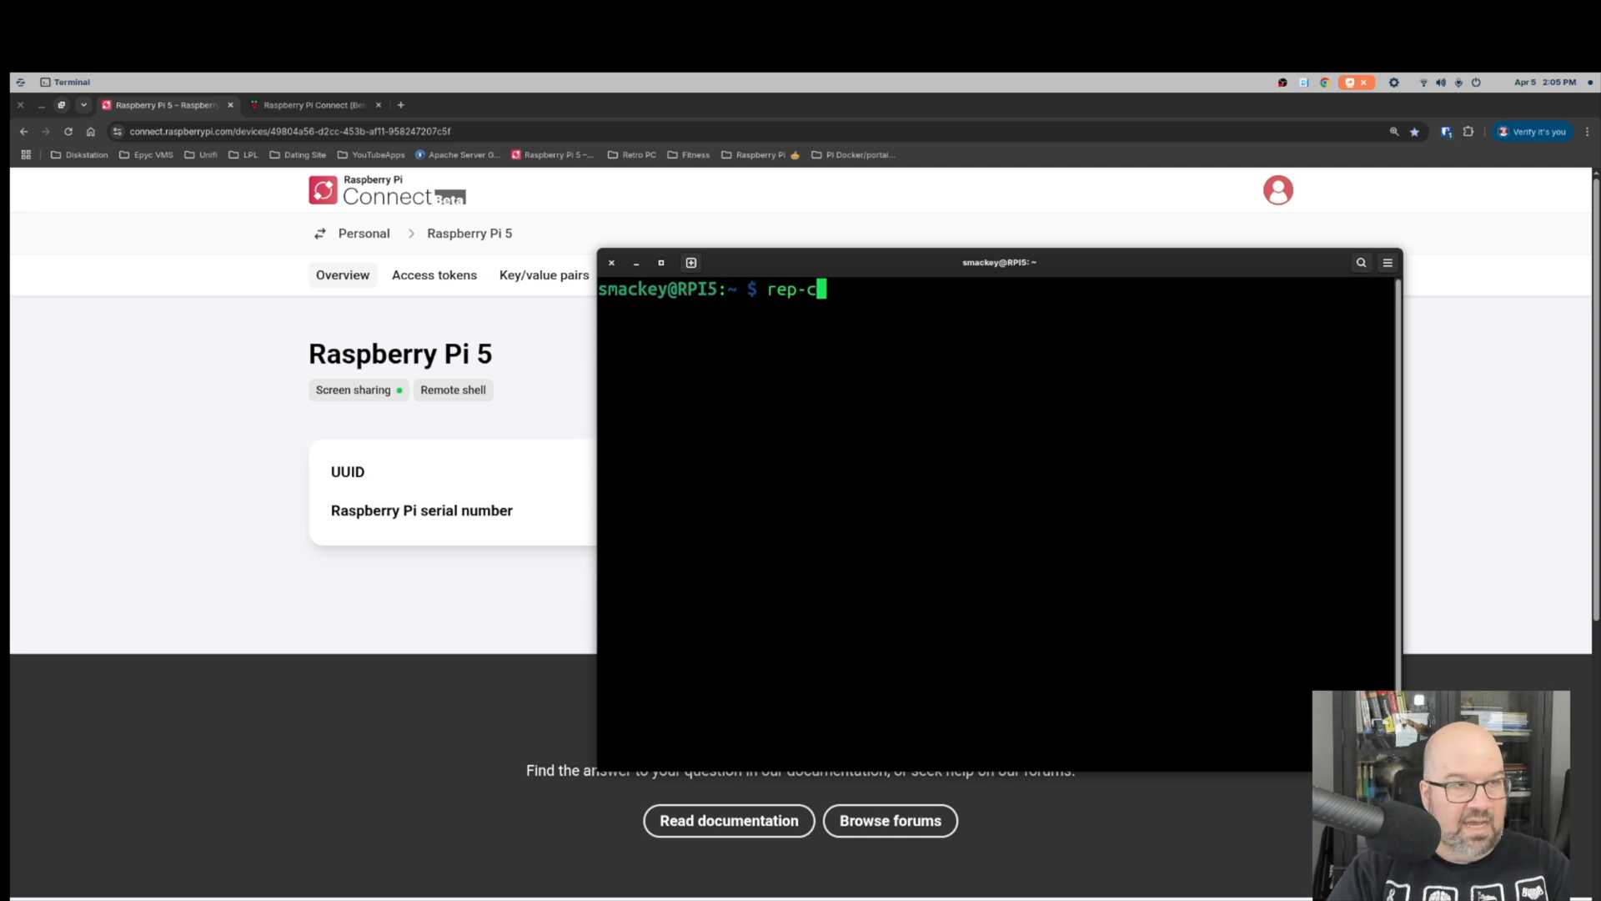
text(onnect status)
key(Return)
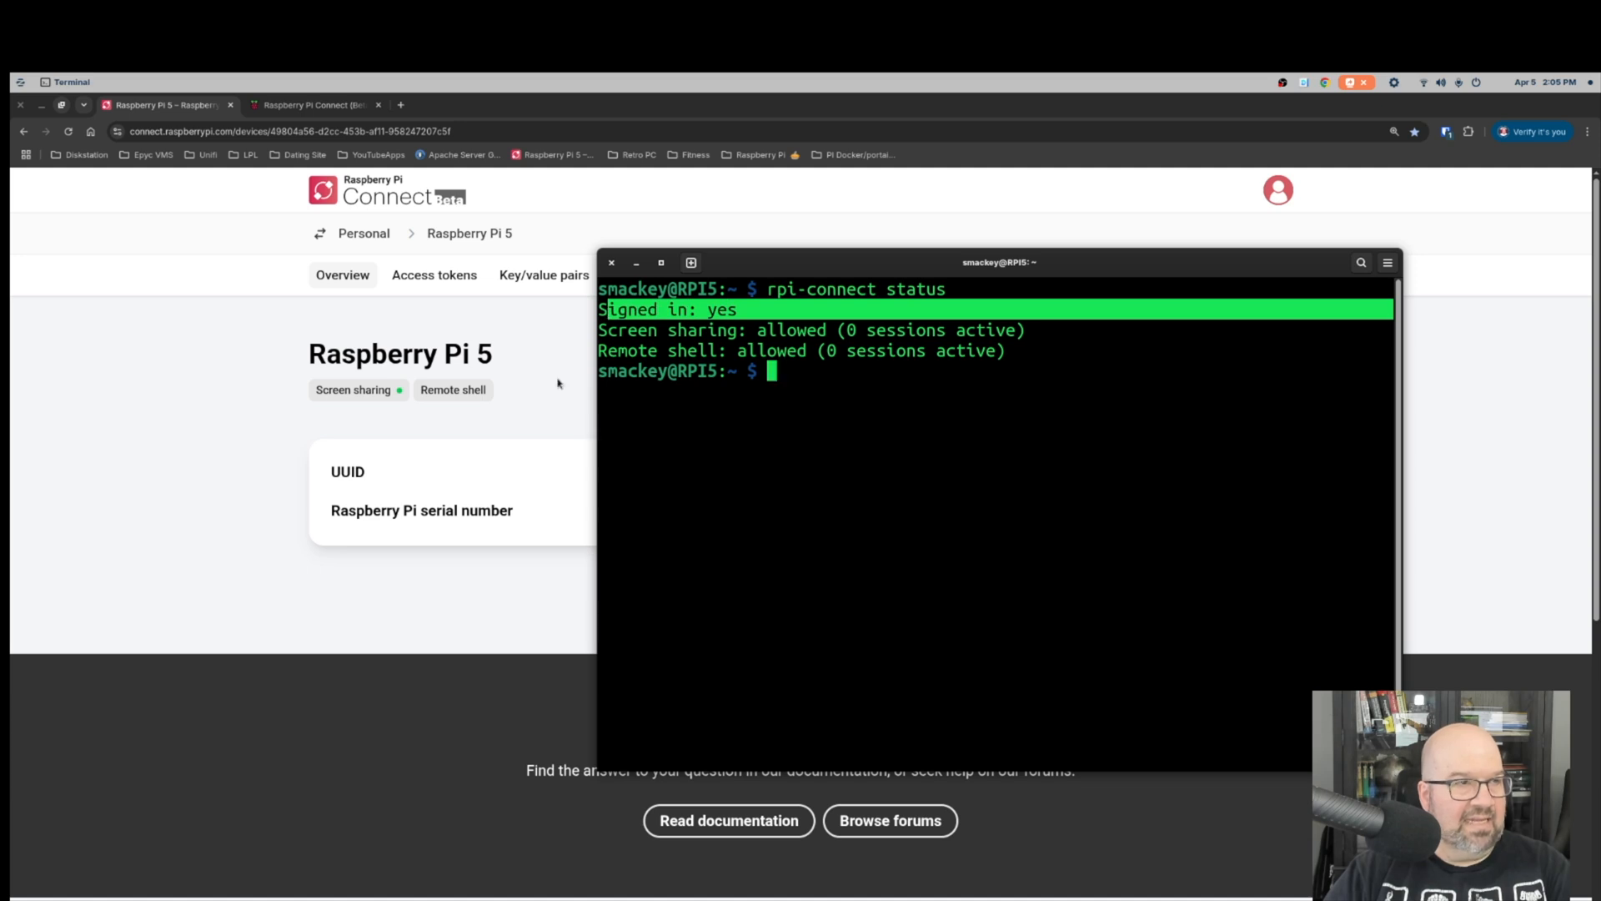
Run rpi-connect off to stop the Connect service on the Pi.
text(re)
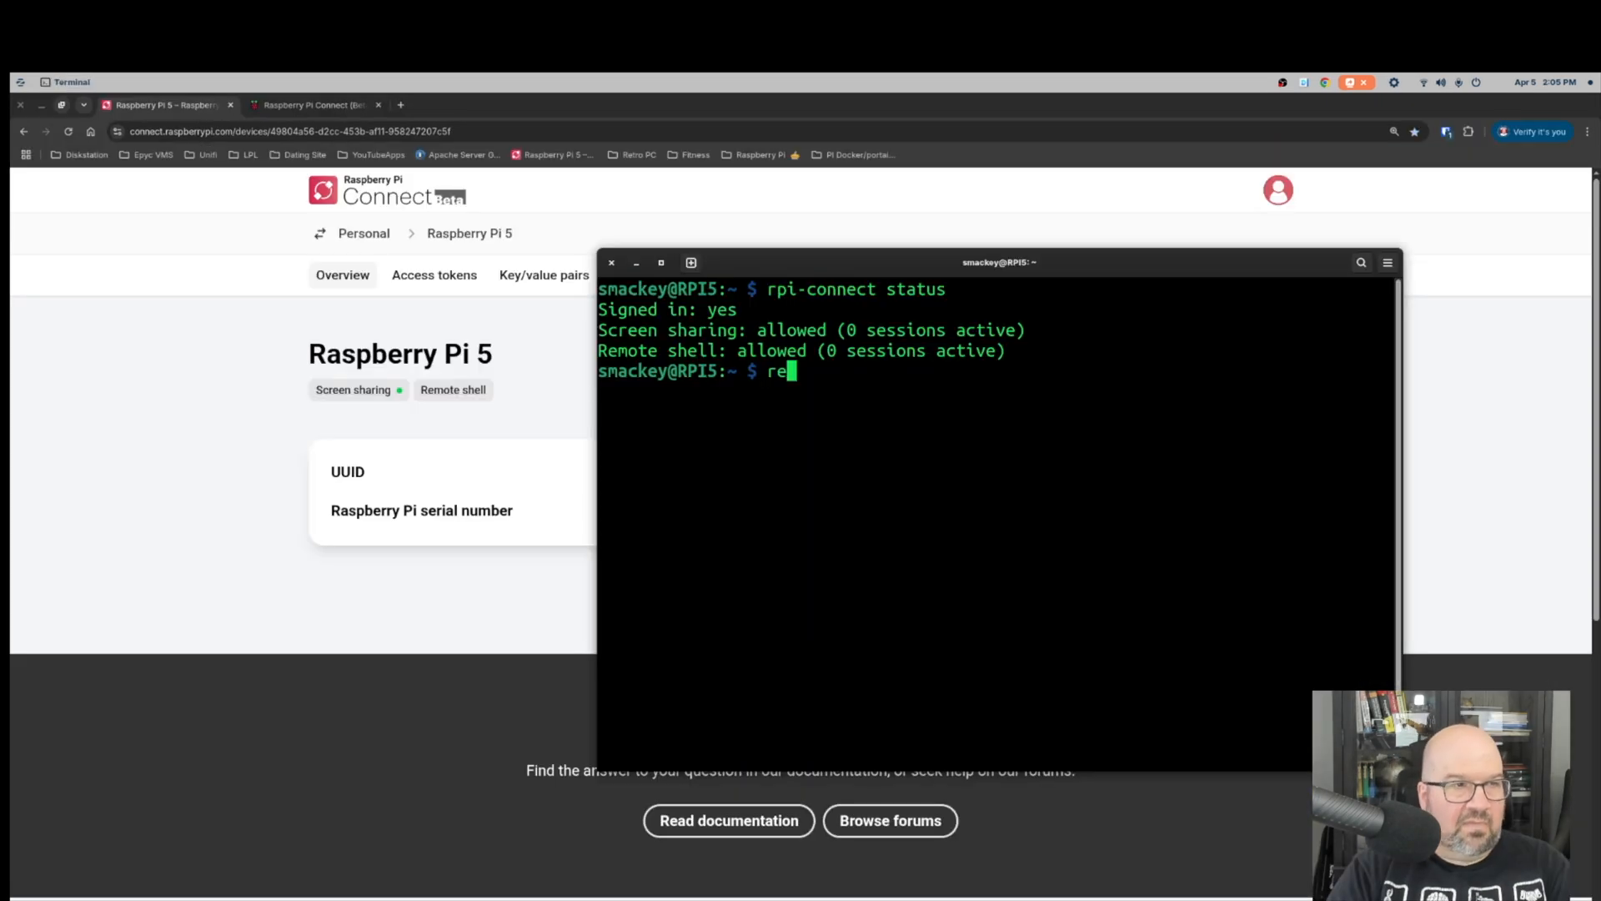
text(pi connect off)
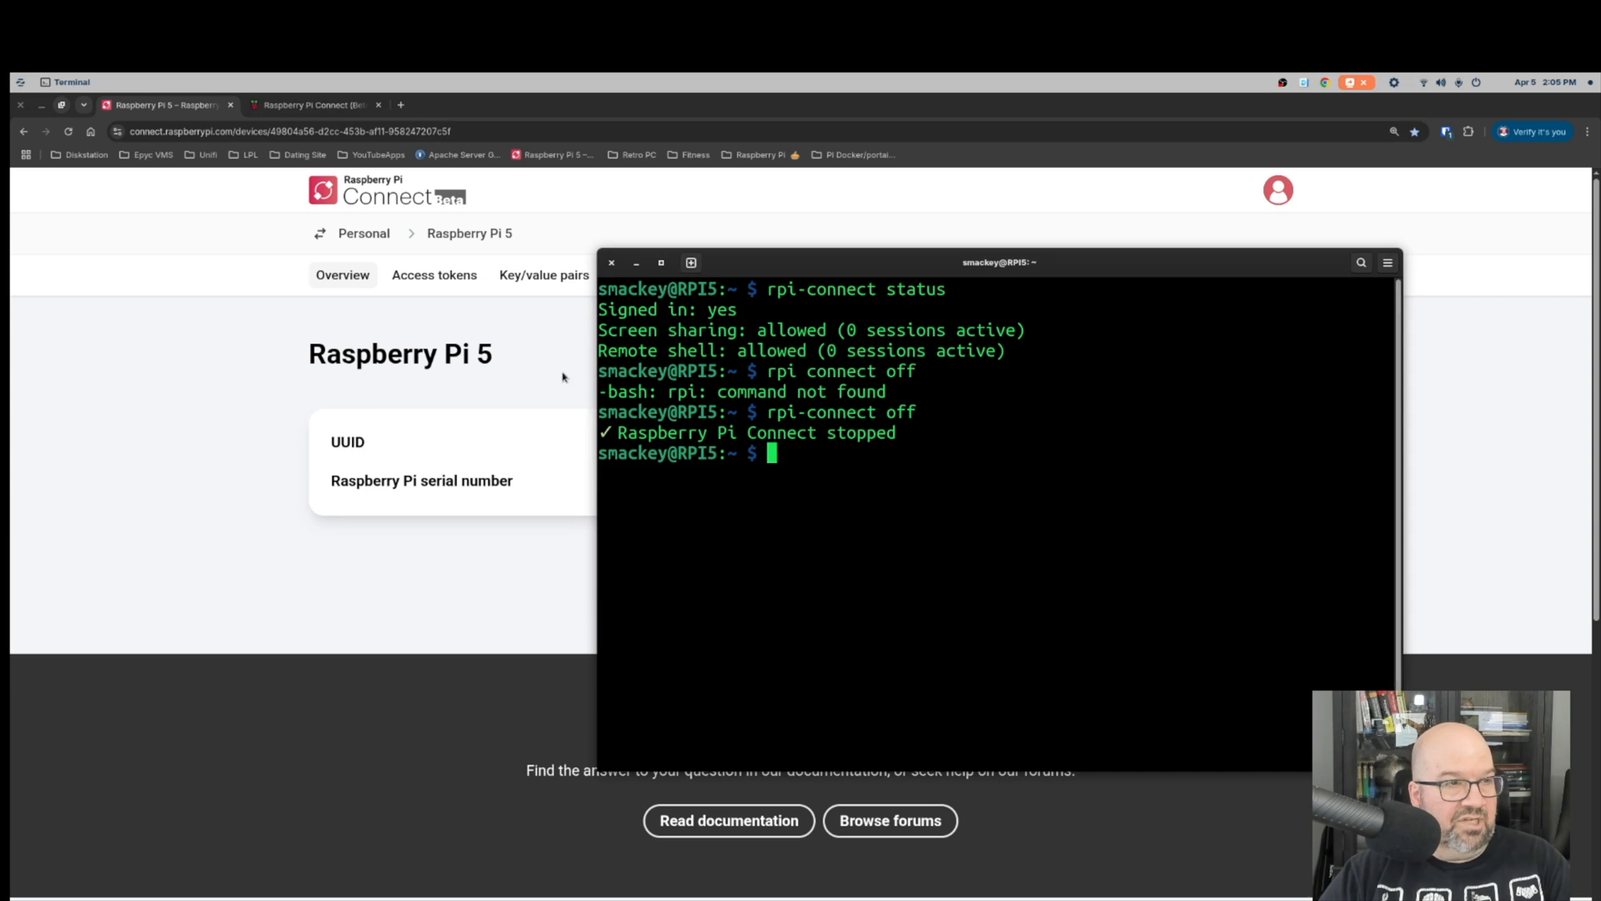
text(rpi-connect off)
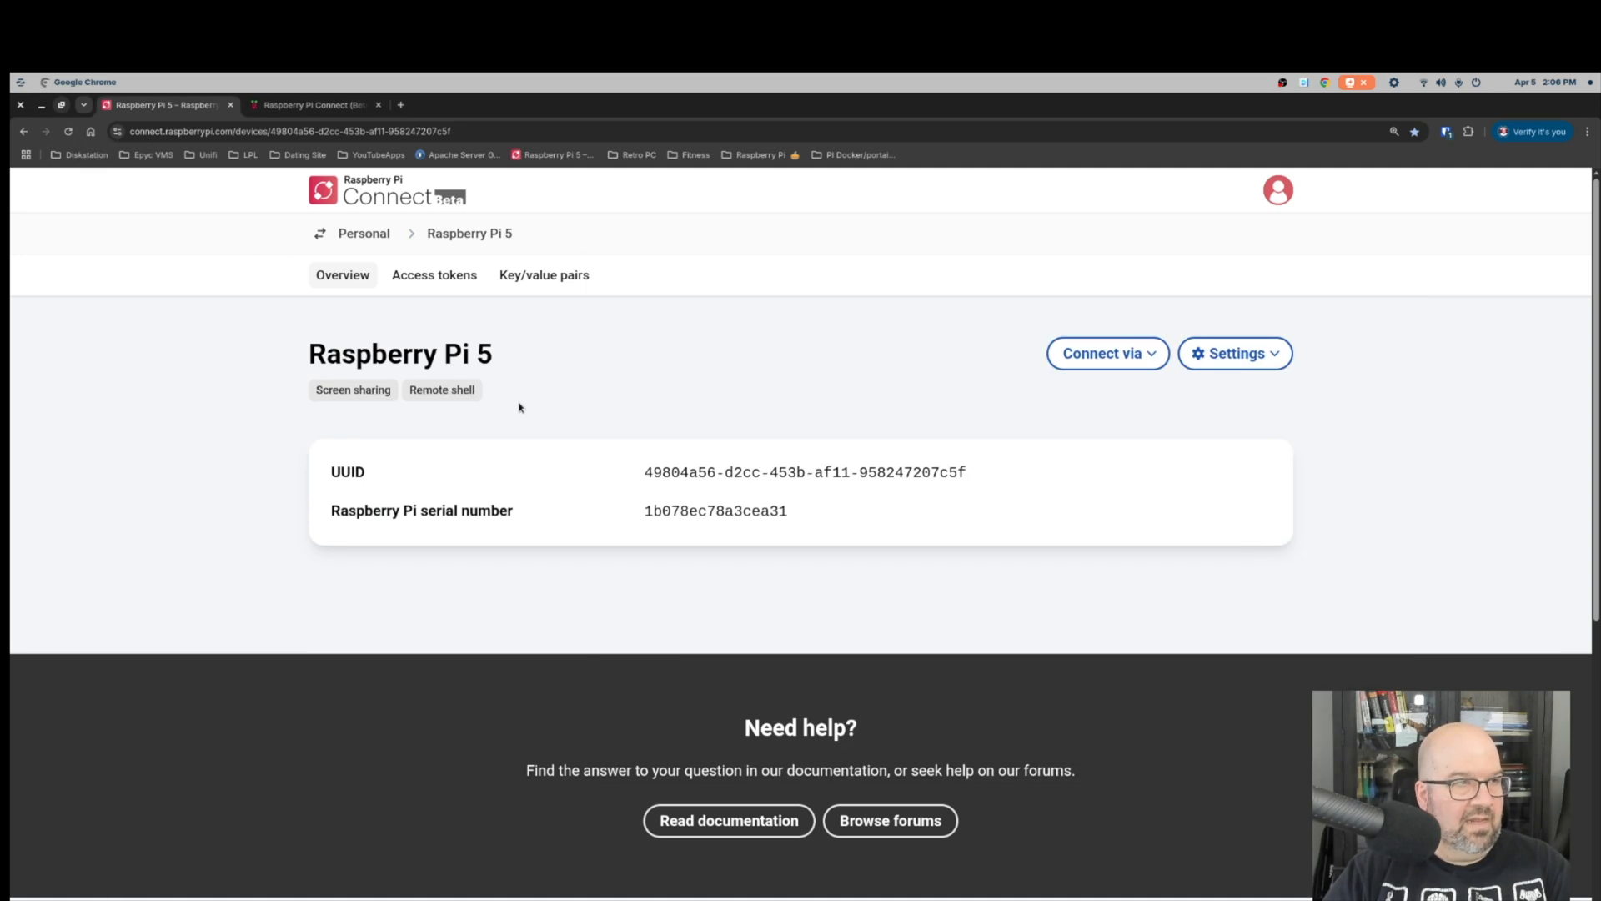
mouse_move(351, 389)
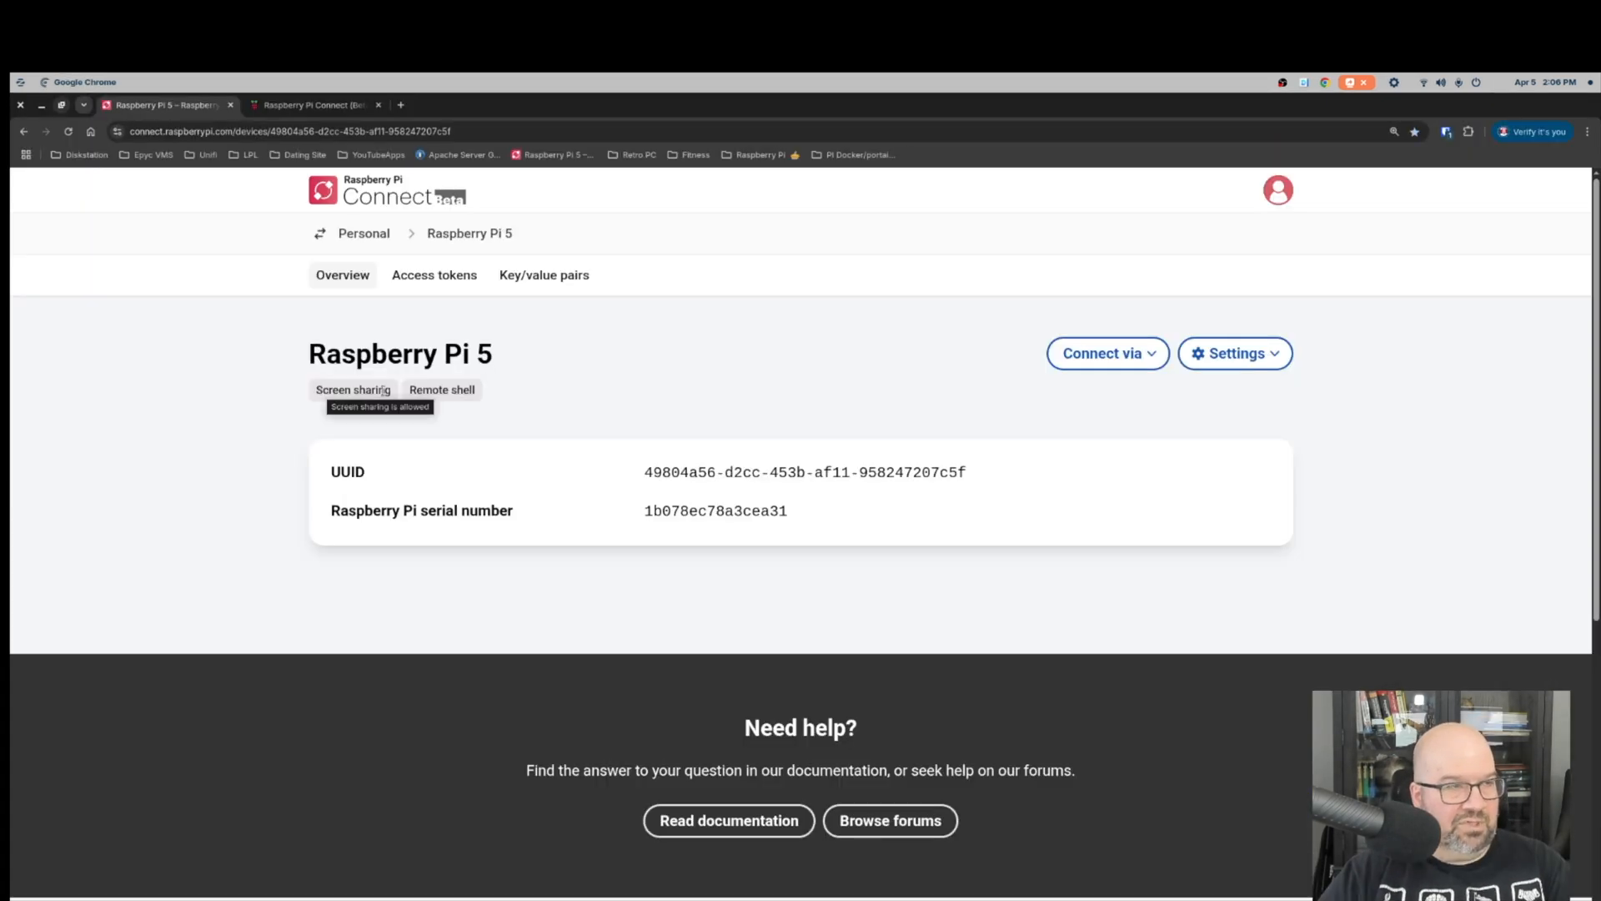
Start a screen-sharing session with the Raspberry Pi 5 from its Connect via menu.
click(1107, 354)
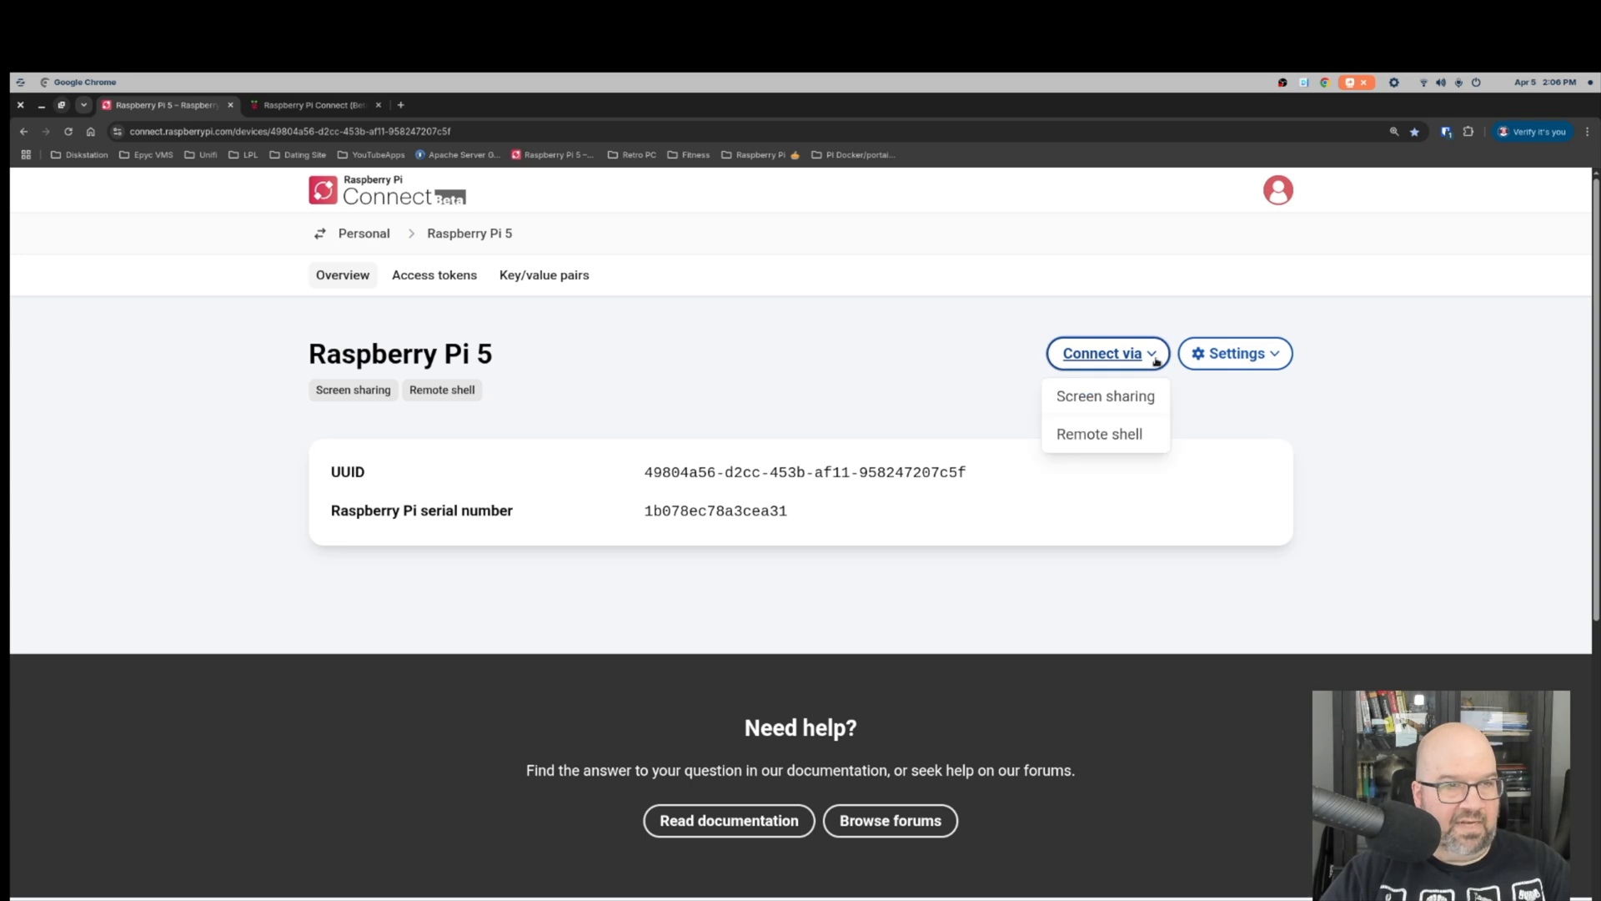
click(940, 394)
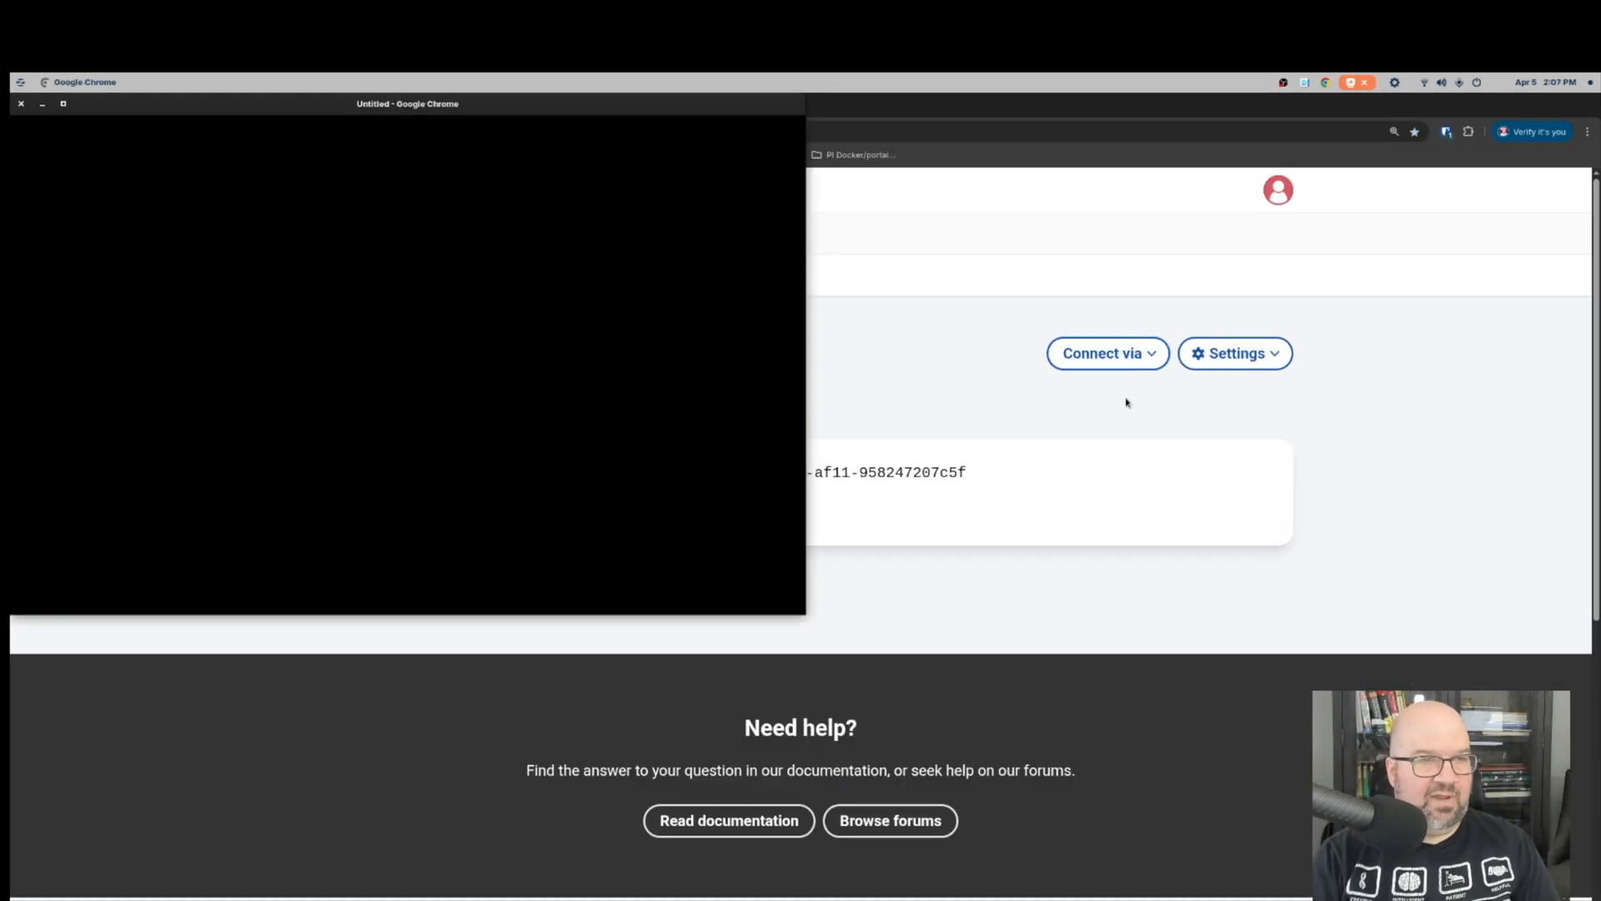
click(1107, 353)
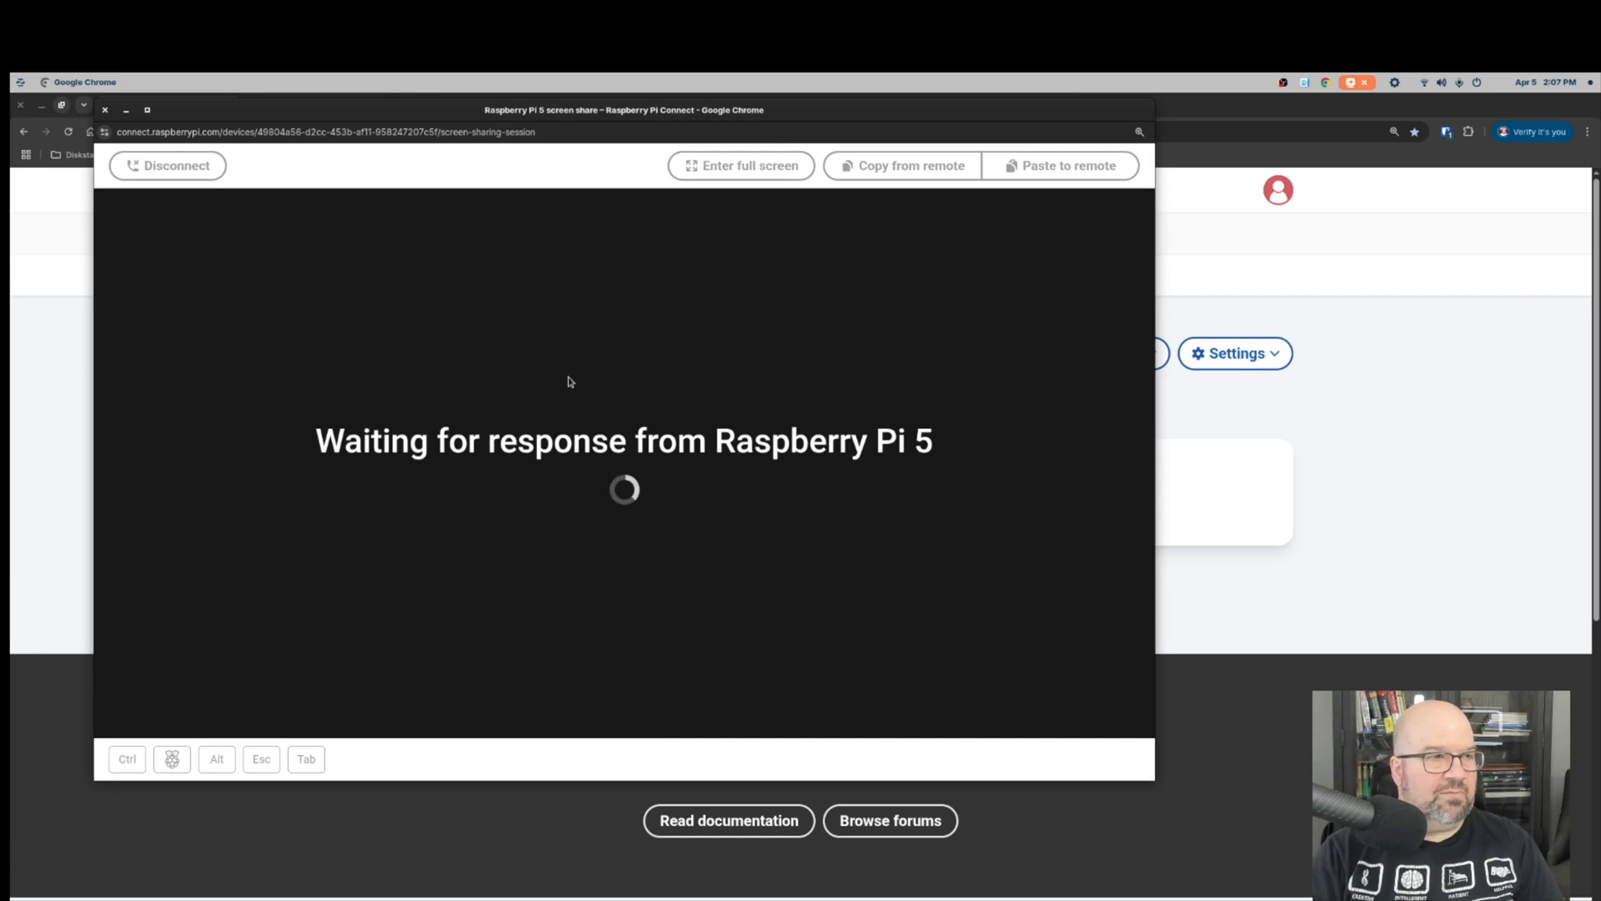
mouse_move(764, 460)
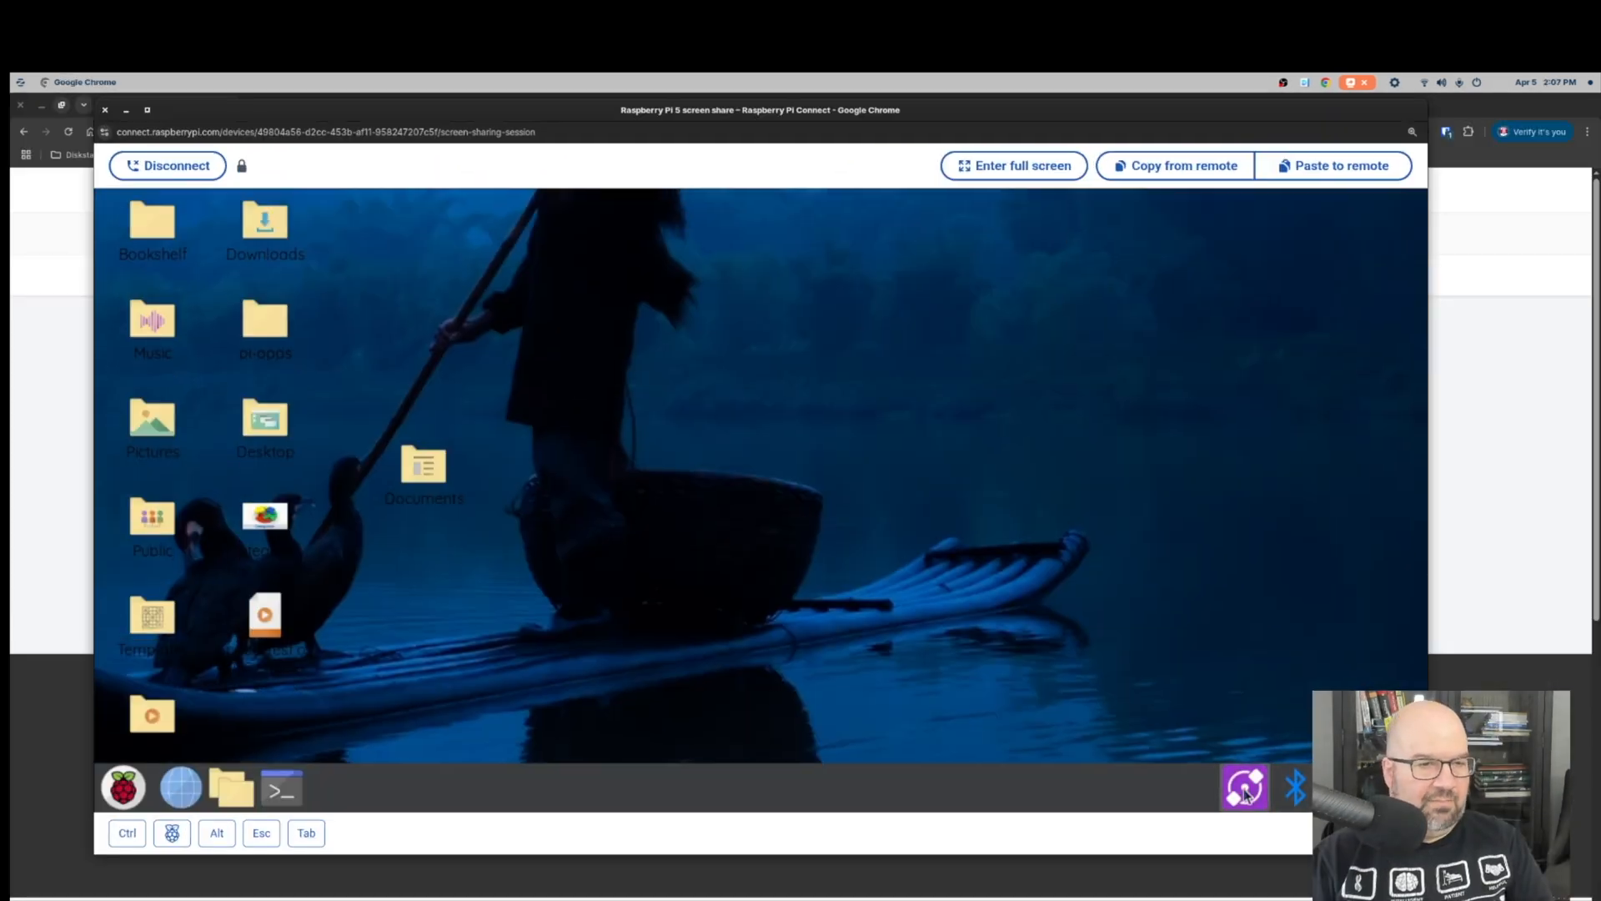
click(1244, 785)
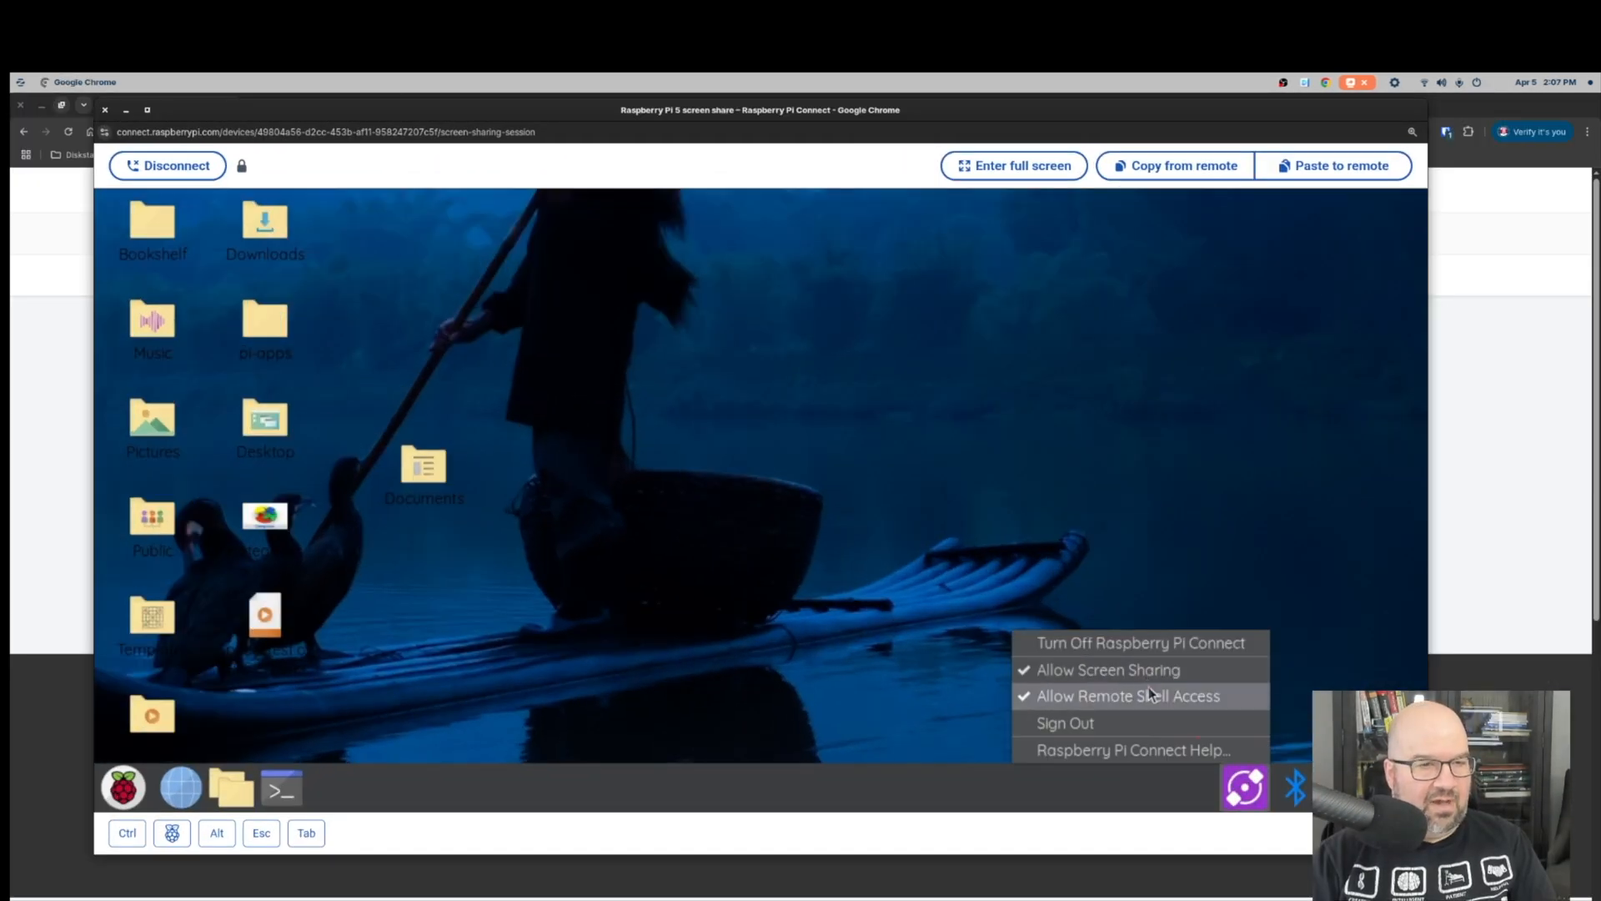
mouse_move(1103, 728)
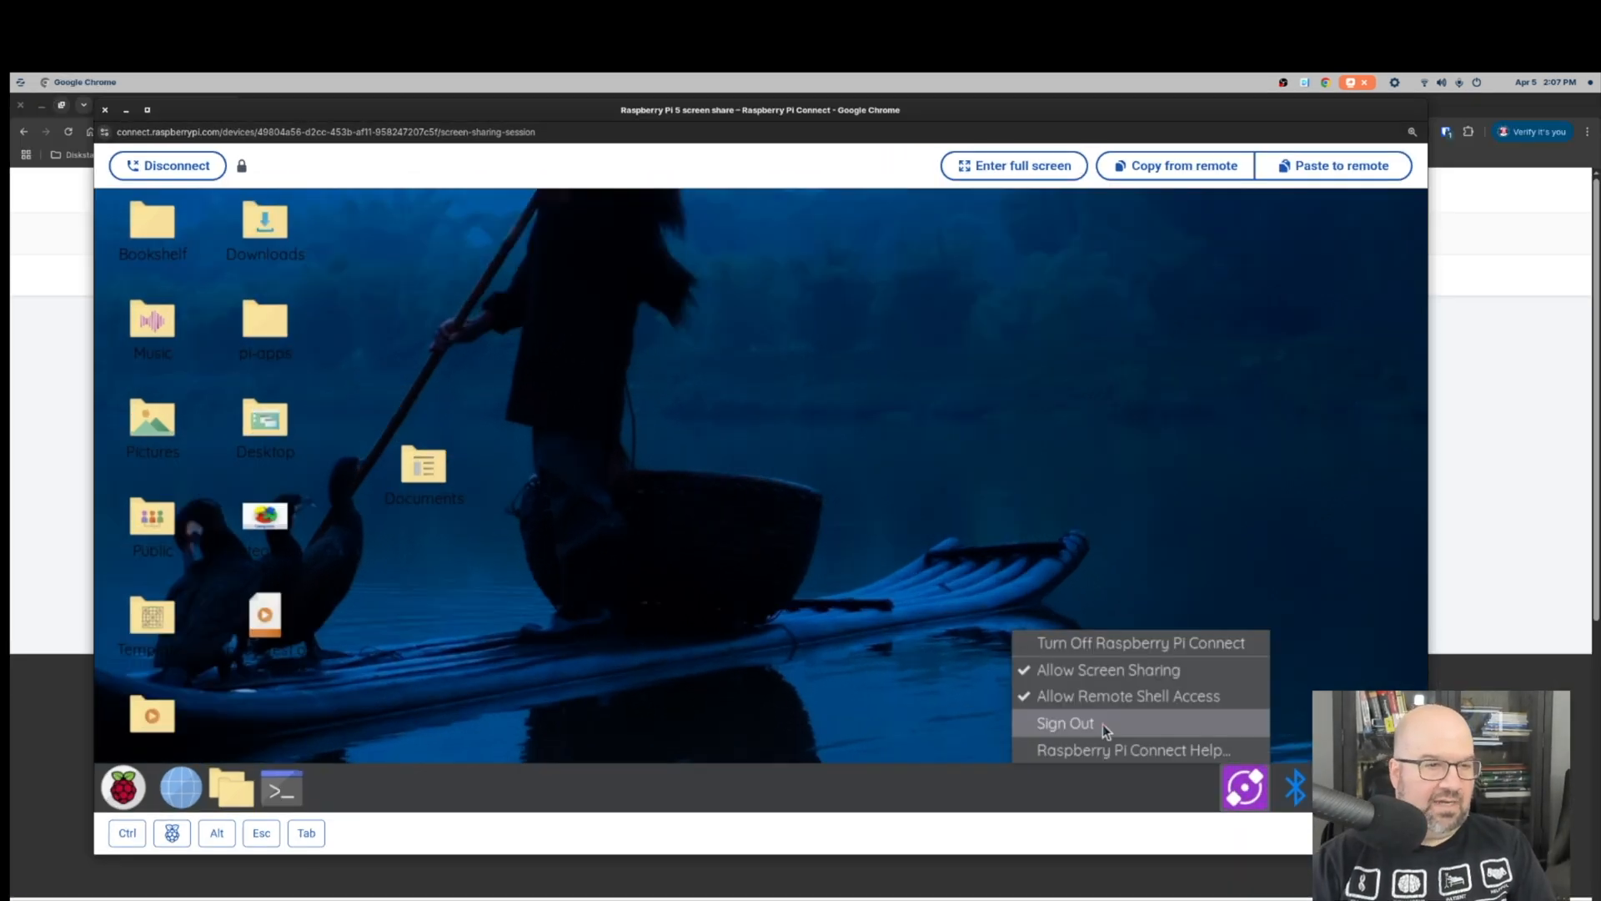
mouse_move(1117, 642)
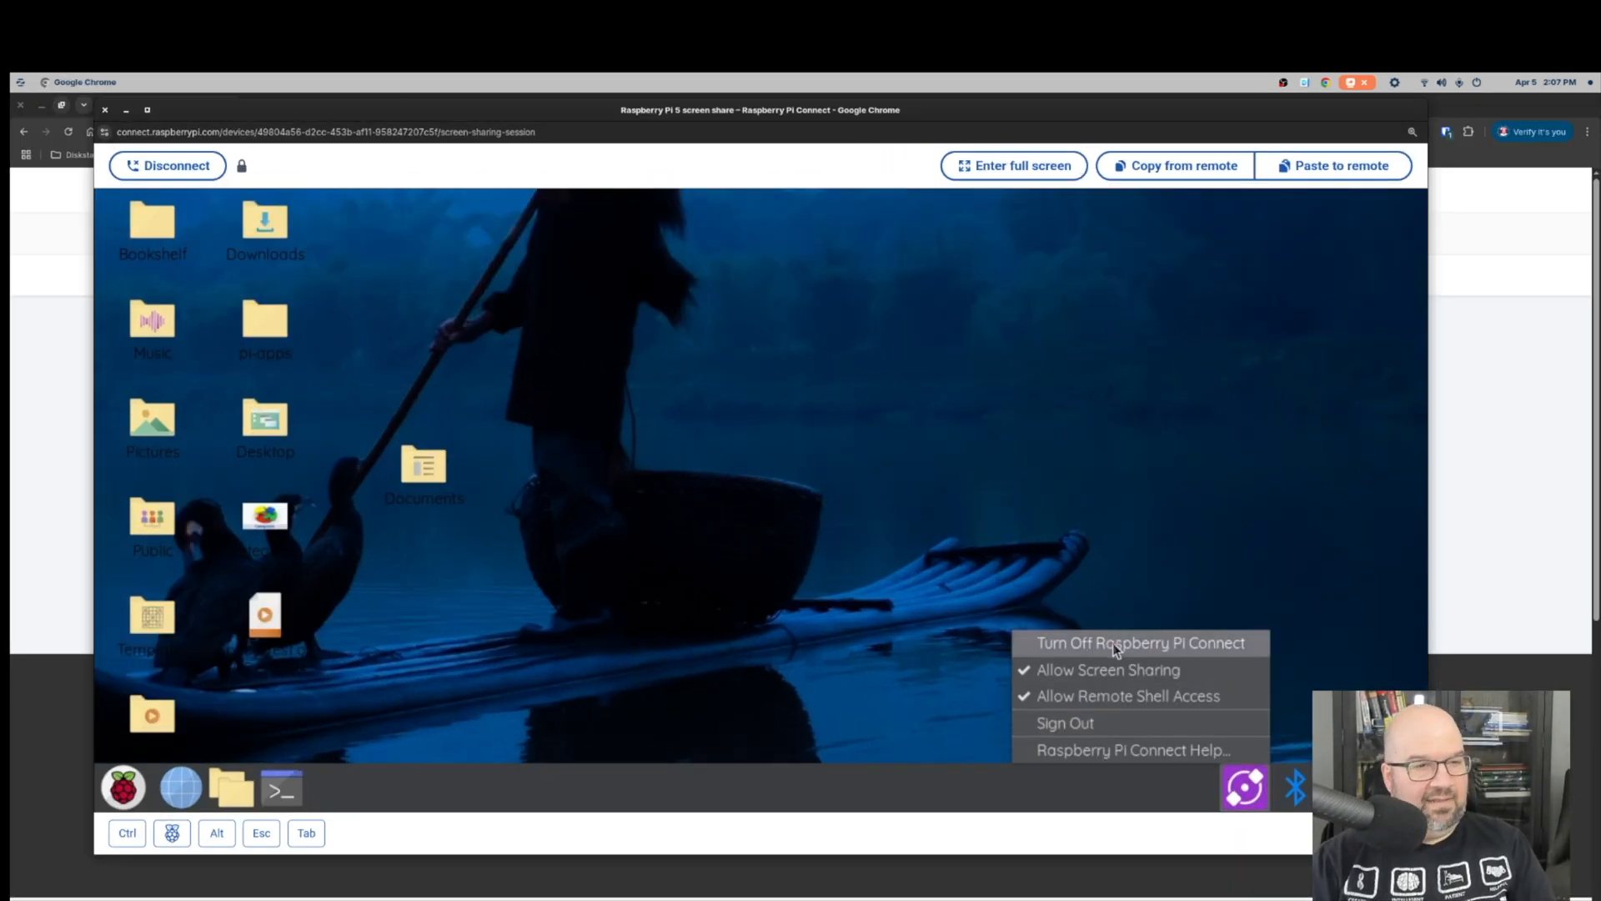
click(811, 465)
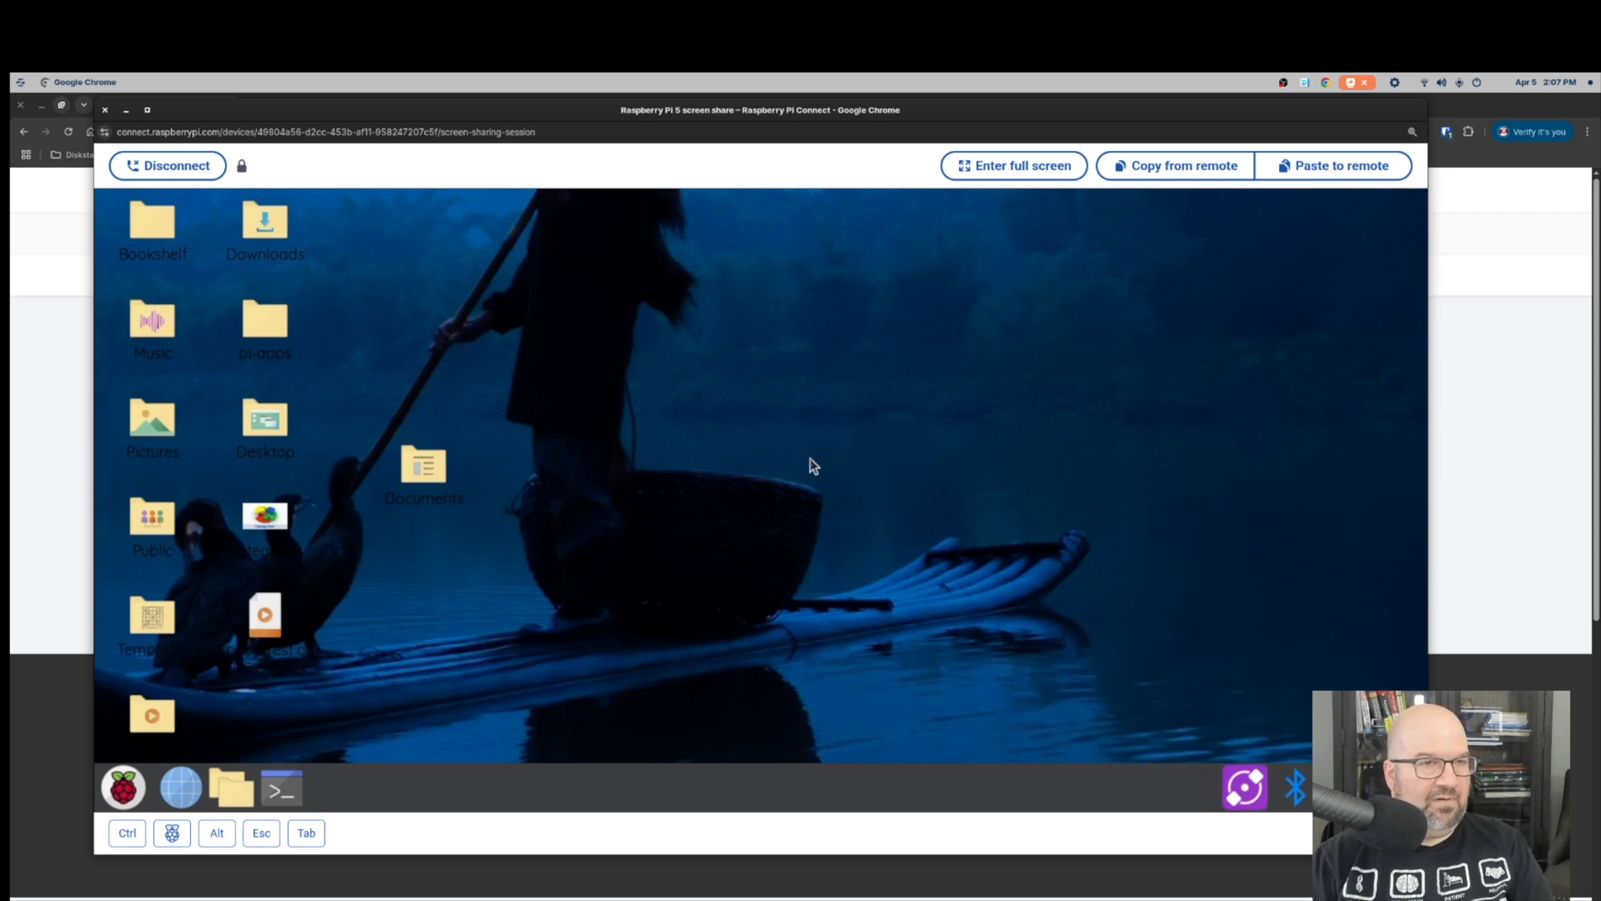
mouse_move(602, 194)
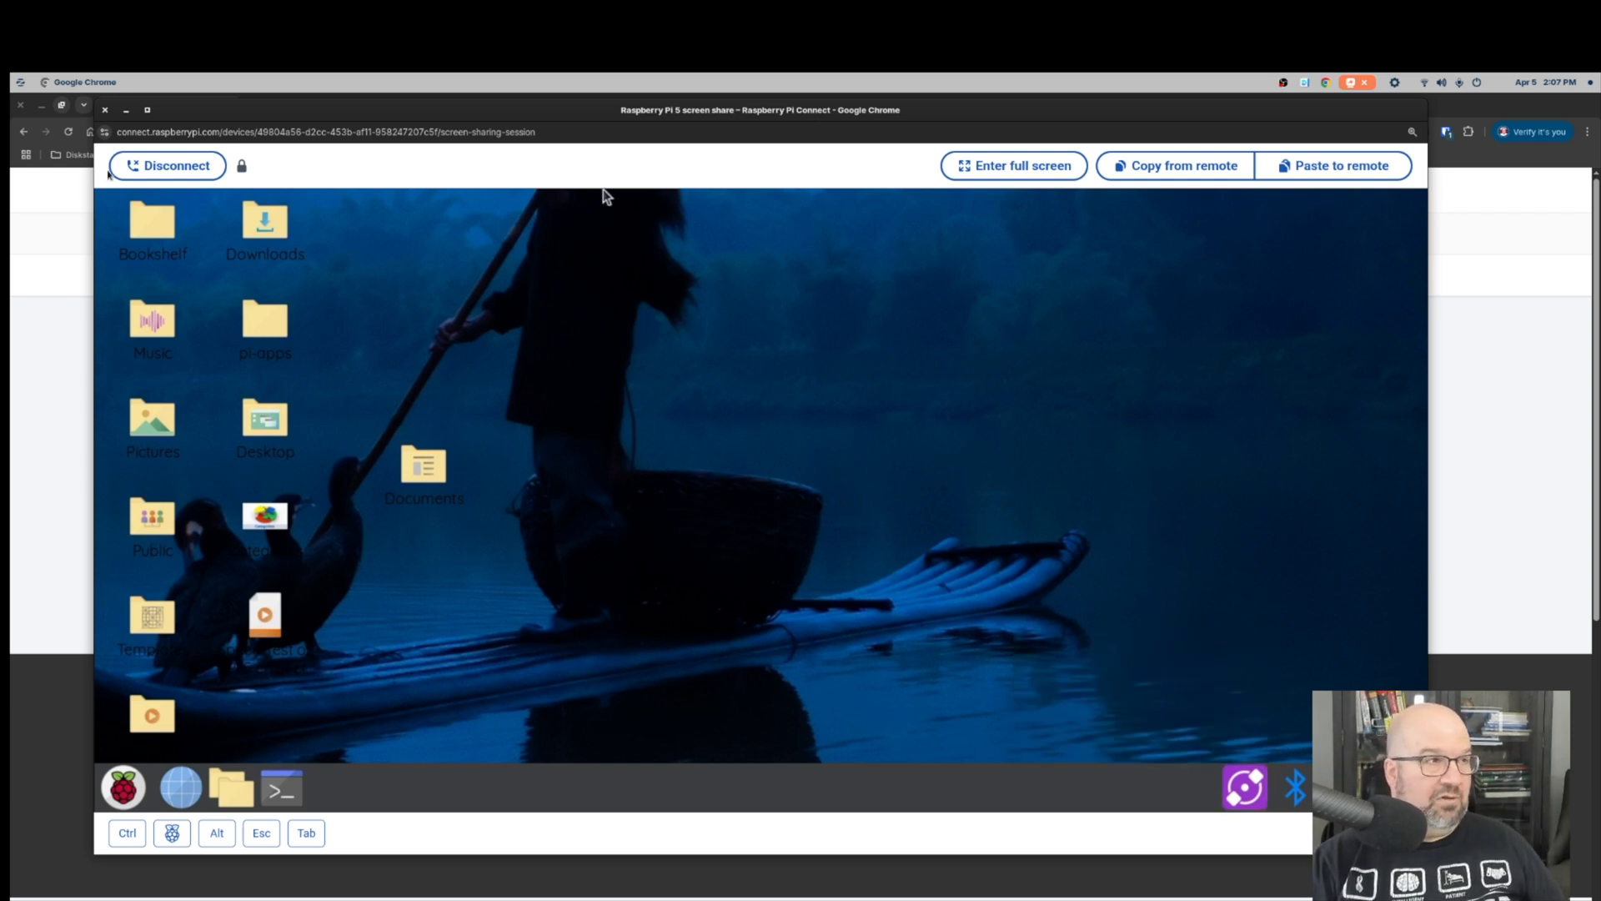
mouse_move(750, 220)
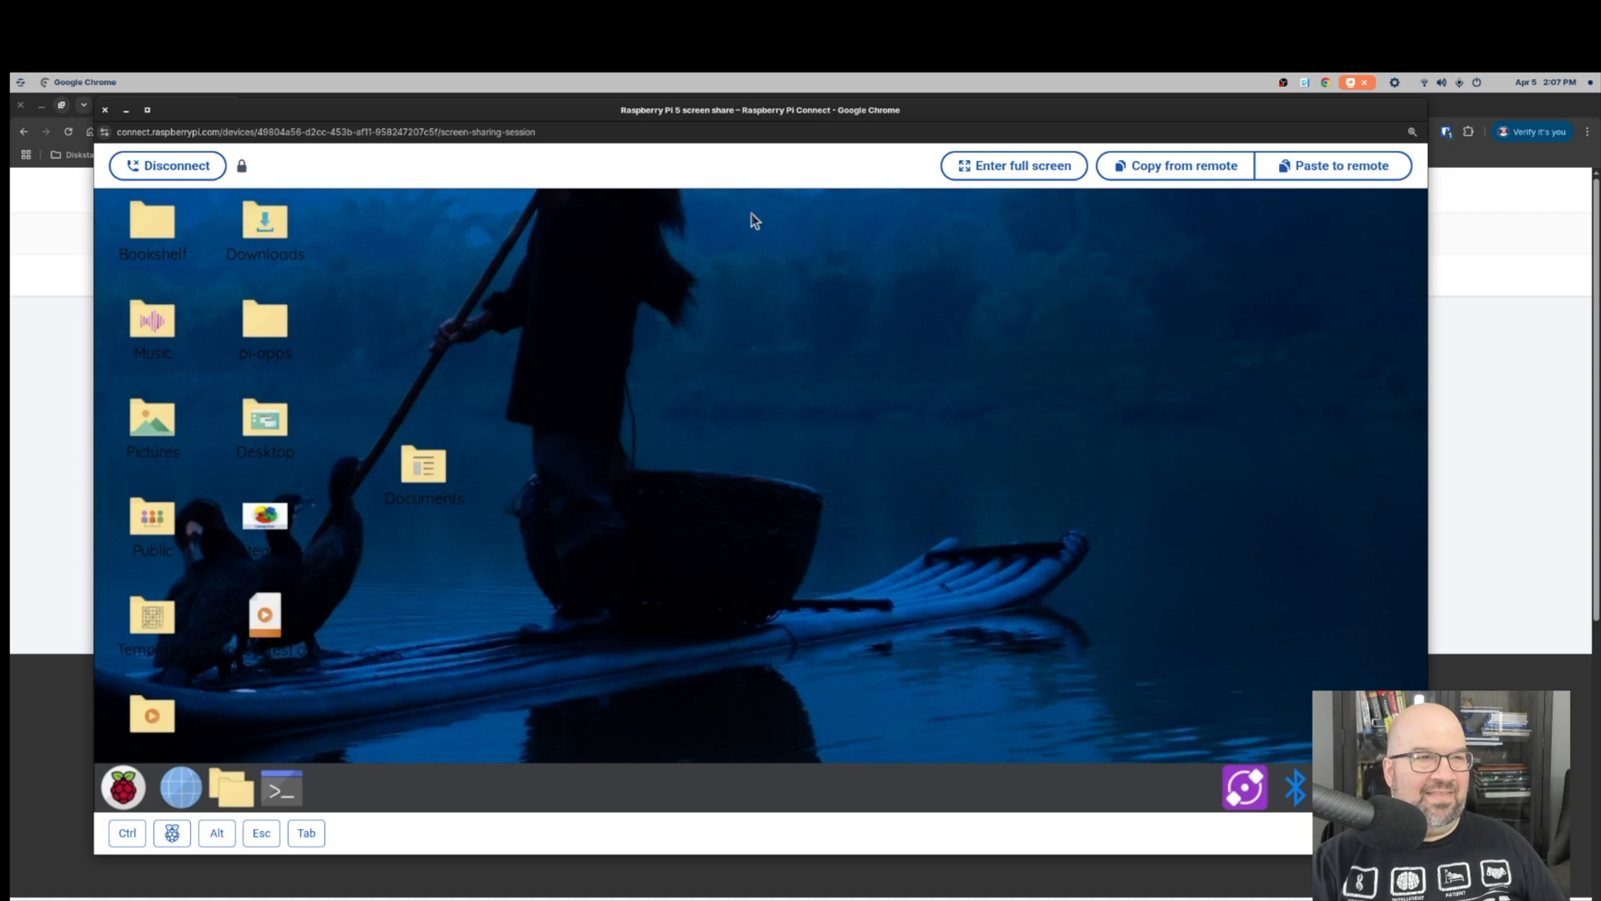
mouse_move(644, 602)
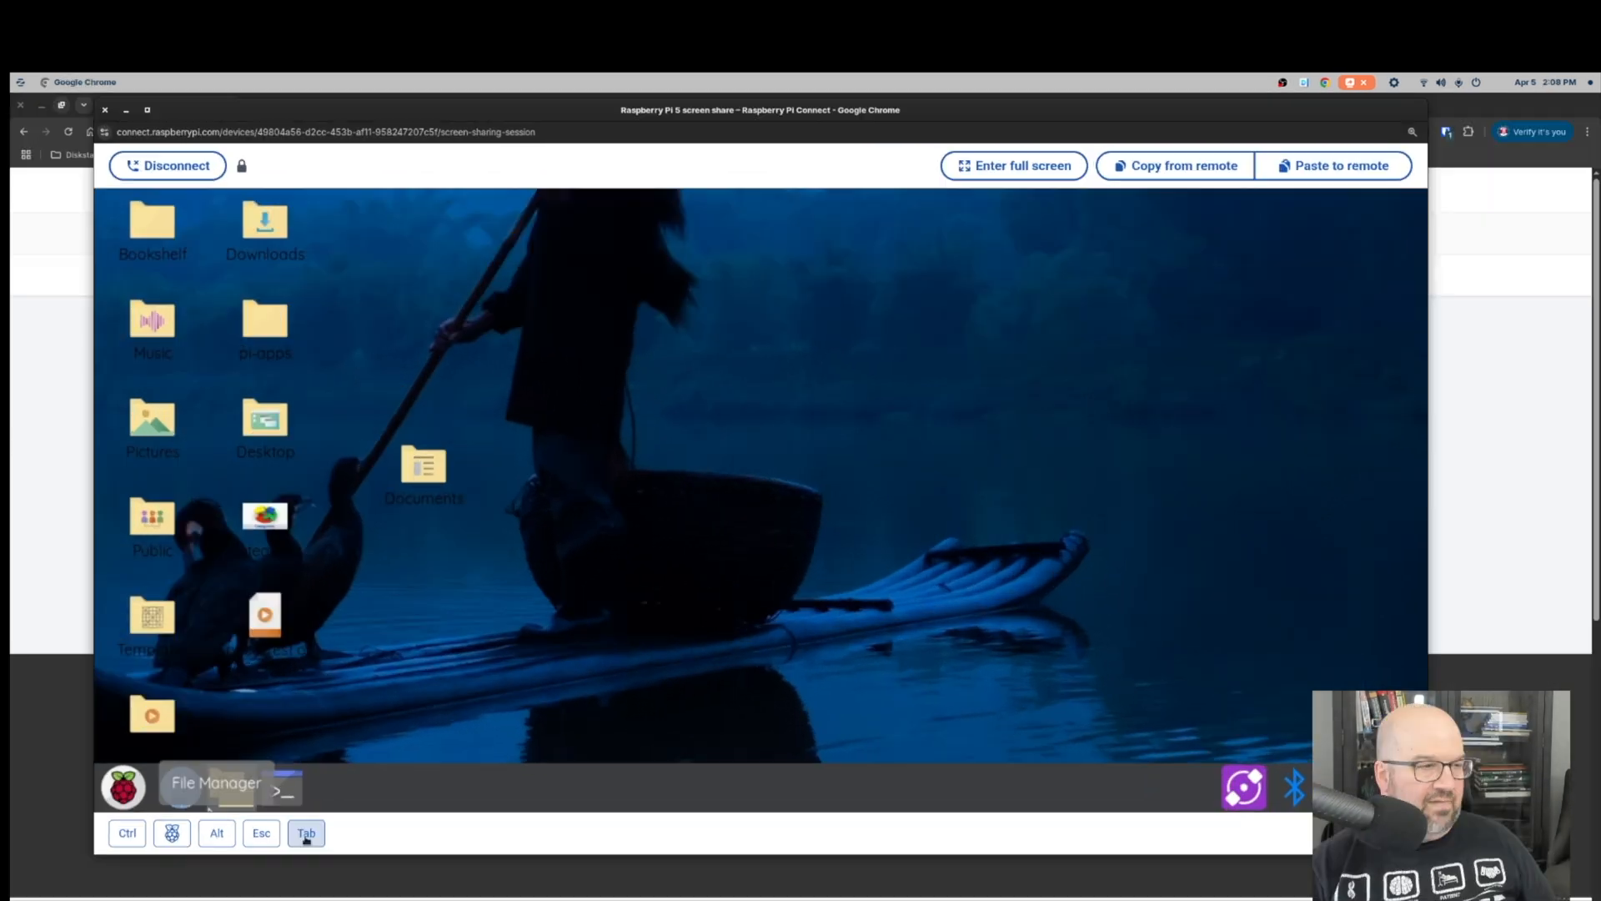
click(1013, 165)
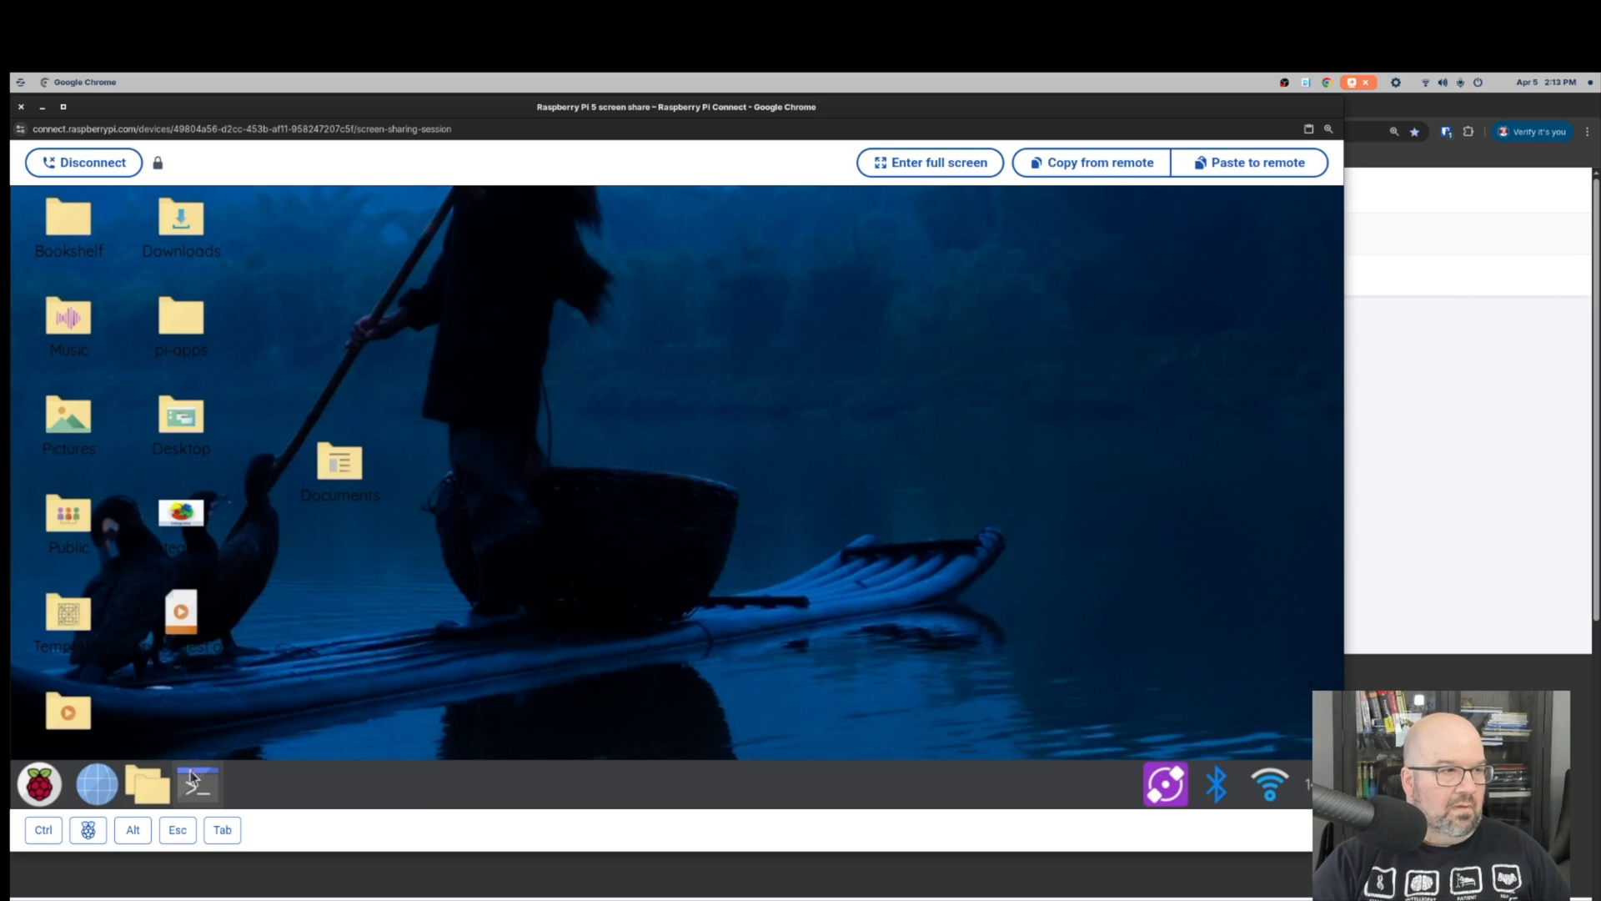
Launch a terminal on the Pi's shared desktop and reposition its window.
click(197, 784)
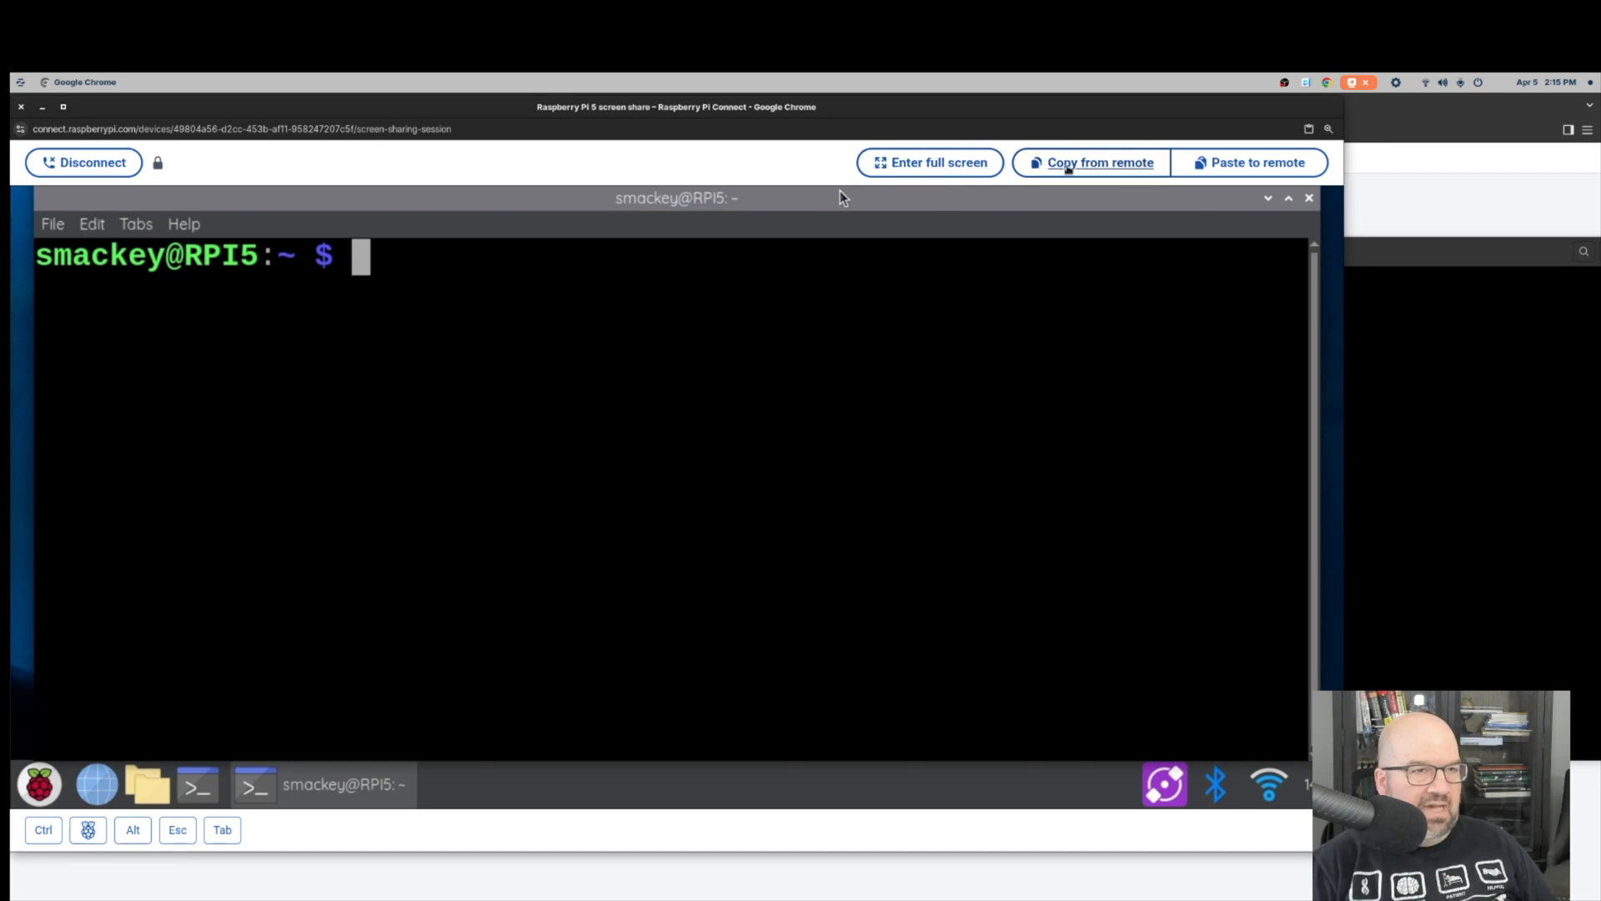
mouse_move(1106, 422)
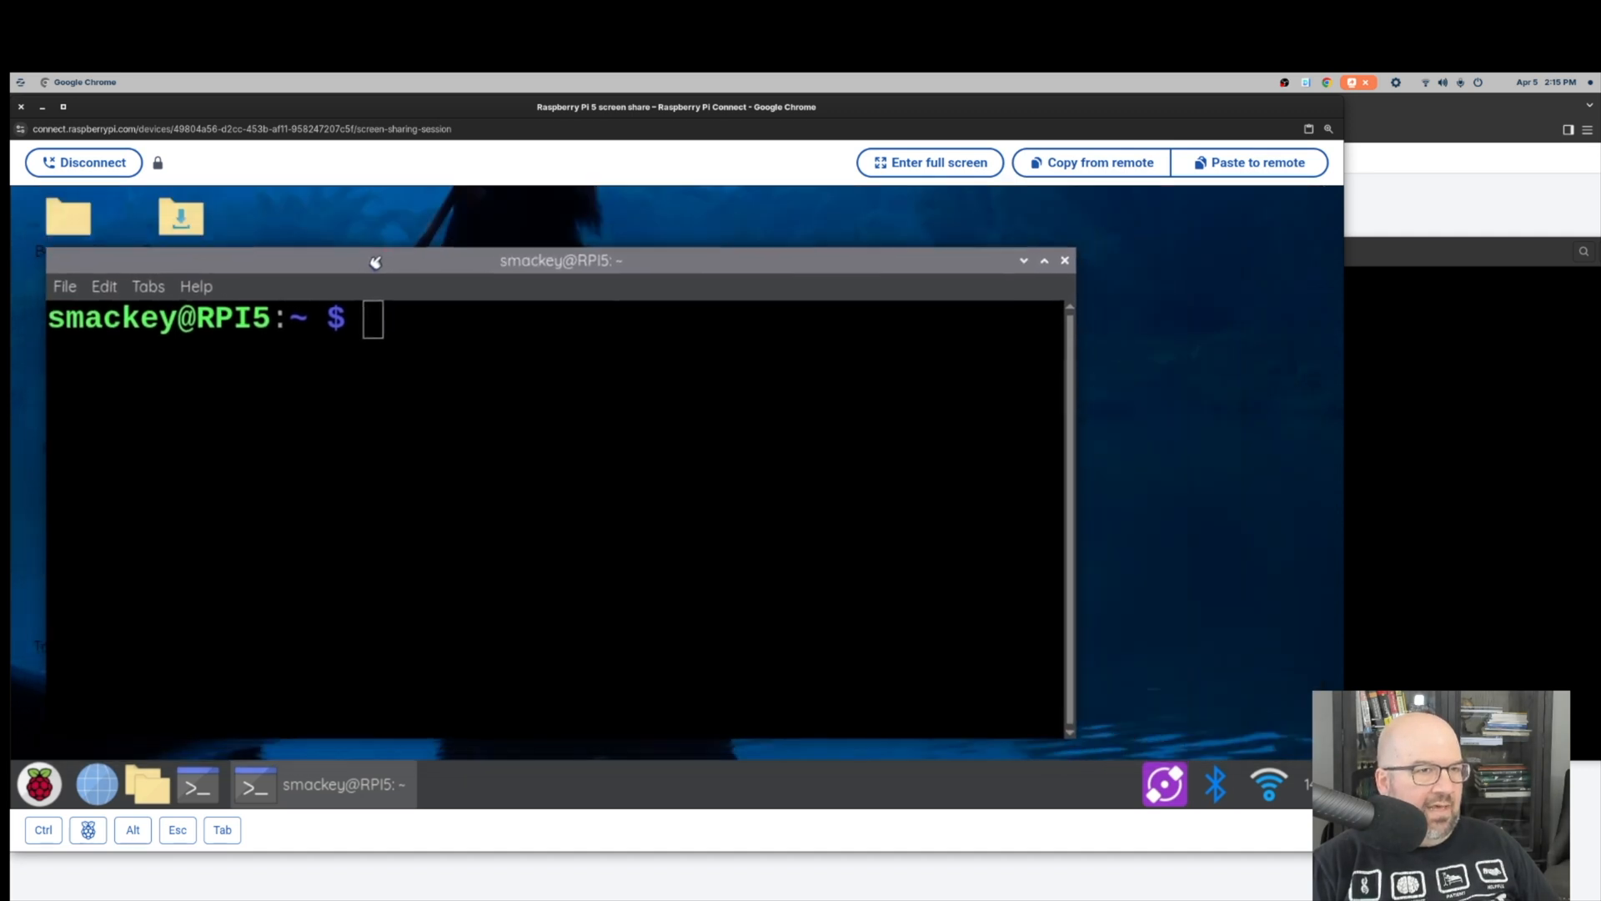
drag(560, 260, 544, 207)
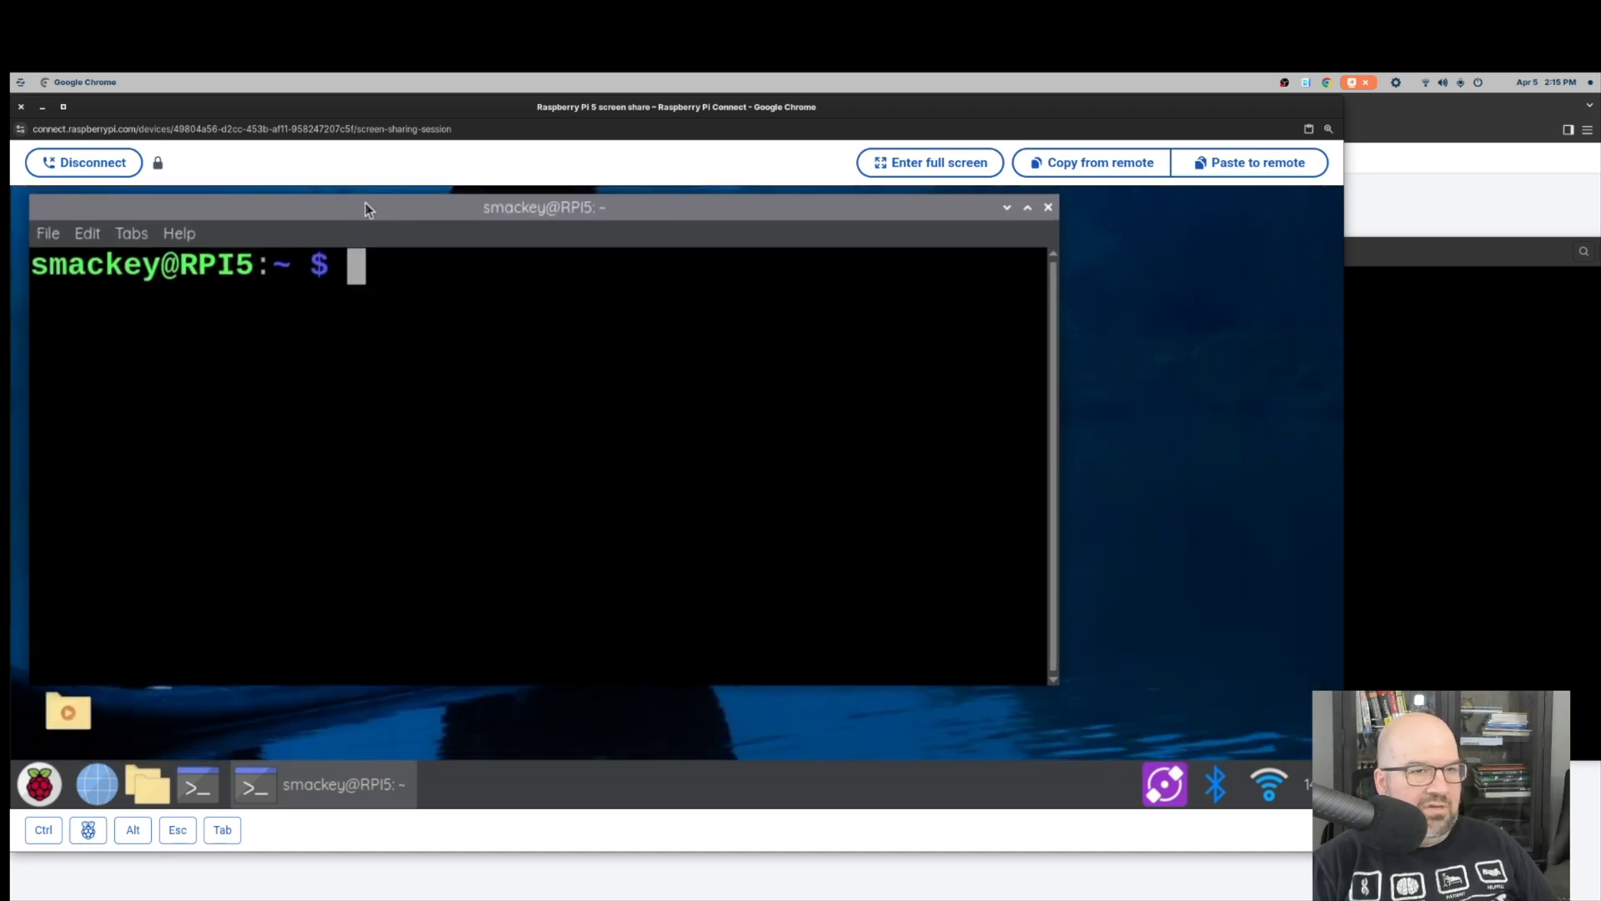
mouse_move(365, 276)
text(N)
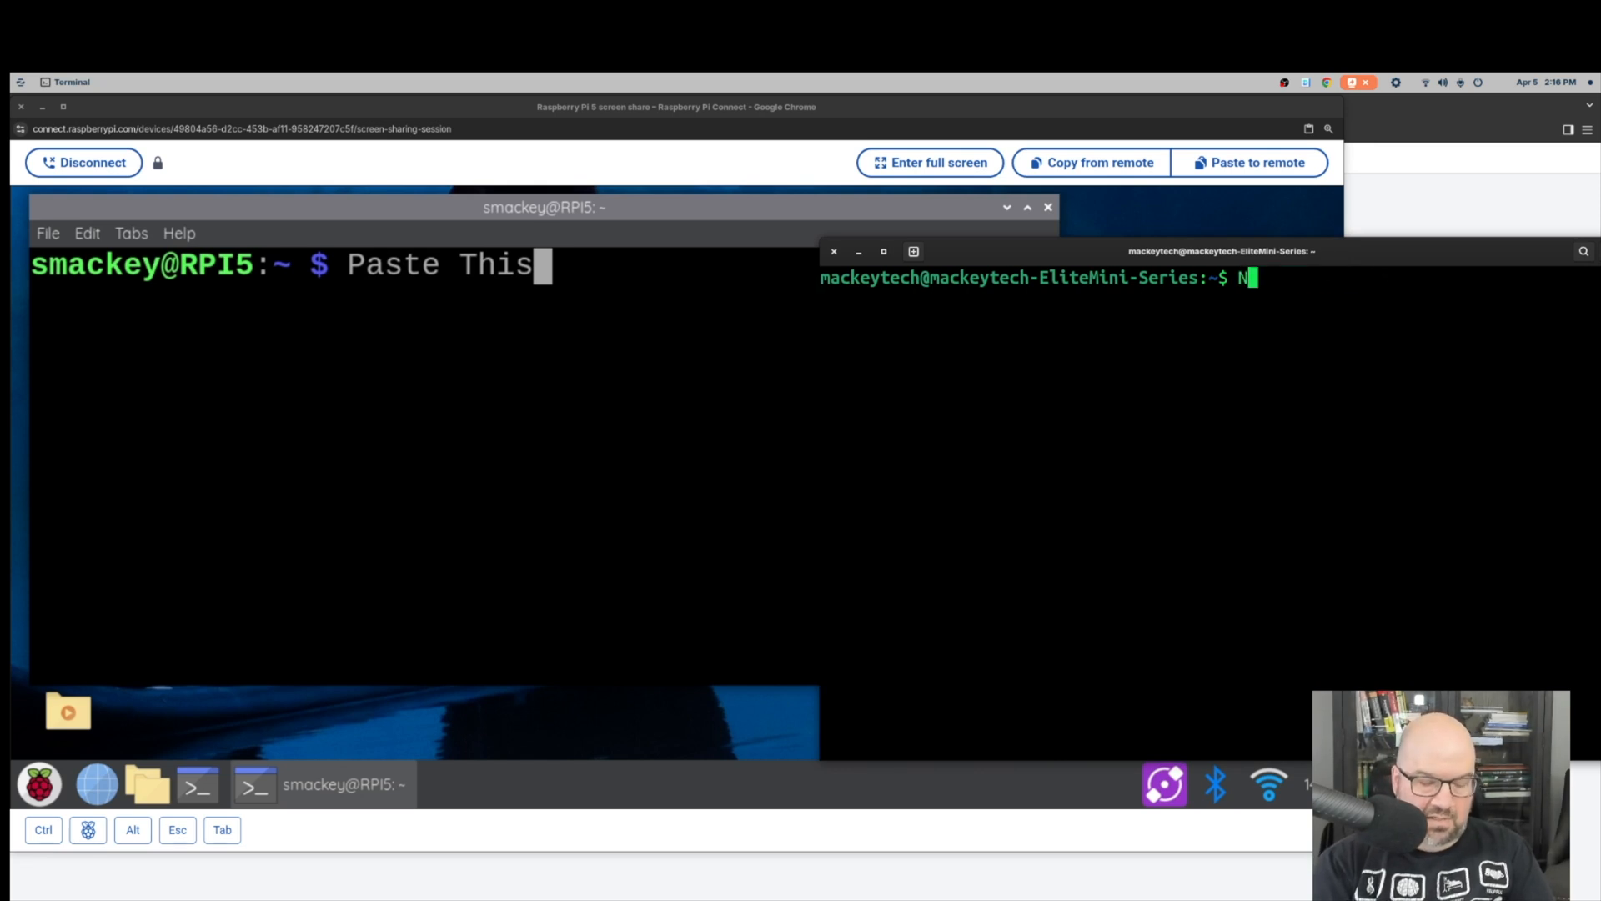
Enter 'Now Paste this' in the local terminal and copy it for pasting to the Pi.
text(ow Paste thji)
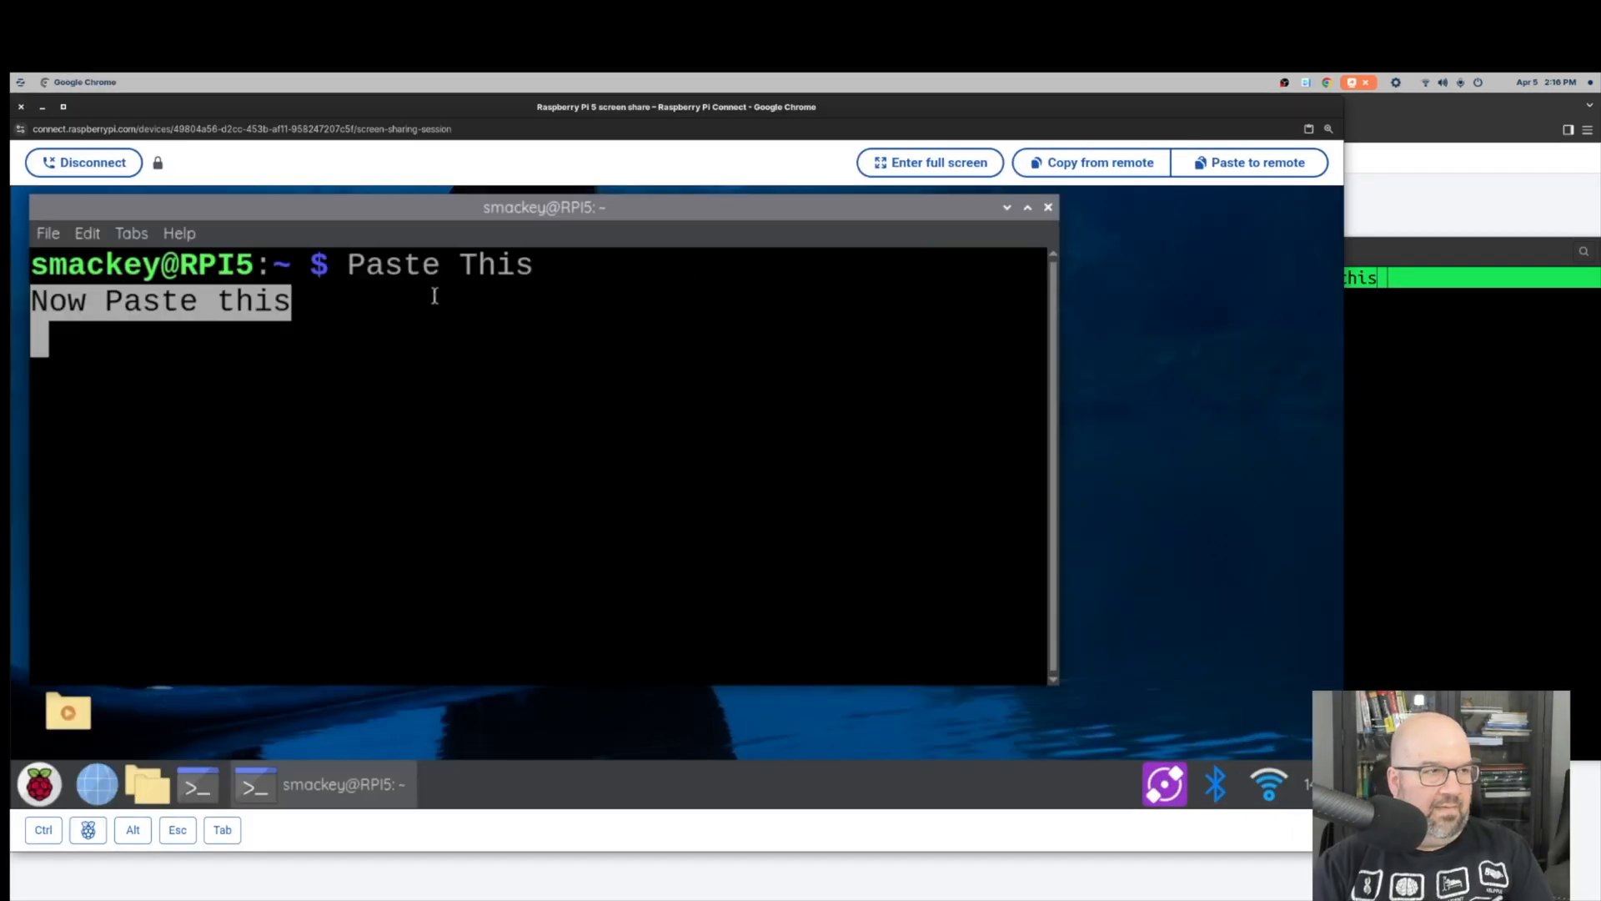
mouse_move(635, 265)
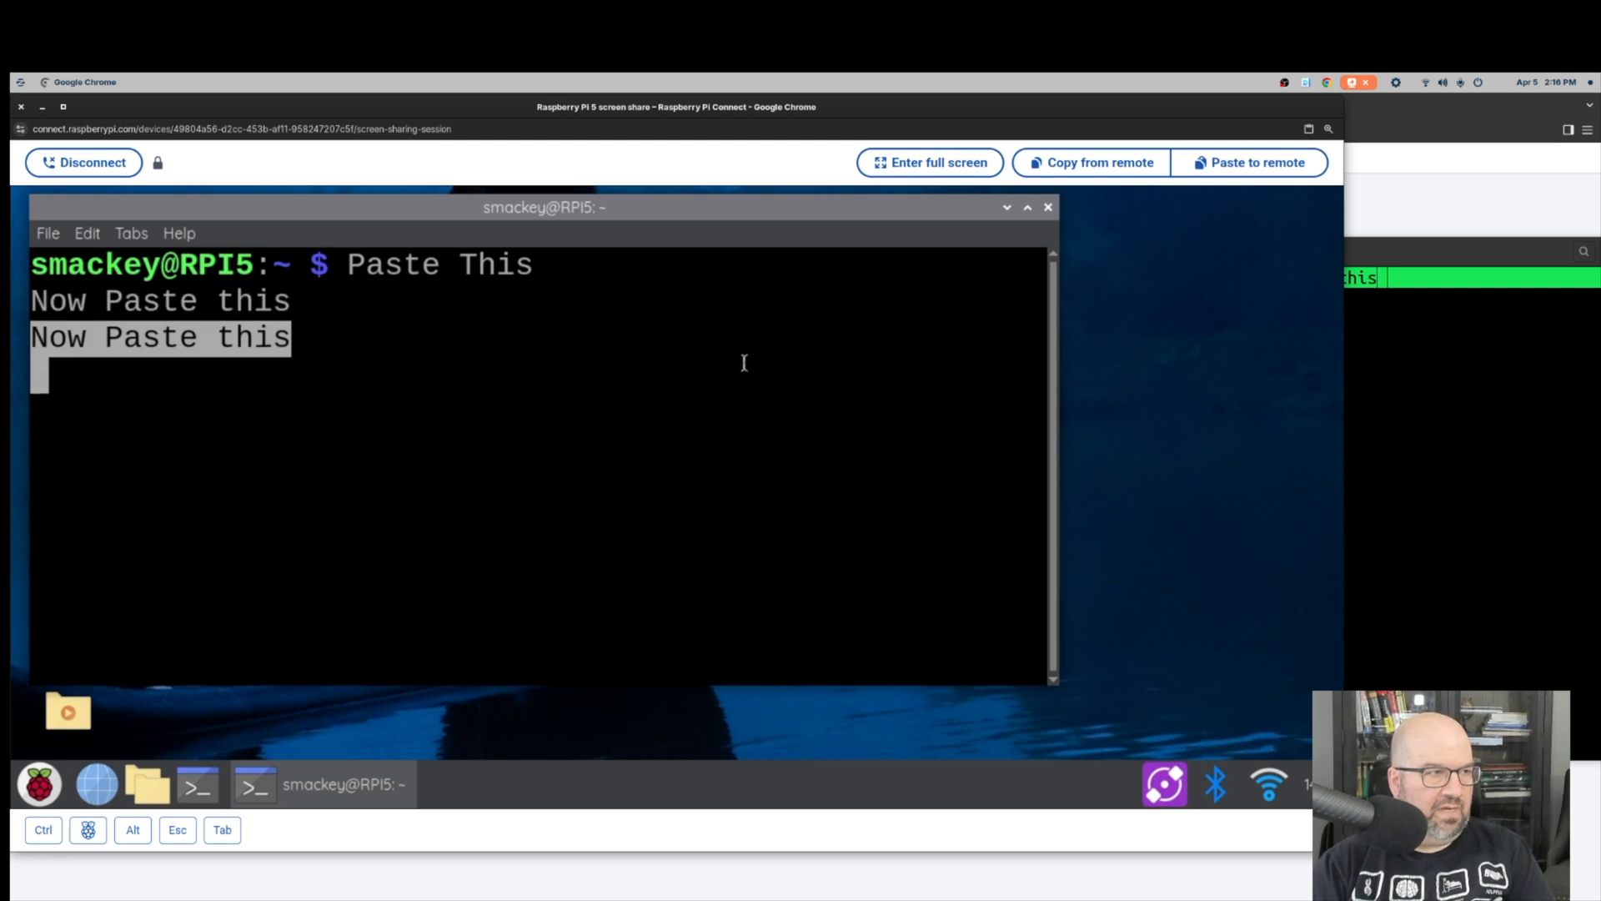
right_click(744, 362)
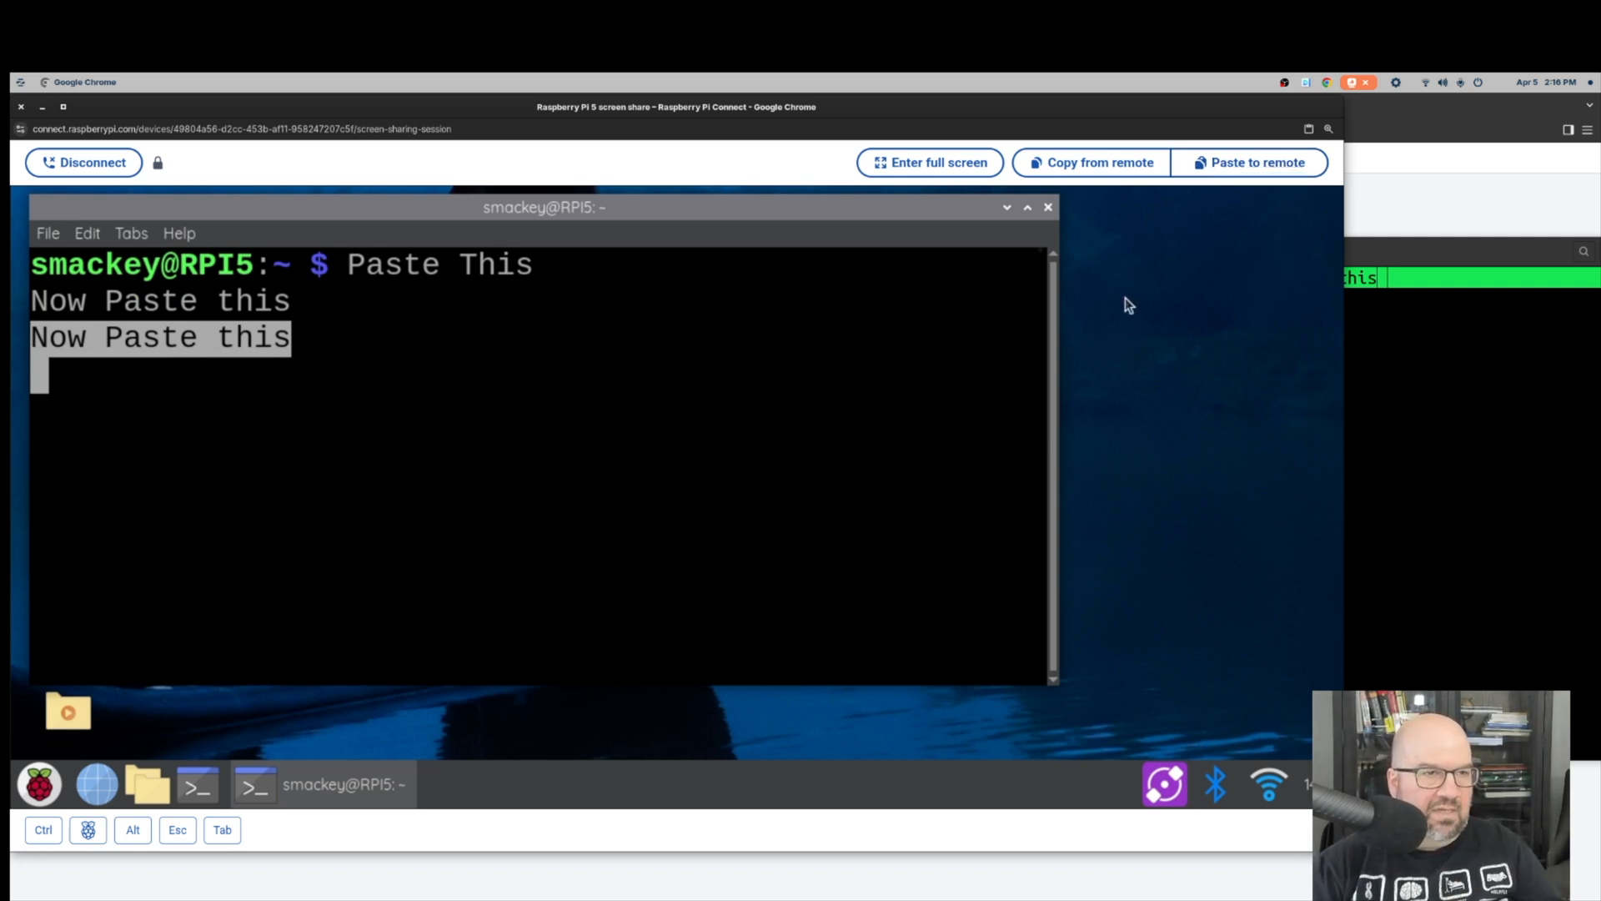
mouse_move(1089, 330)
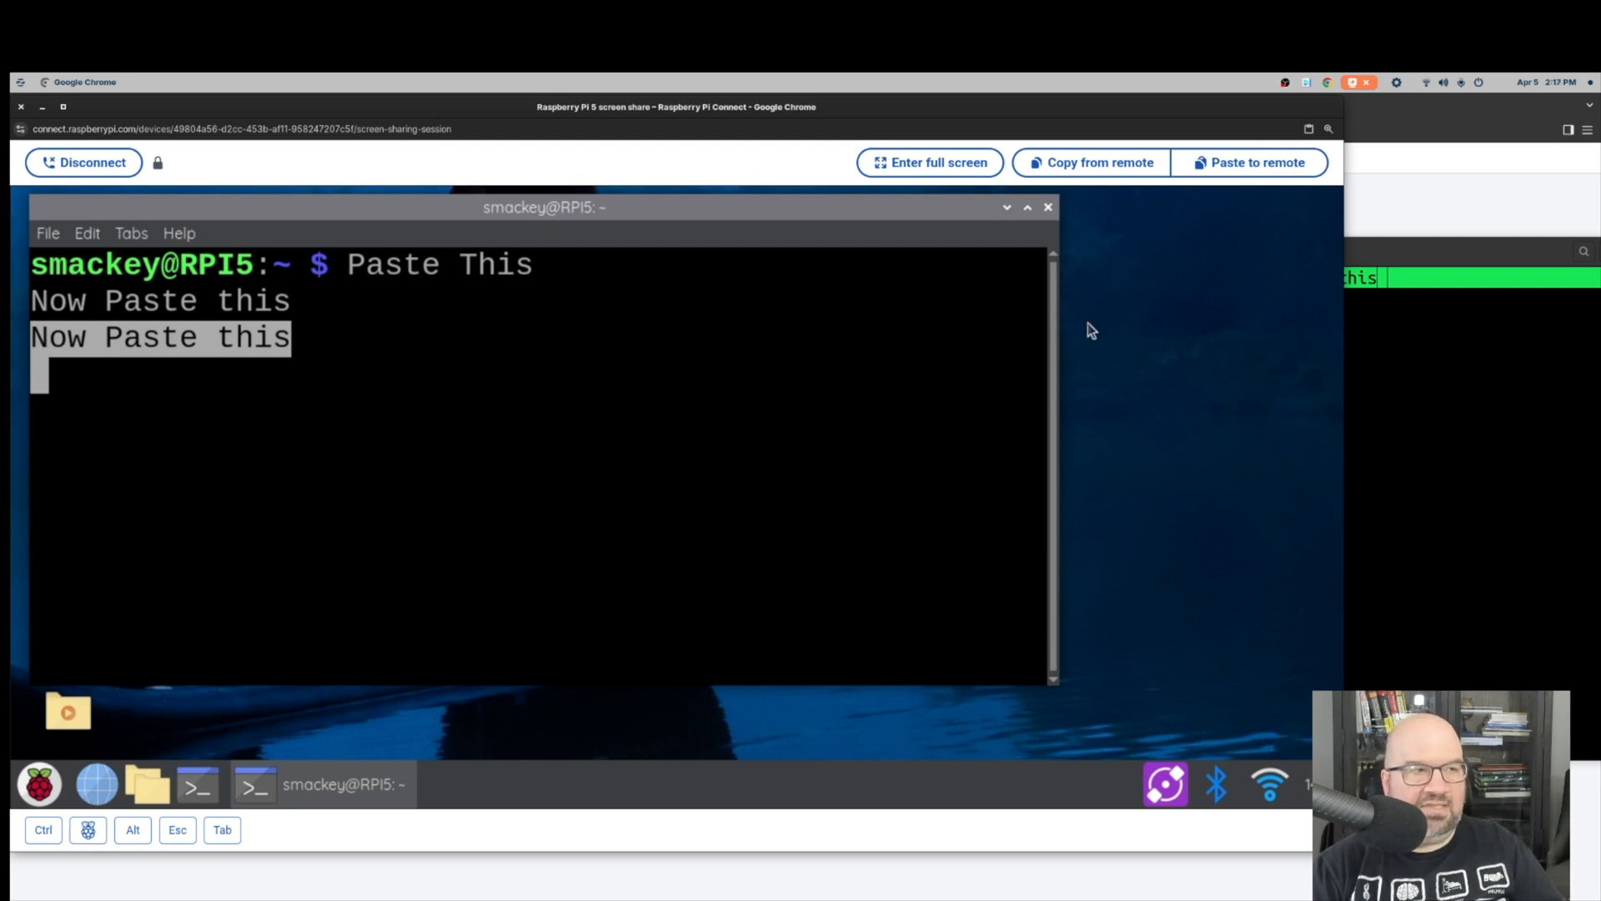
mouse_move(966, 451)
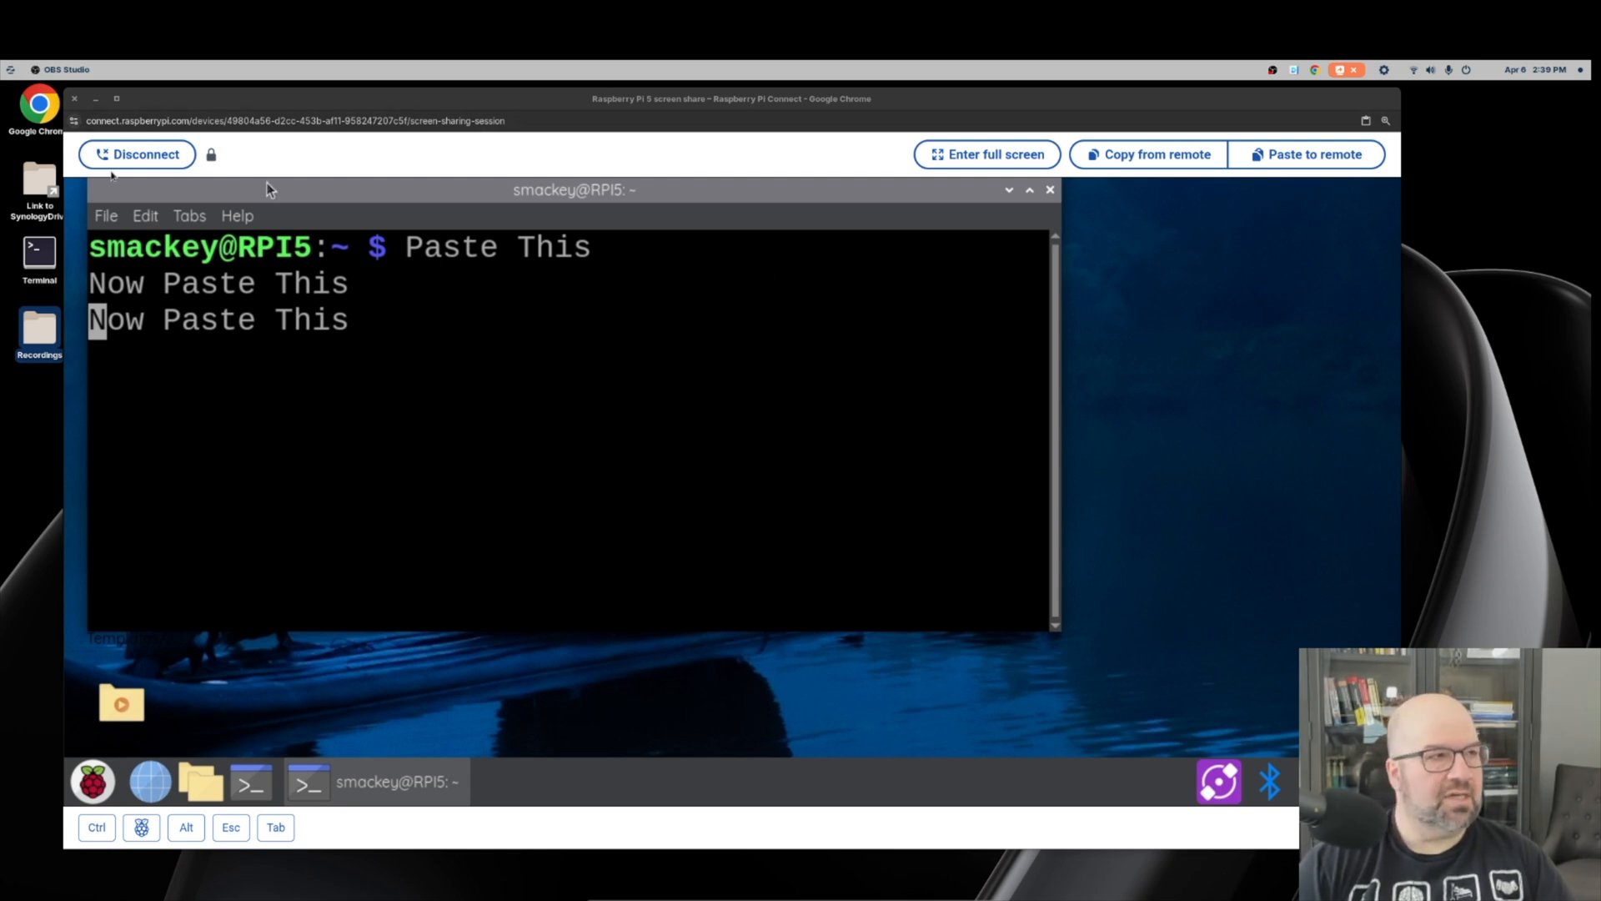
Connect the local computer's Wi-Fi to the iPhone hotspot via quick settings.
click(74, 98)
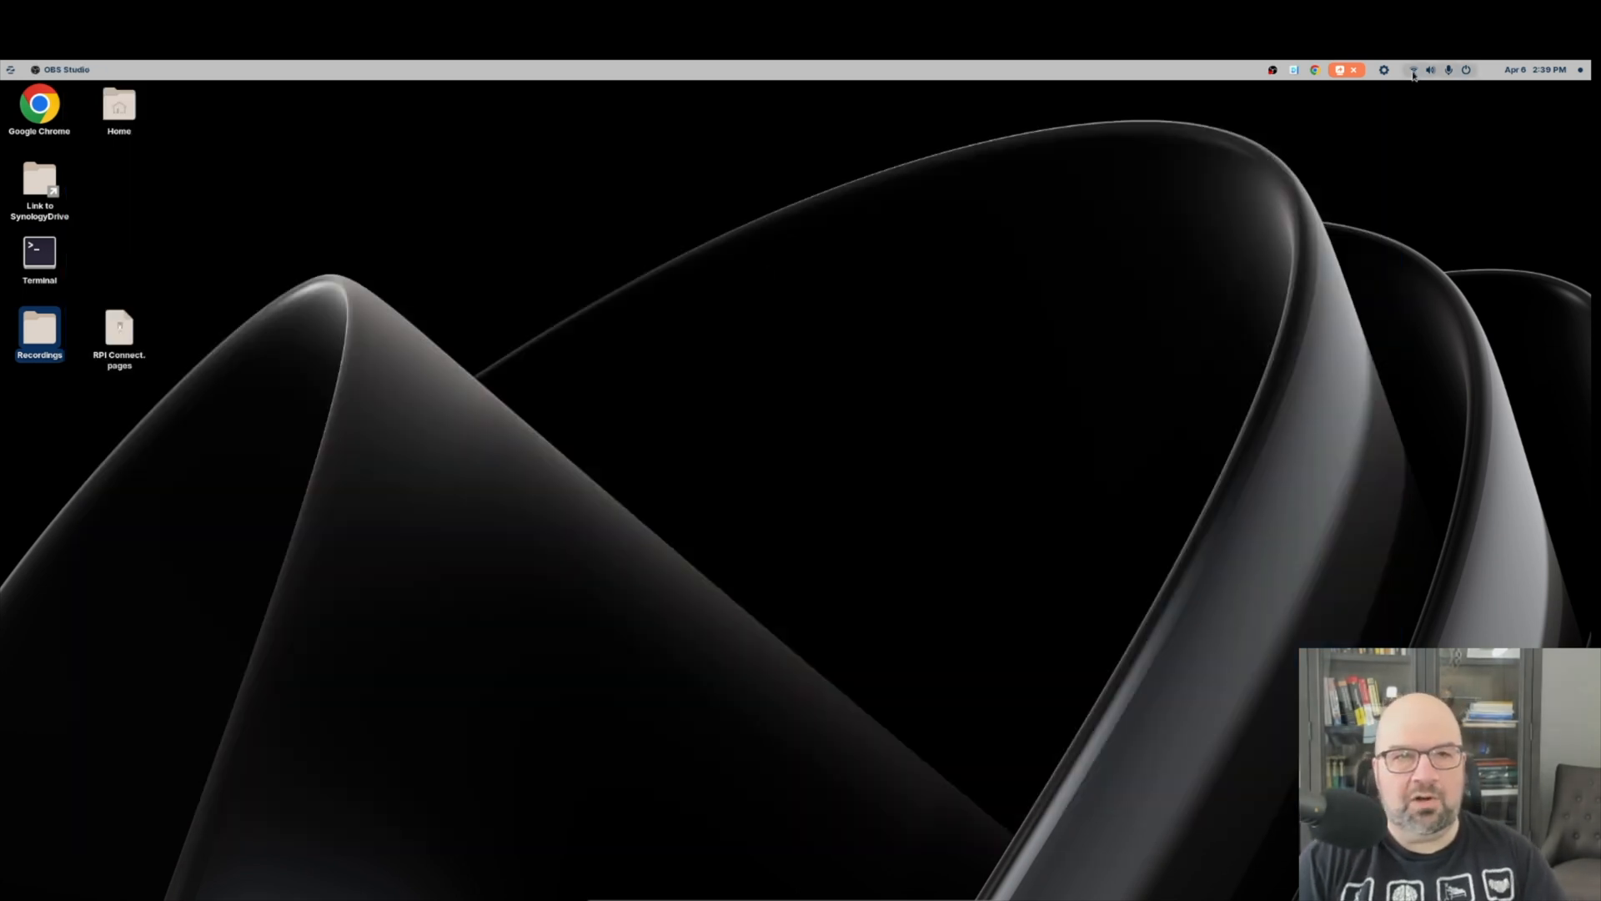
click(1412, 70)
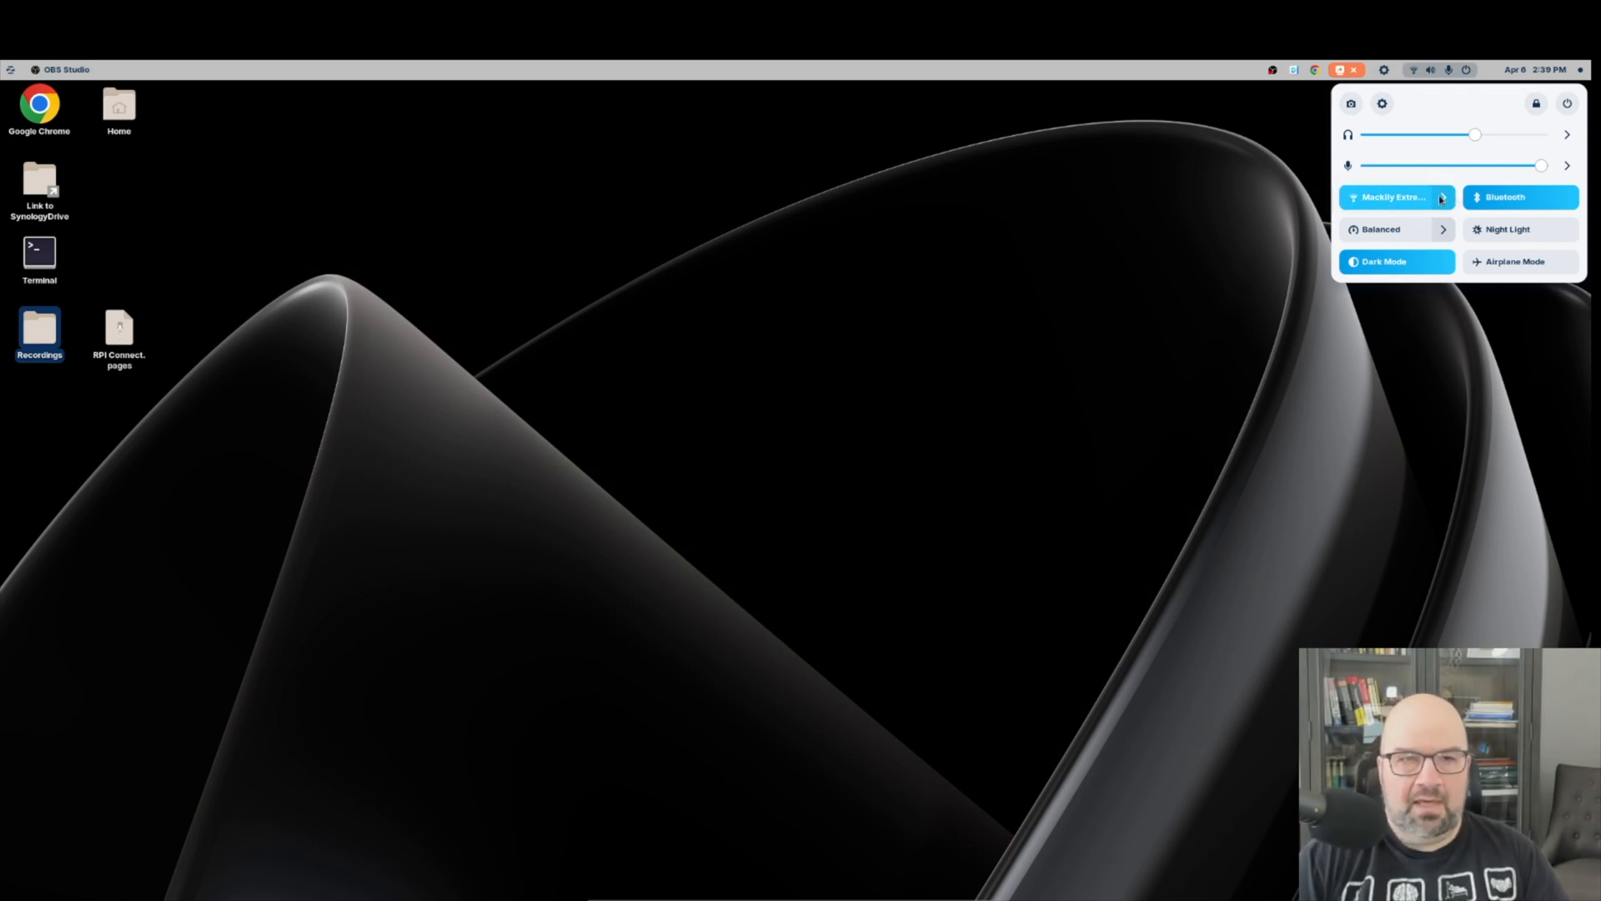
click(1441, 197)
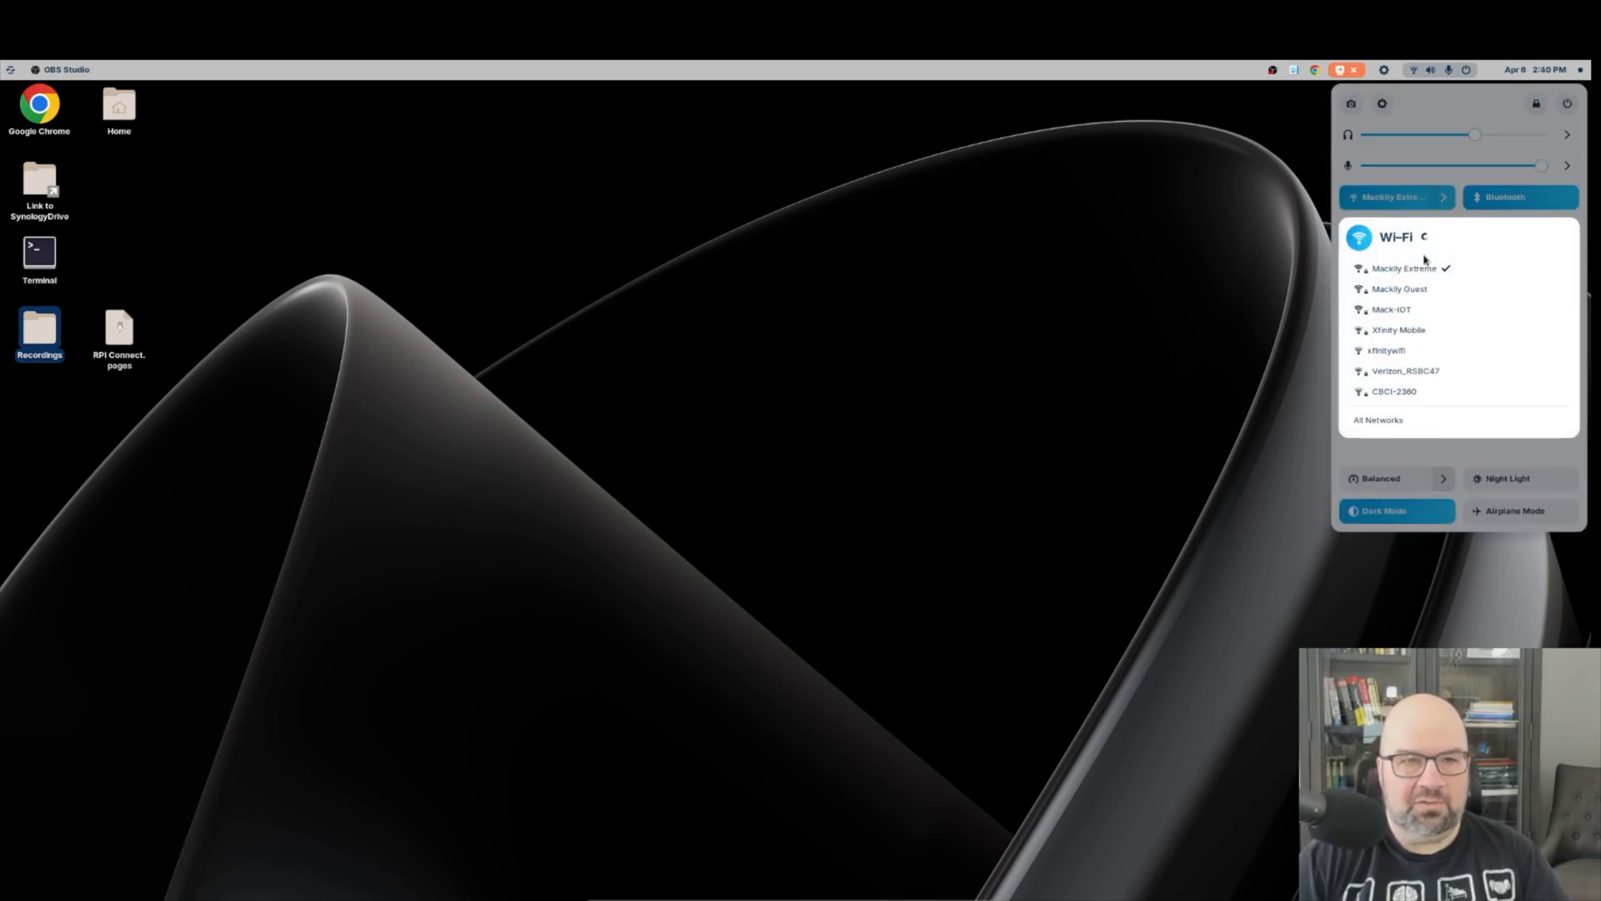
click(1378, 420)
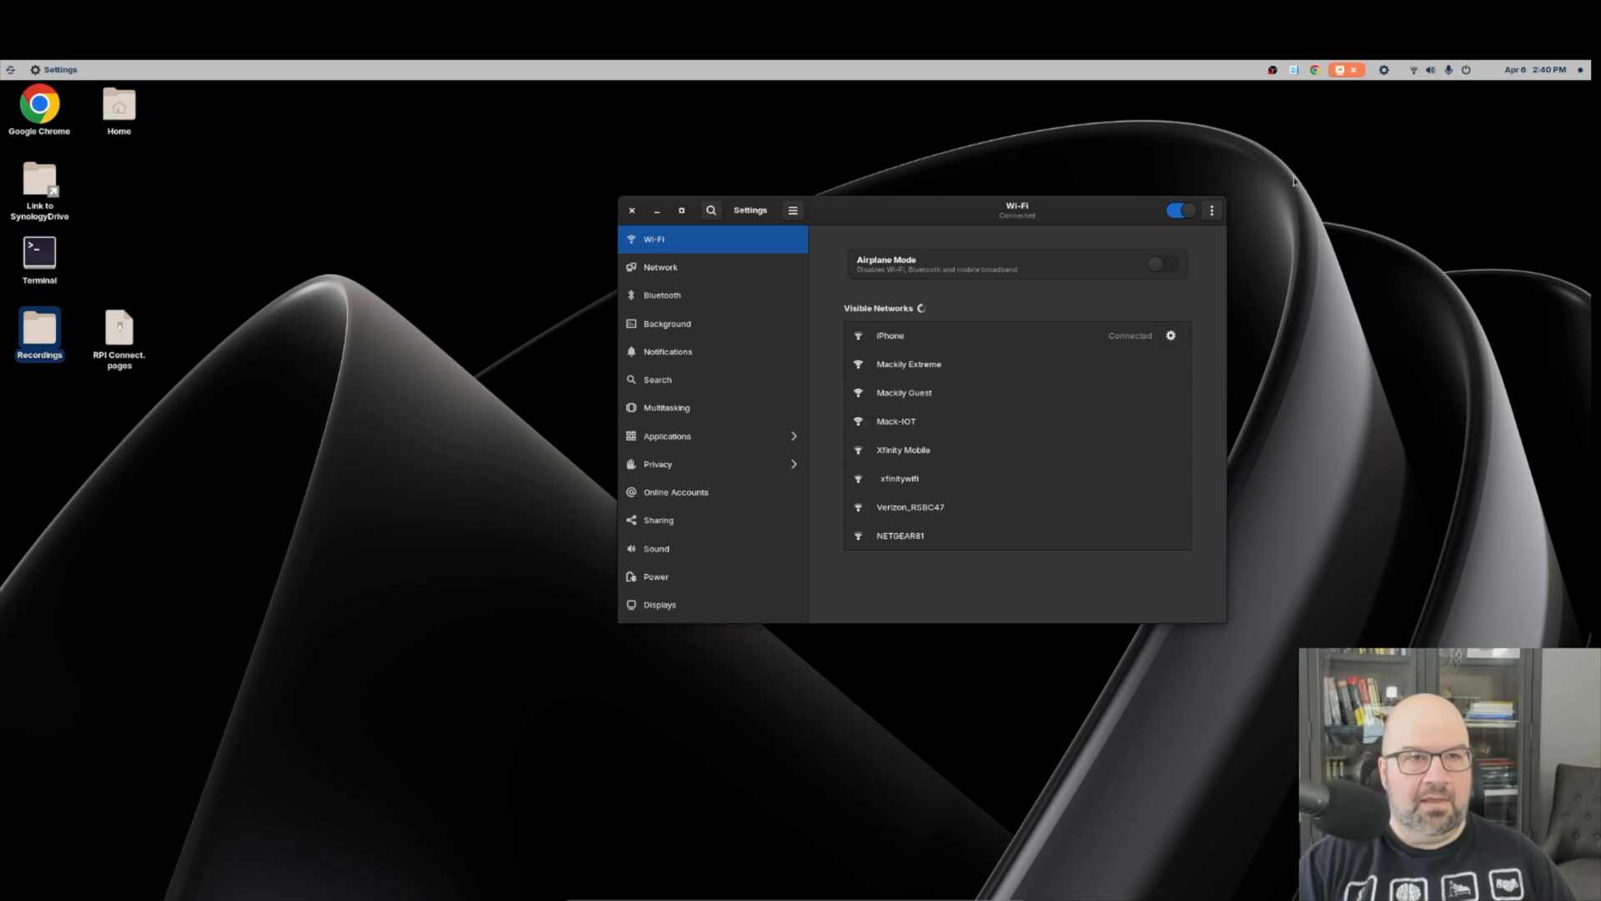
click(631, 210)
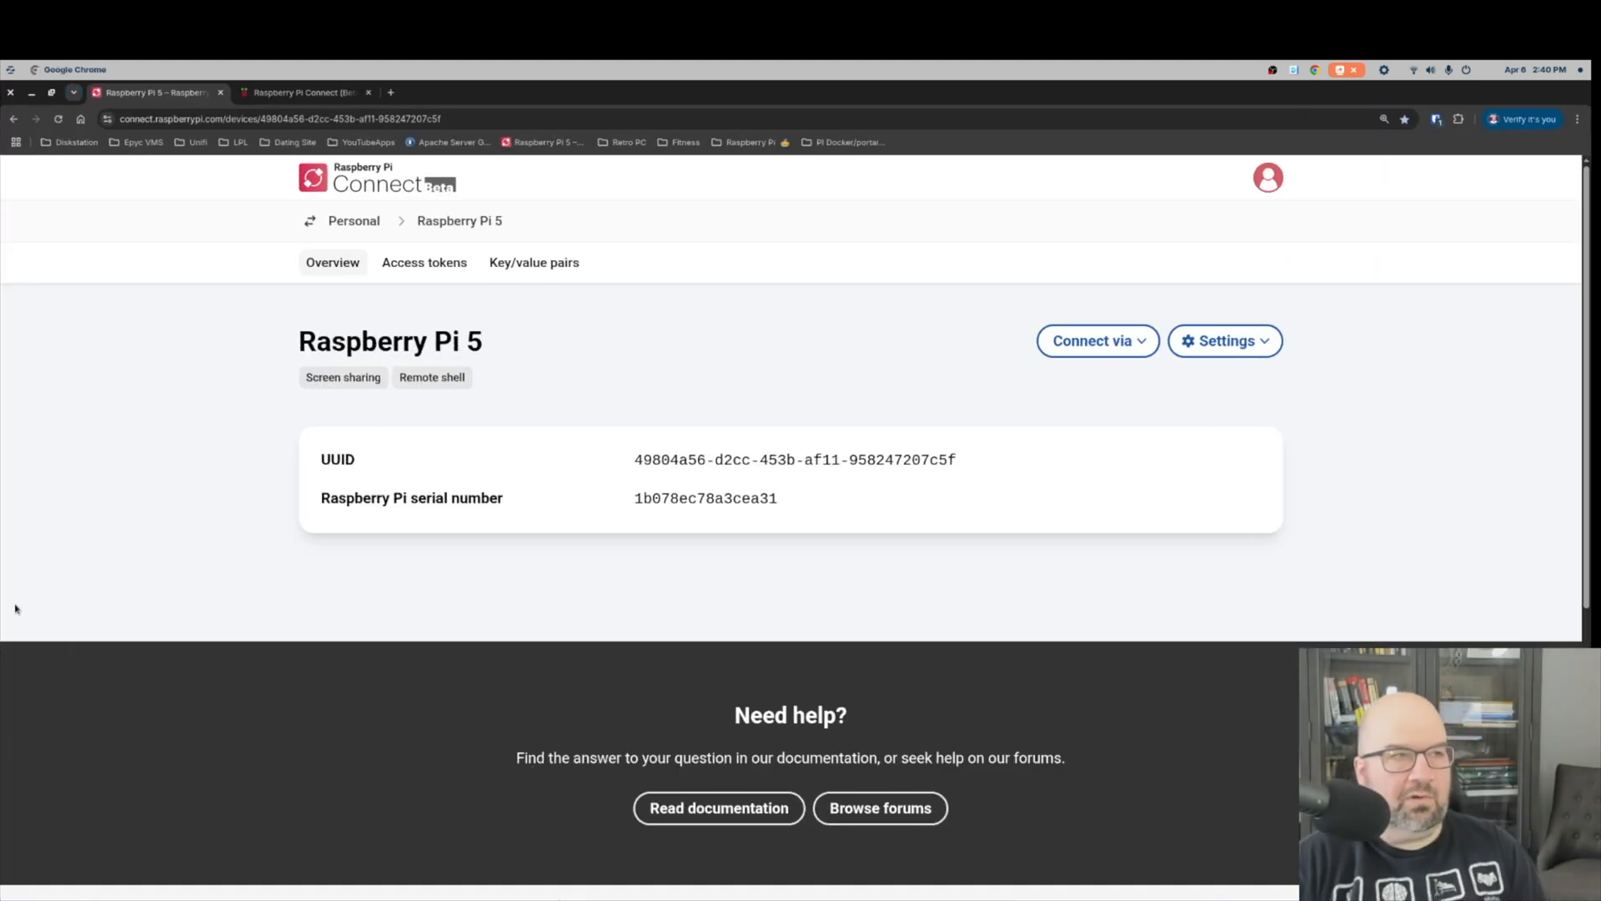
mouse_move(1386, 63)
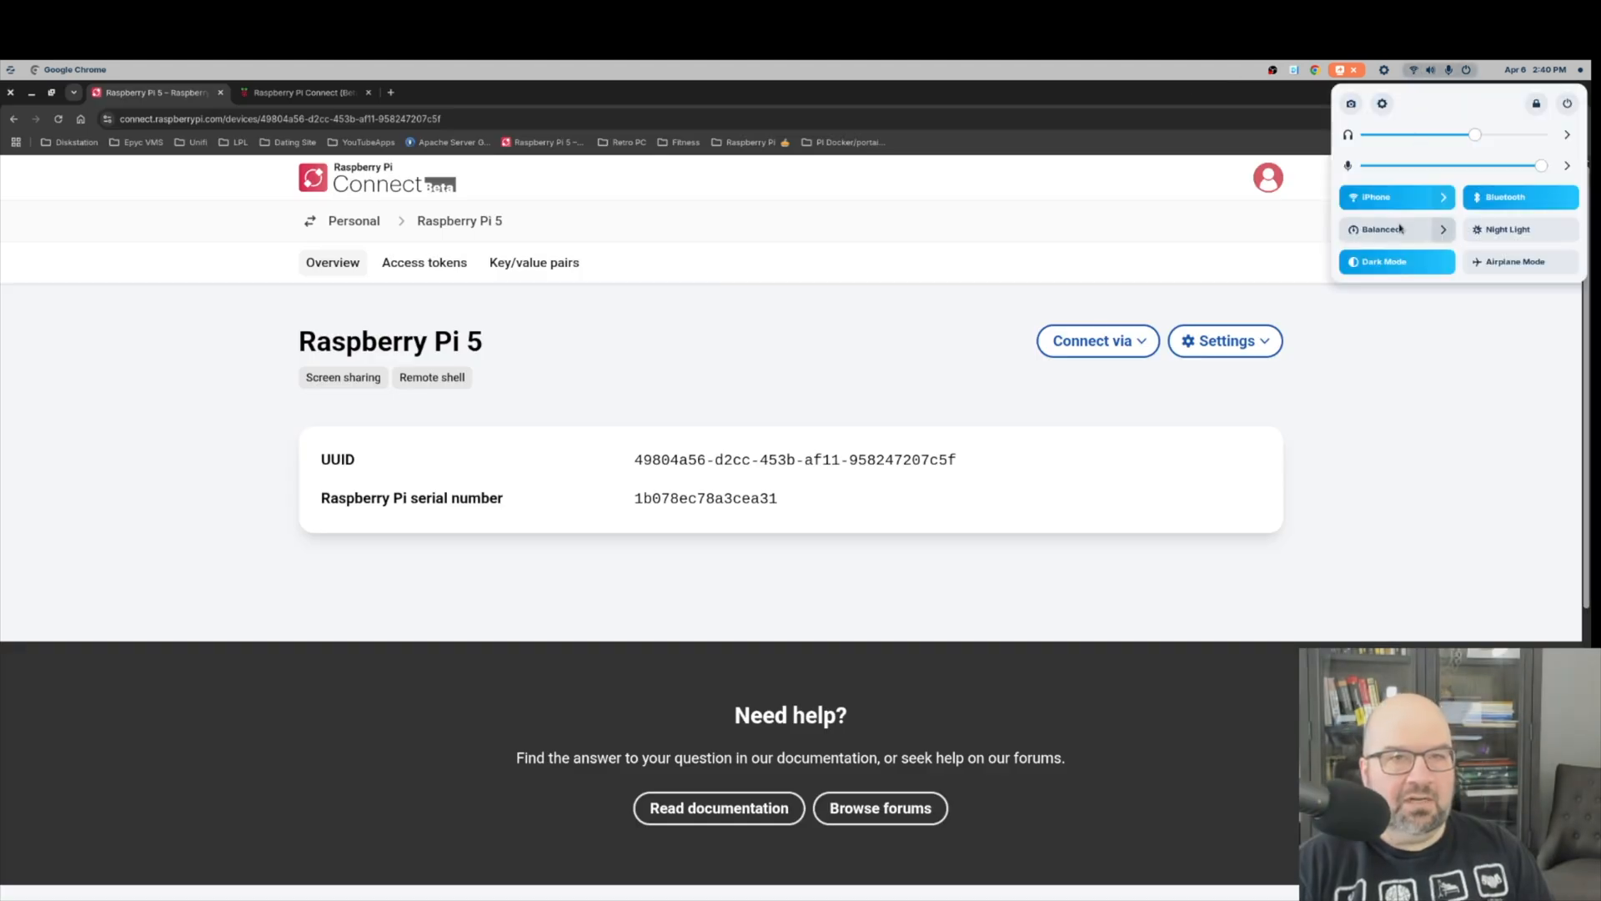
Reopen screen sharing with the Raspberry Pi 5 over the hotspot connection.
click(984, 385)
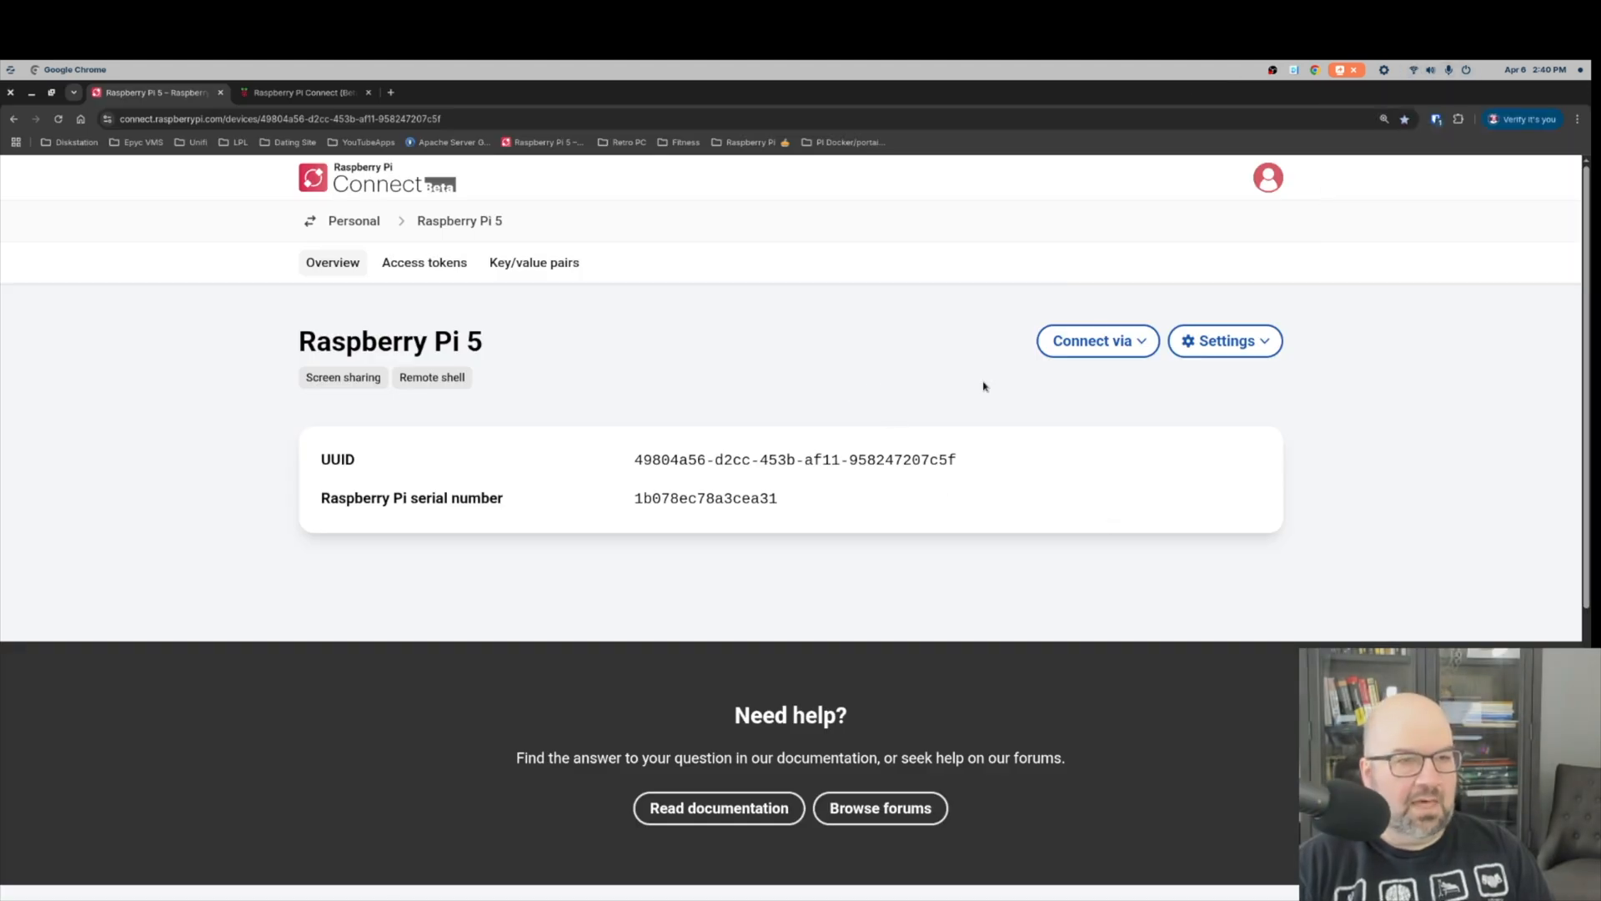
click(1097, 340)
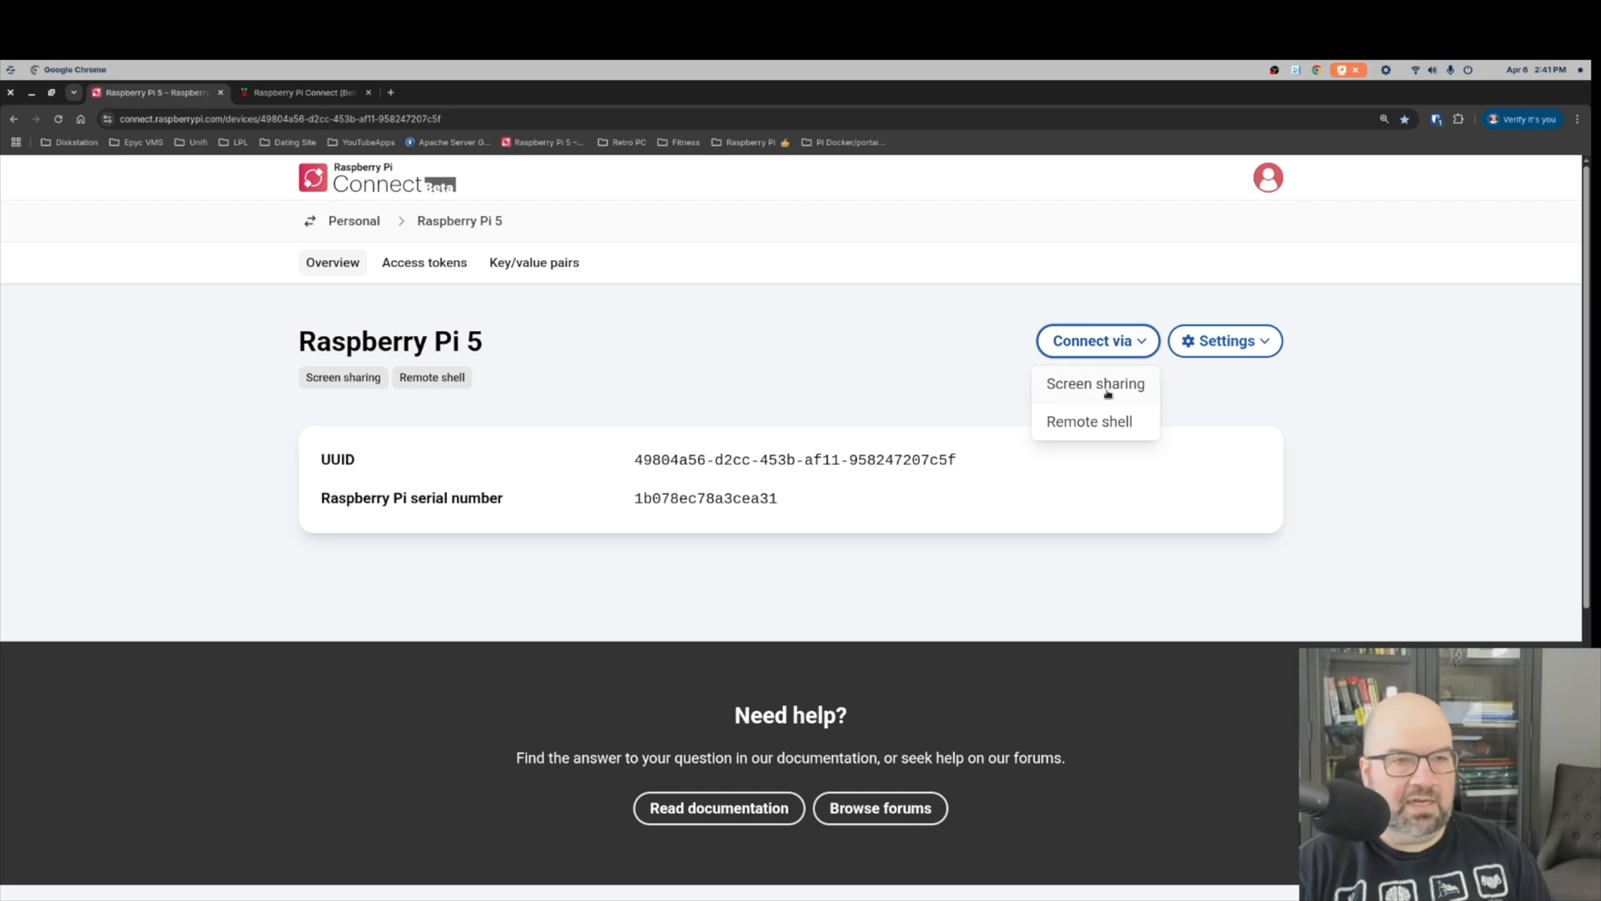
click(1094, 383)
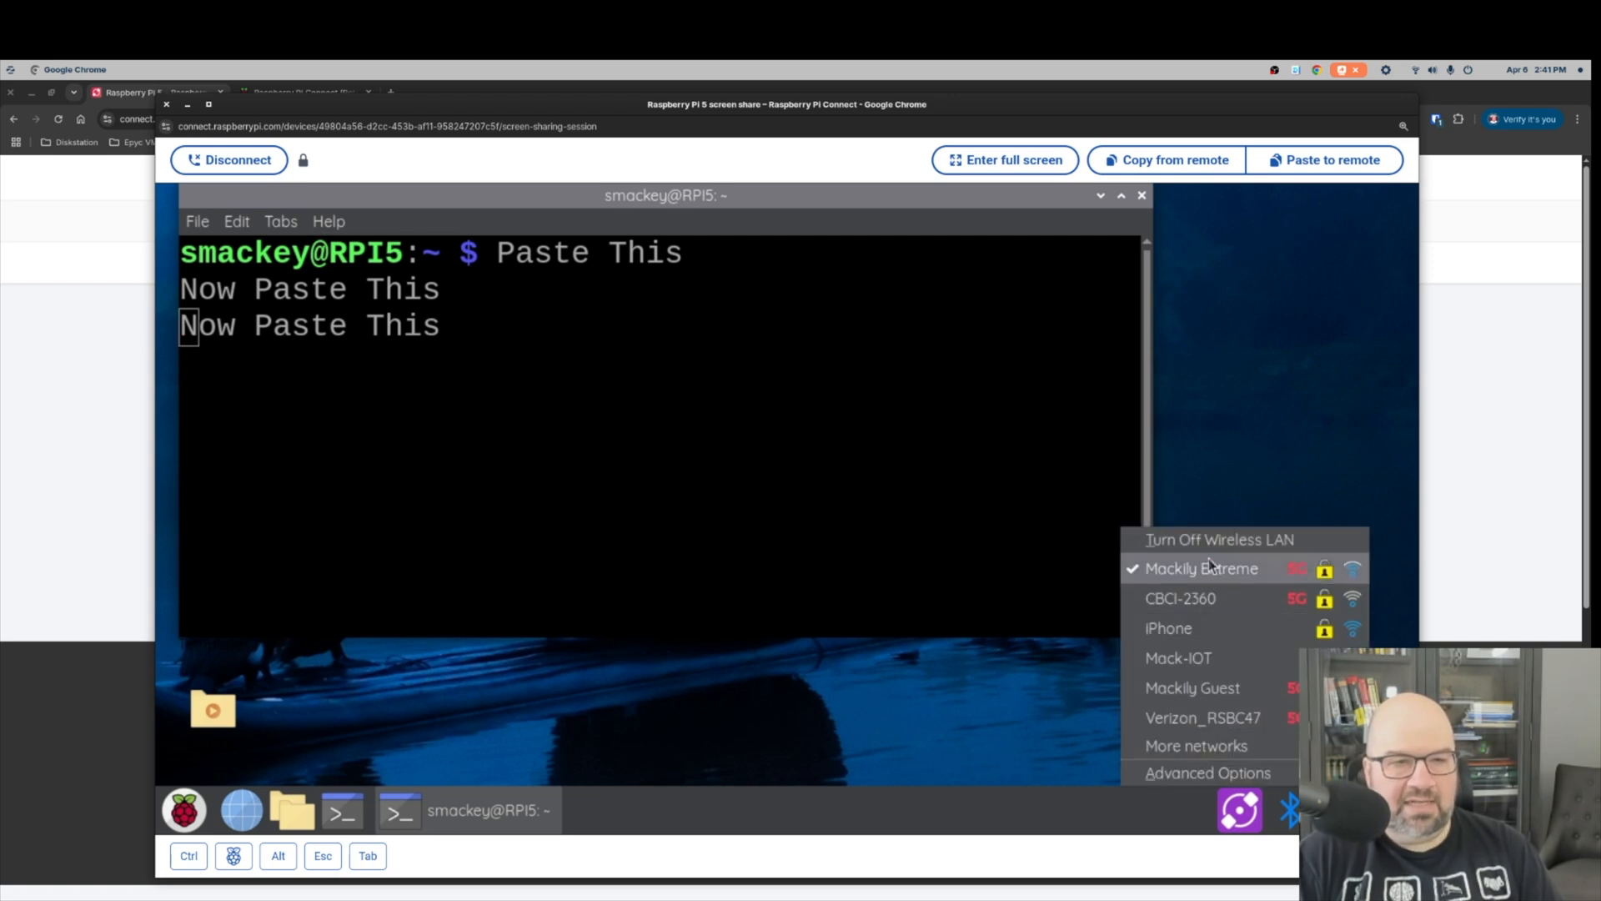
Close the Pi's Wi-Fi list and launch Chromium from the Pi taskbar.
click(1230, 347)
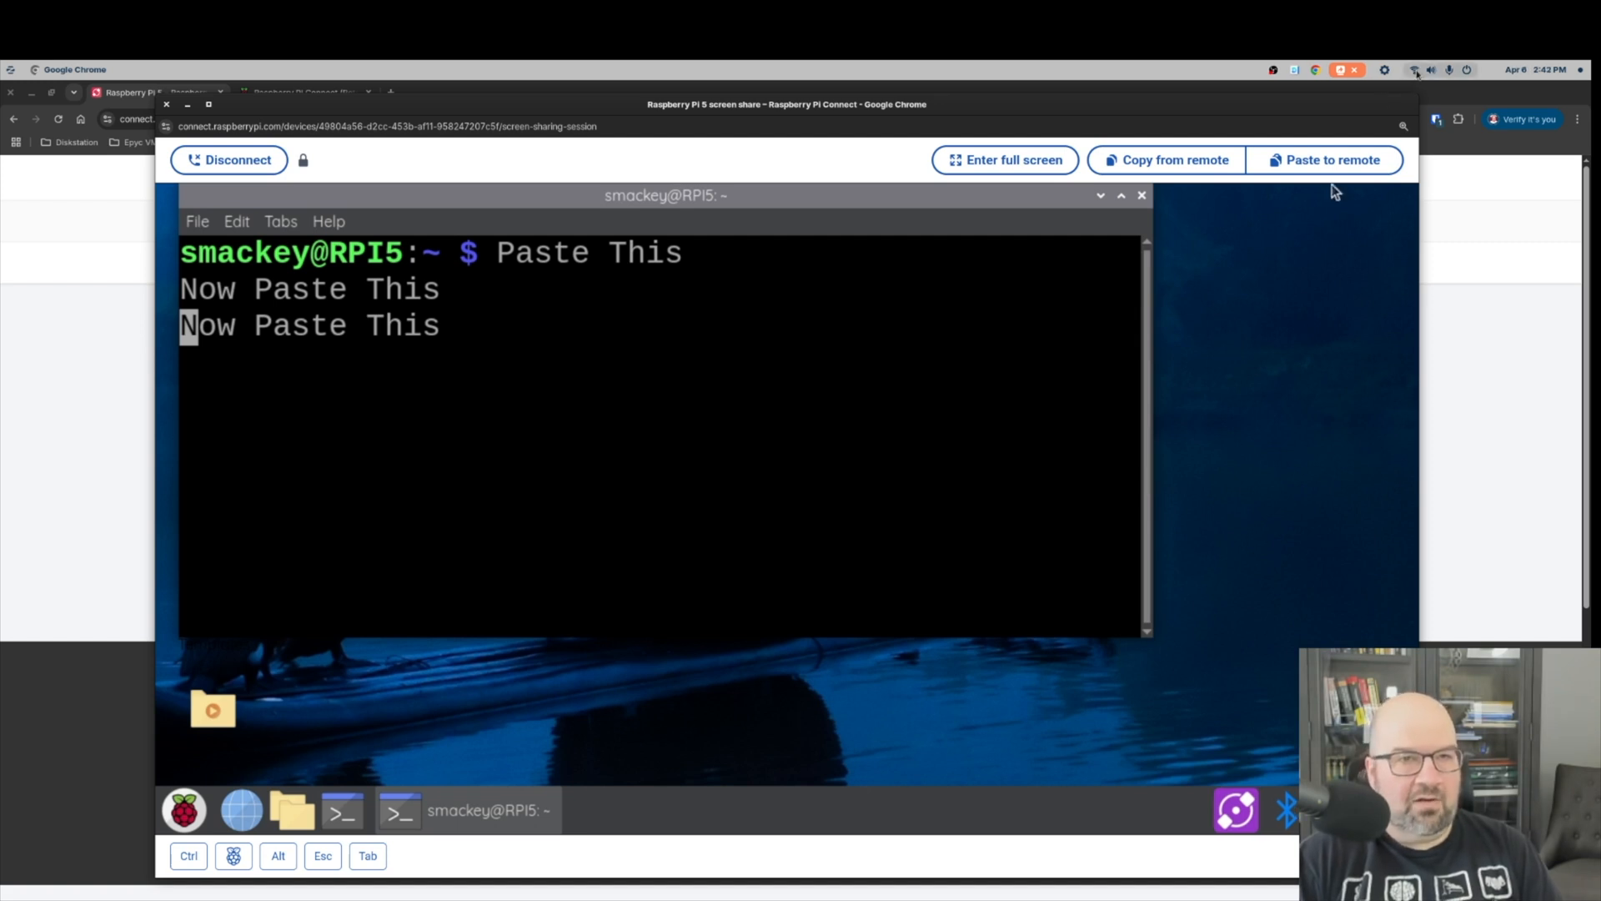
mouse_move(1197, 457)
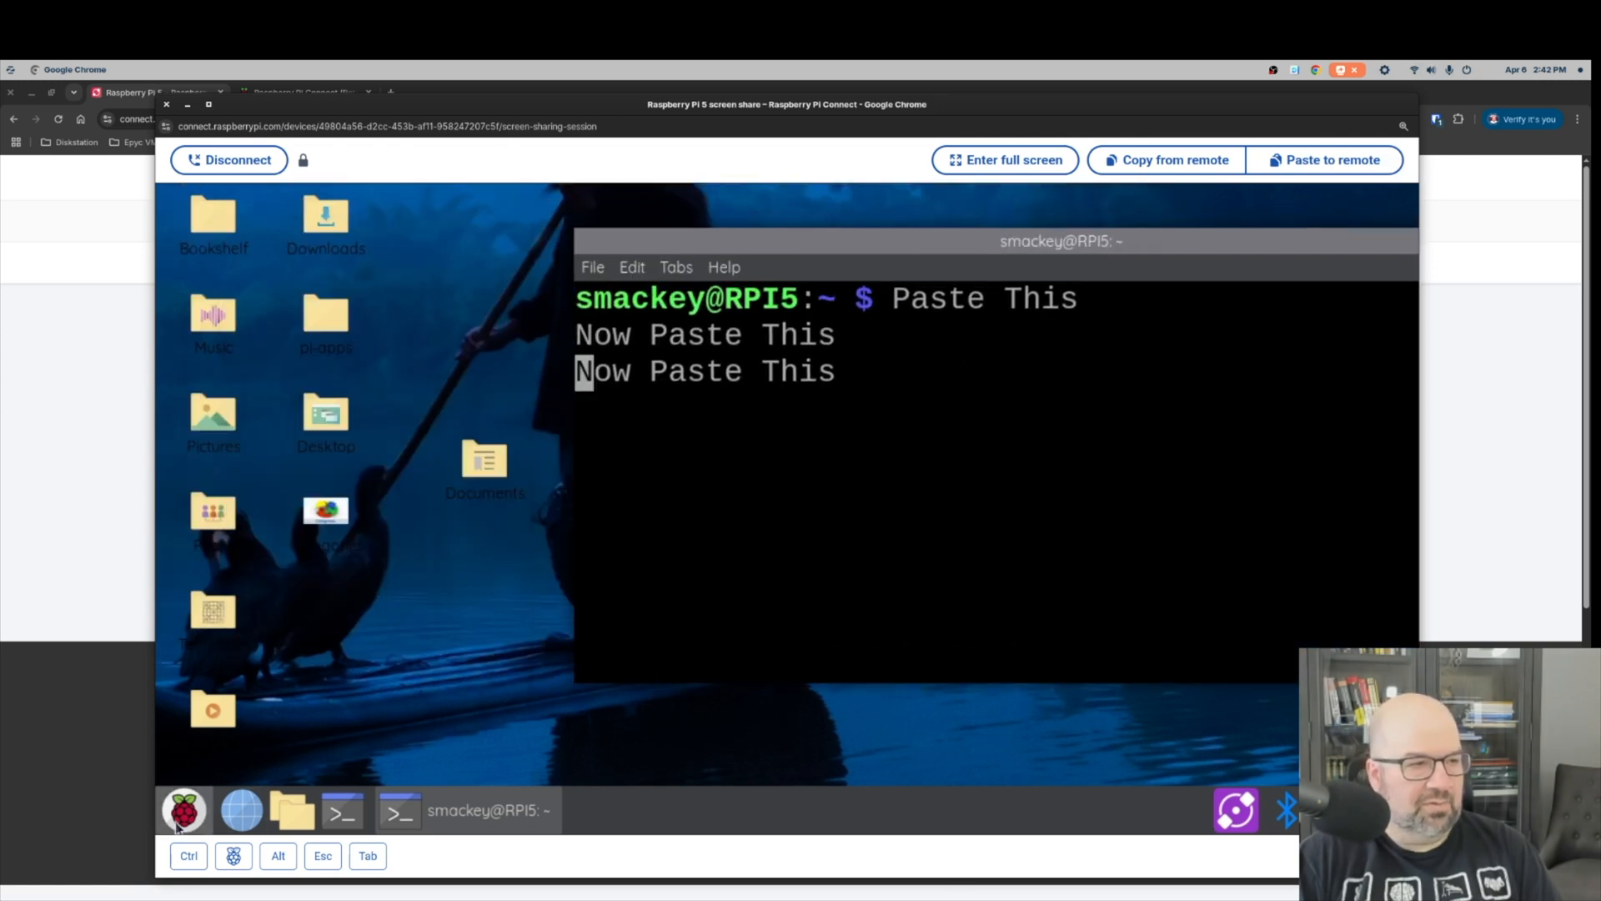
click(184, 809)
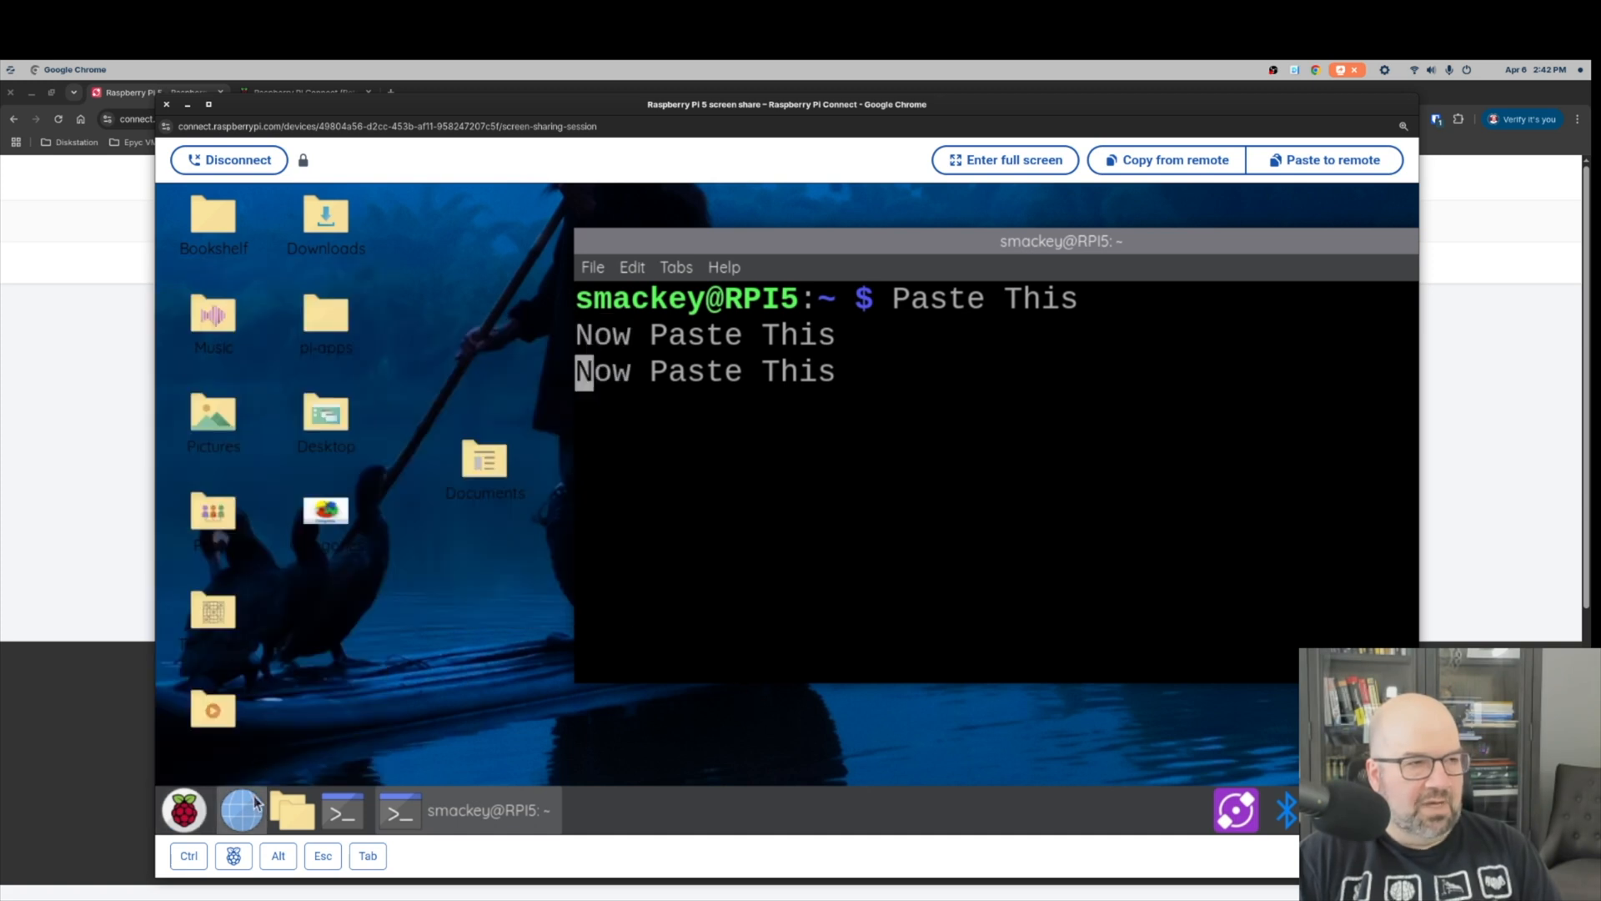
click(1004, 160)
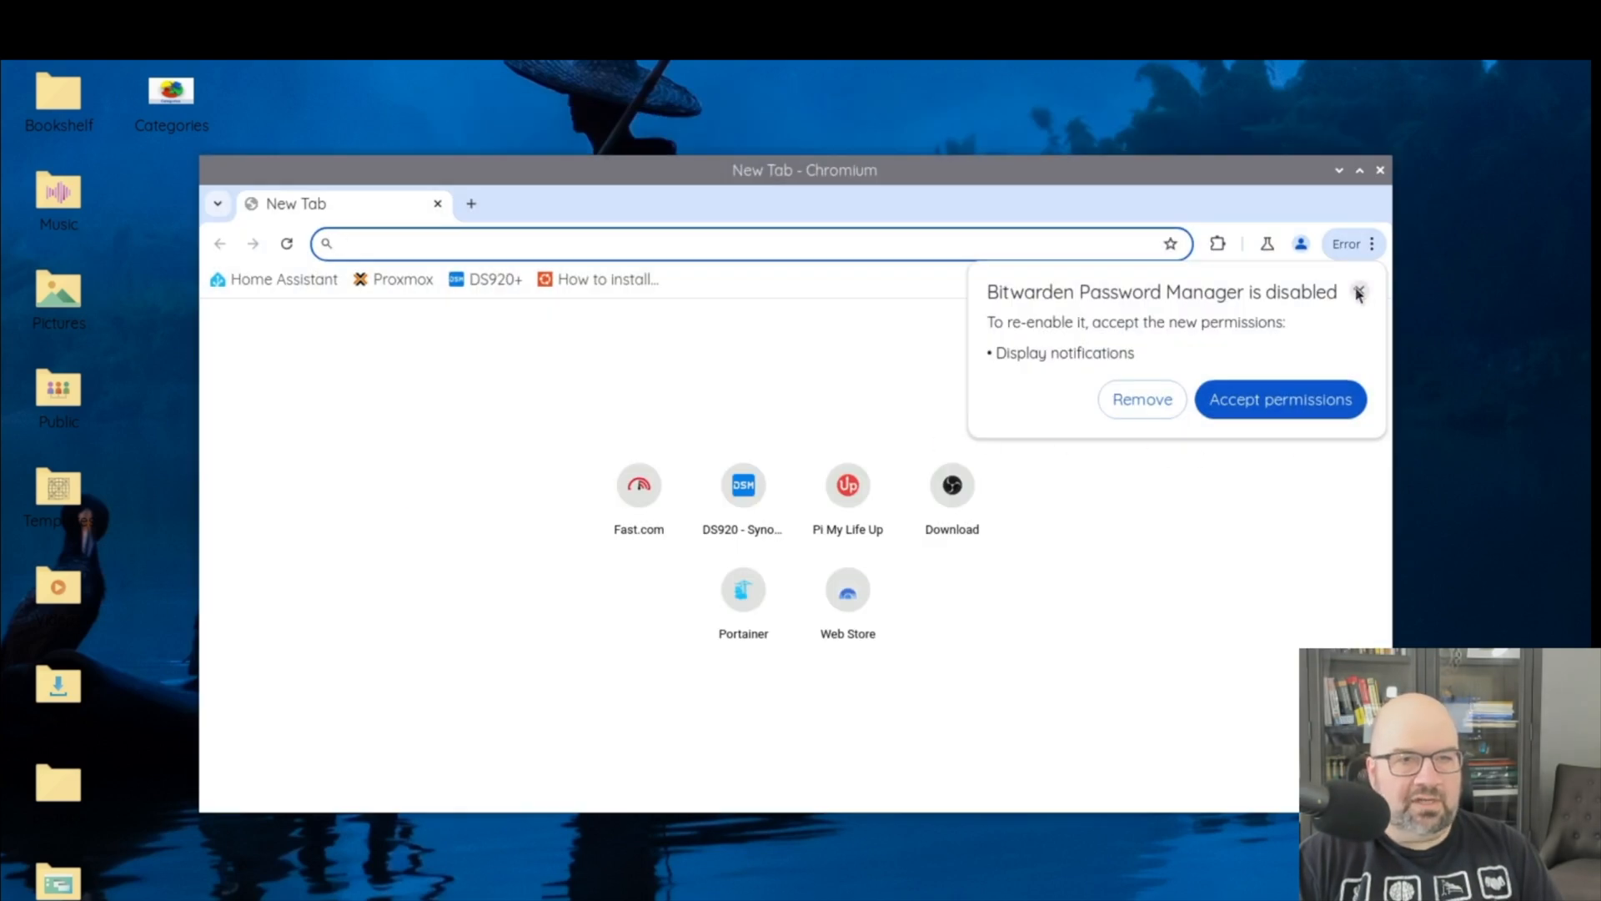
Dismiss the Bitwarden notice and run the Fast.com speed test, reading 160 Mbps.
click(1358, 293)
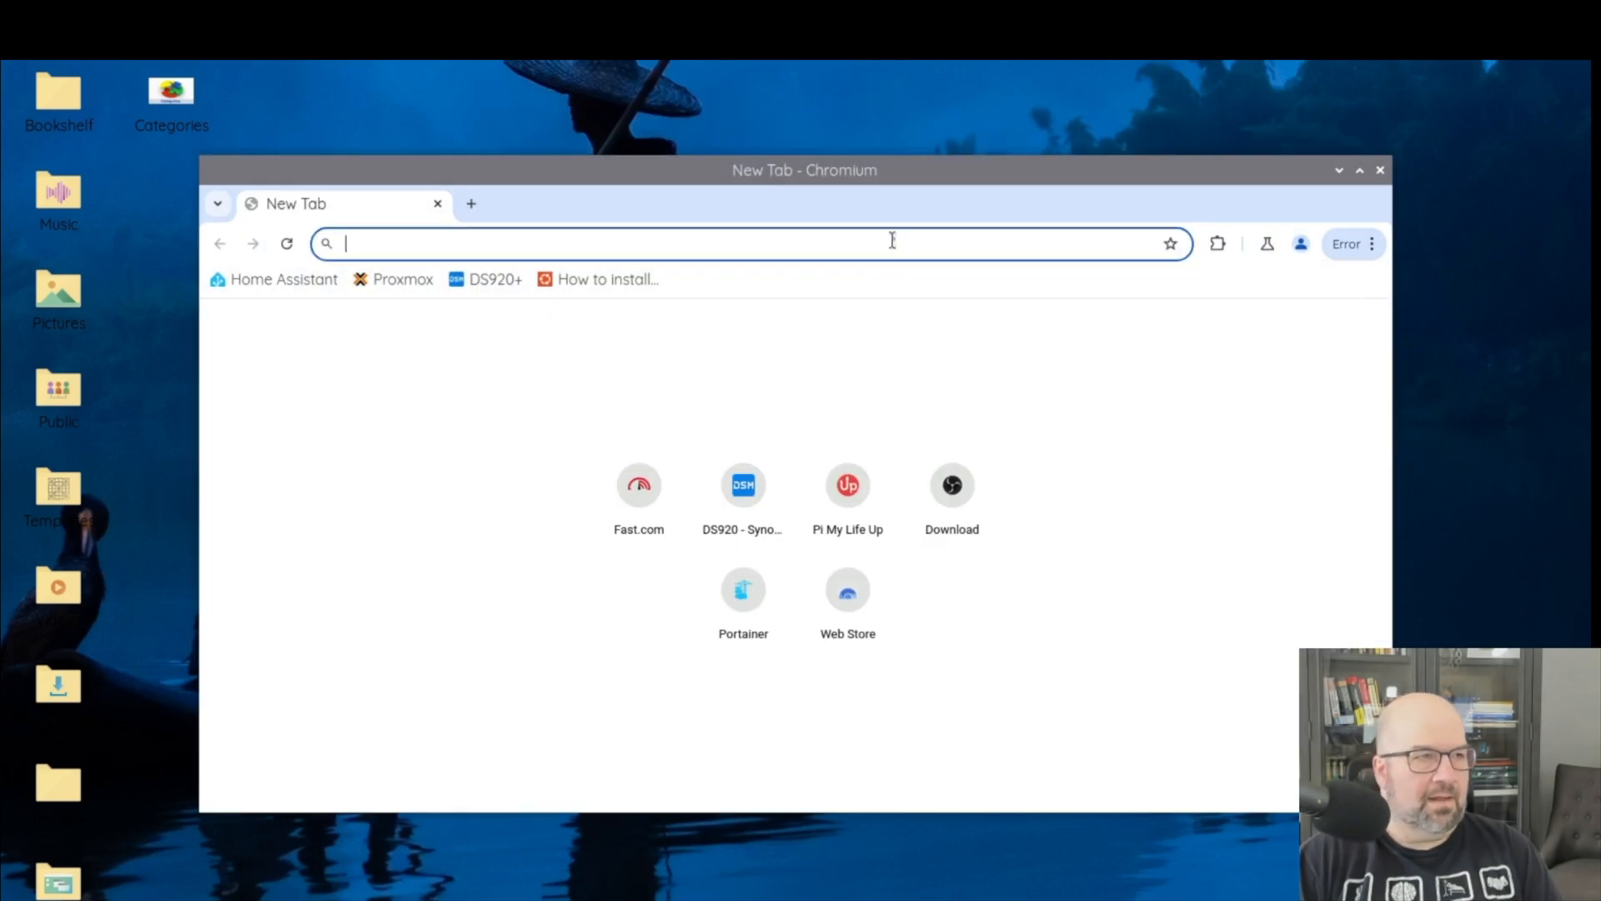
click(639, 484)
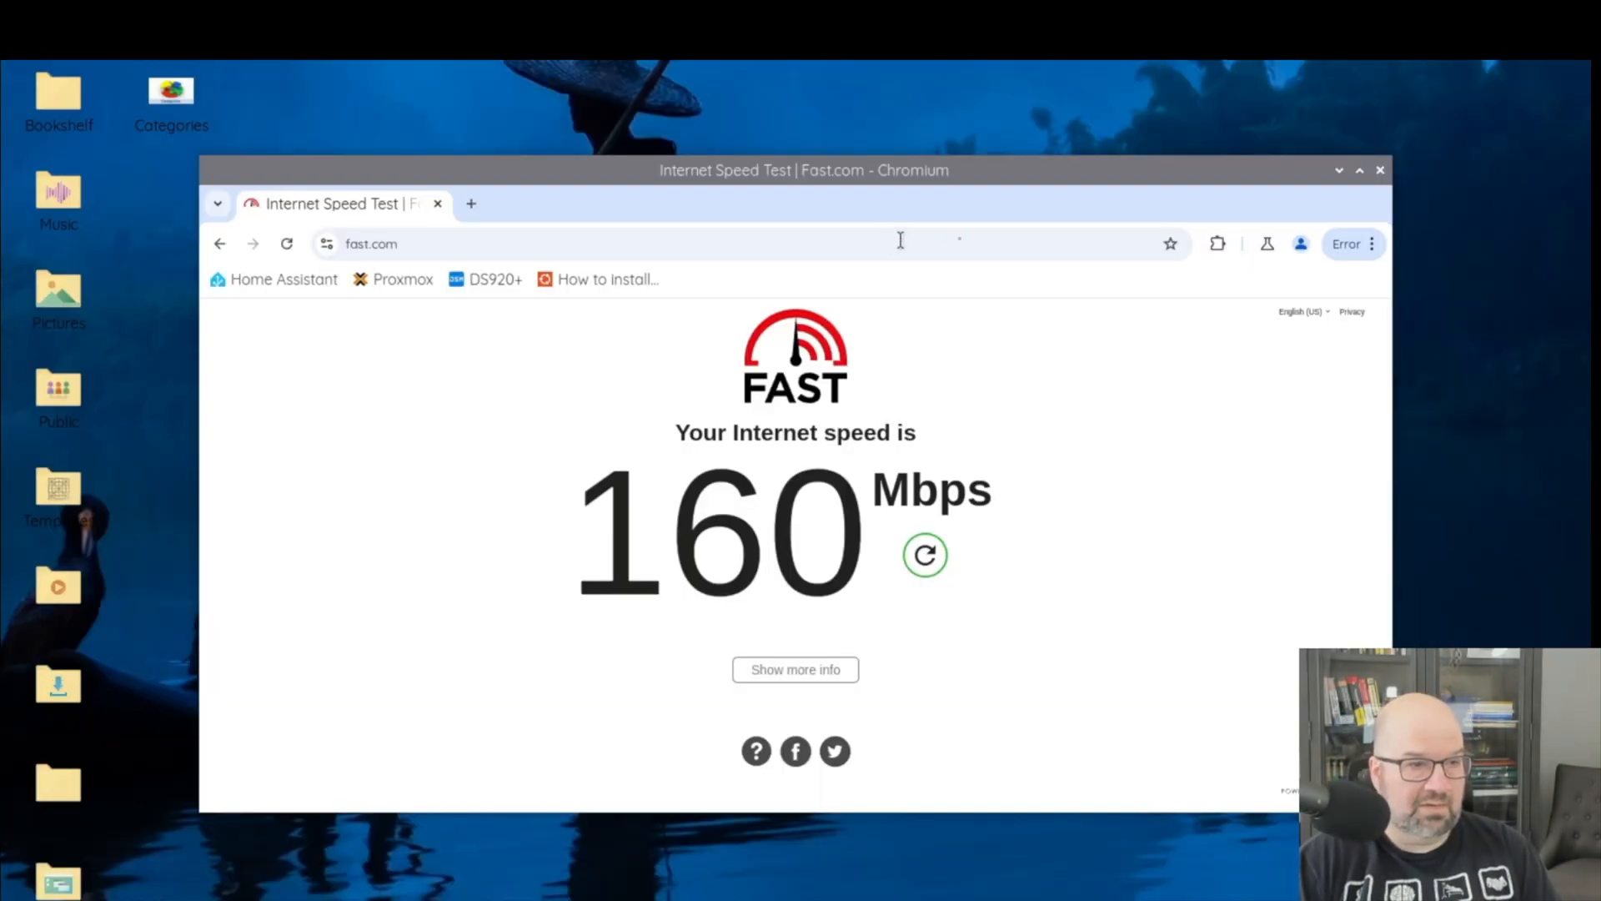
mouse_move(1479, 126)
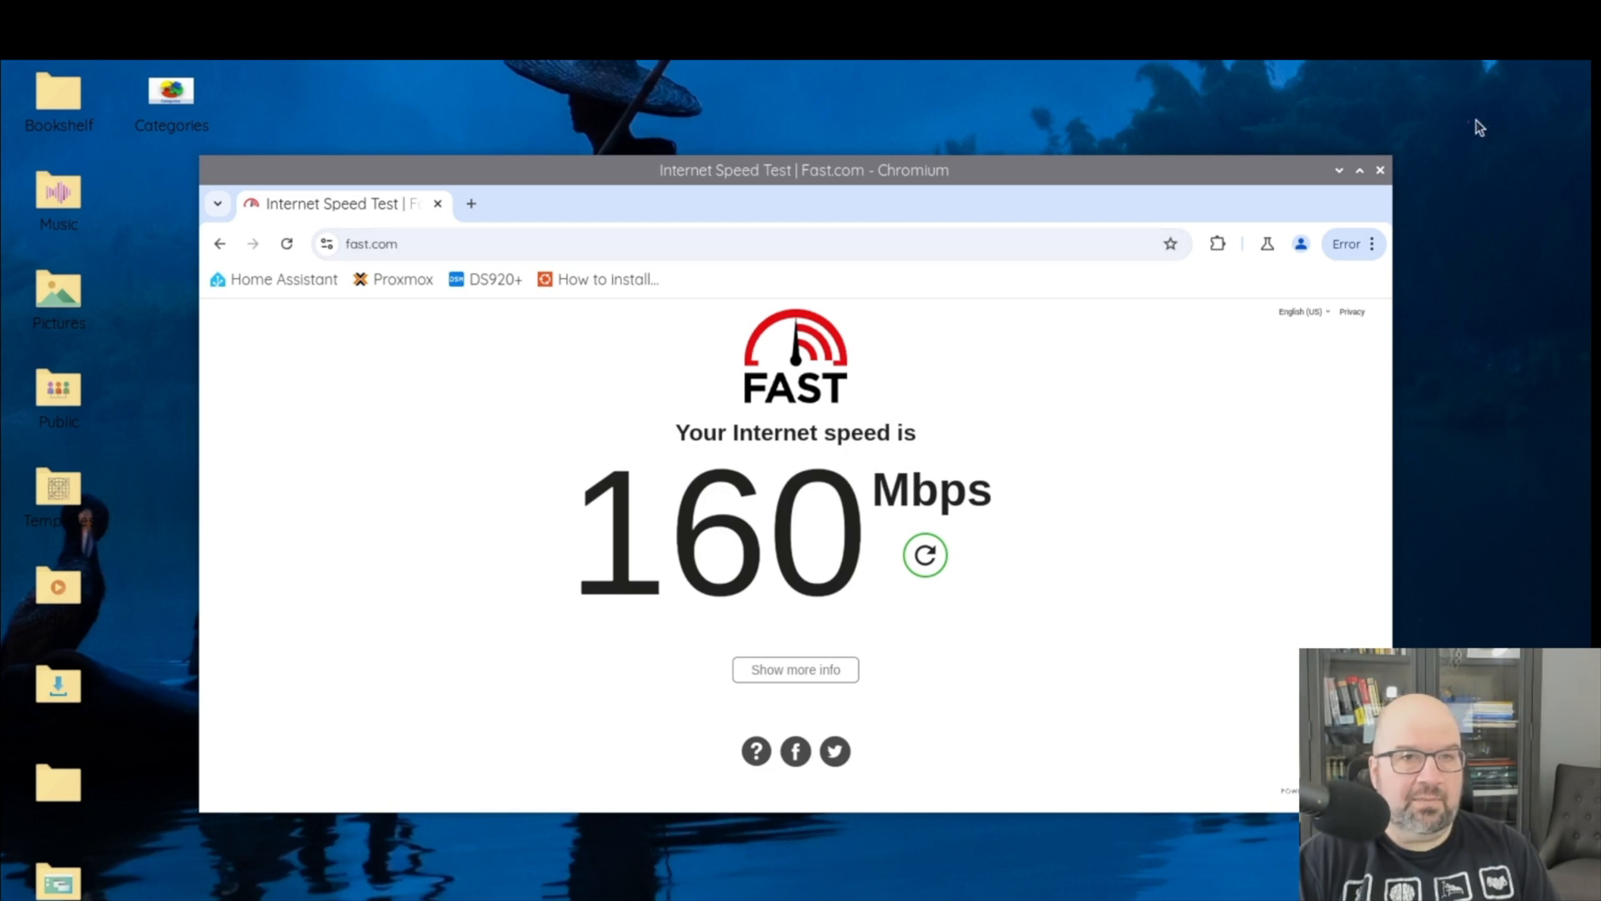
mouse_move(771, 120)
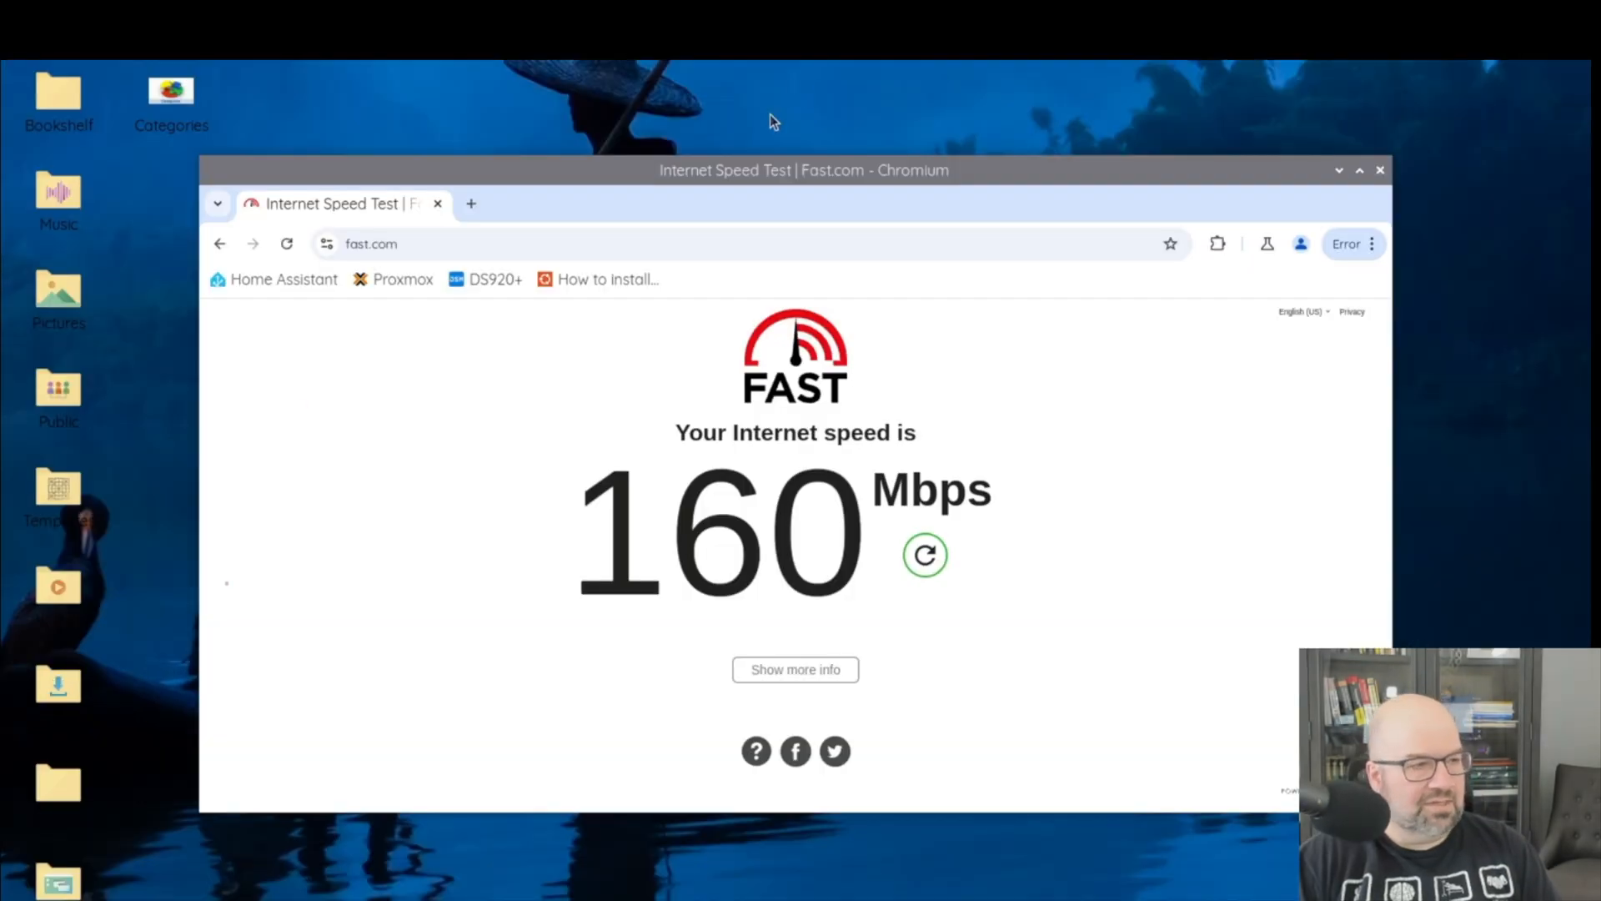
mouse_move(729, 427)
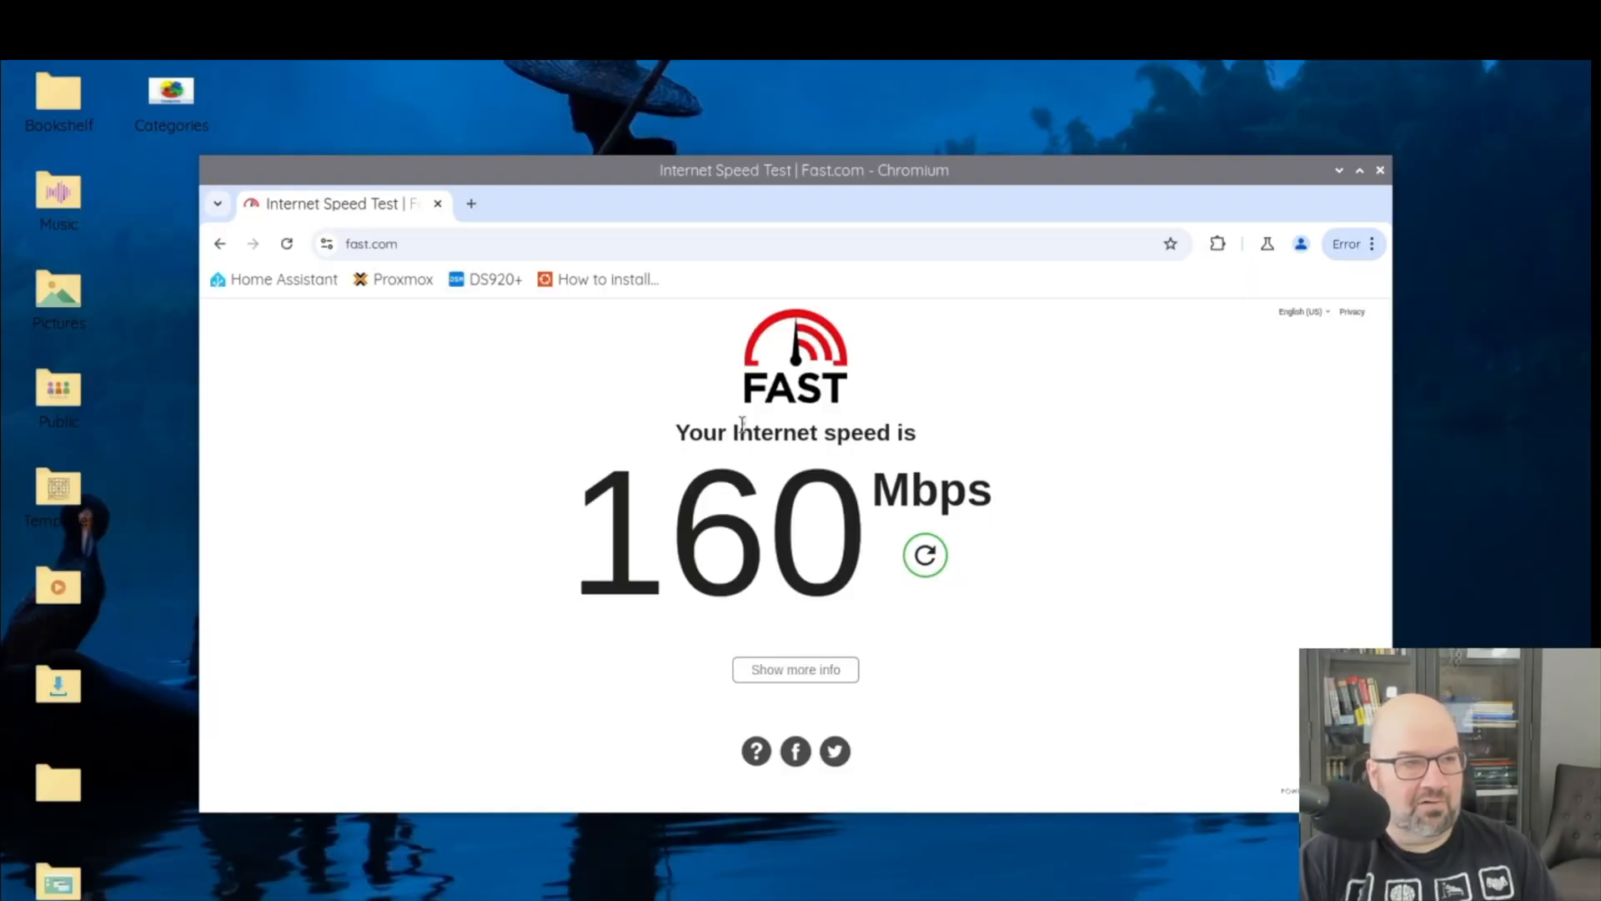
mouse_move(1017, 168)
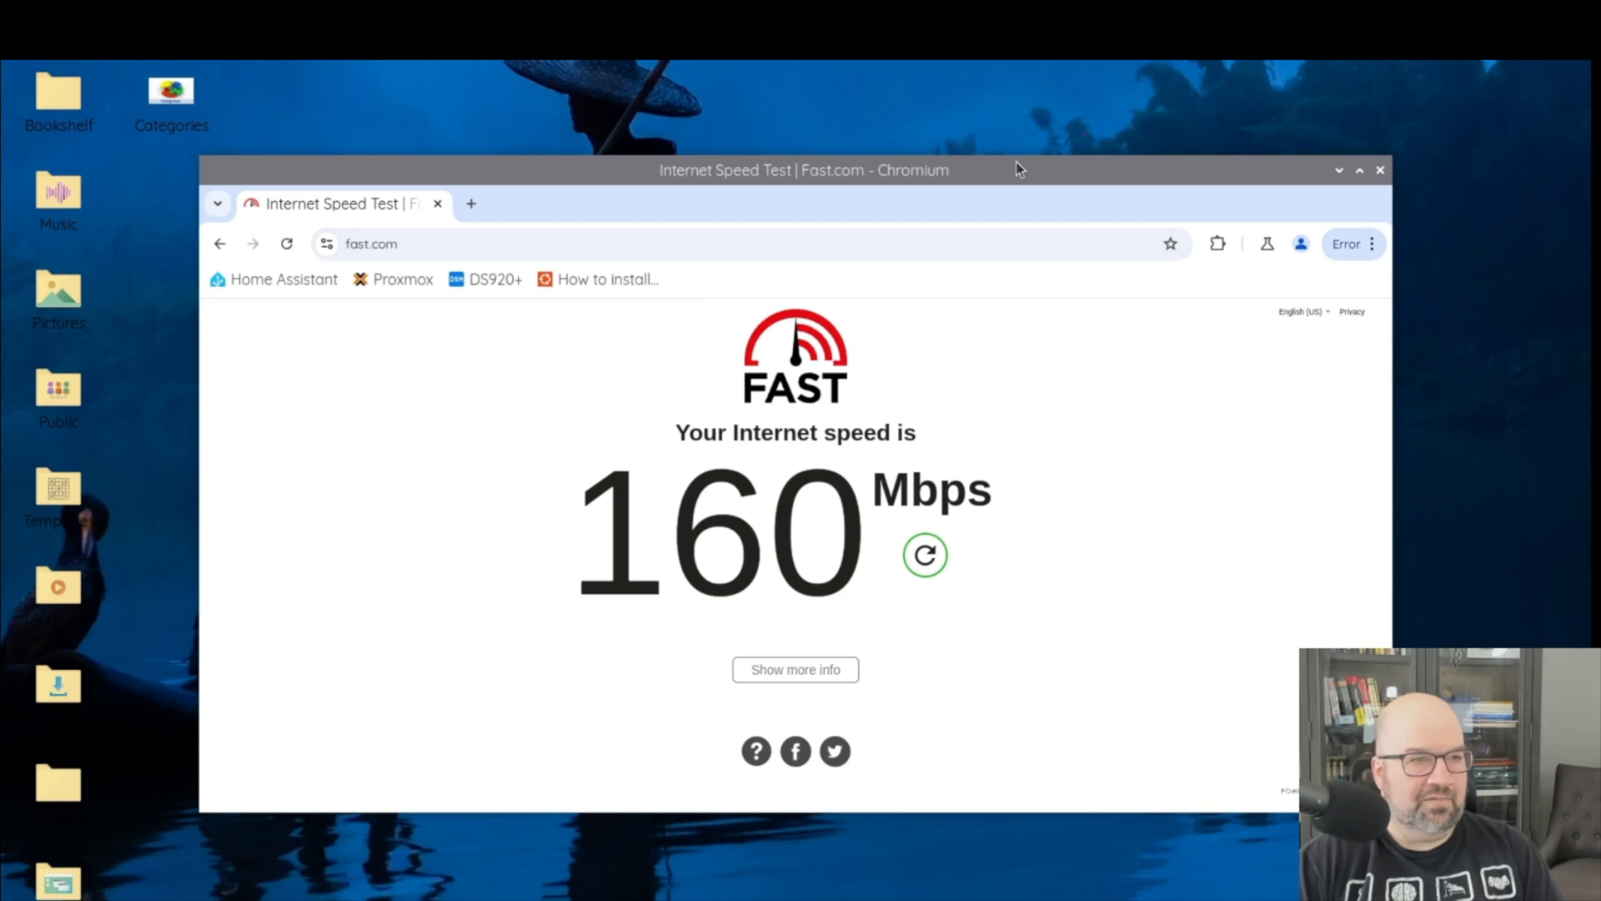
mouse_move(1005, 182)
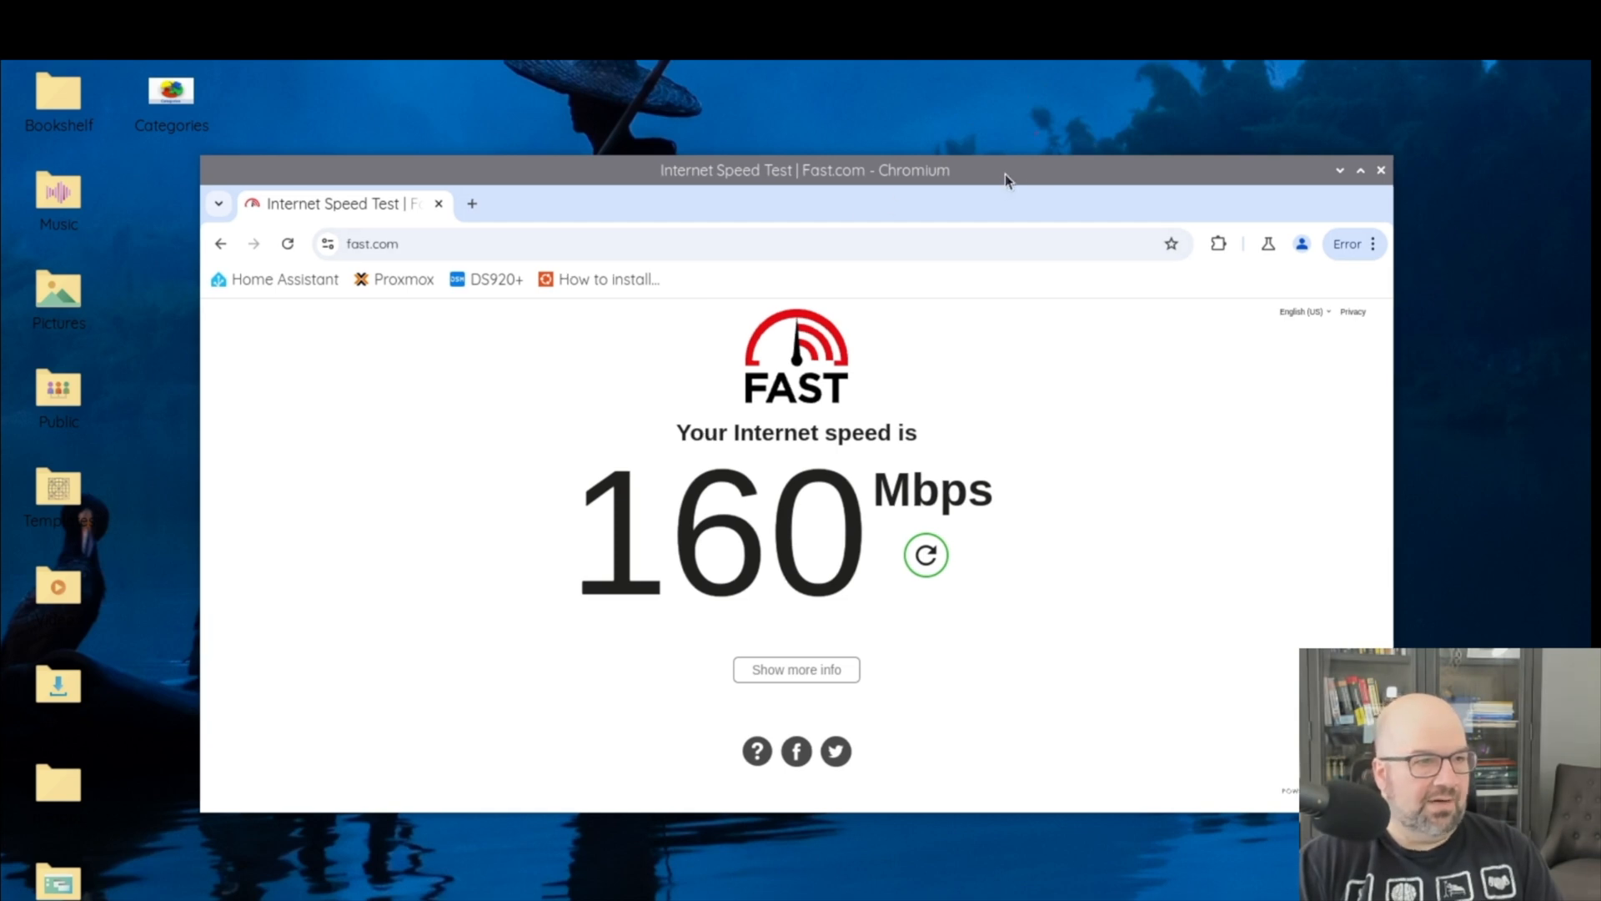